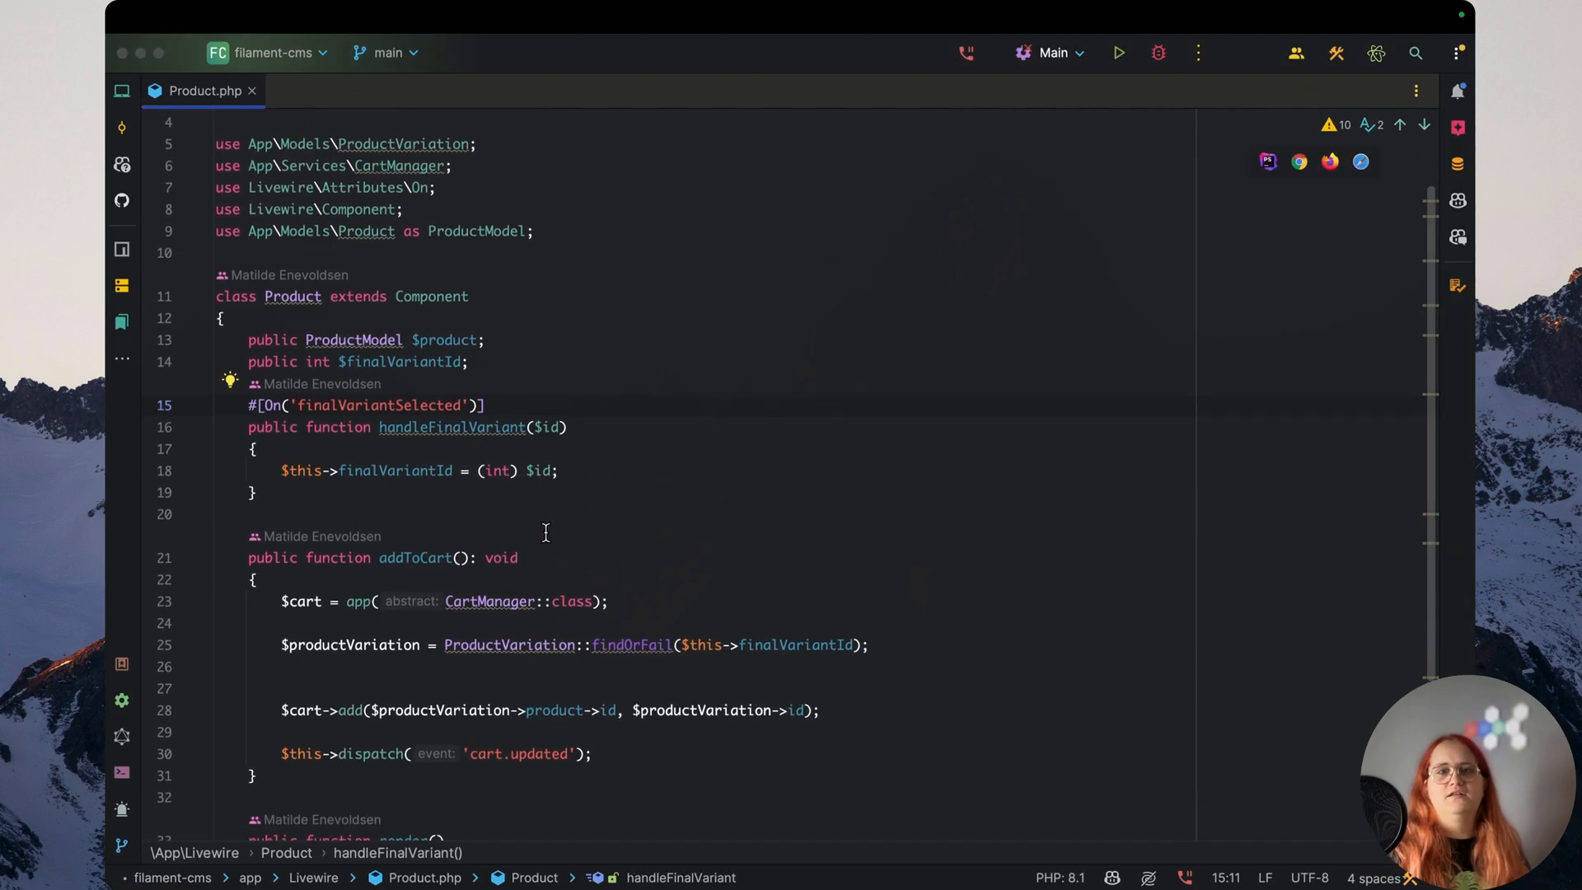
# In Product.php addToCart(), add a Toaster success toast reading '<product name> added to cart'
pyautogui.write('VariantDr')
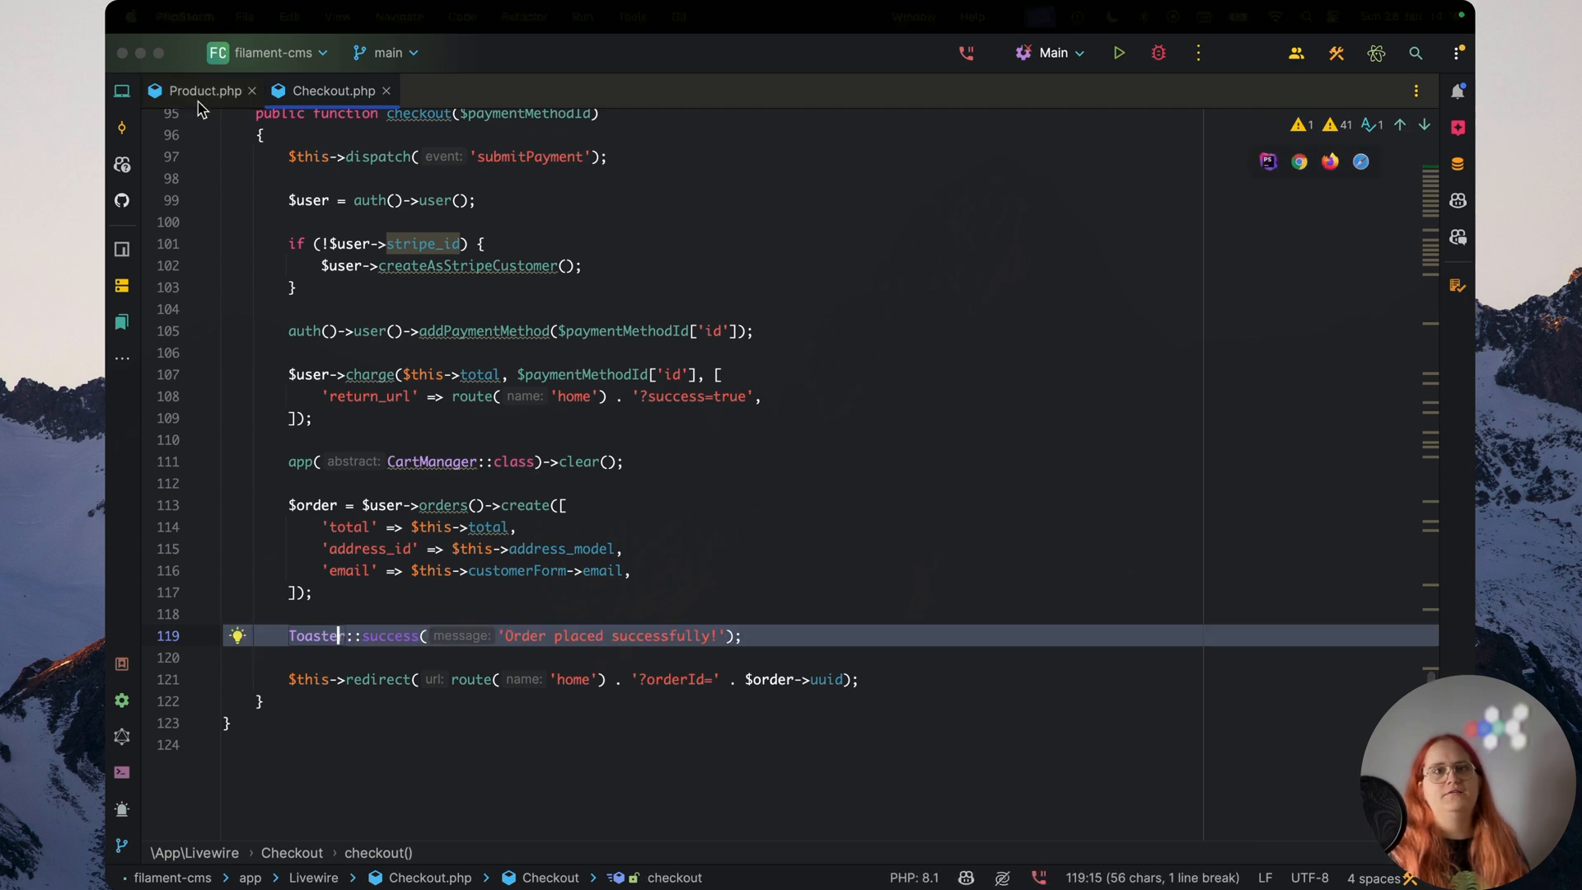
pyautogui.click(206, 90)
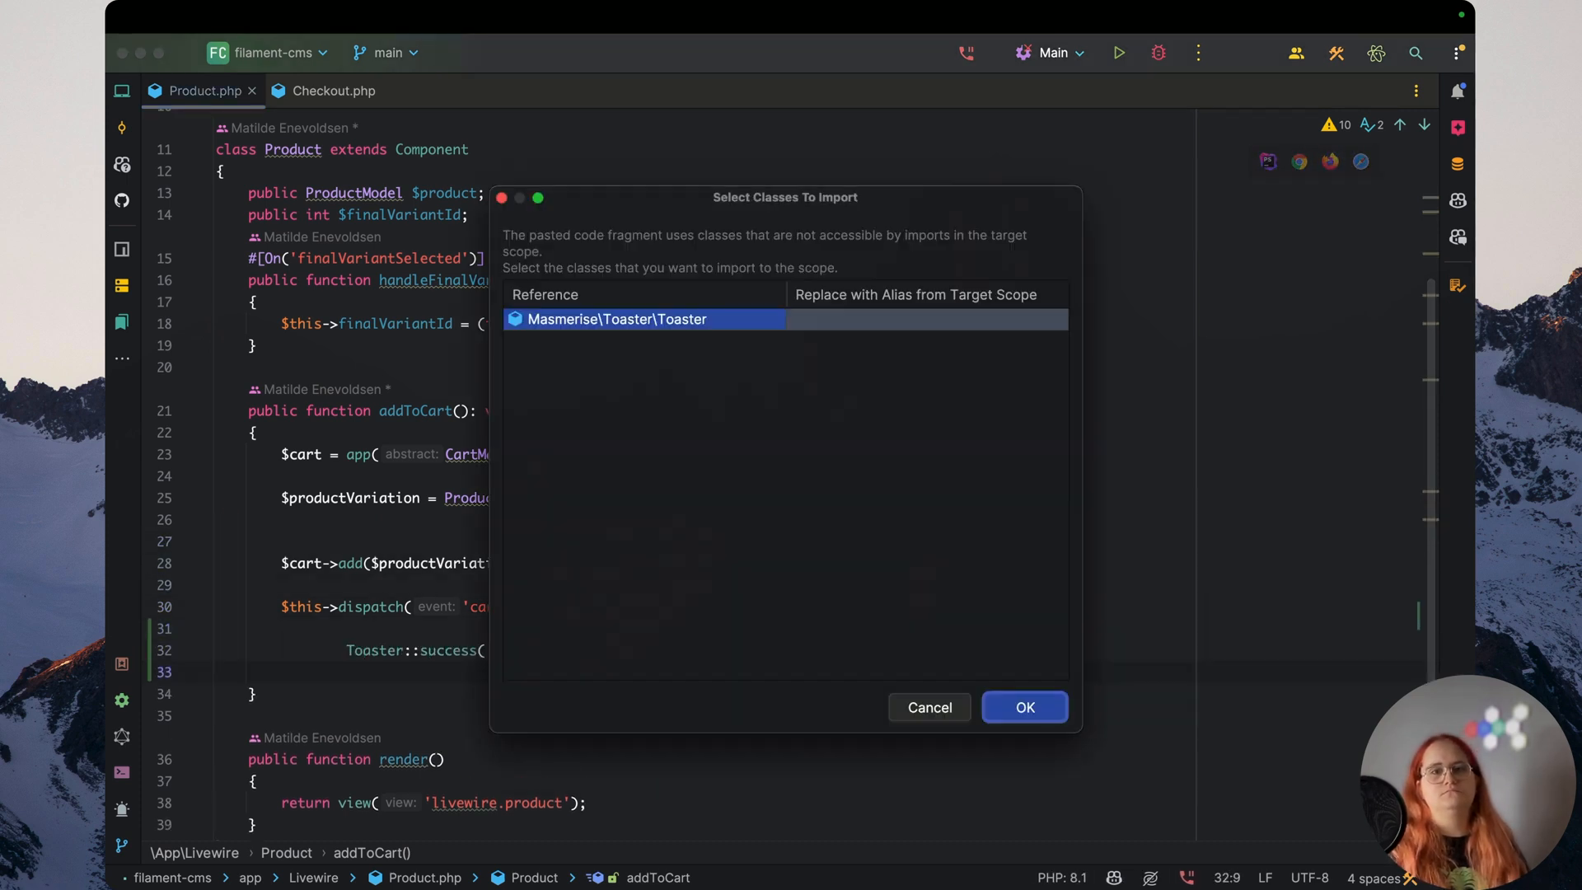
pyautogui.click(1024, 706)
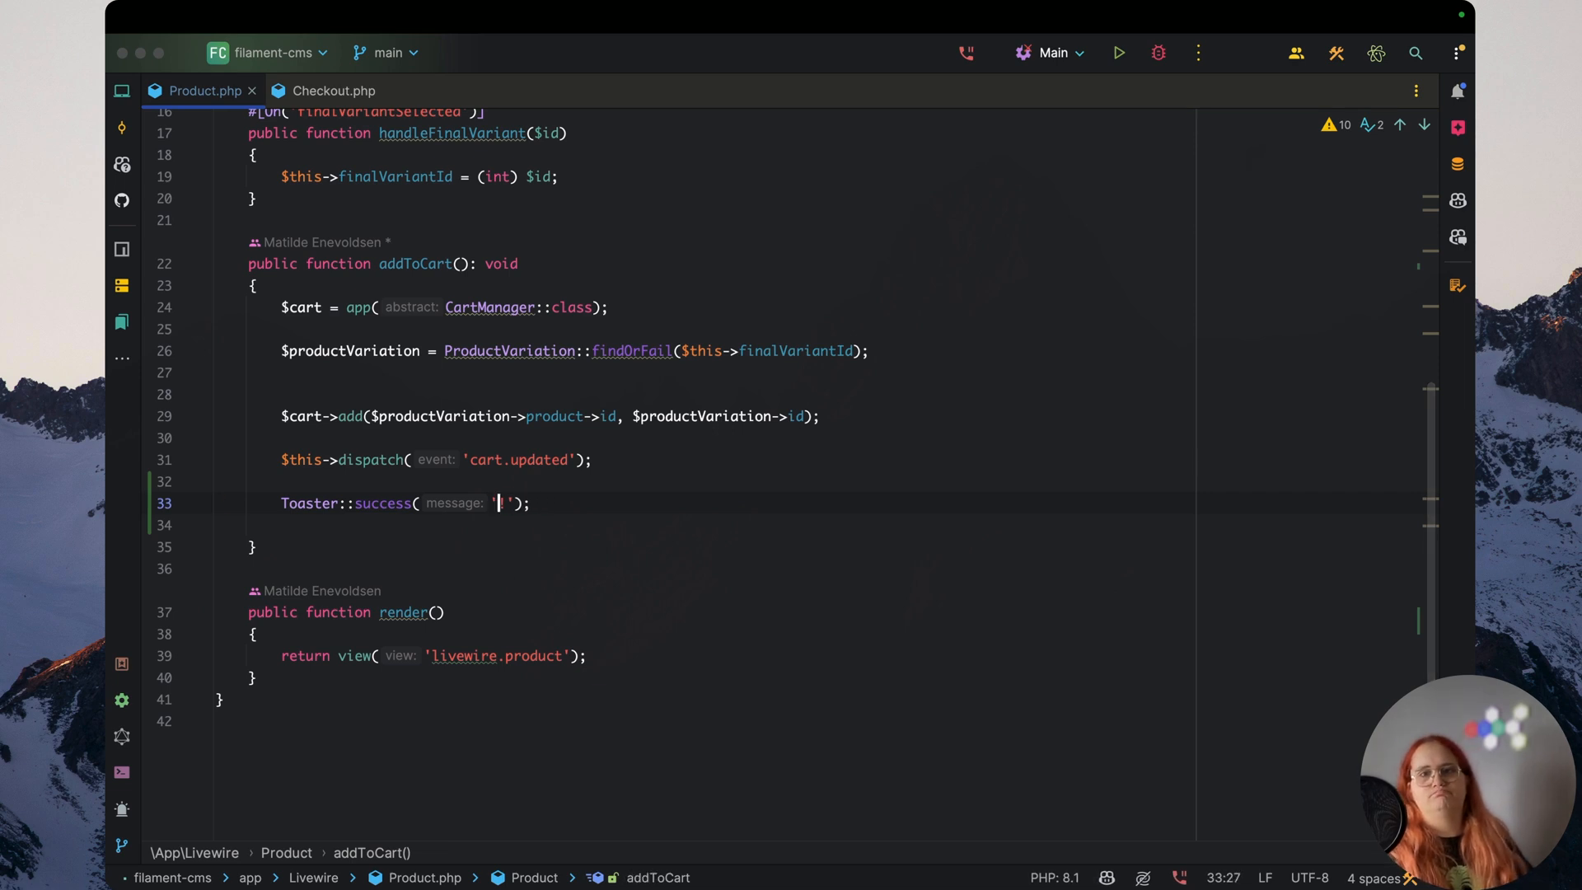
pyautogui.write('Product')
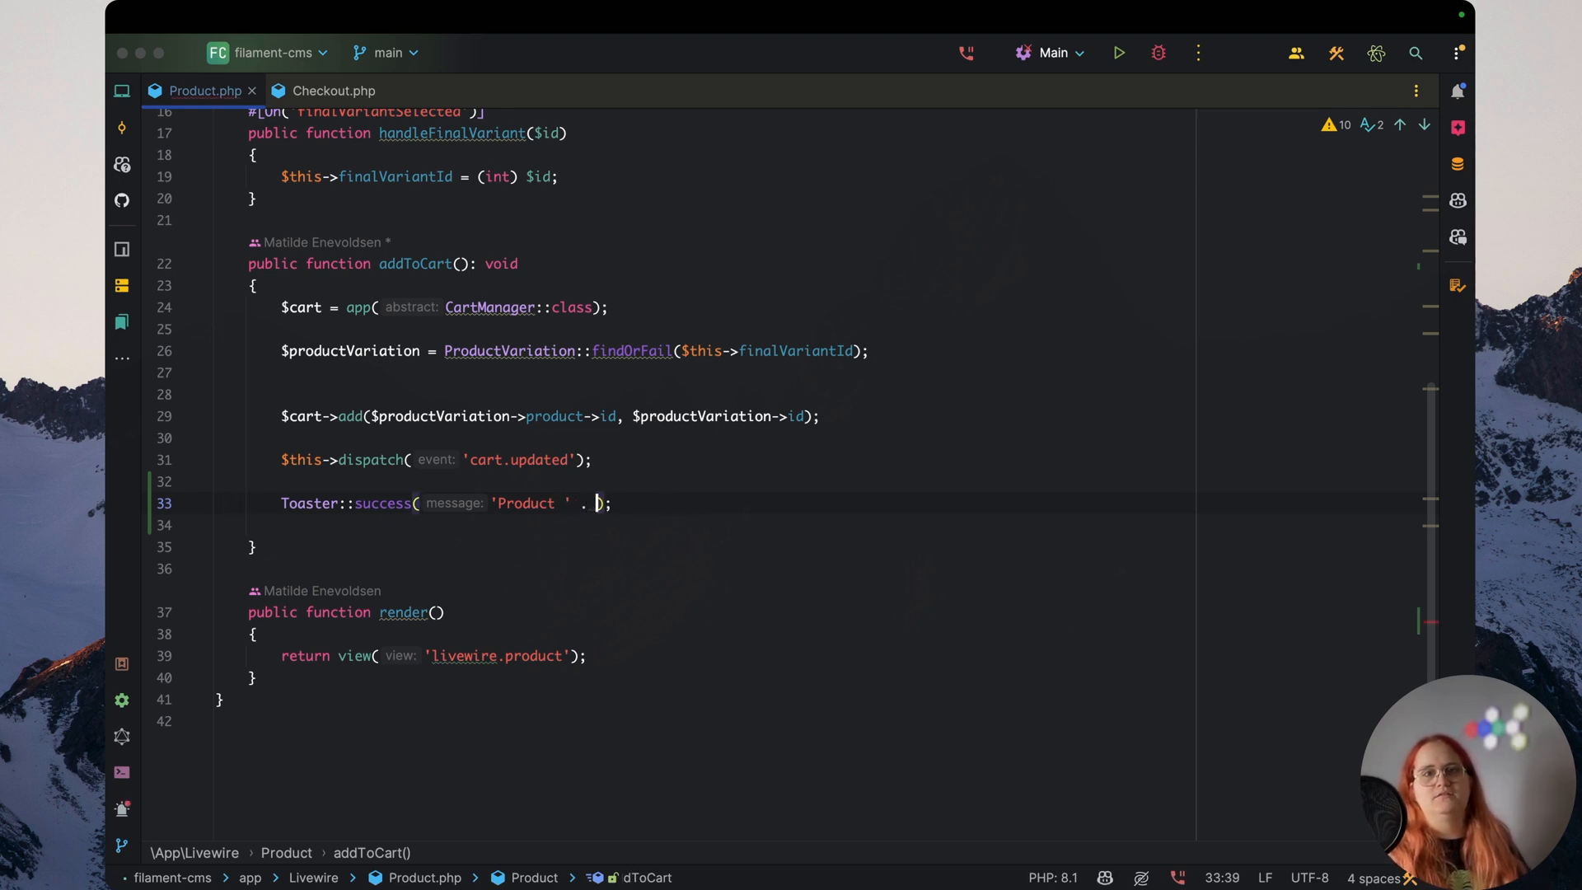
pyautogui.write("$productVariation->product->name . ' added to cart'")
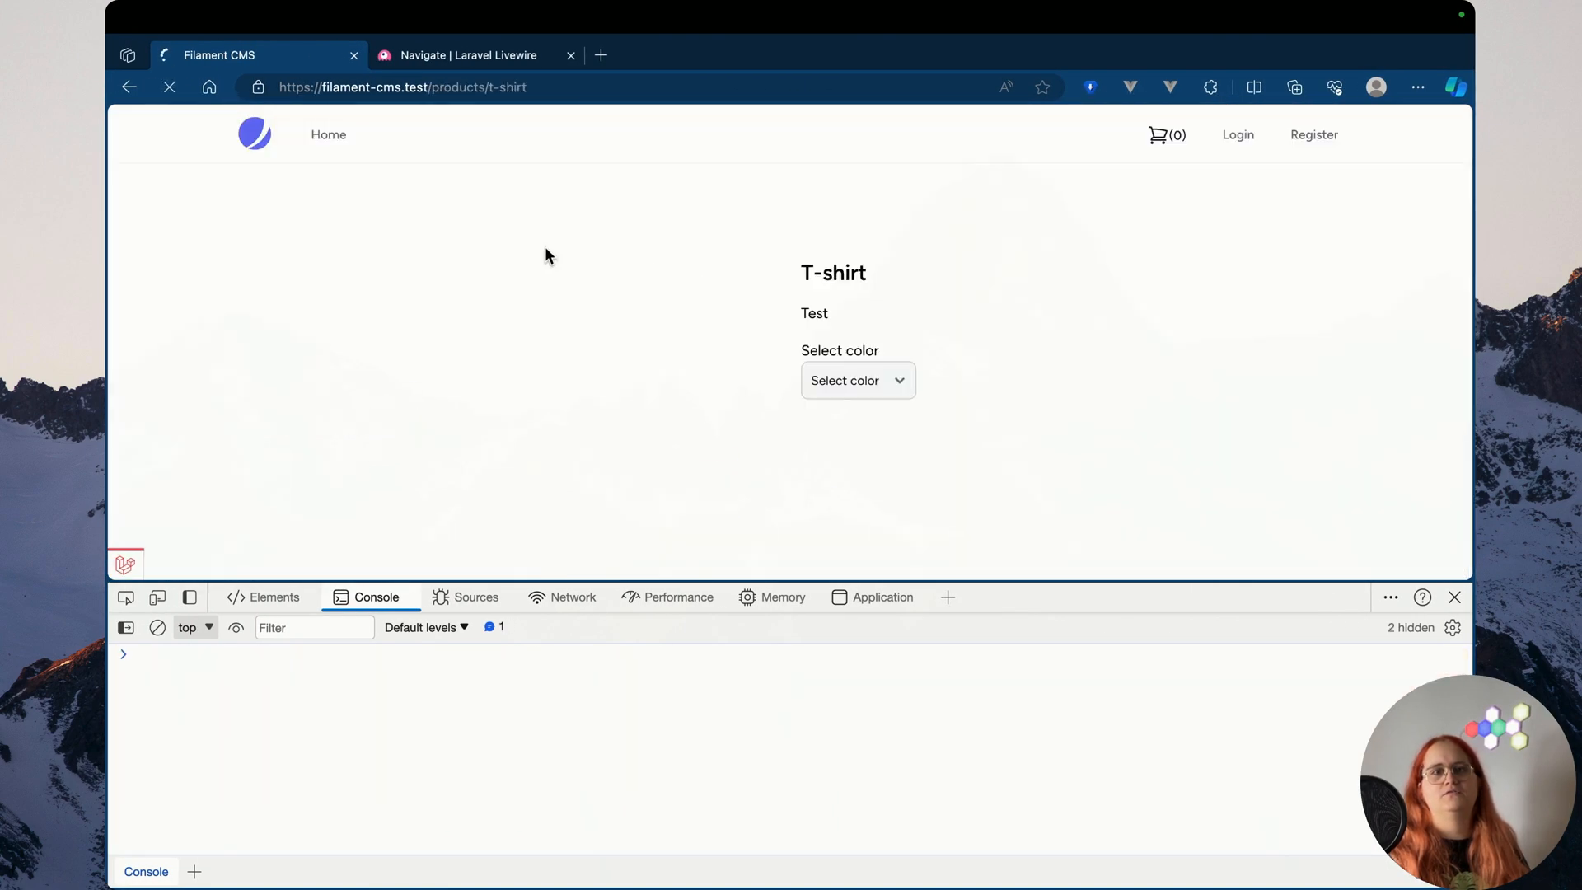
# Add the Blue T-shirt to the cart and open the cart to check it
pyautogui.click(855, 381)
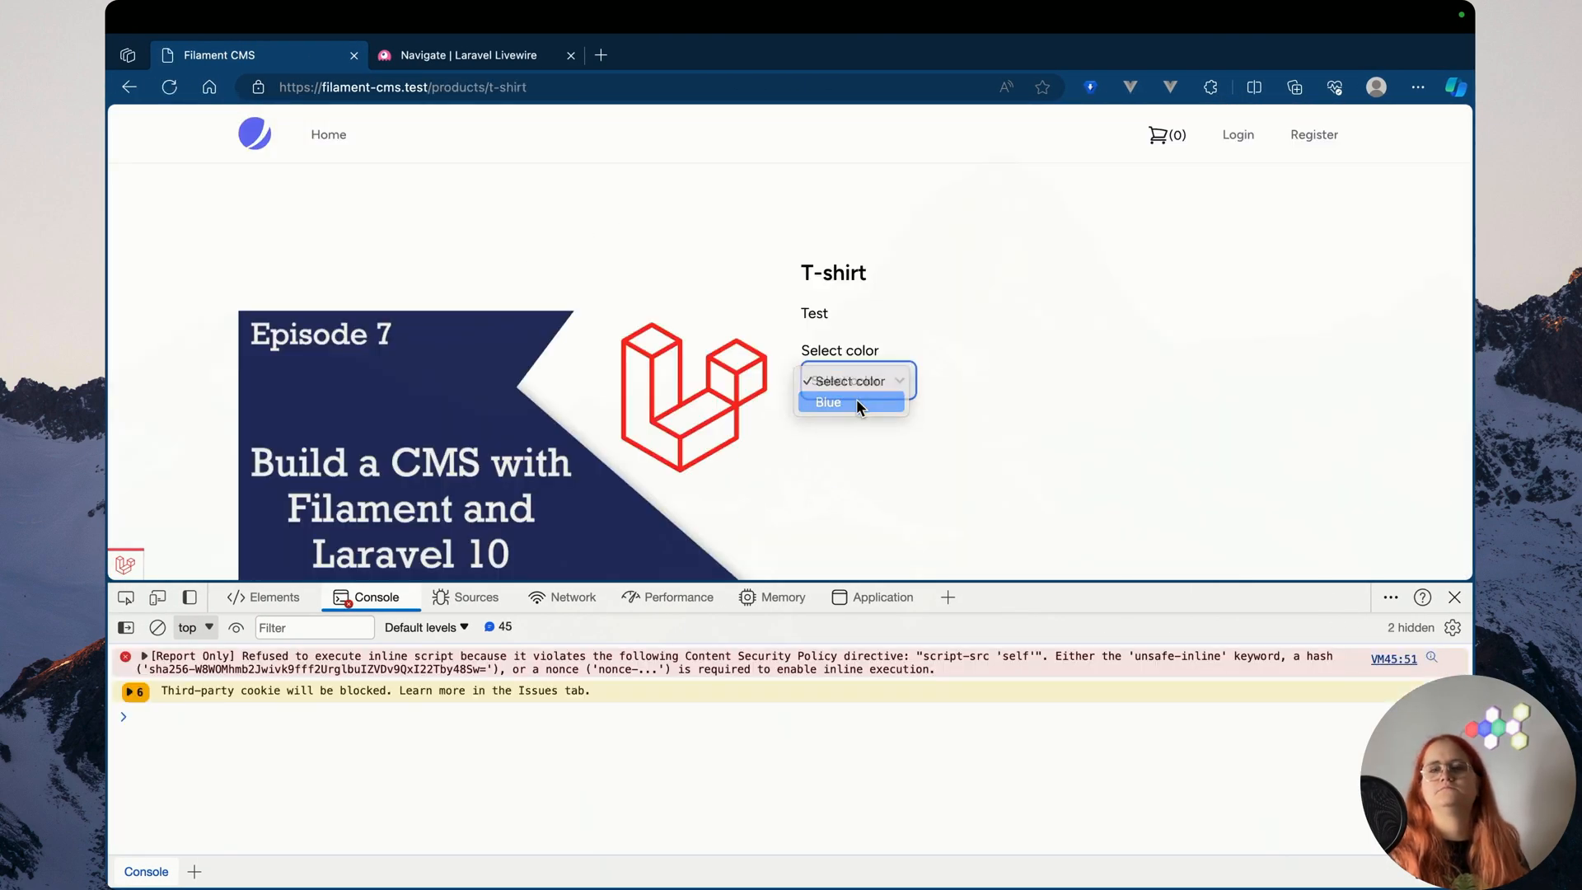
pyautogui.click(828, 402)
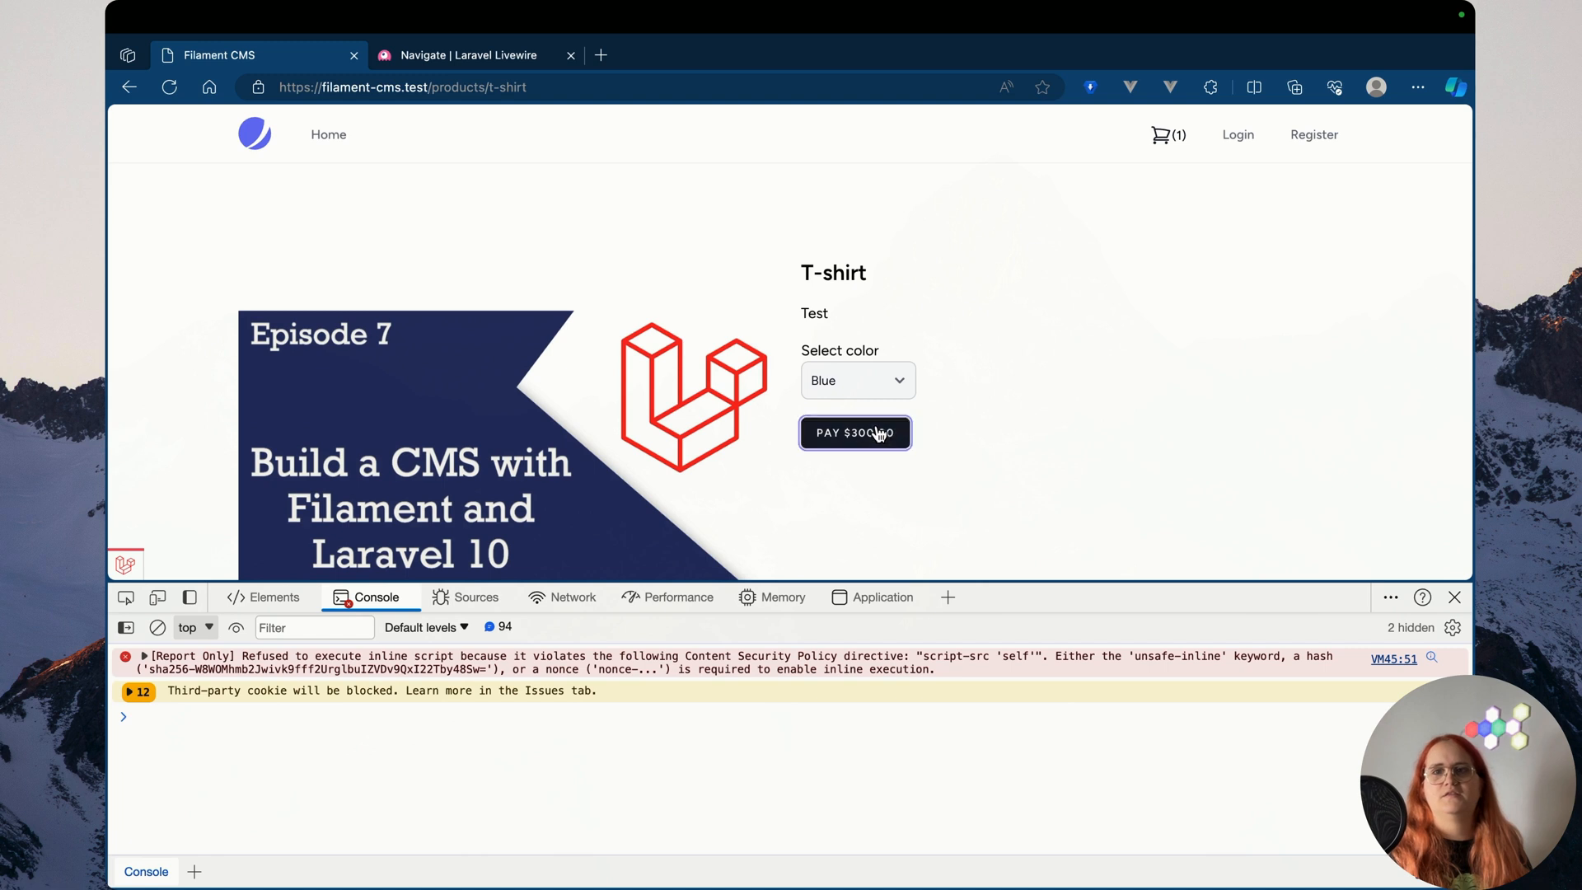
pyautogui.click(855, 432)
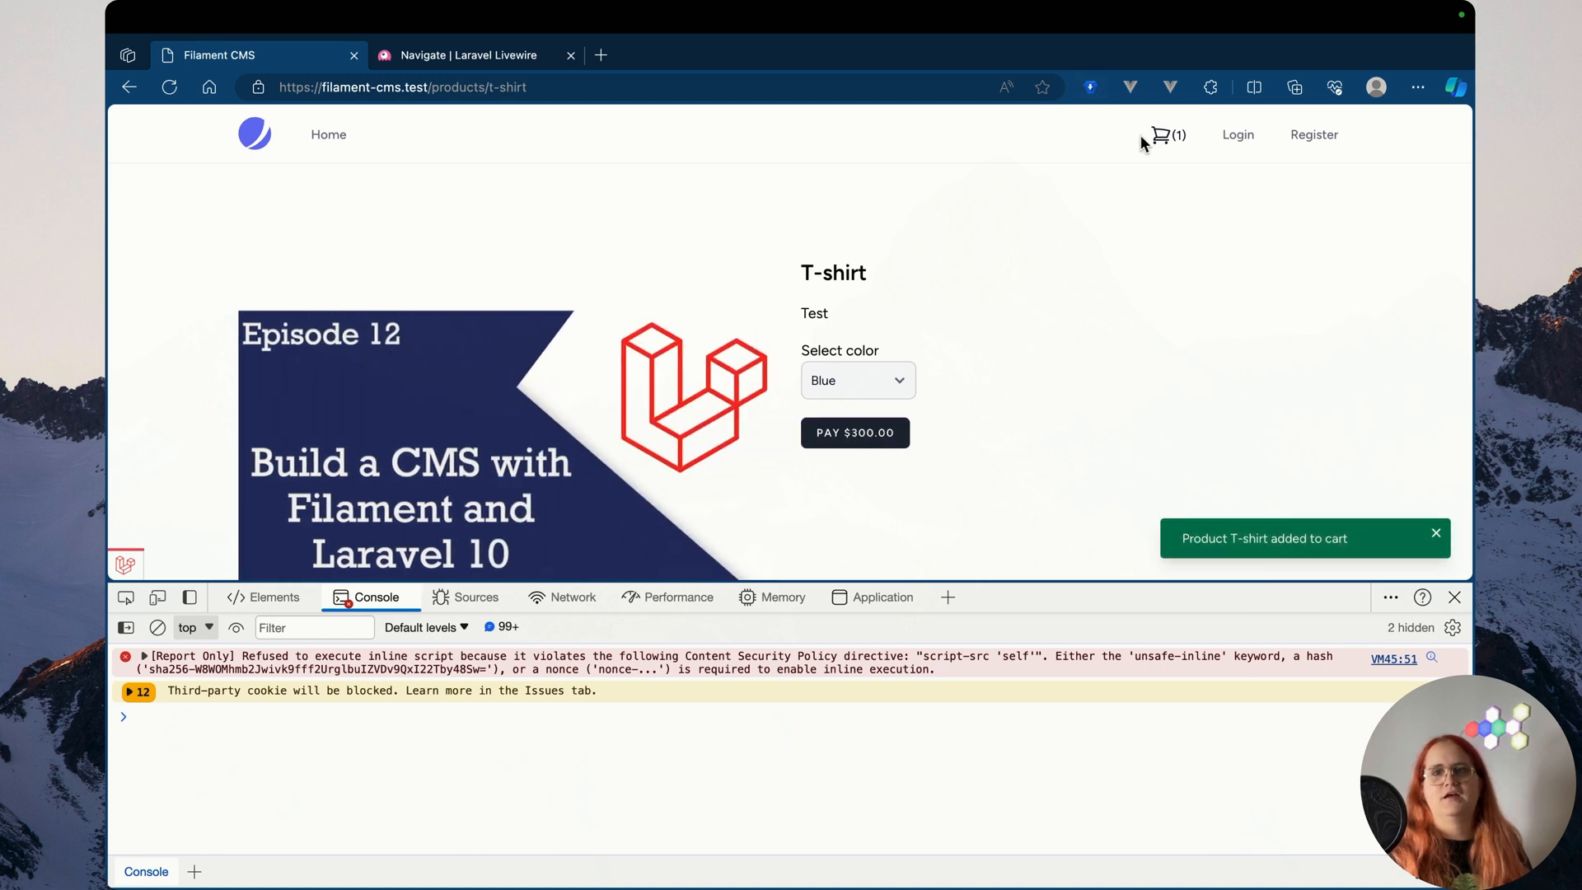
pyautogui.click(1163, 135)
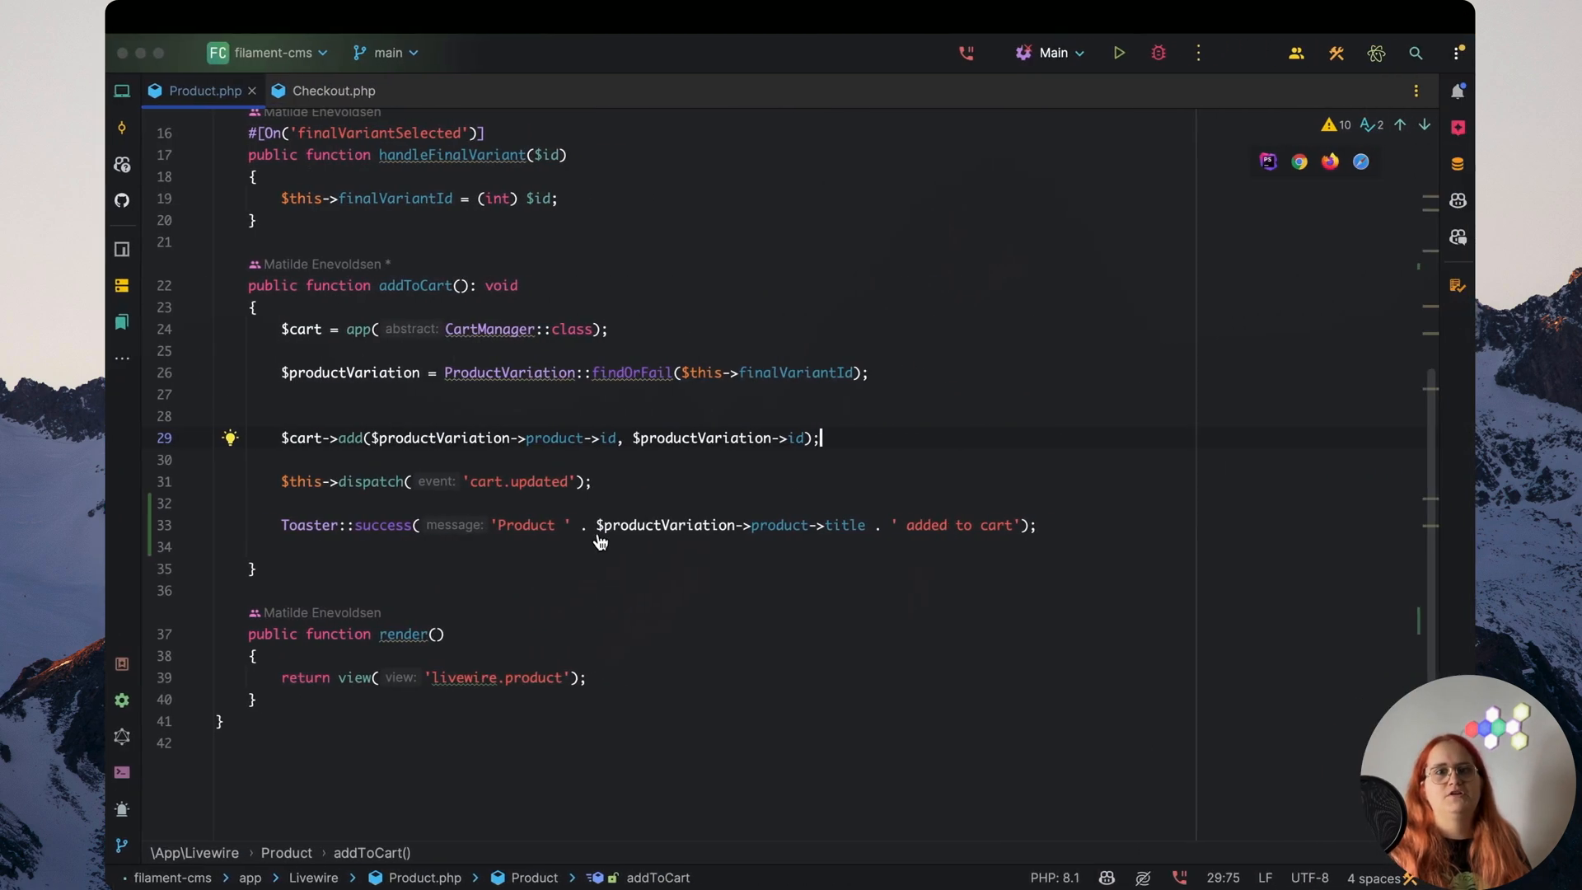
# Copy the Toaster success line into increment() of Livewire CartItem.php
pyautogui.moveTo(821, 437); pyautogui.dragTo(1037, 525)
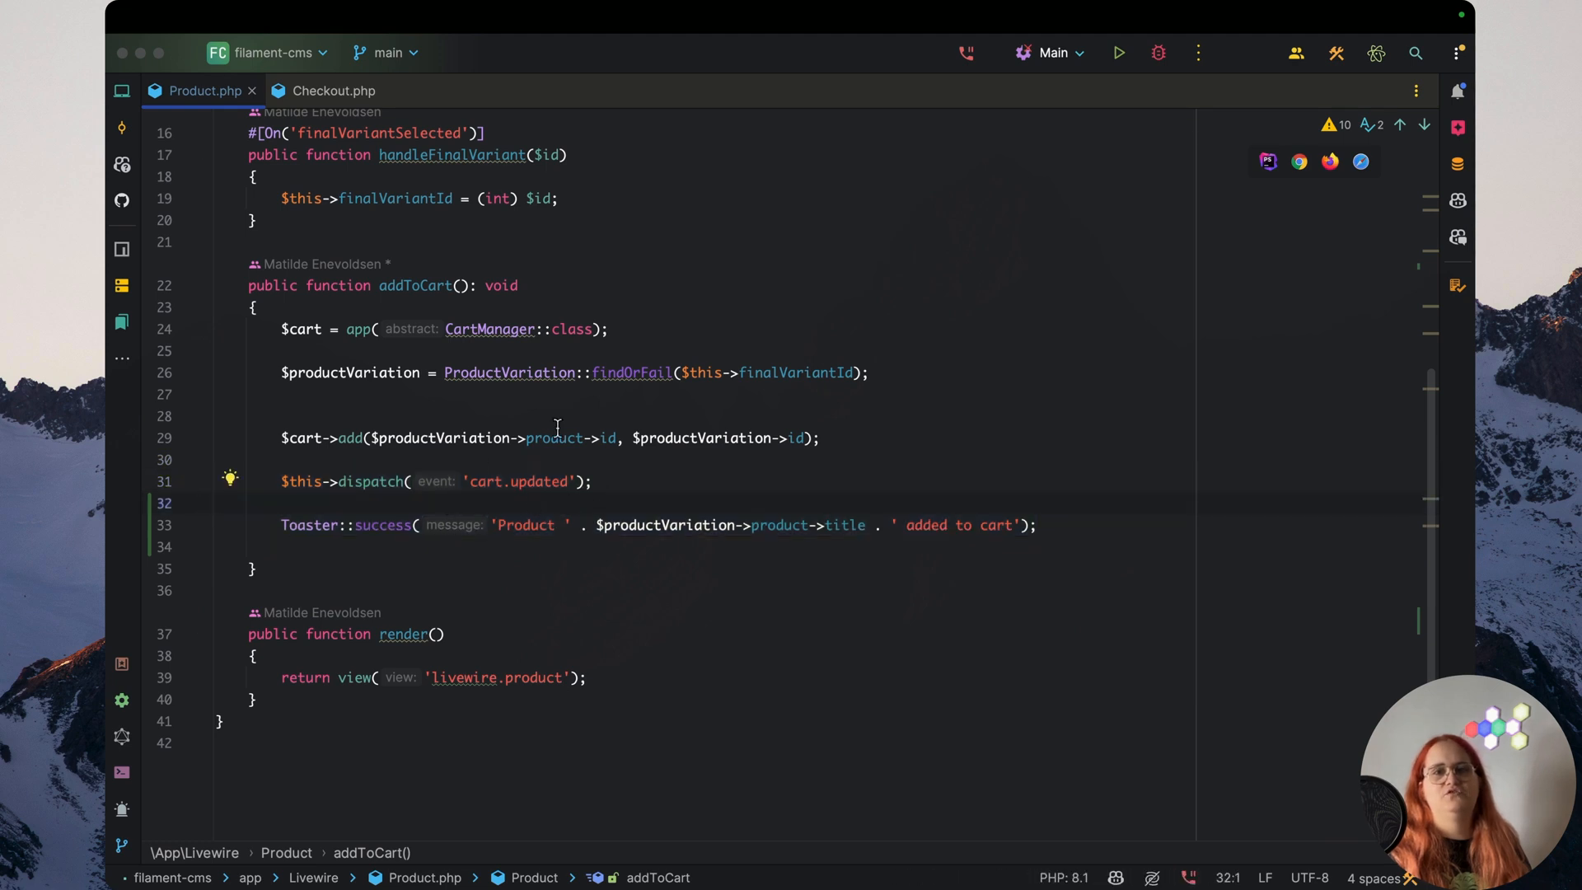
pyautogui.doubleClick(384, 525)
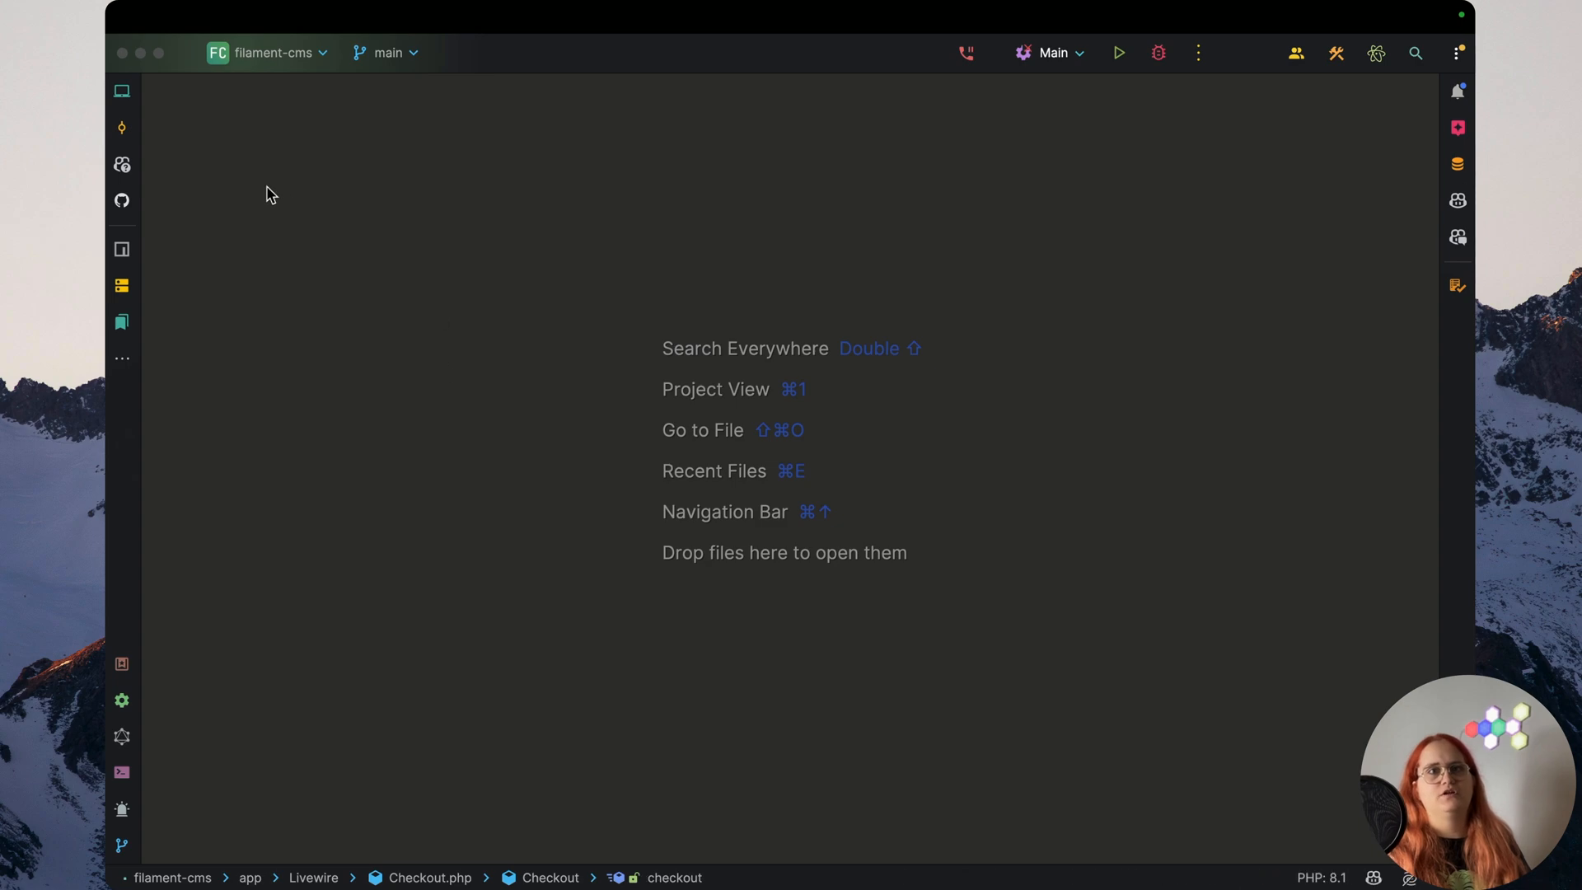
pyautogui.click(122, 91)
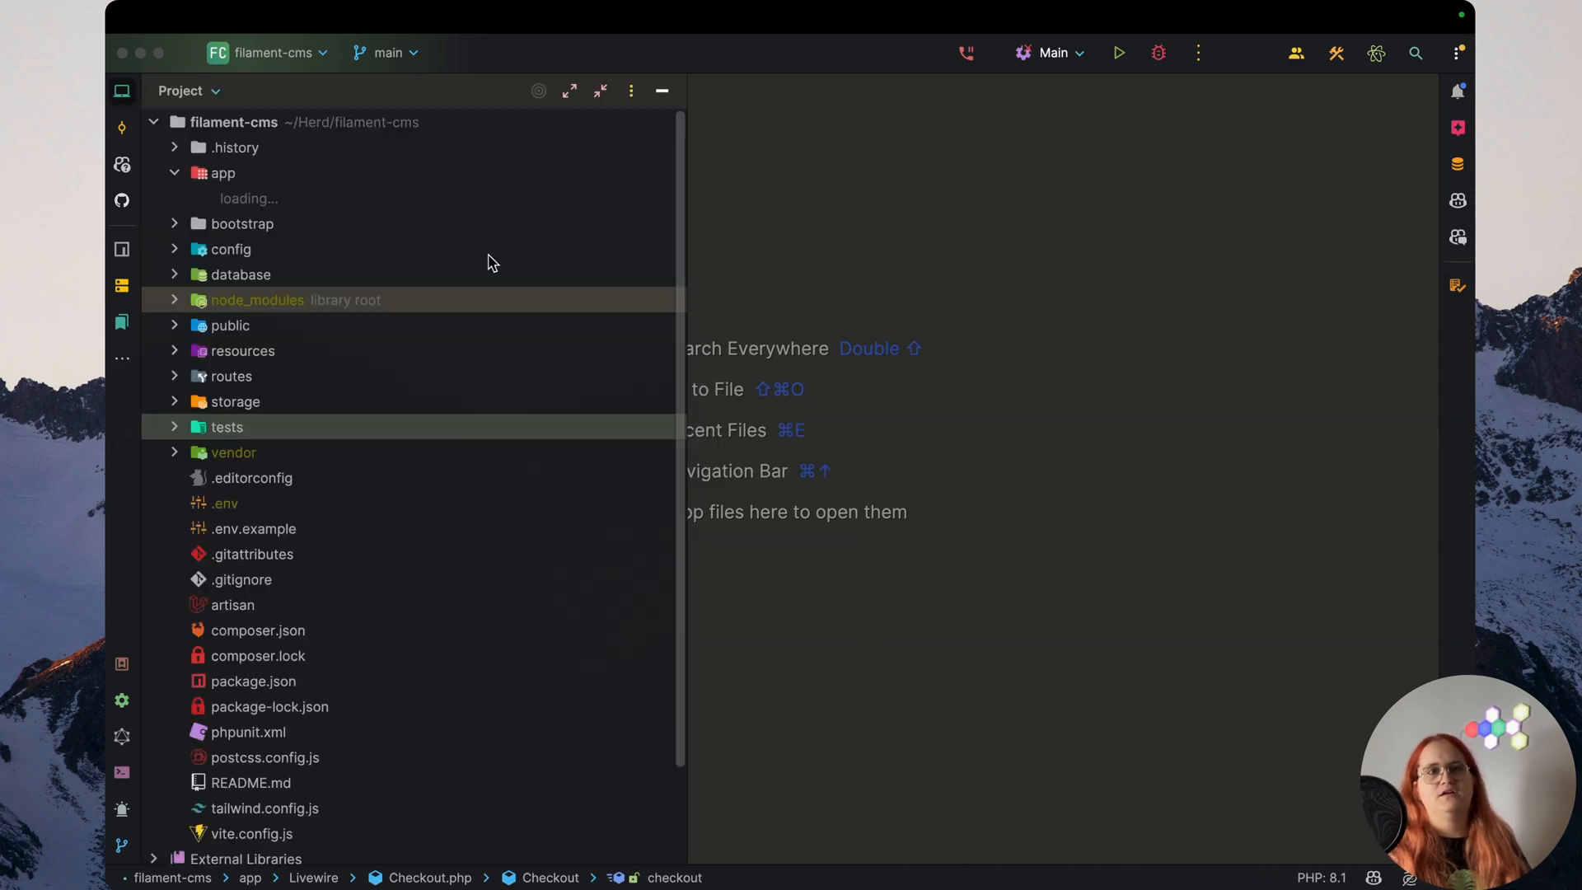
pyautogui.write('Ca')
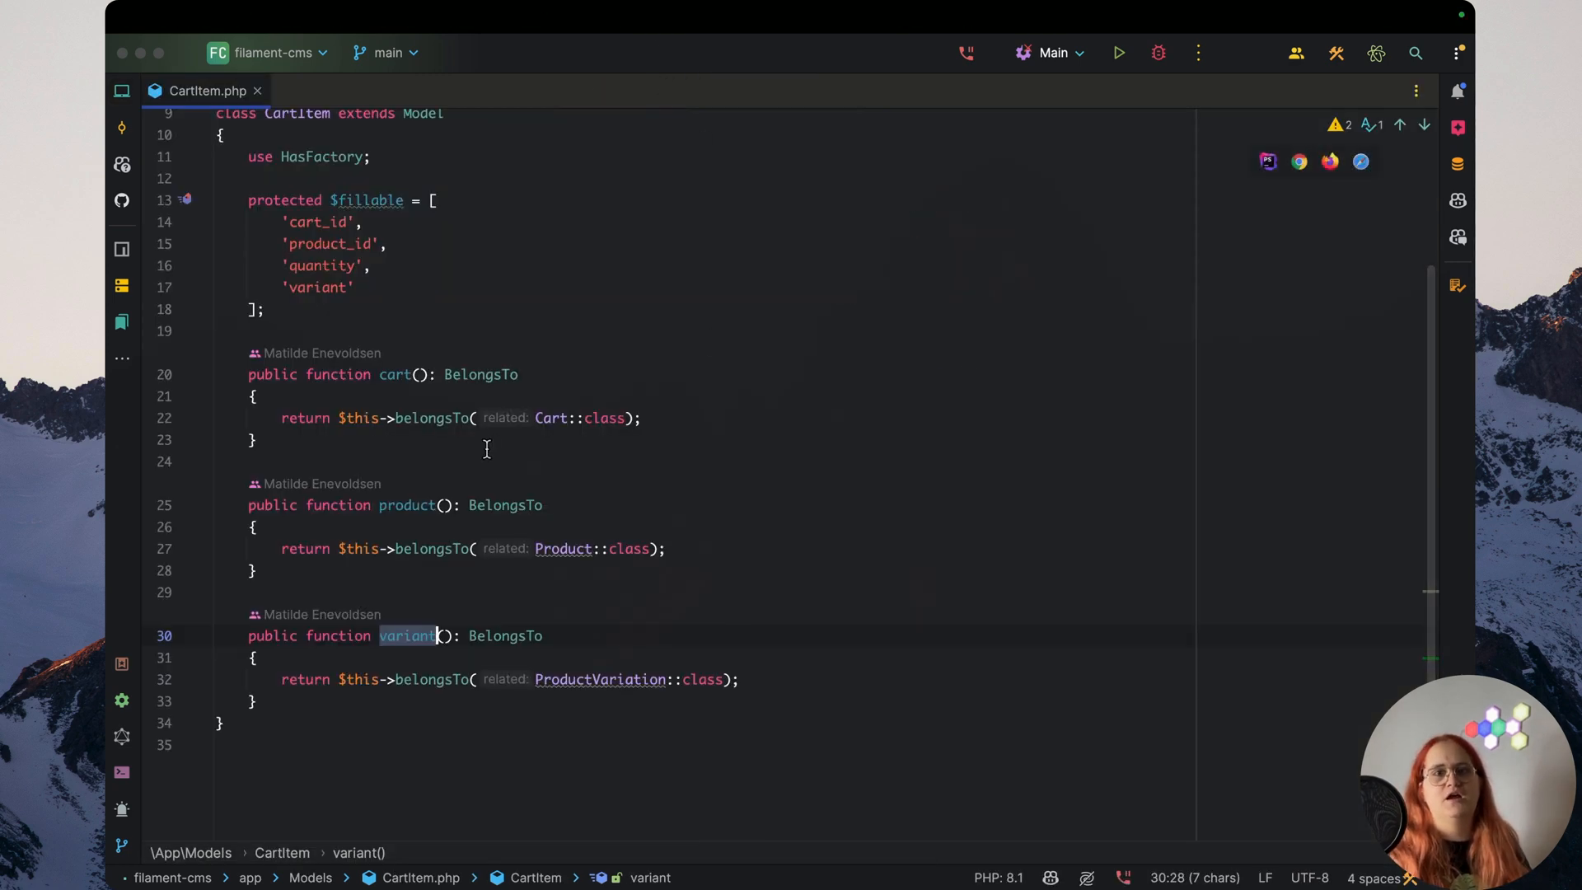
pyautogui.write('Cart')
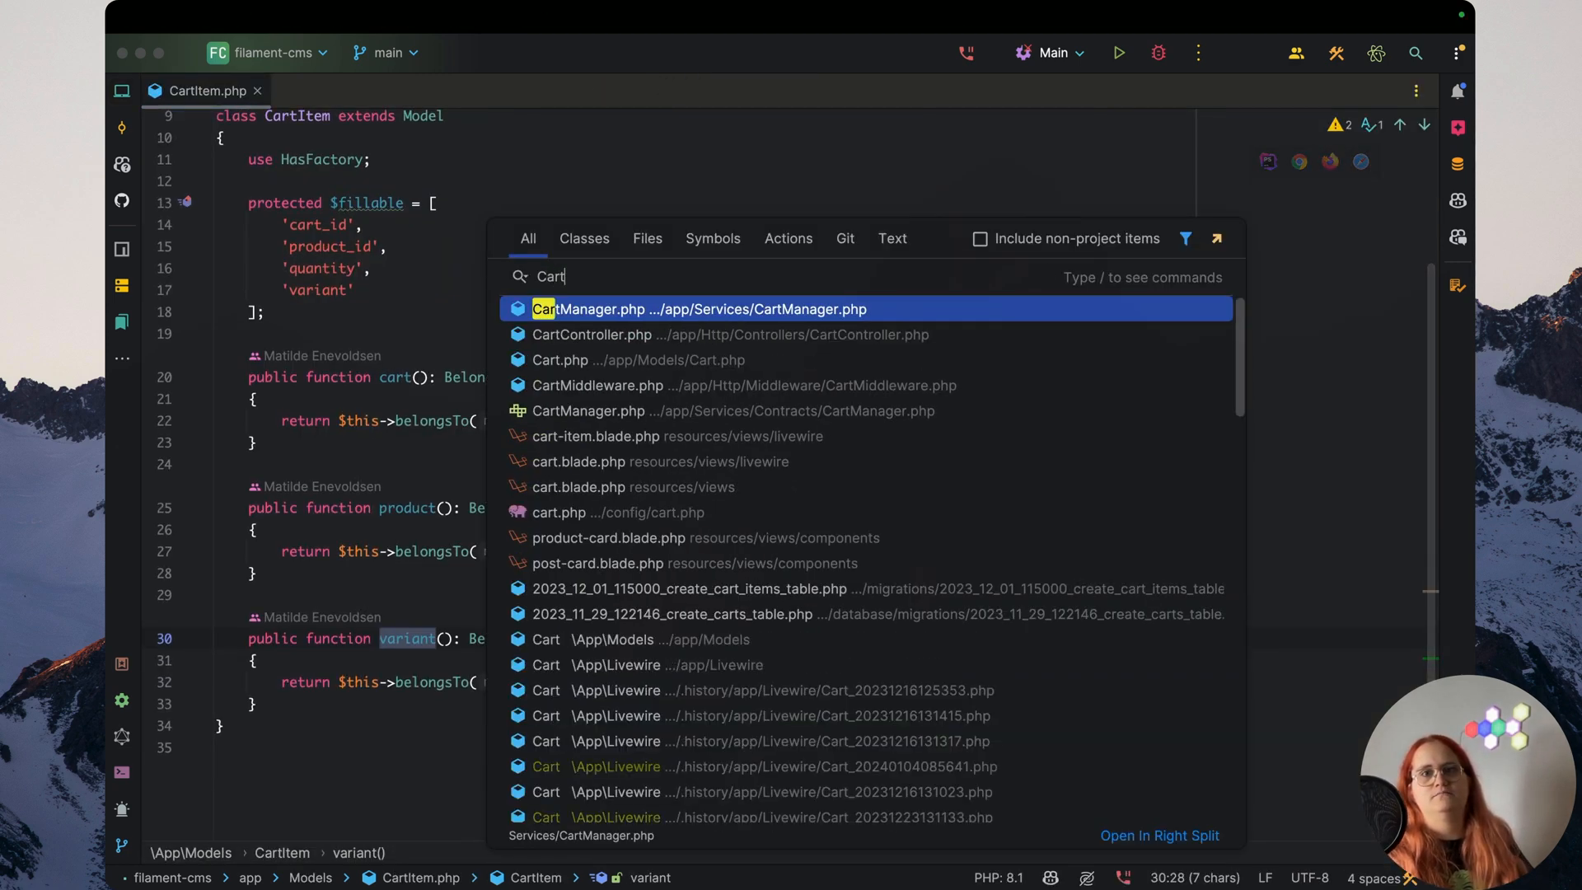
pyautogui.write('O')
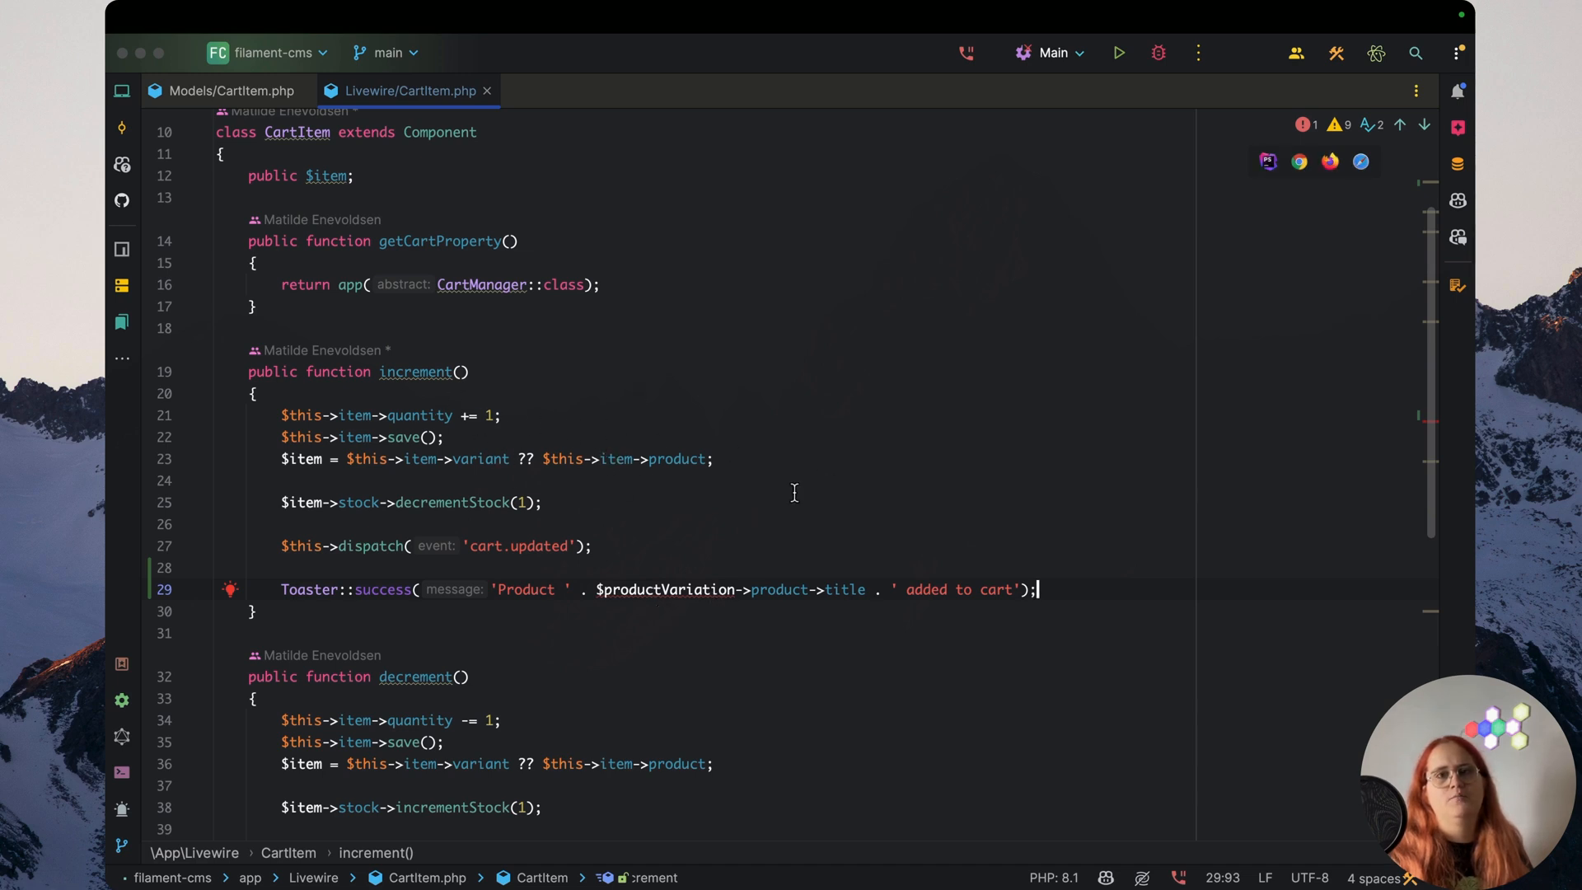
# Make the increment toast use $item and read 'Quantity increased for' the item title
pyautogui.moveTo(597, 590); pyautogui.dragTo(821, 589)
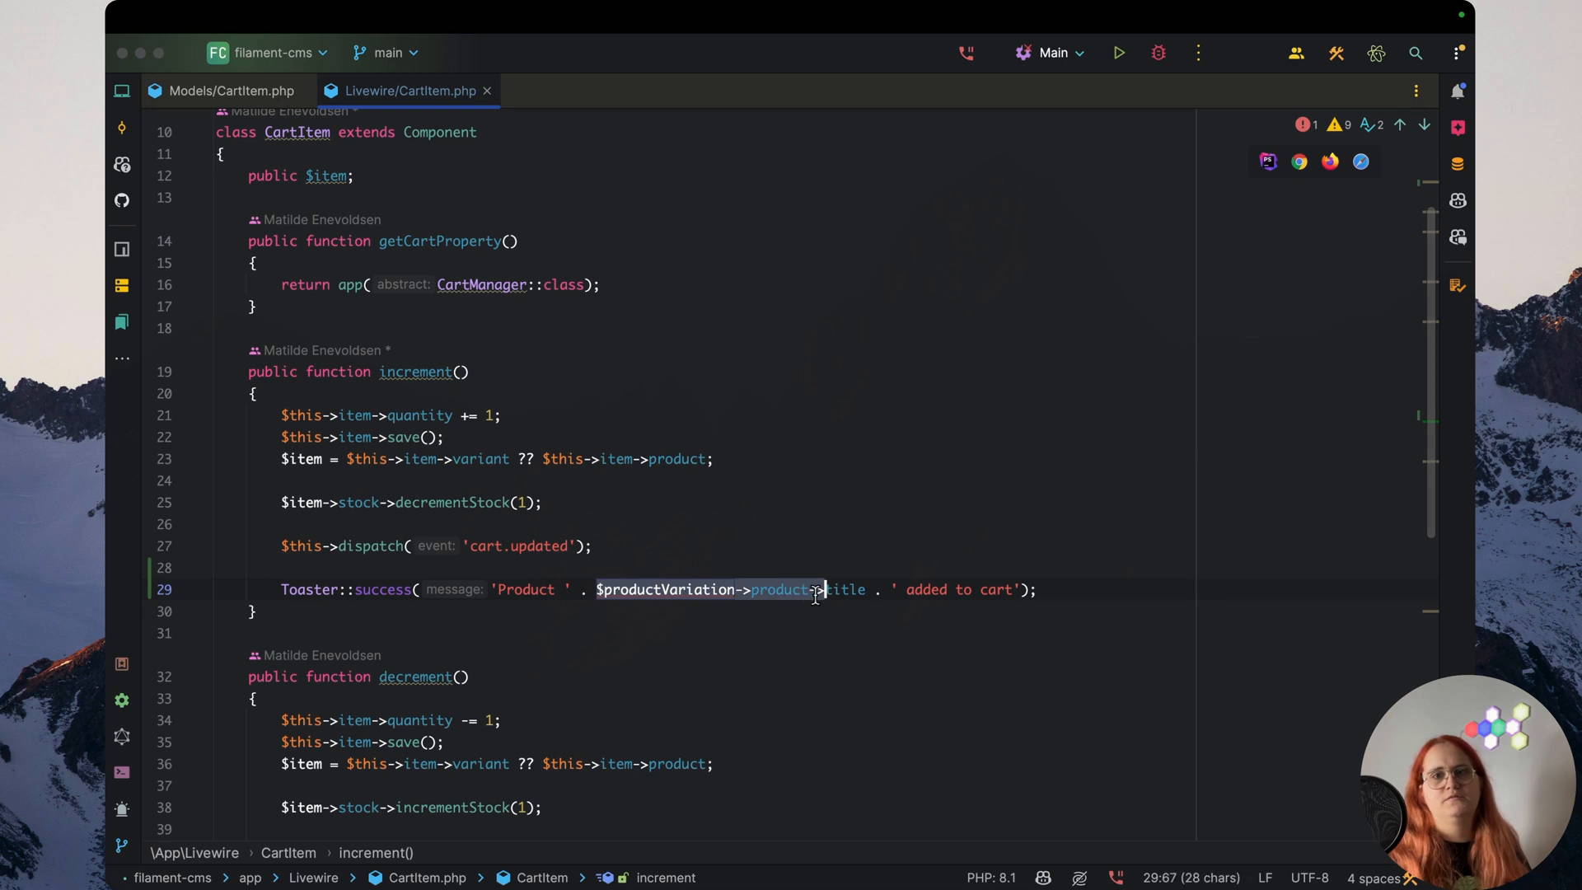
pyautogui.write('$item')
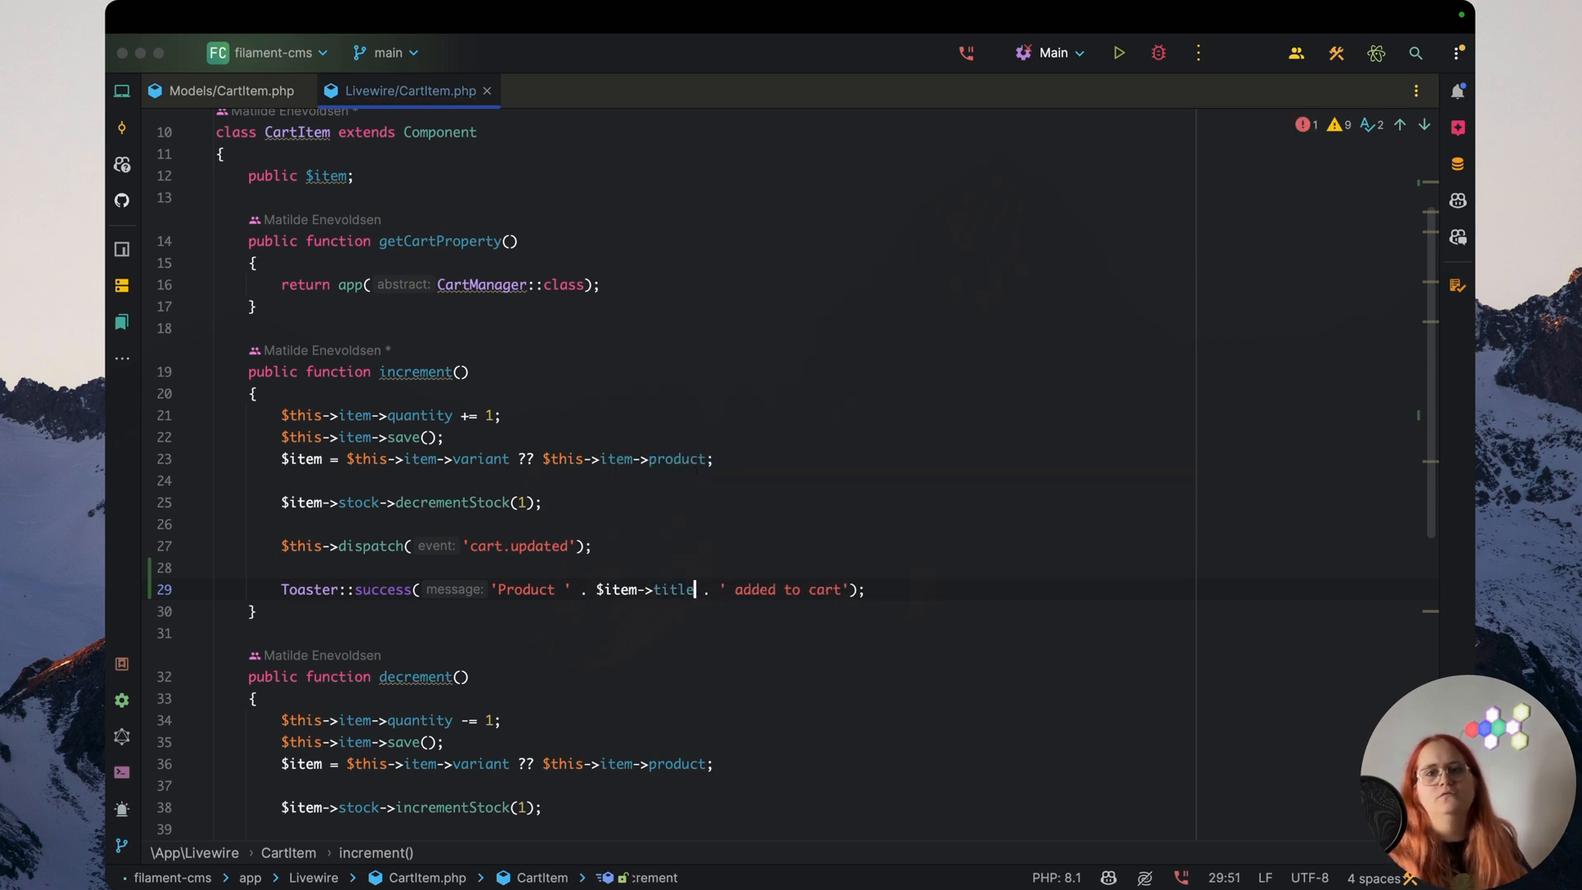
pyautogui.doubleClick(755, 589)
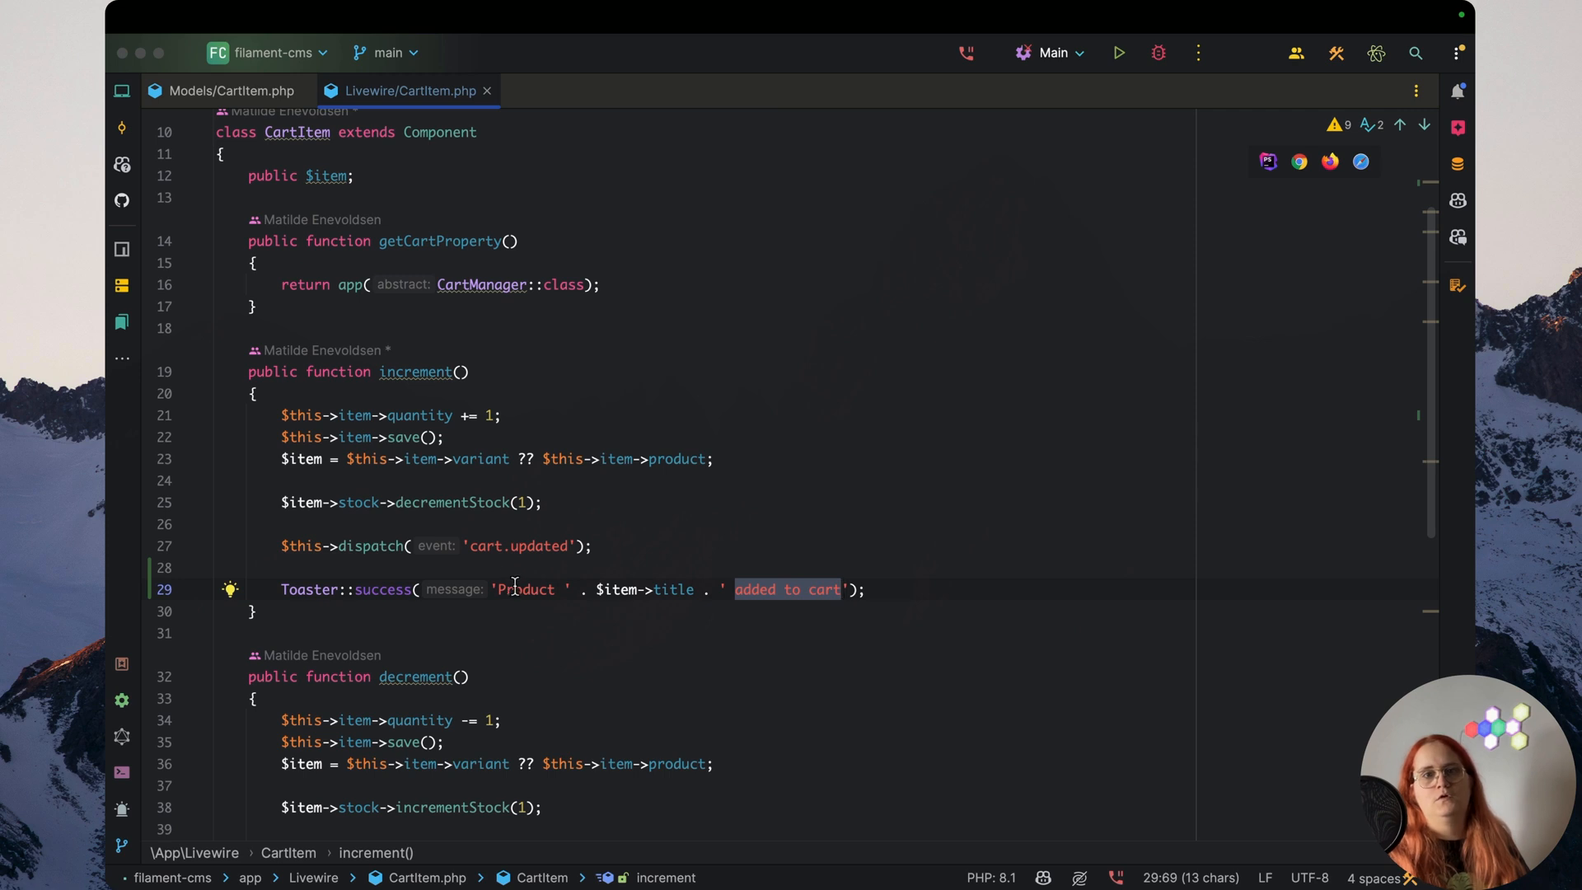
pyautogui.write('I')
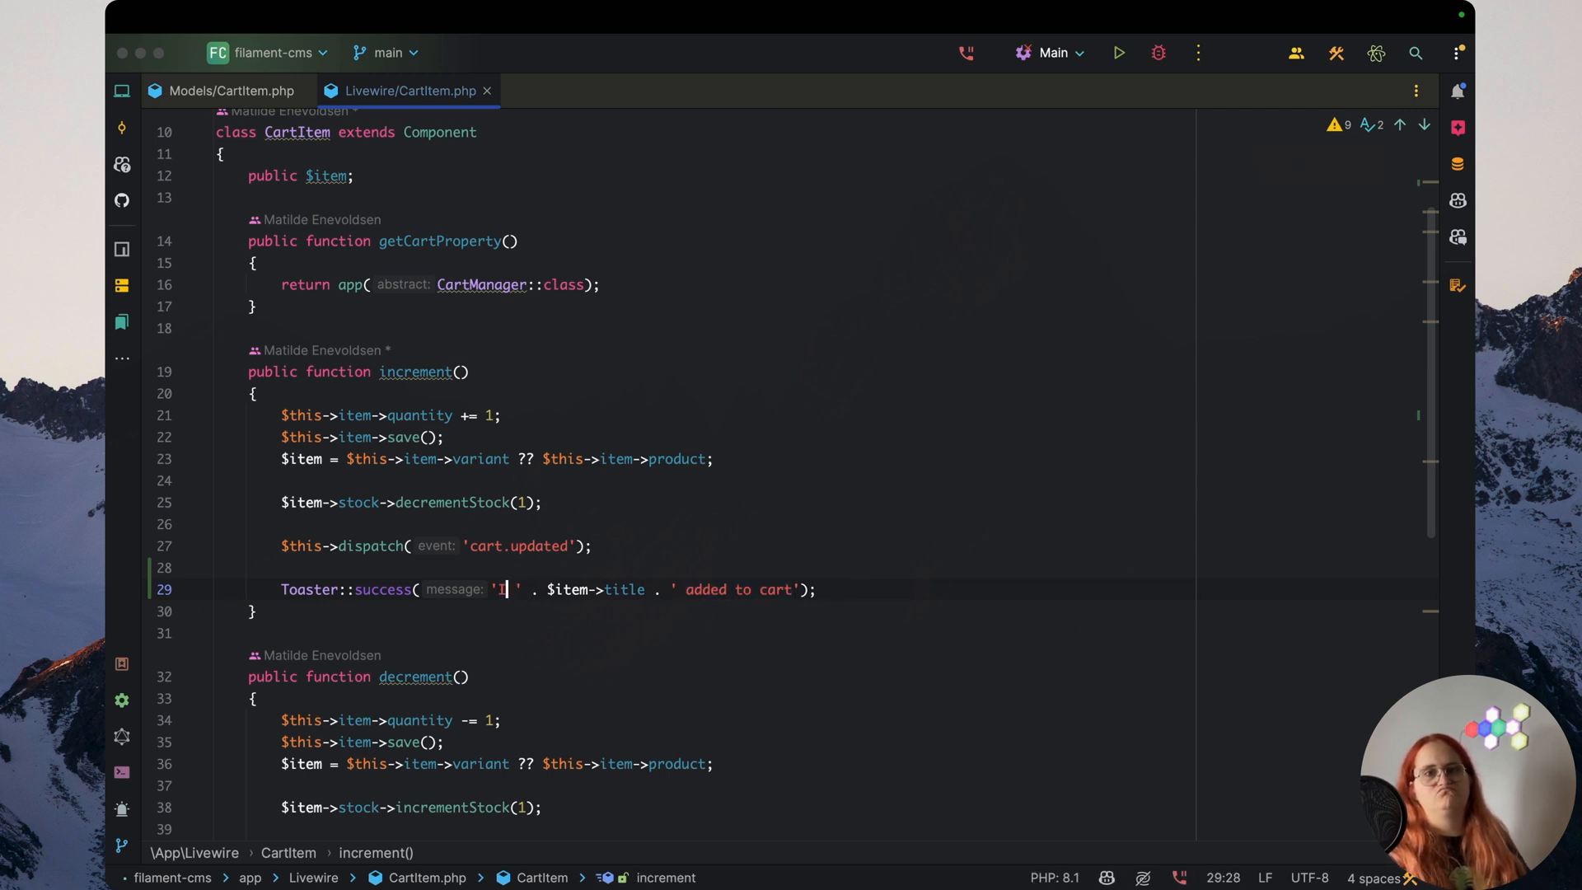
pyautogui.write('ncreased quantity of')
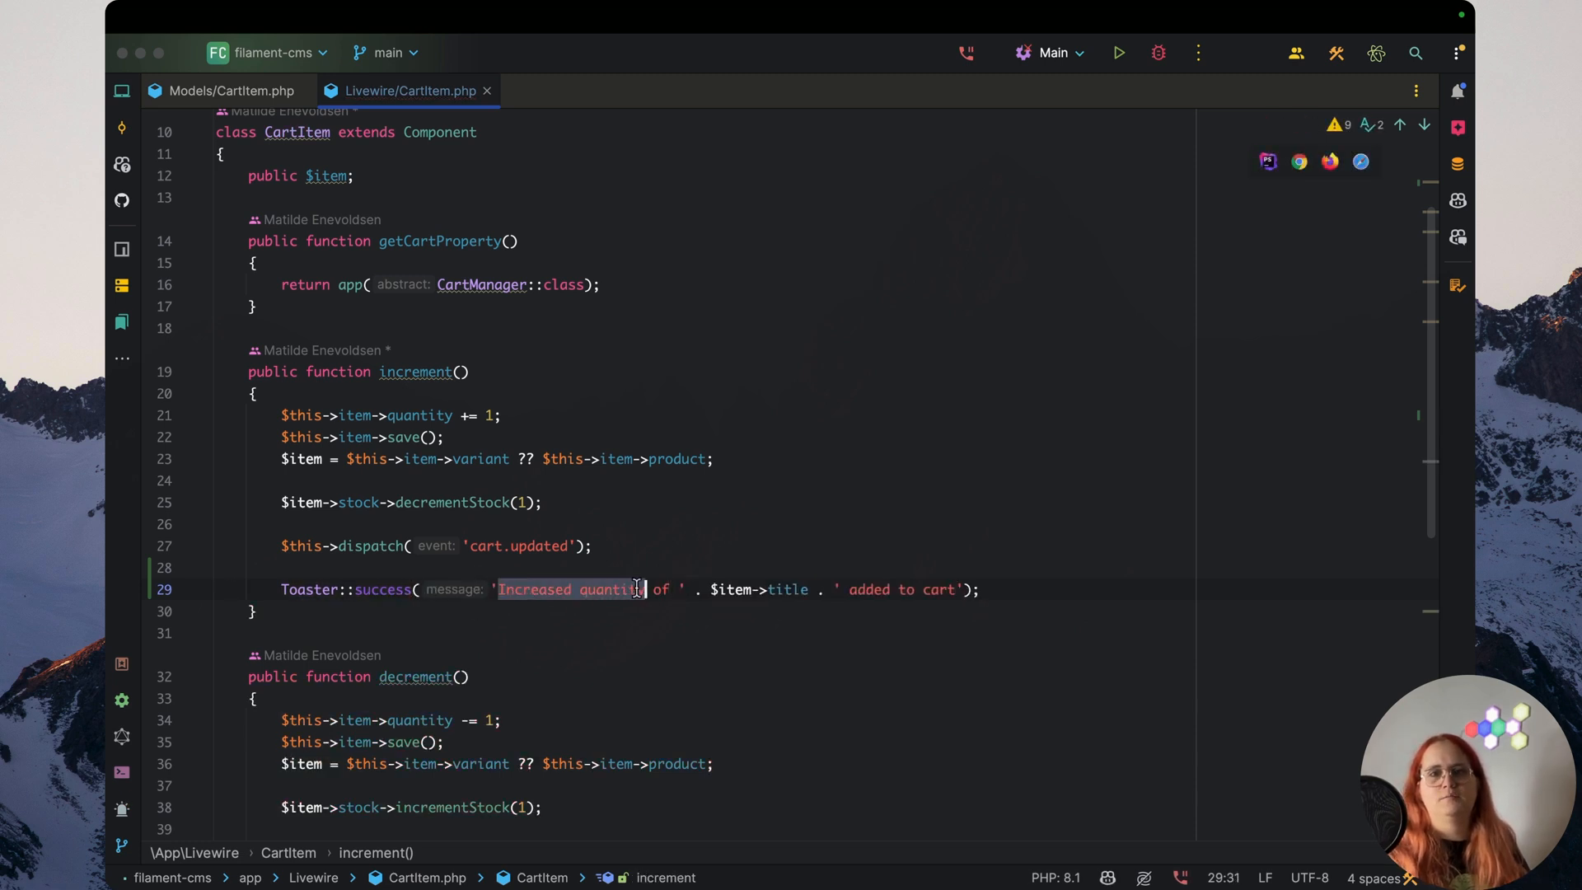
pyautogui.write('Quantity')
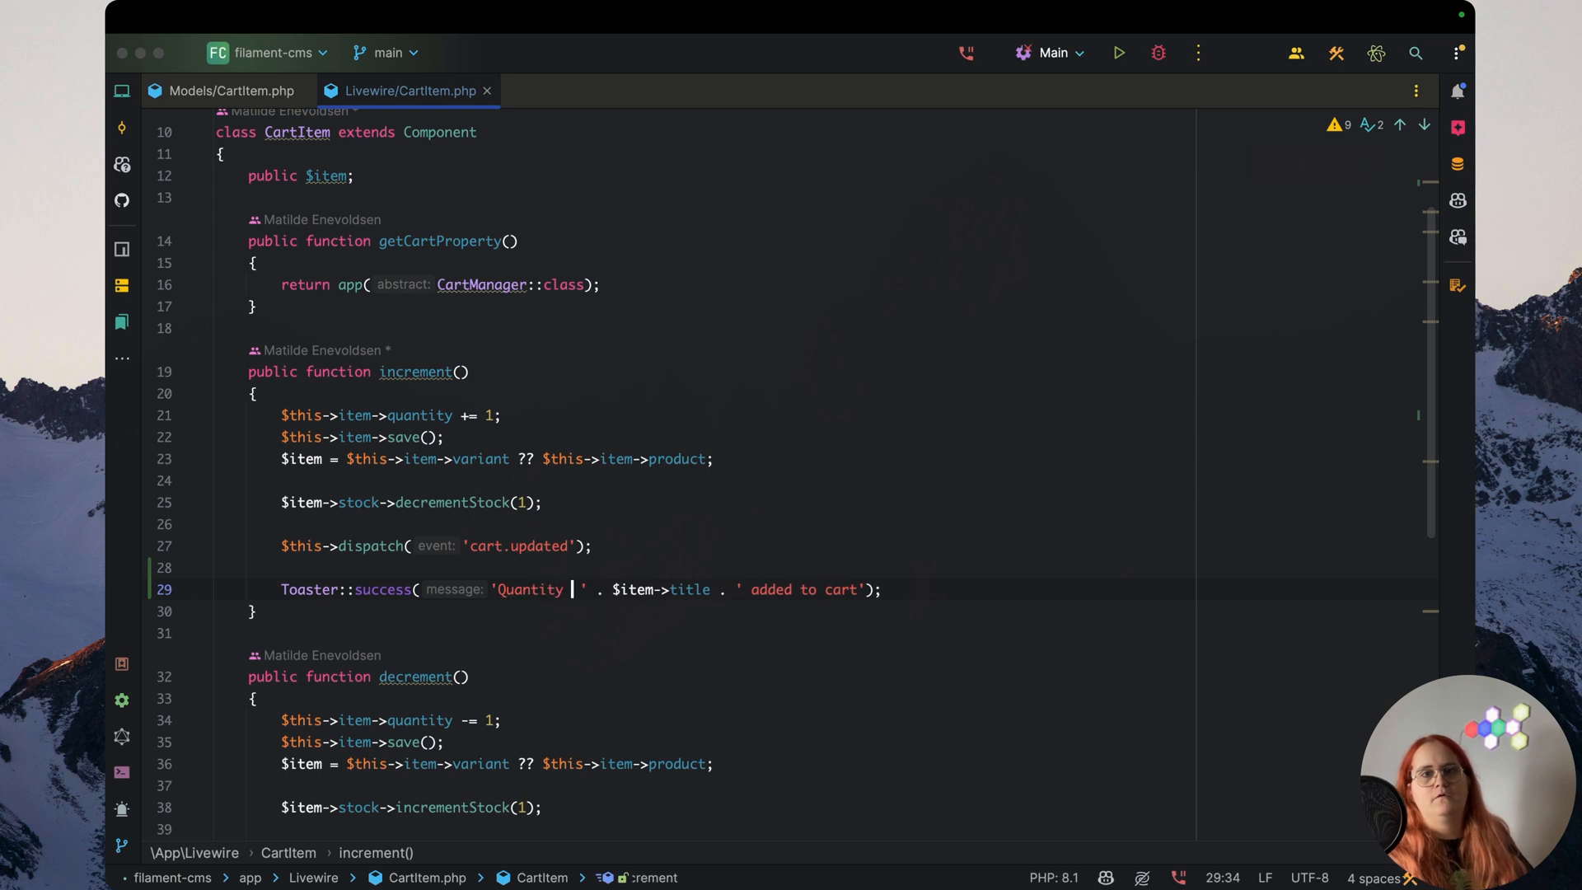
pyautogui.write('updated for')
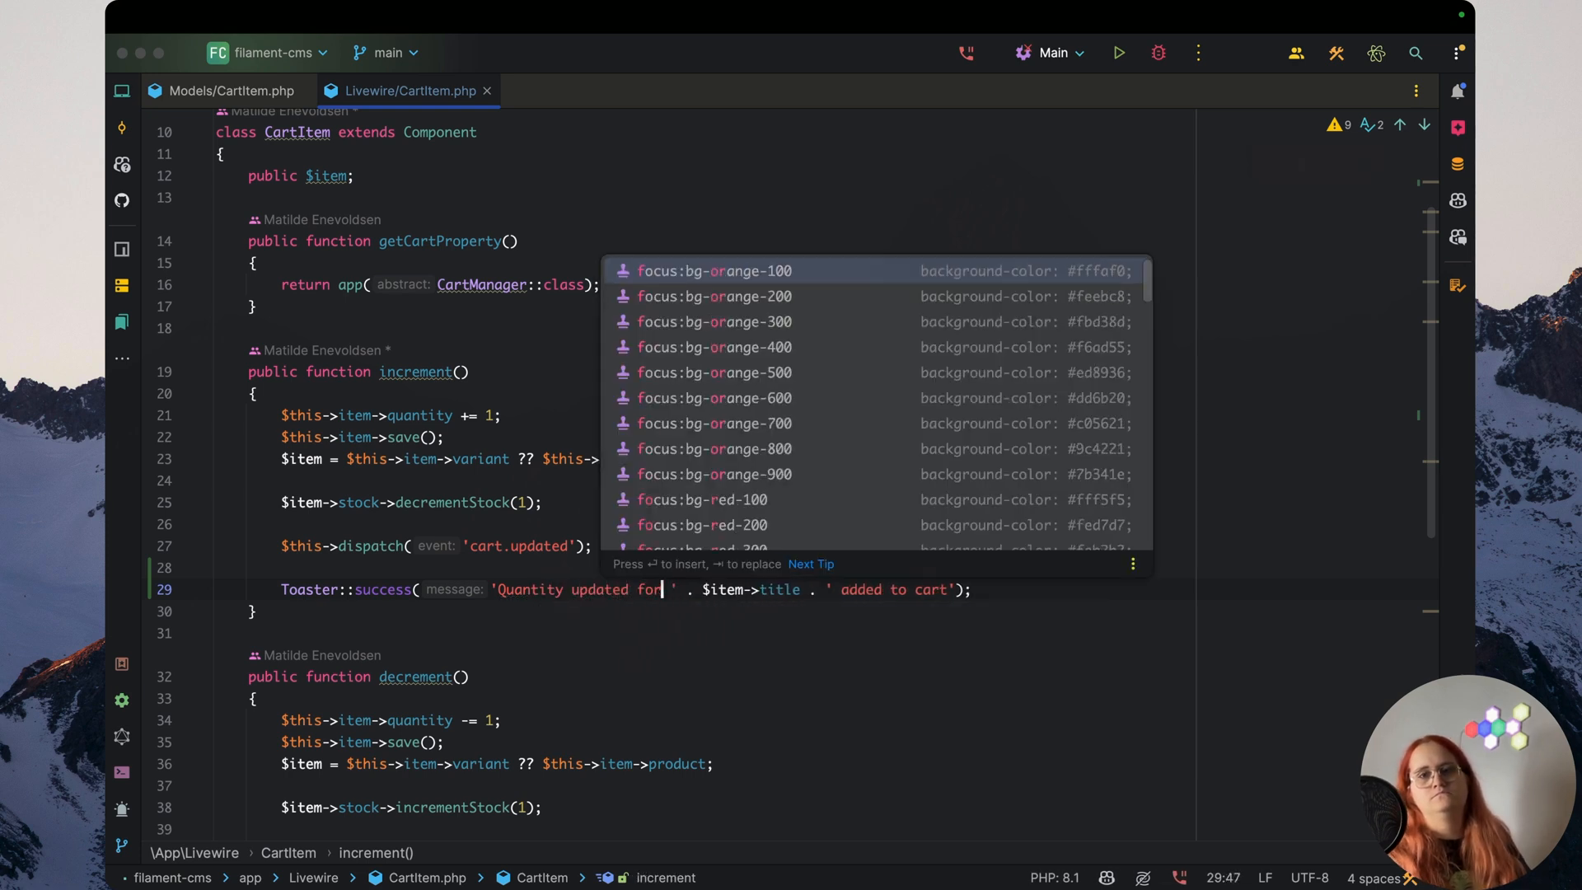
pyautogui.press('Escape')
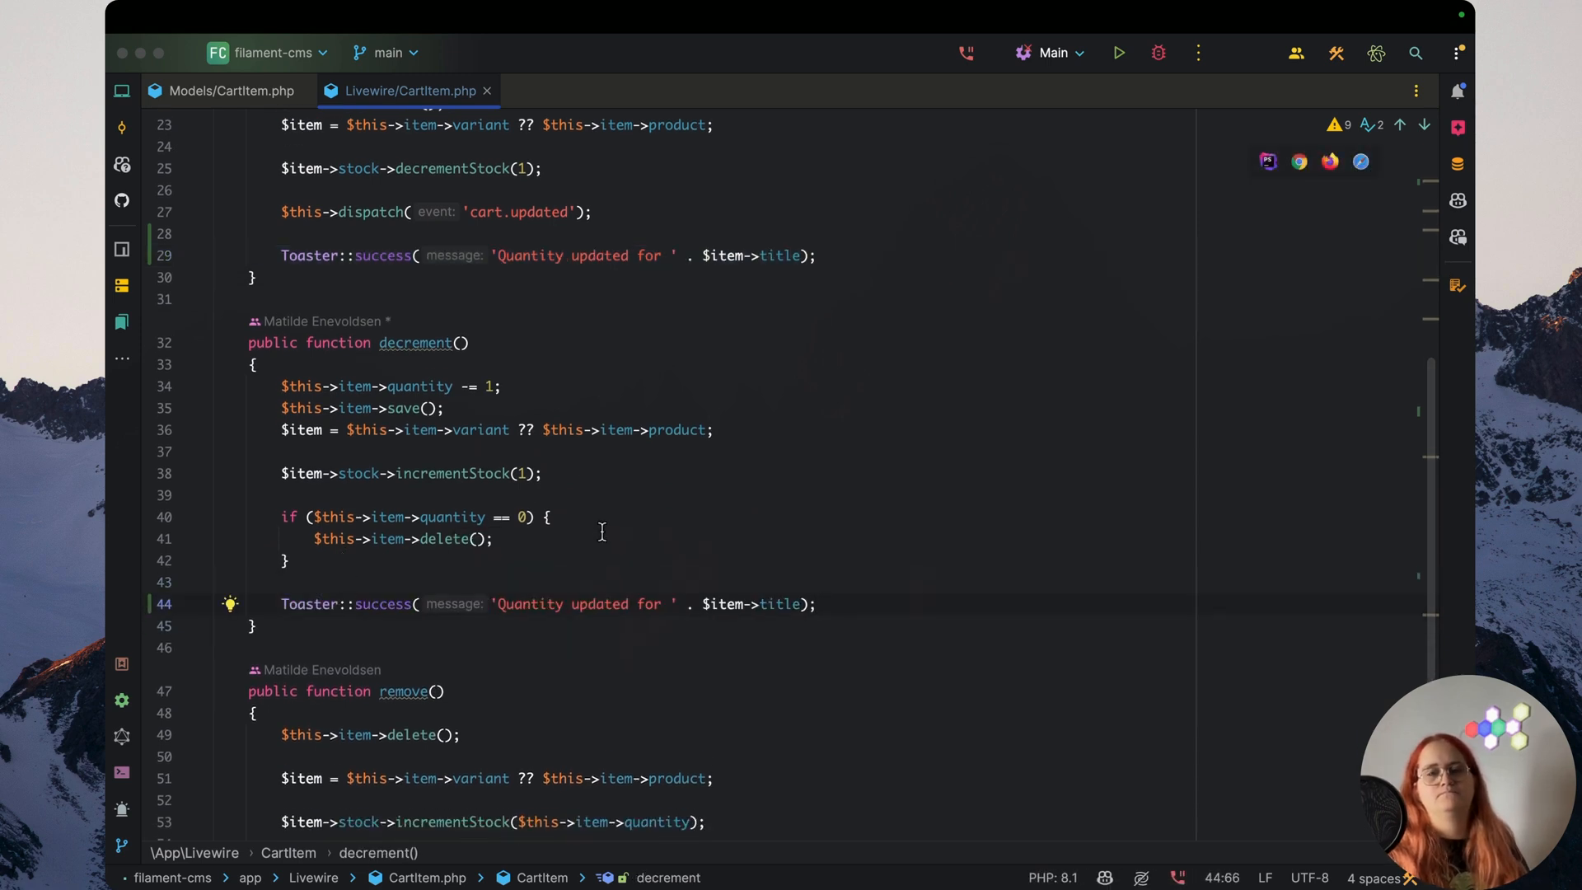
# Add the 'Quantity decreased for' toast to decrement() and a toast line to remove()
pyautogui.write('inc')
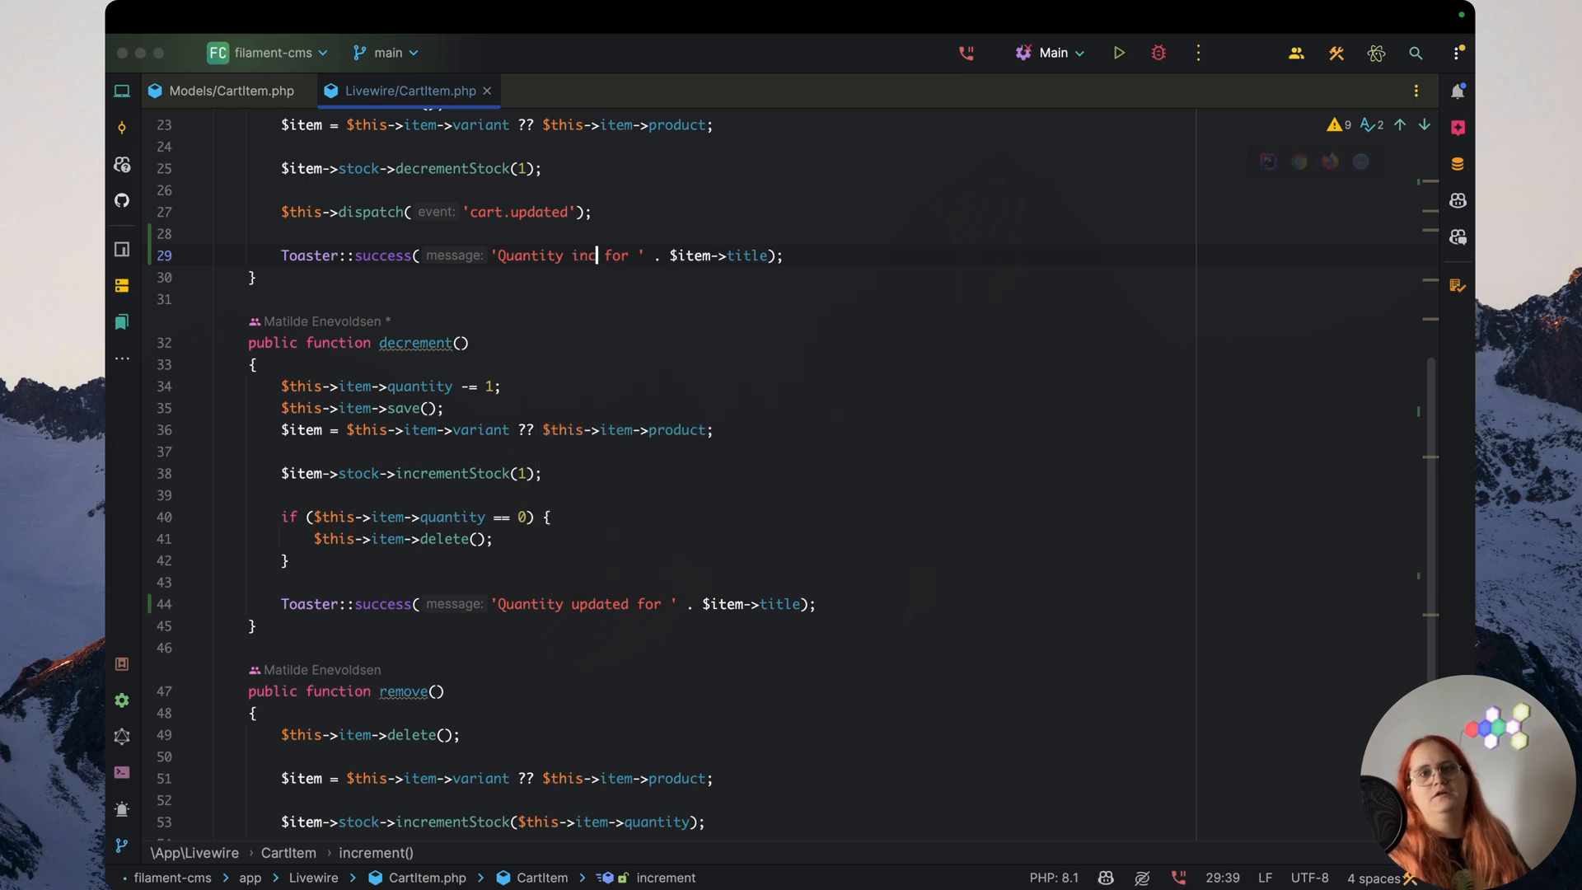
pyautogui.doubleClick(598, 604)
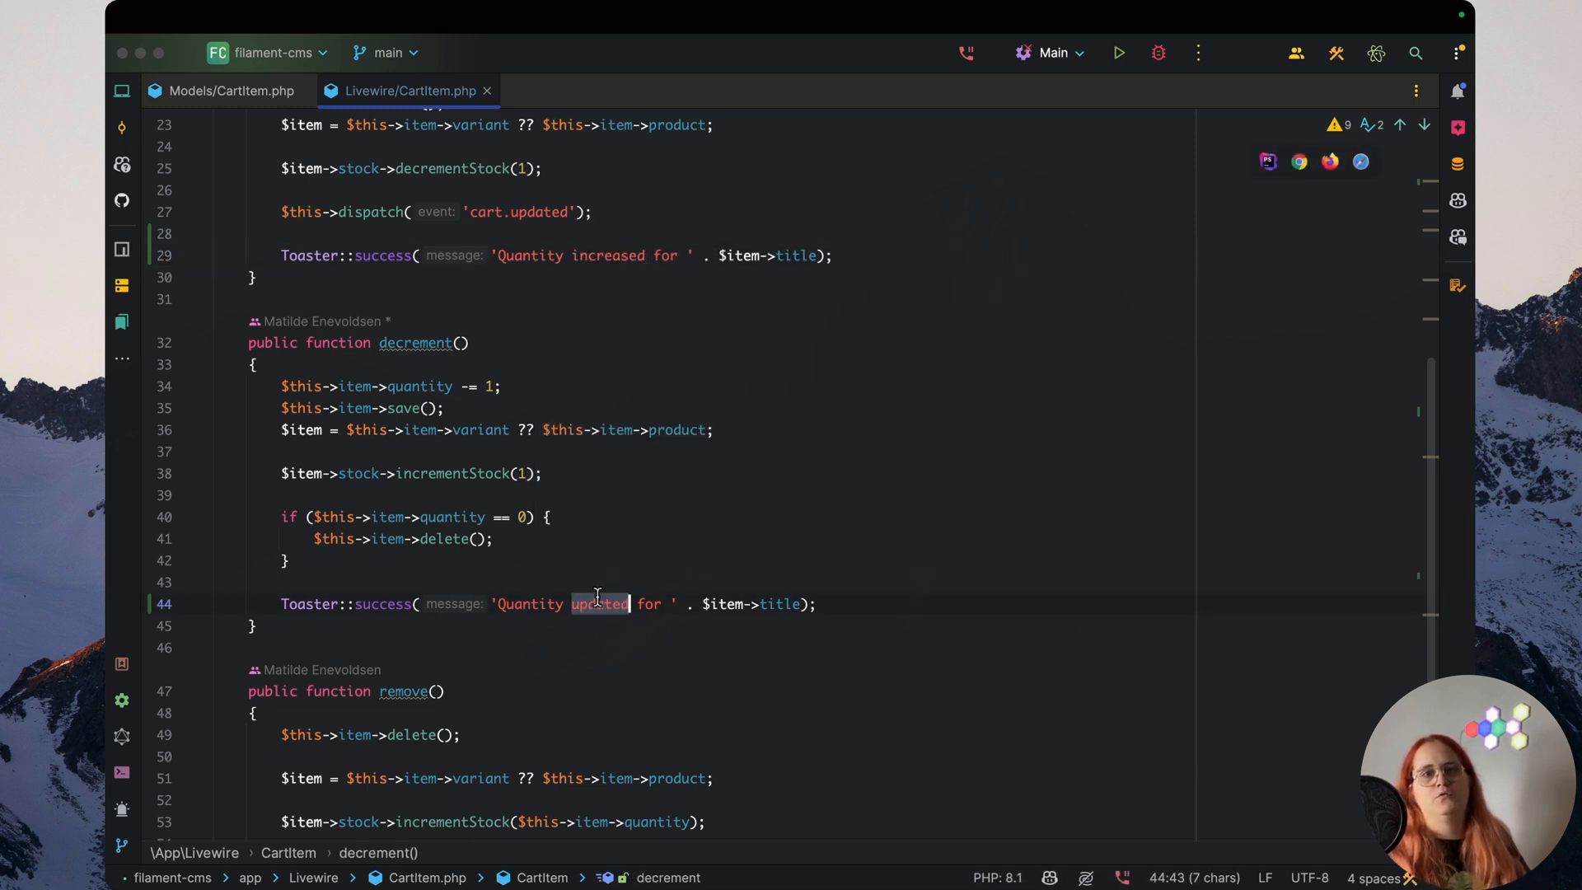
pyautogui.write('decreased')
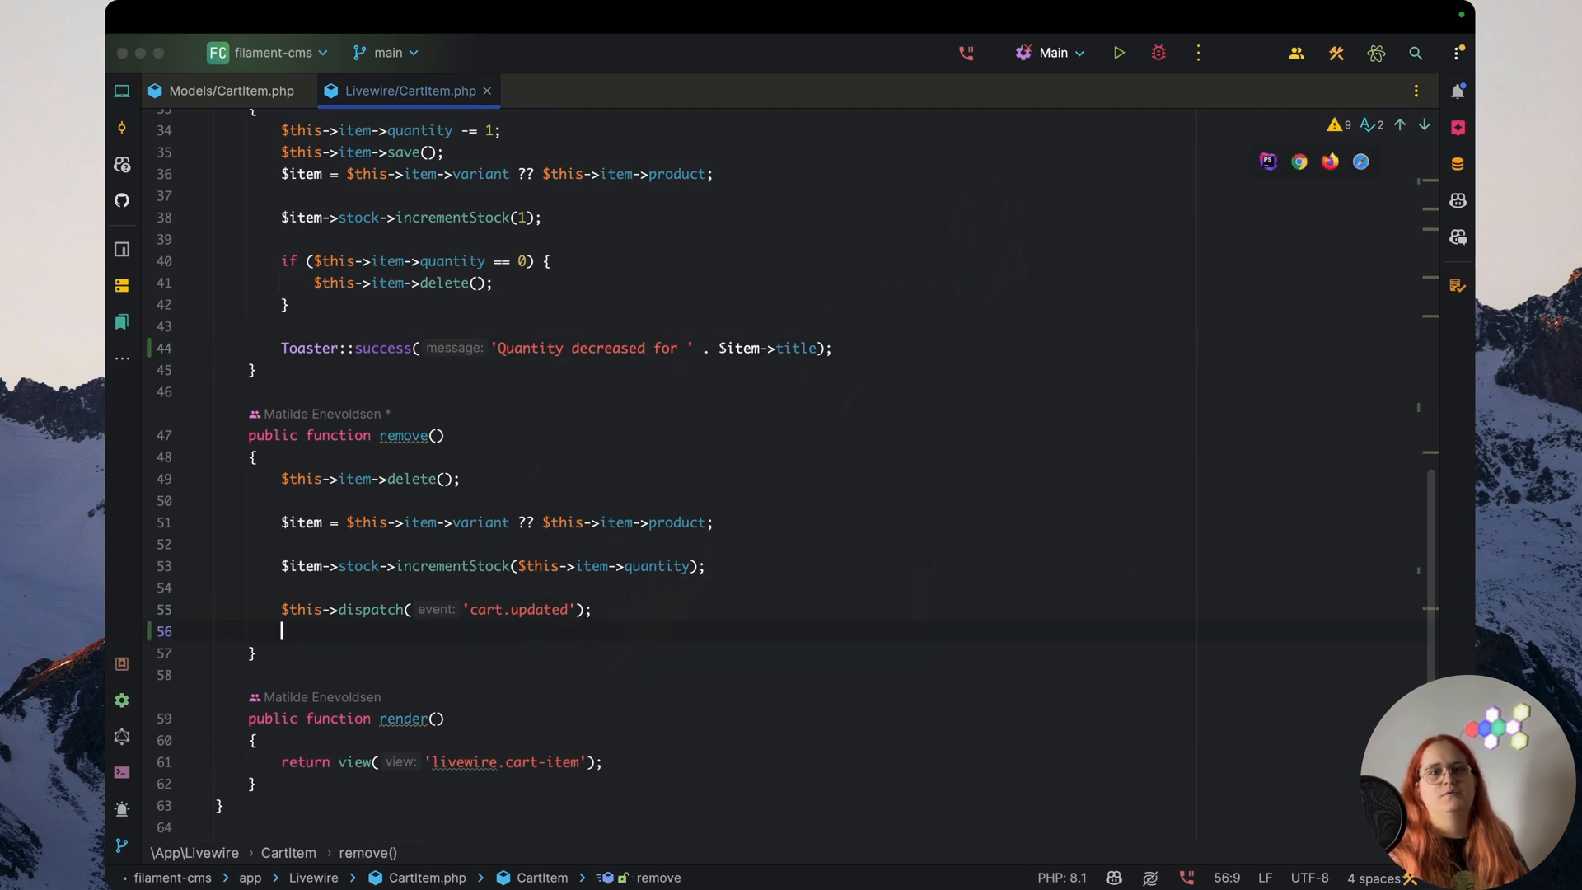
pyautogui.write("Toaster::success(message: 'Quantity updated for ' . $item->title);")
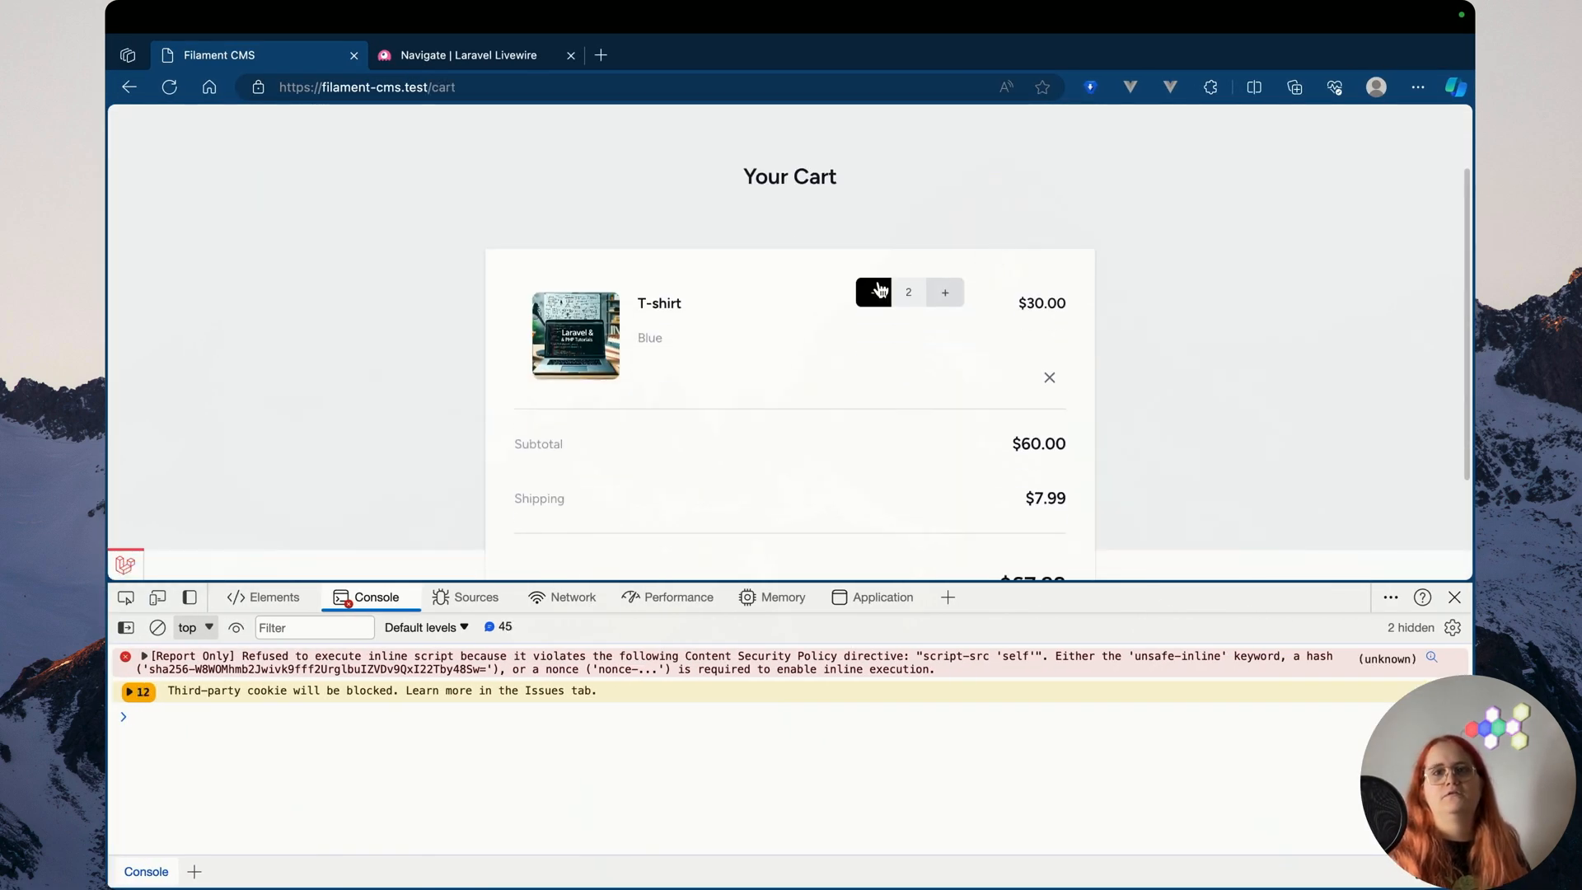
# Decrease, increase, then remove the T-shirt in the cart to test the toasts
pyautogui.click(874, 292)
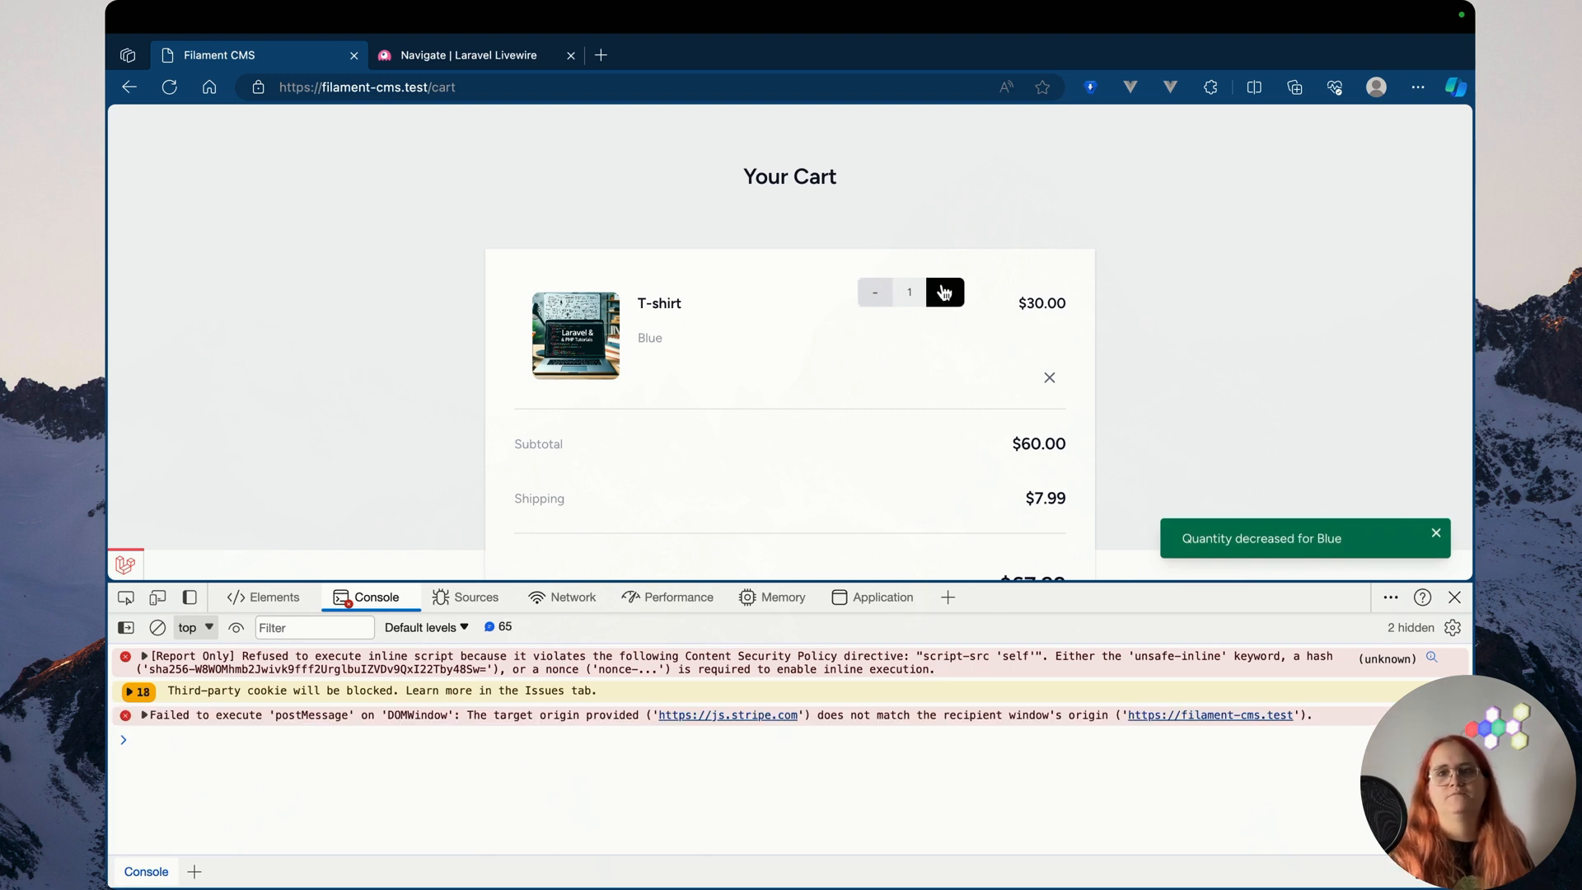
pyautogui.click(945, 292)
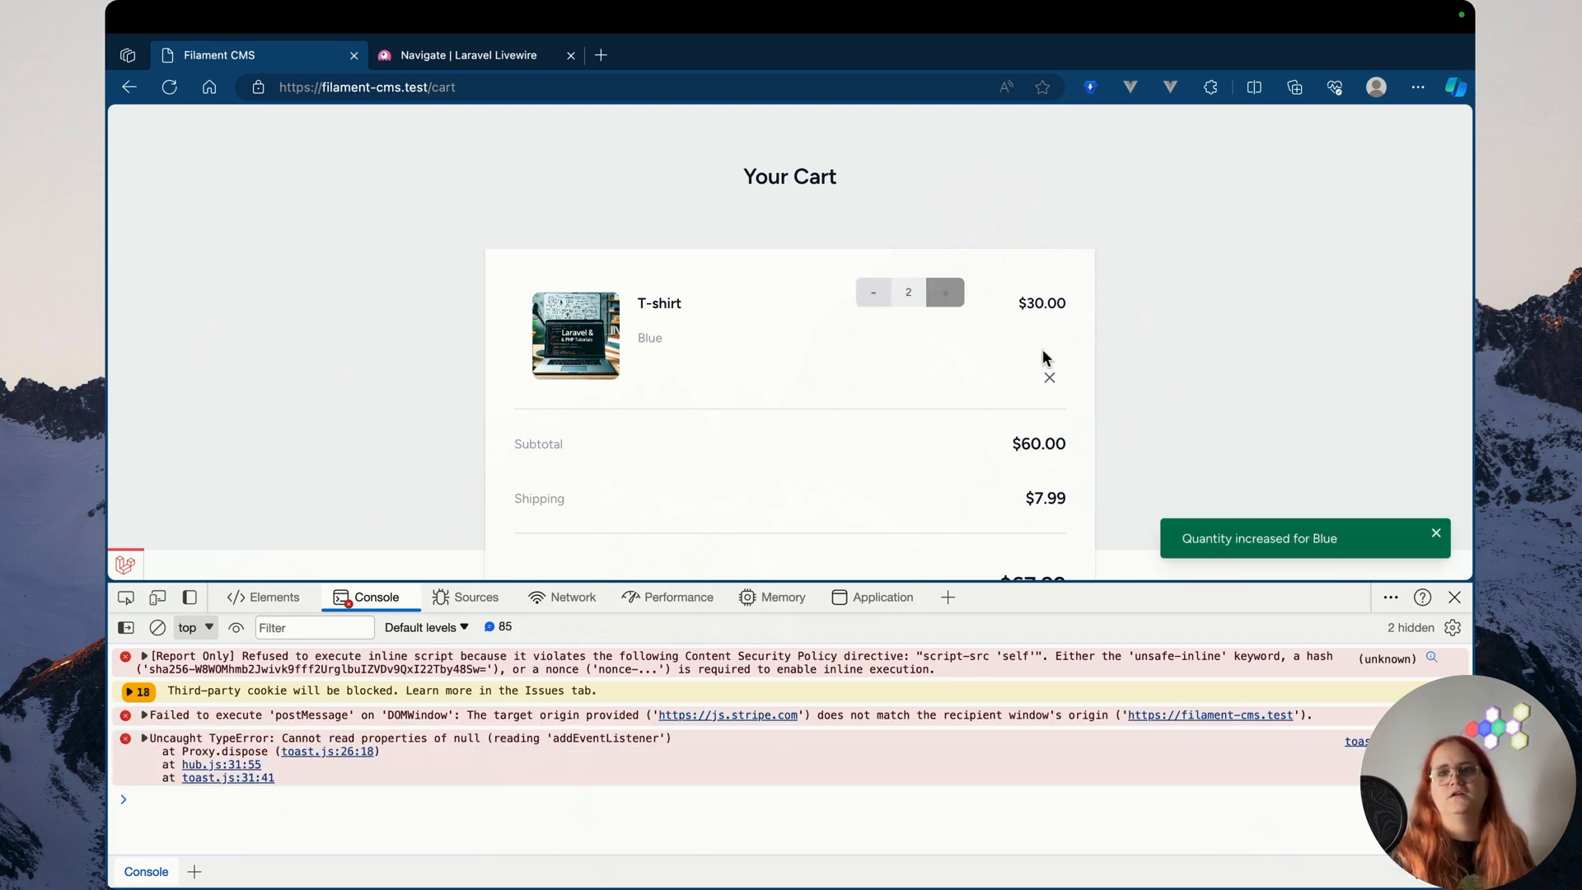
pyautogui.click(1049, 377)
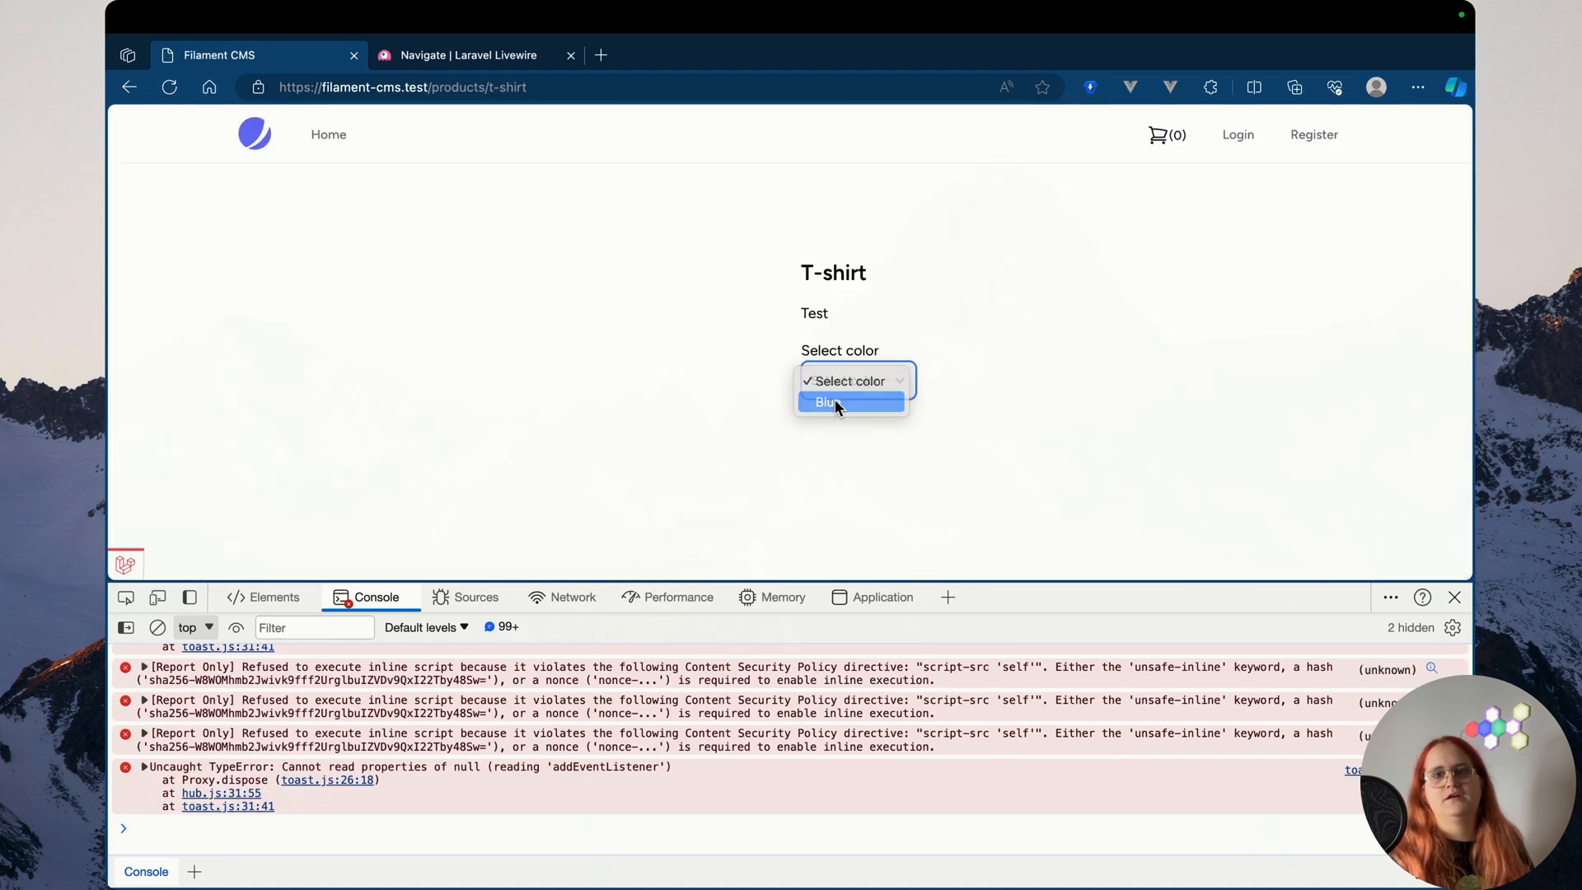
# Choose the Blue T-shirt, open the cart and attempt checkout
pyautogui.click(850, 403)
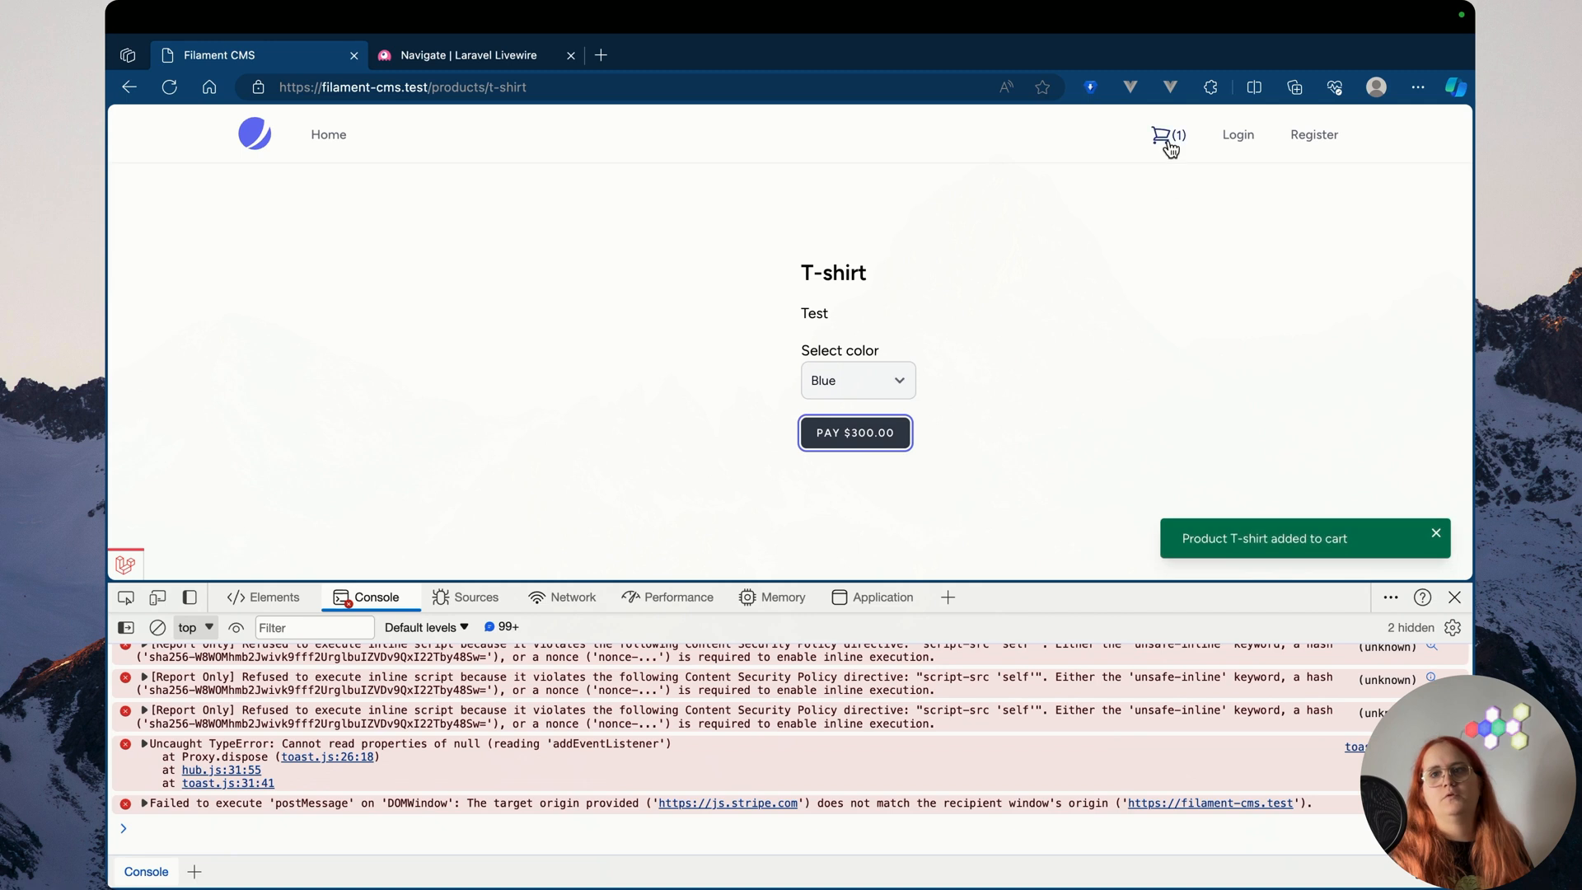
pyautogui.click(1163, 135)
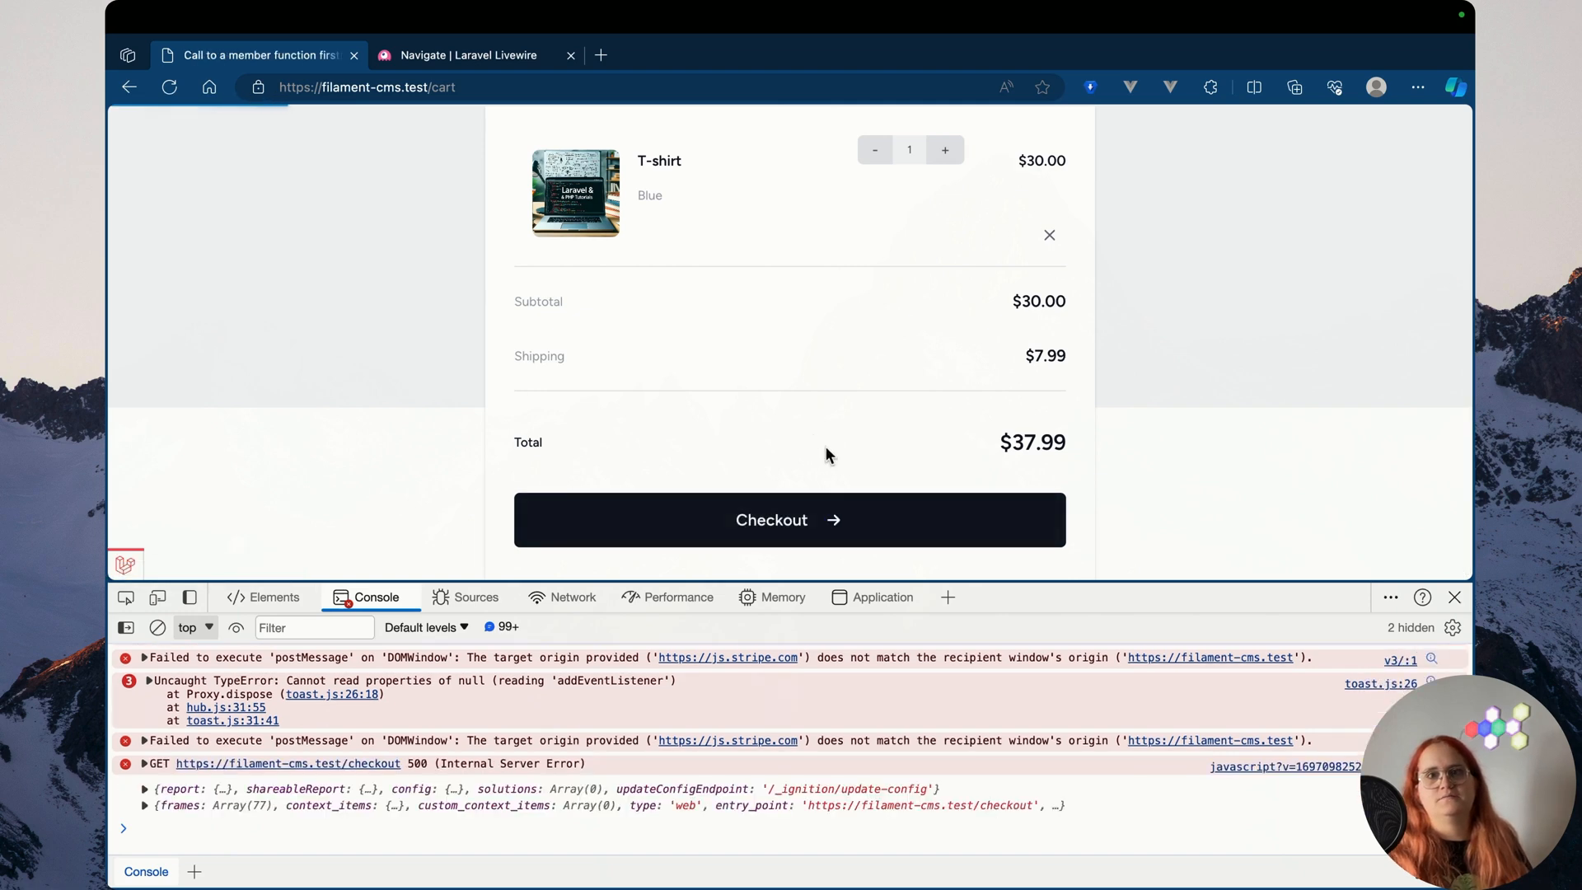
pyautogui.click(791, 520)
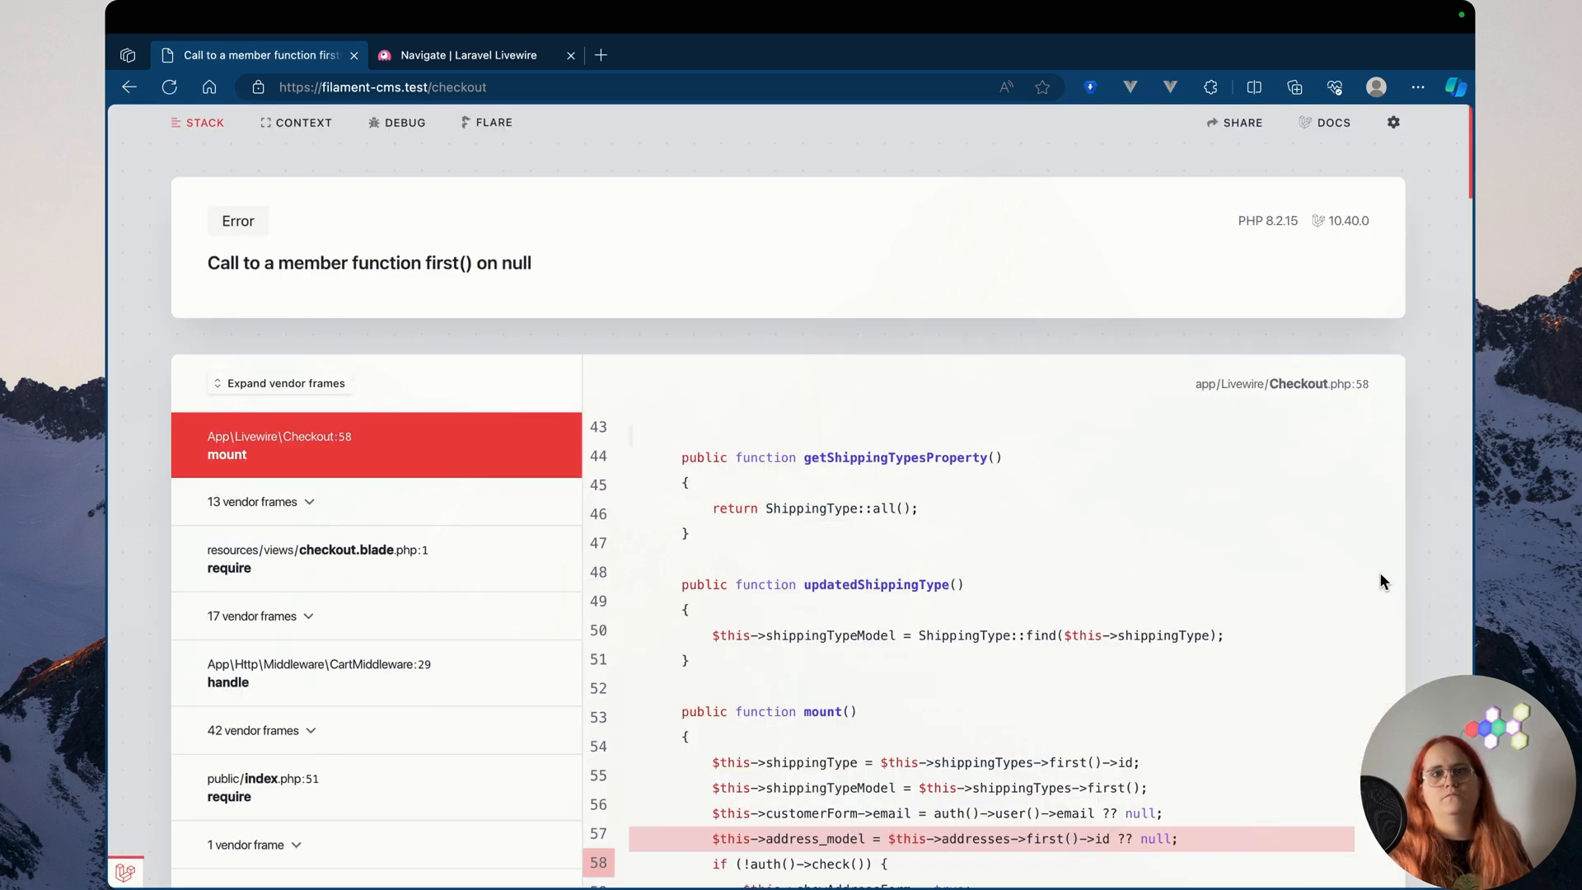
pyautogui.scroll(-3)
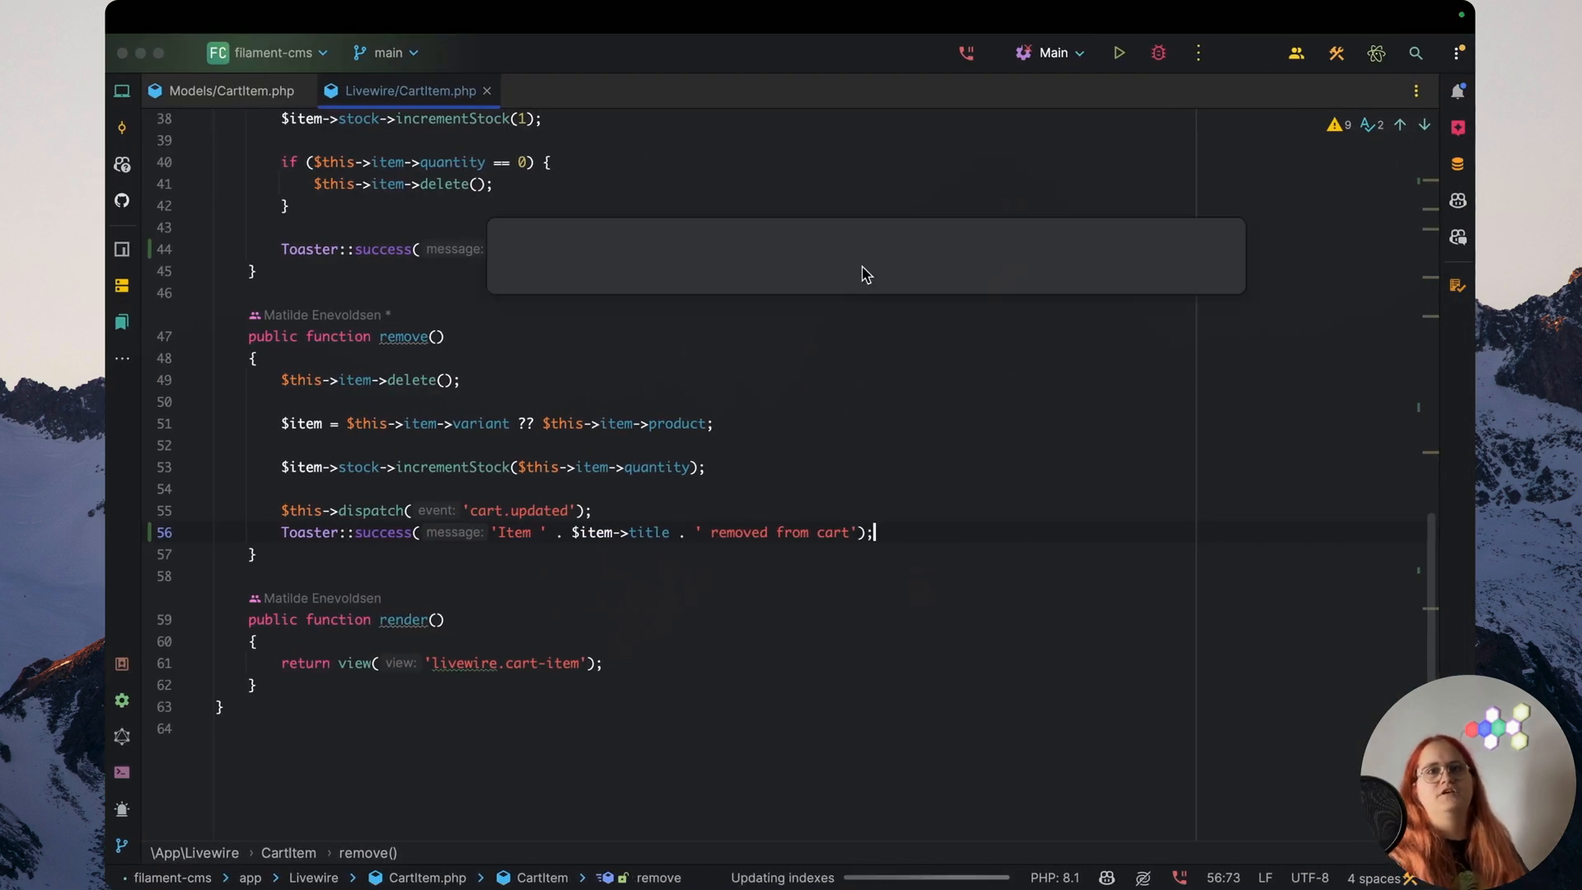
# Open Checkout.php and search it for 'mount('
pyautogui.click(565, 90)
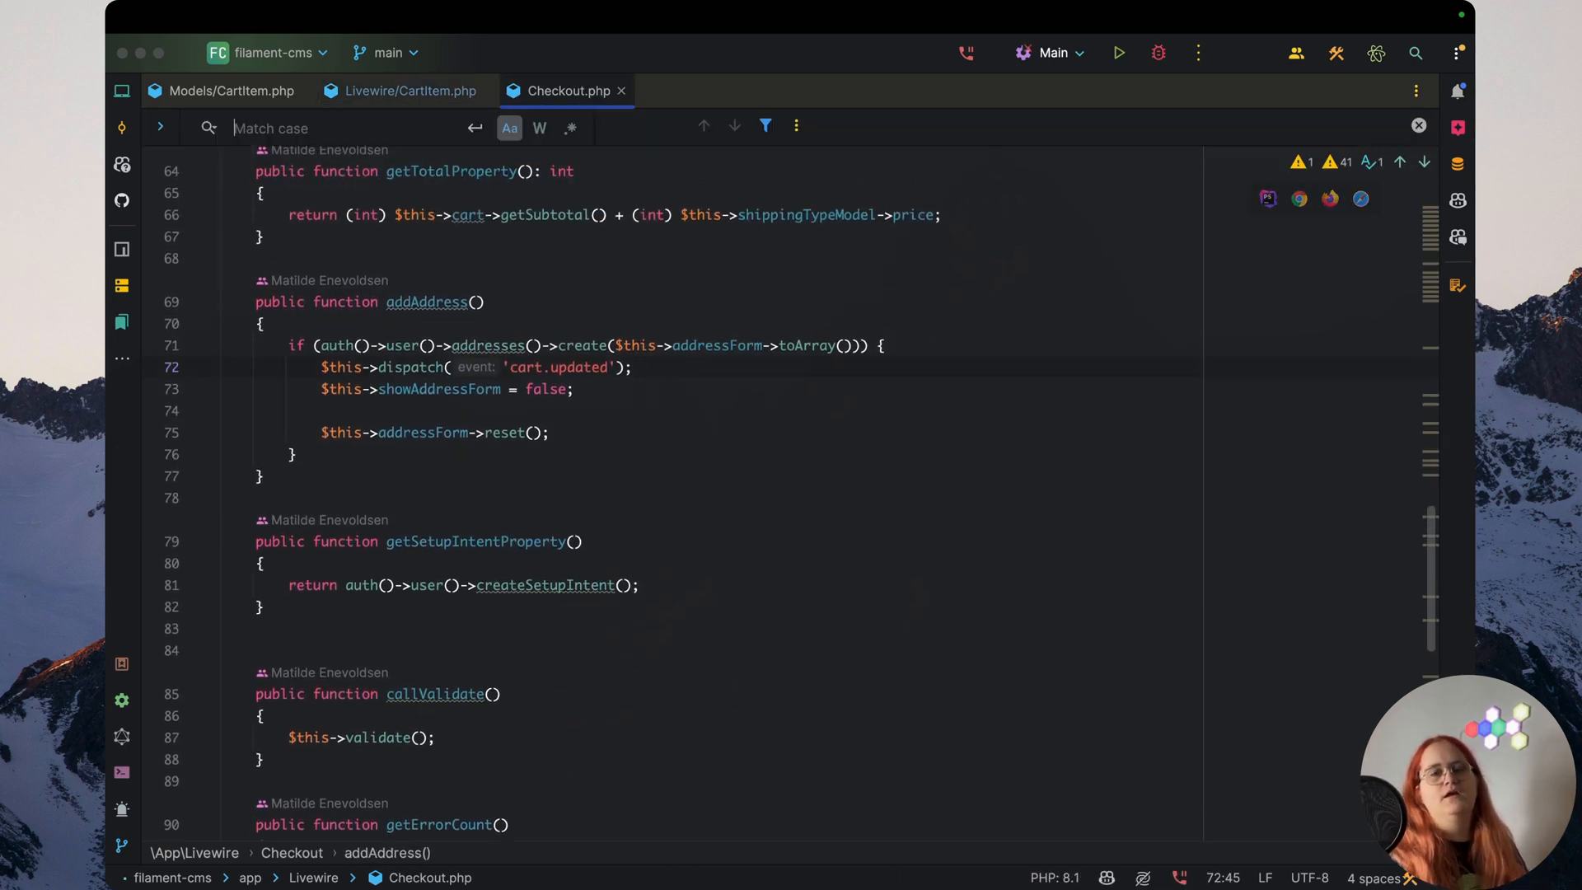
pyautogui.write('mount(')
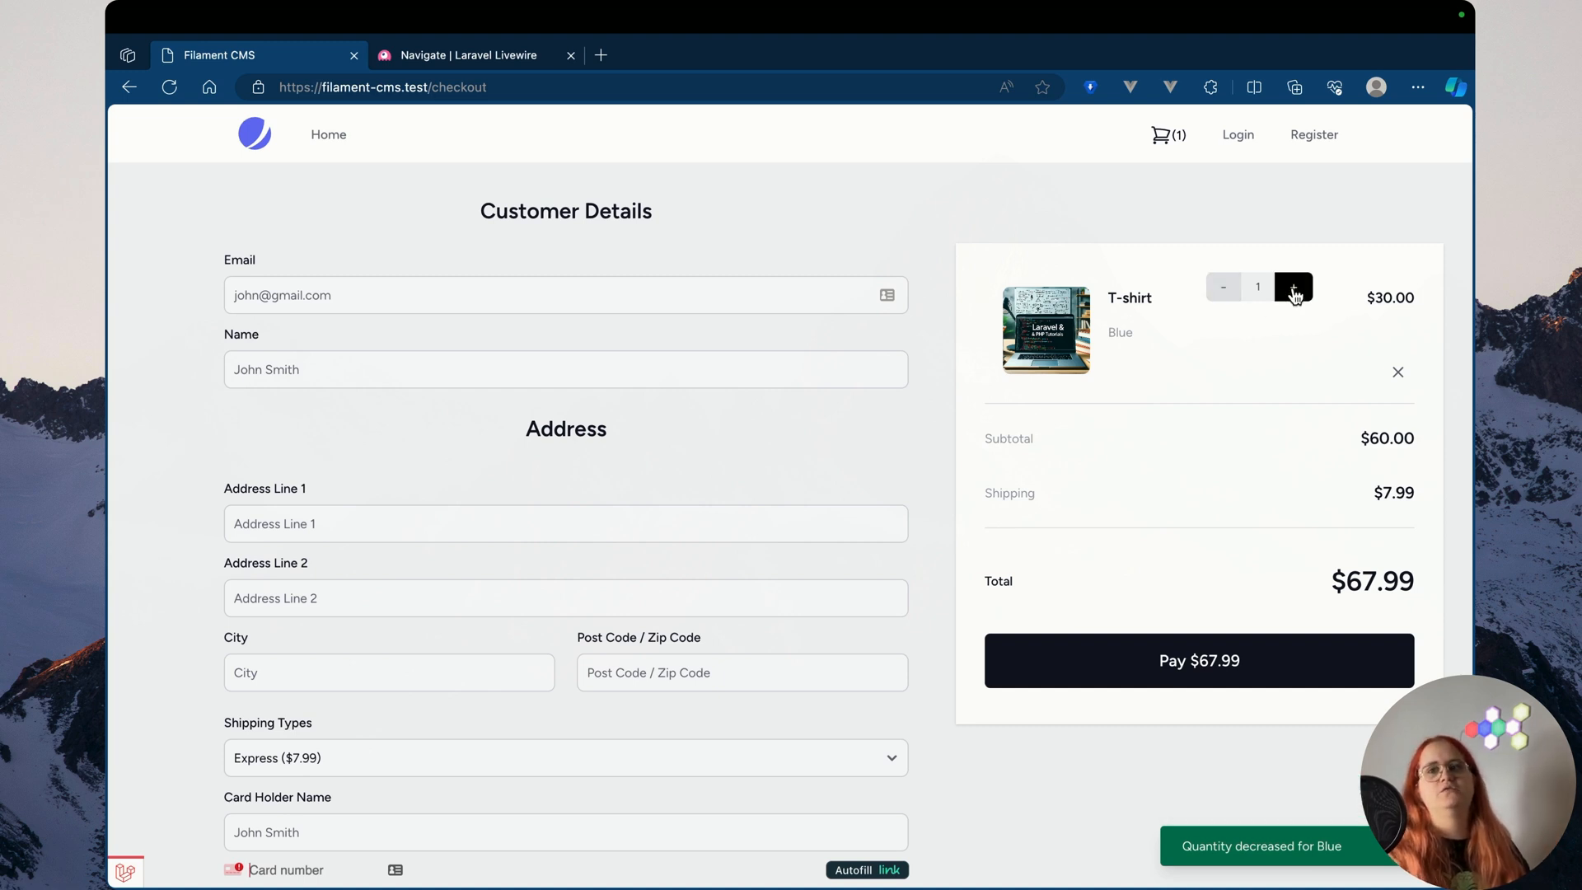
# Raise the checkout T-shirt quantity to 2, then search files for 'Check'
pyautogui.click(1293, 287)
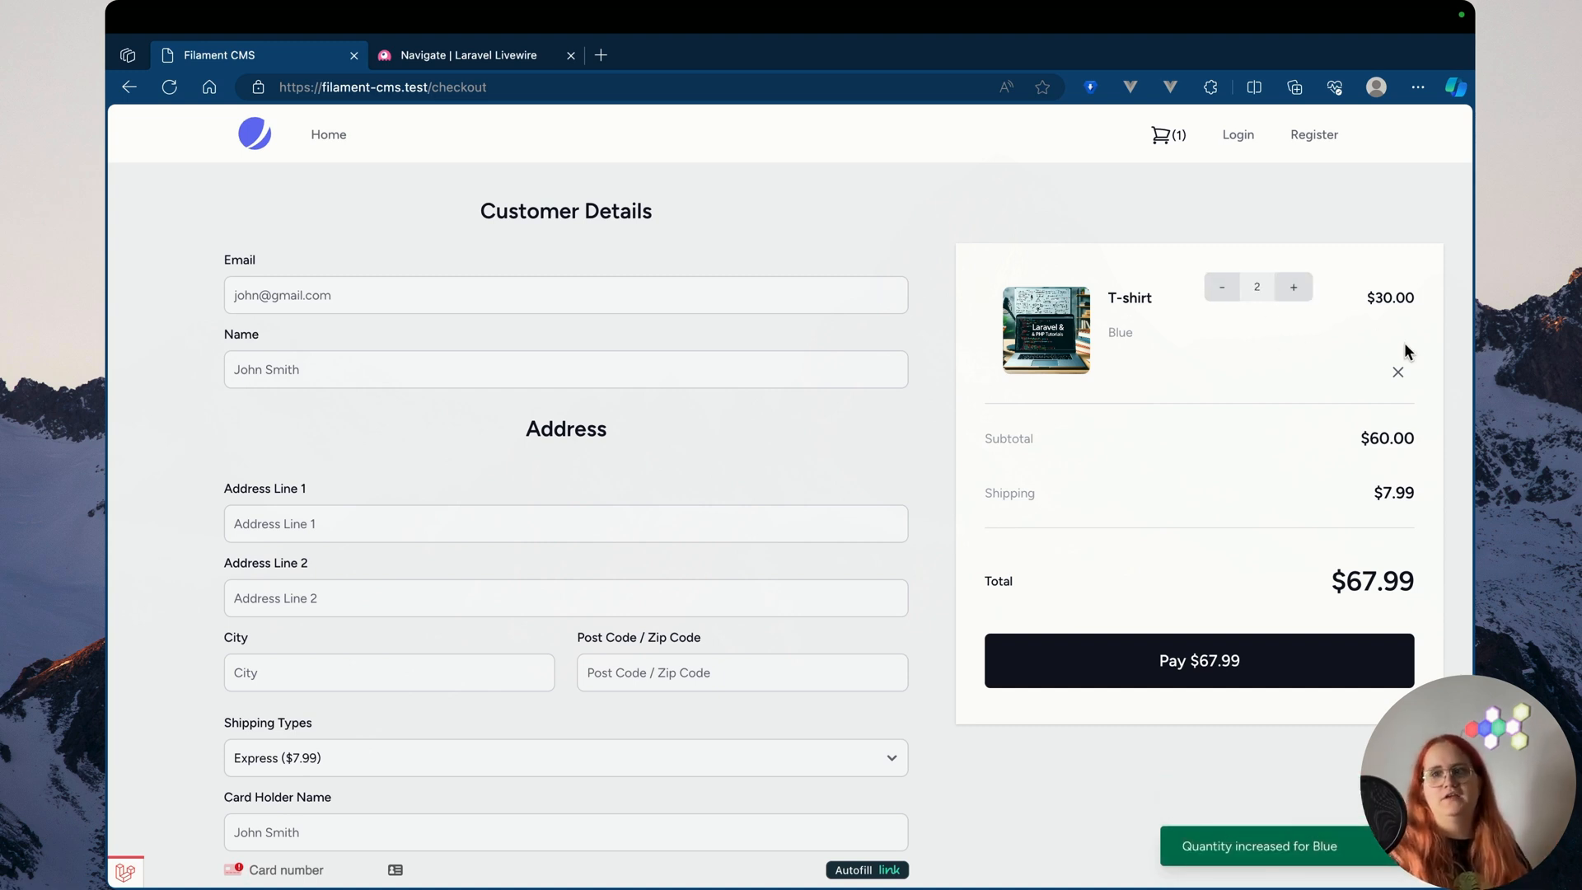
pyautogui.scroll(-3)
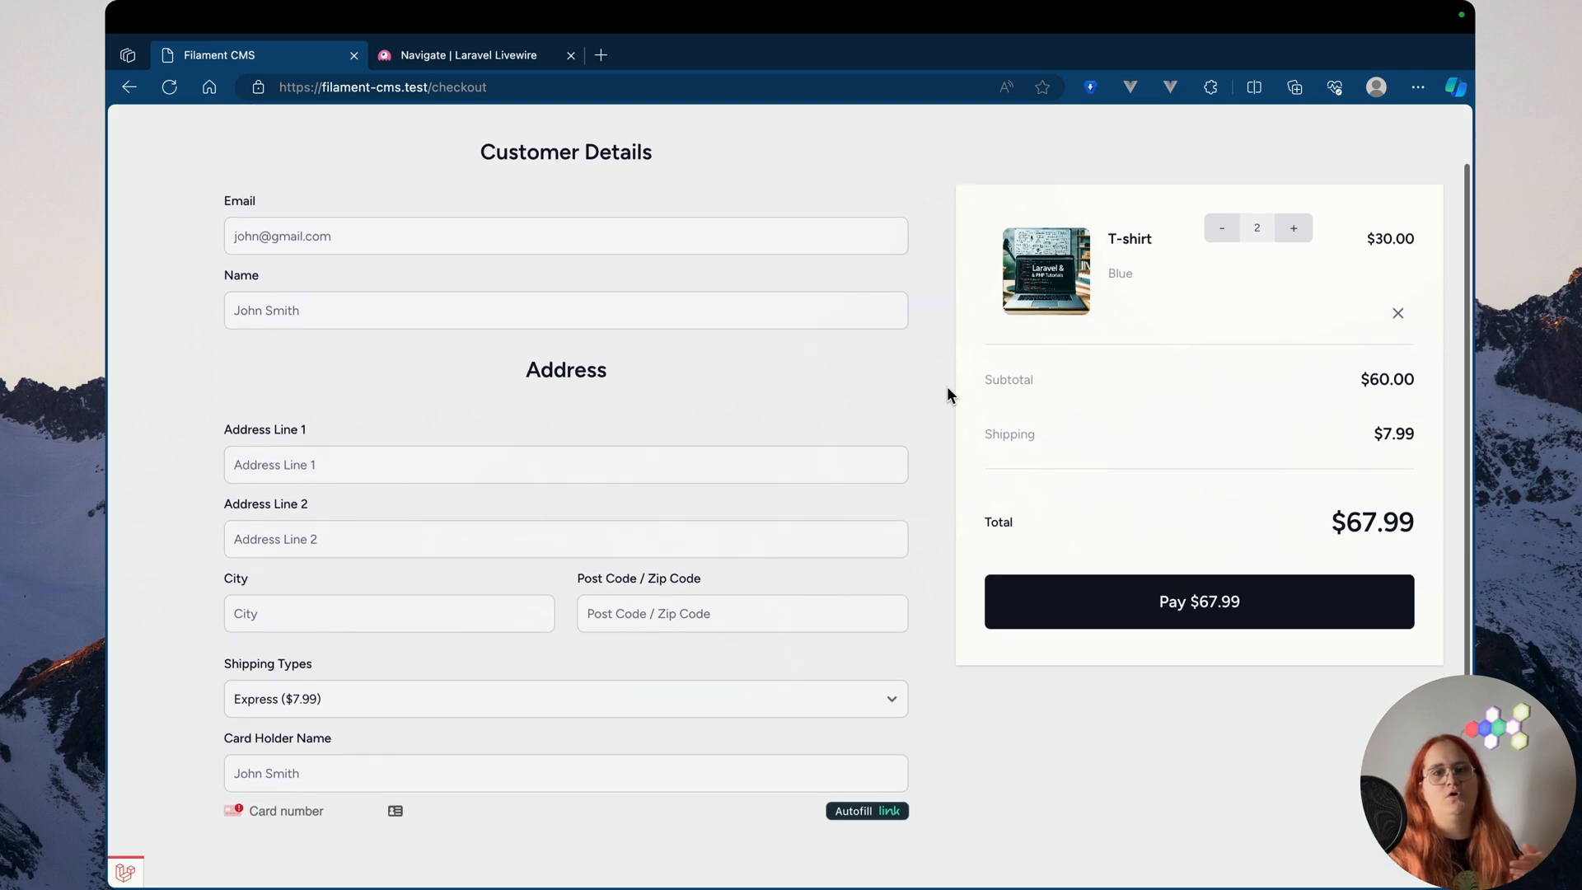
pyautogui.click(565, 698)
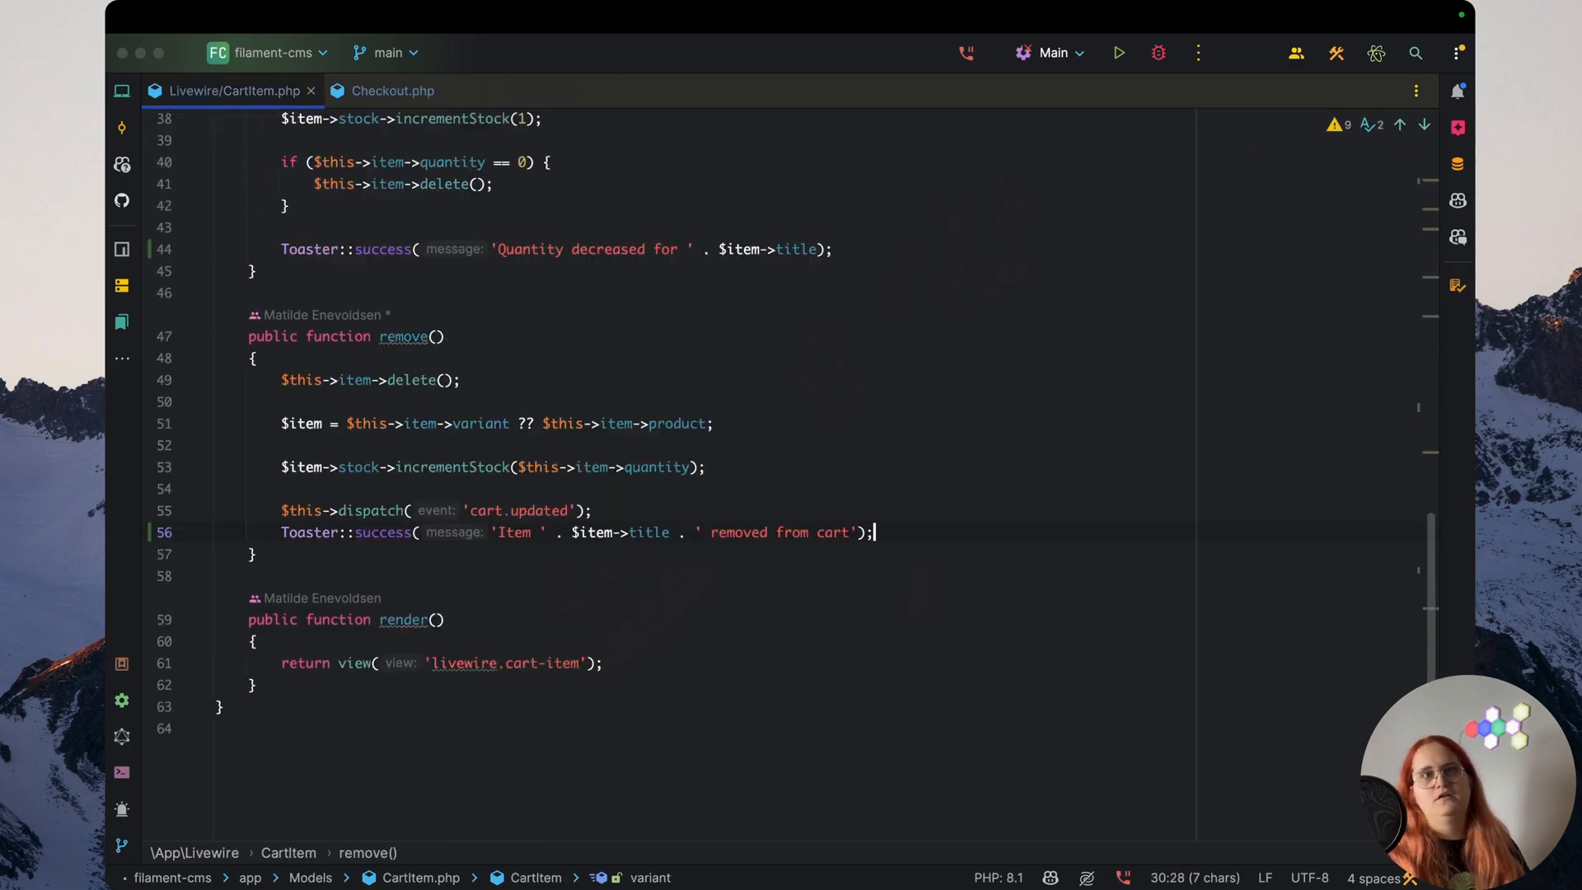
pyautogui.write('Check')
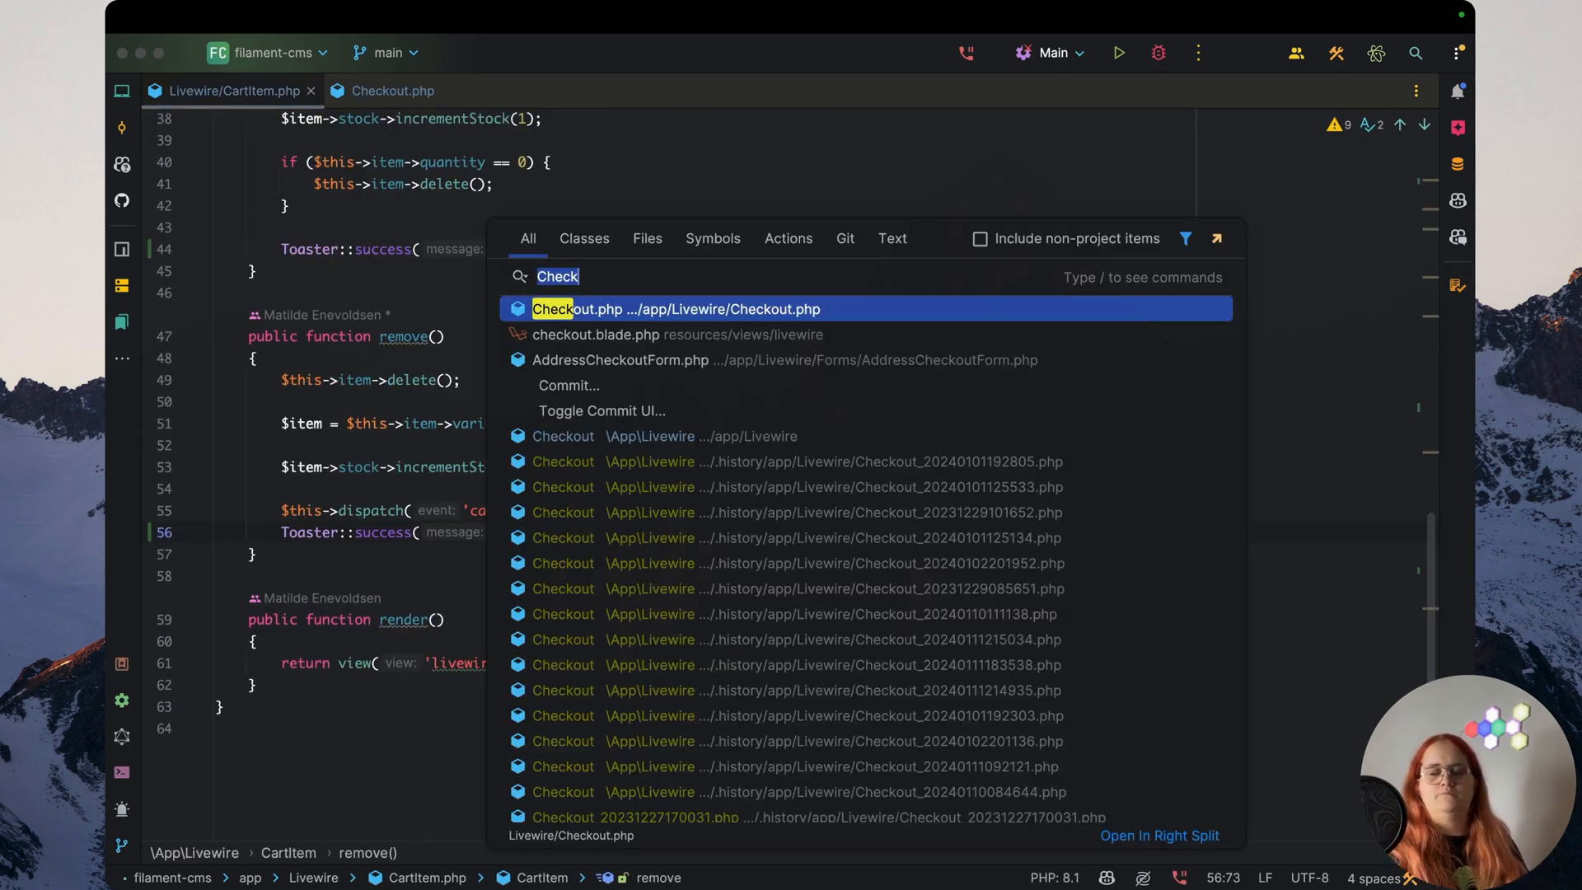
# Open home.blade.php, then the product-card.blade.php component for adding wire:navigate
pyautogui.write('home.')
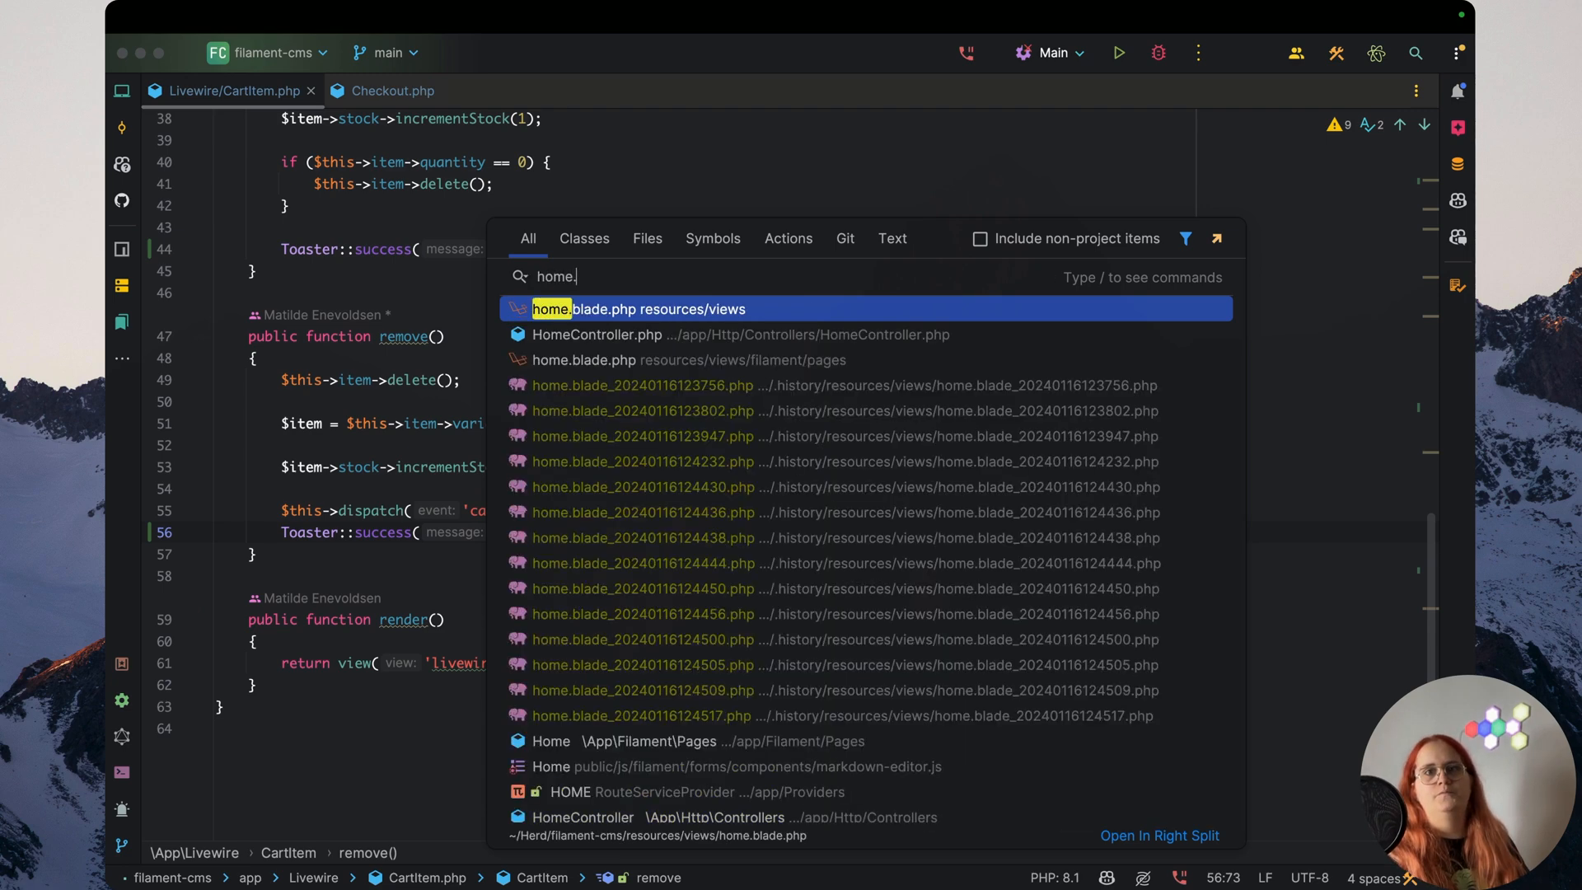
pyautogui.click(639, 309)
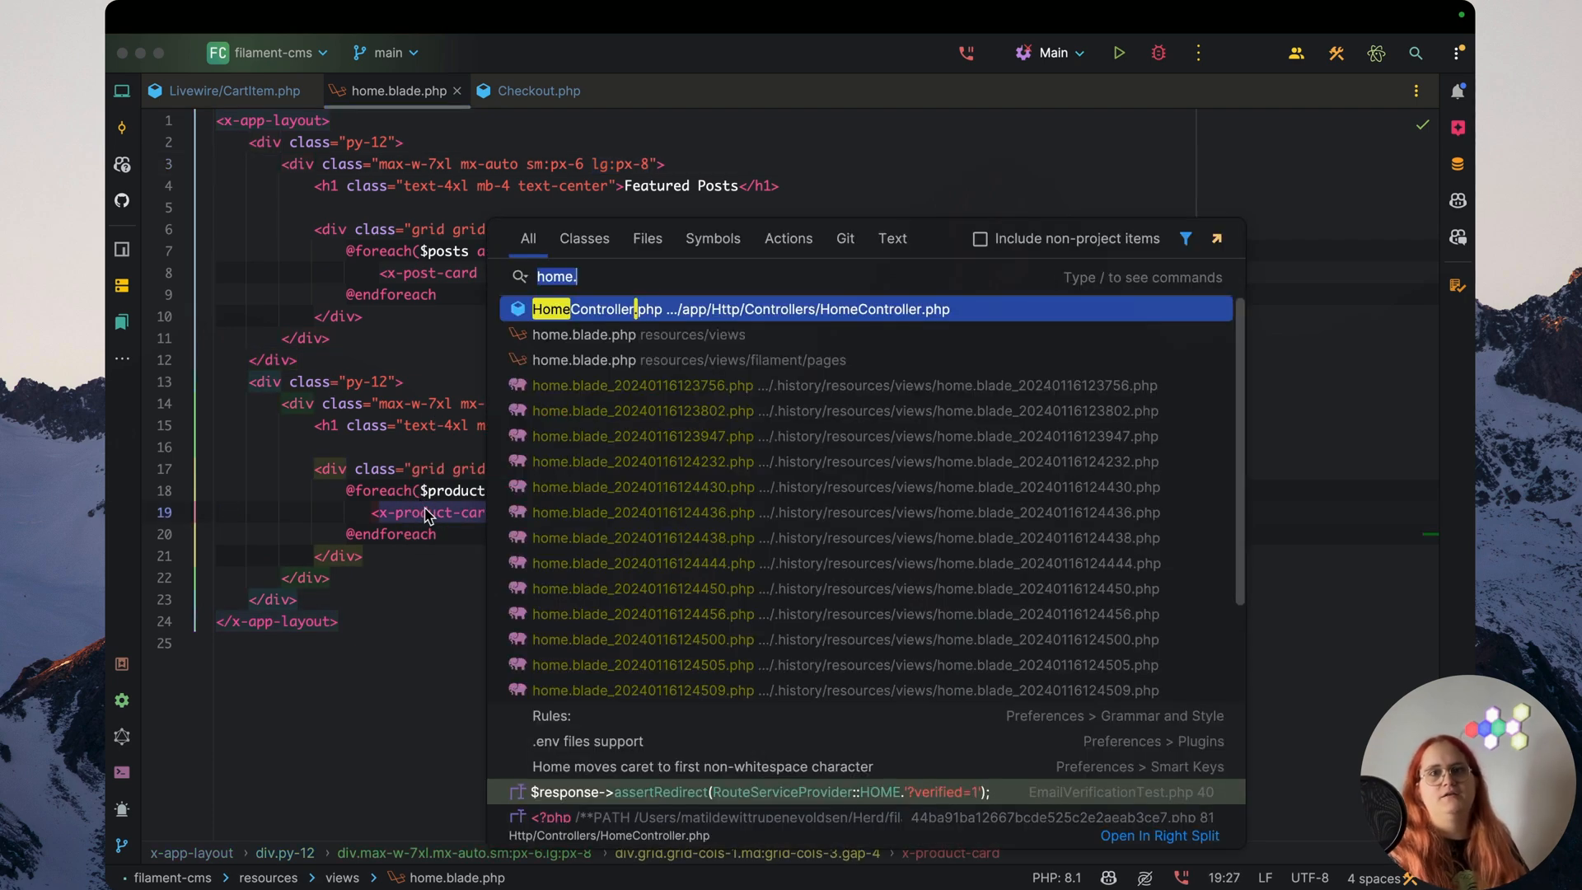
pyautogui.write('product-')
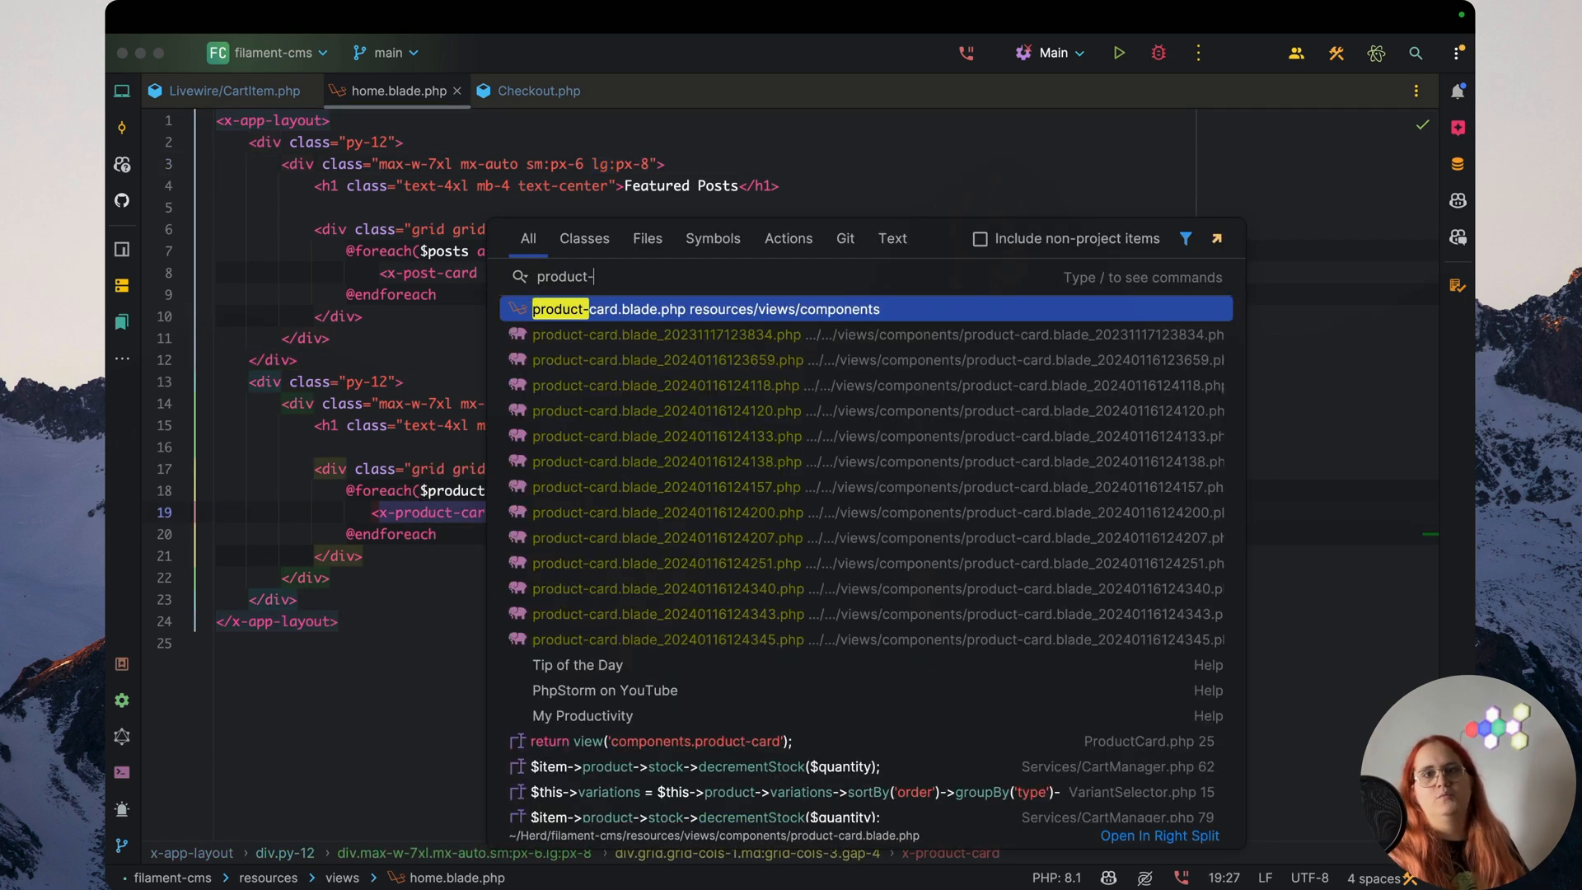
pyautogui.click(705, 309)
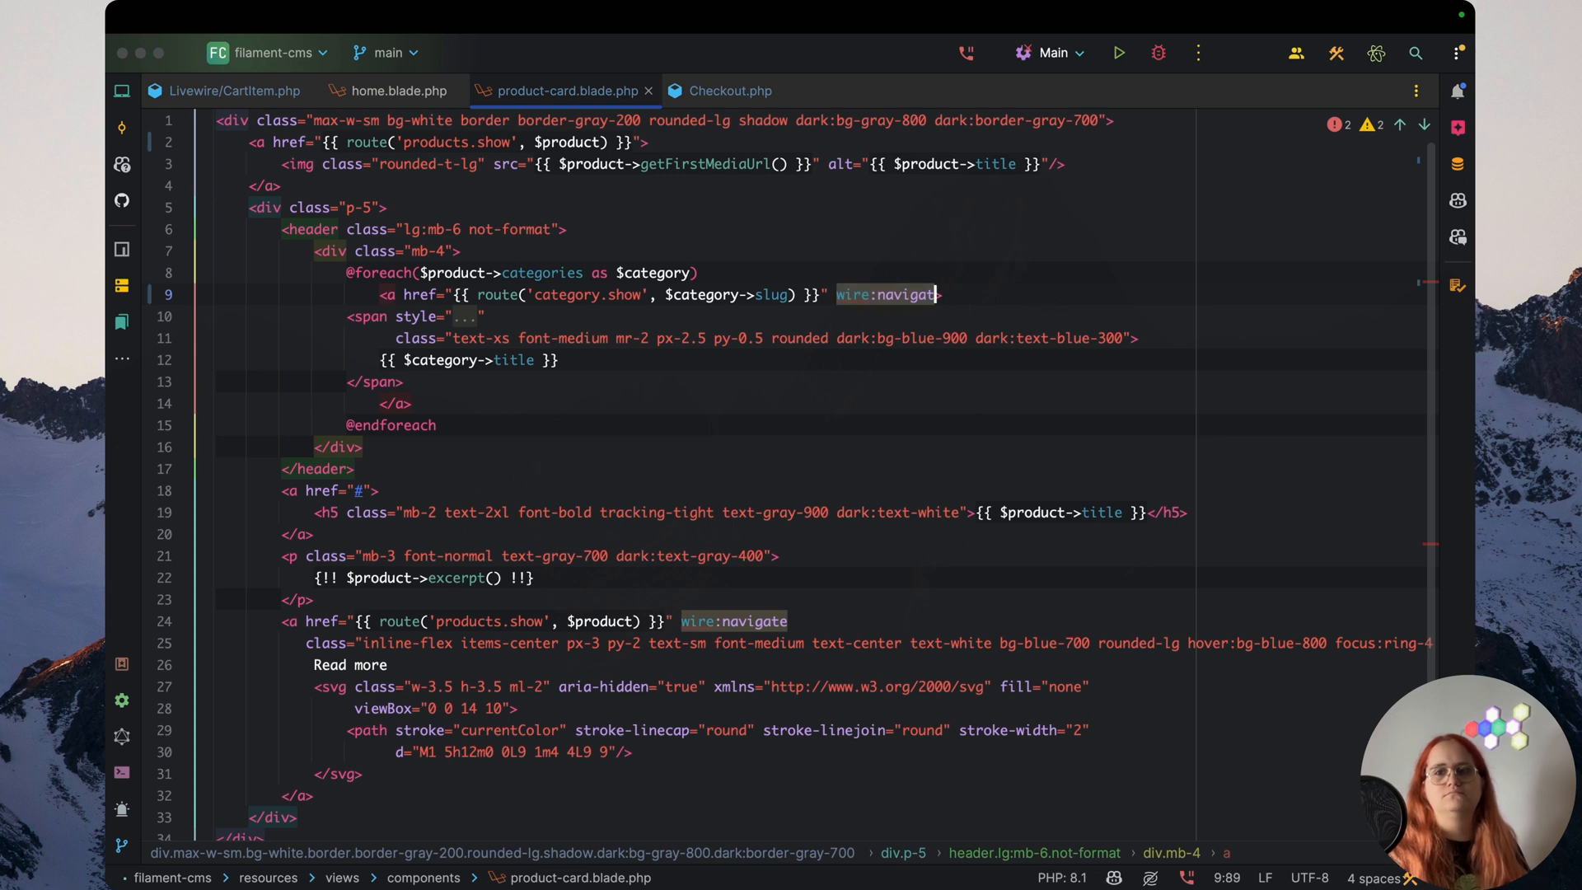
# Go from the product page to Home, open the test 4 article, then the cart
pyautogui.press('Backspace')
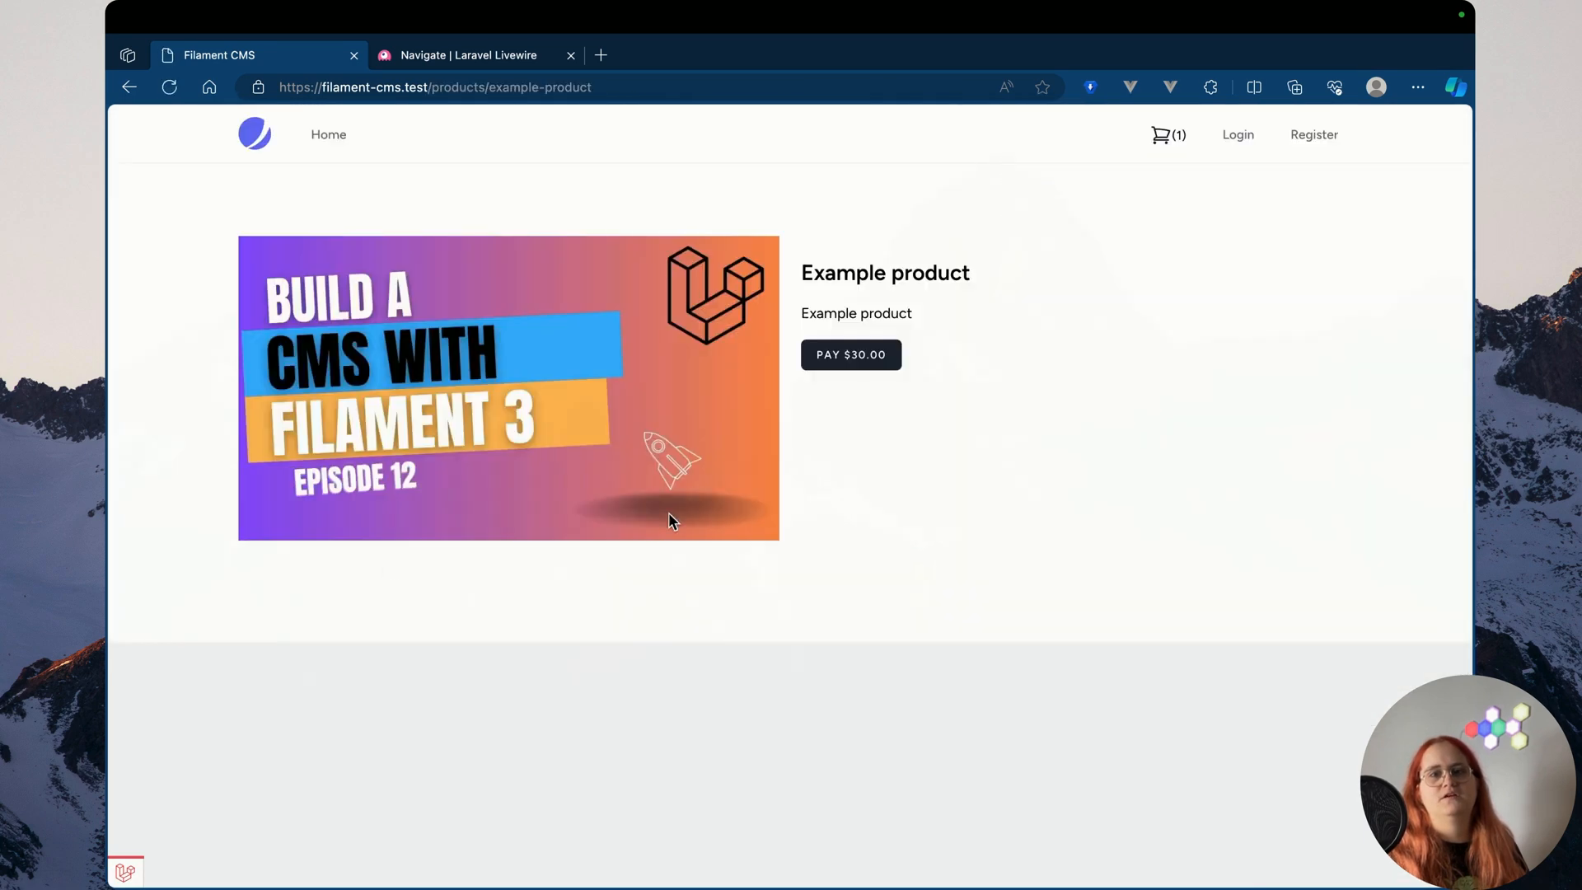
pyautogui.click(129, 86)
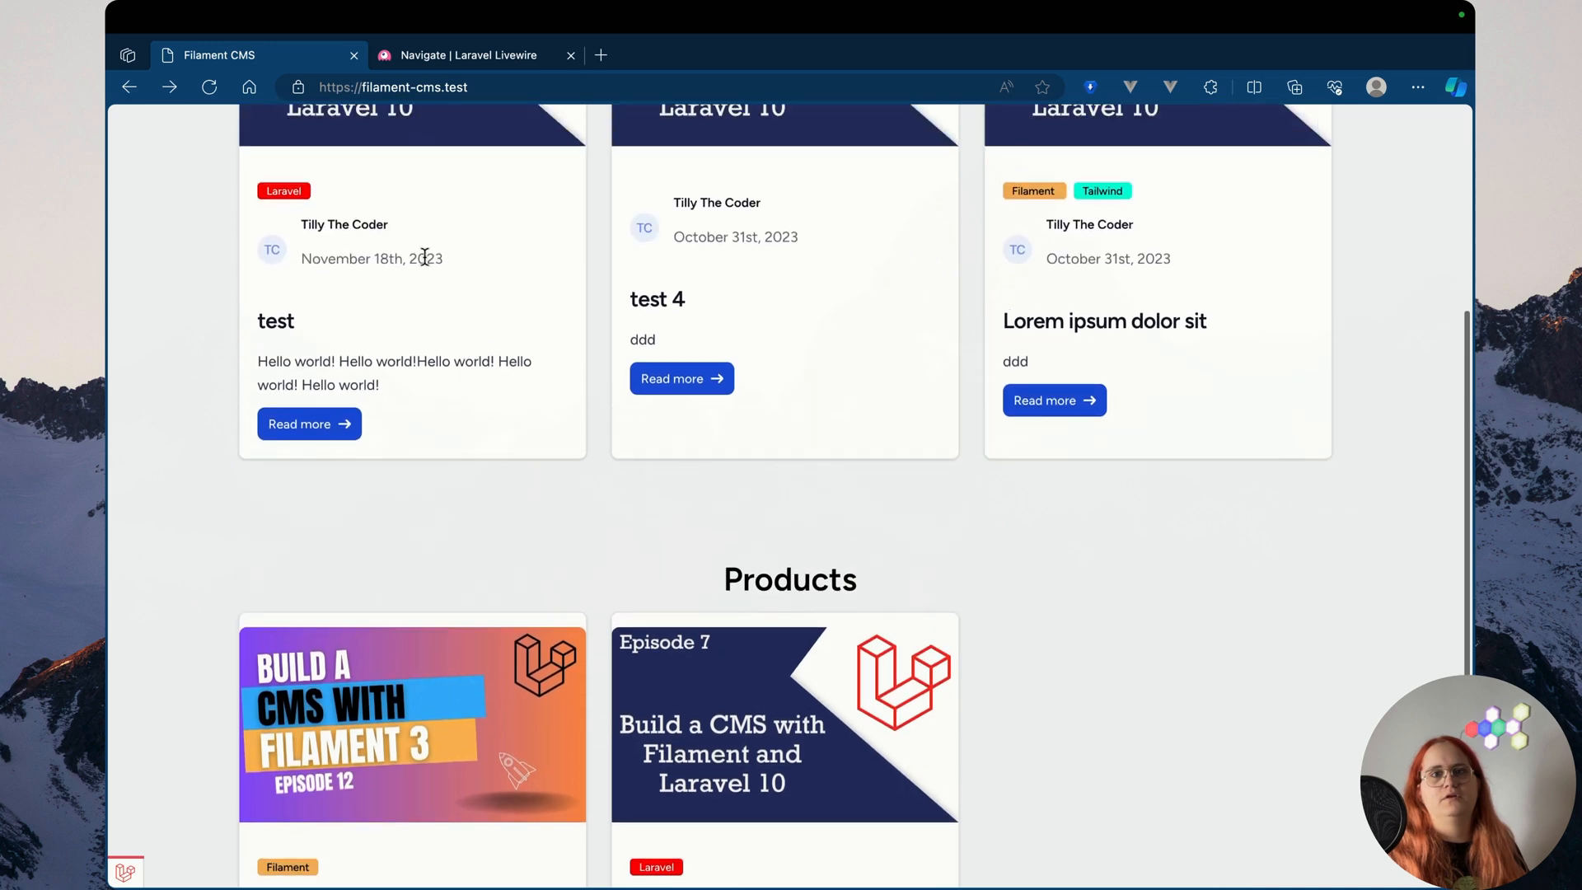
pyautogui.click(309, 422)
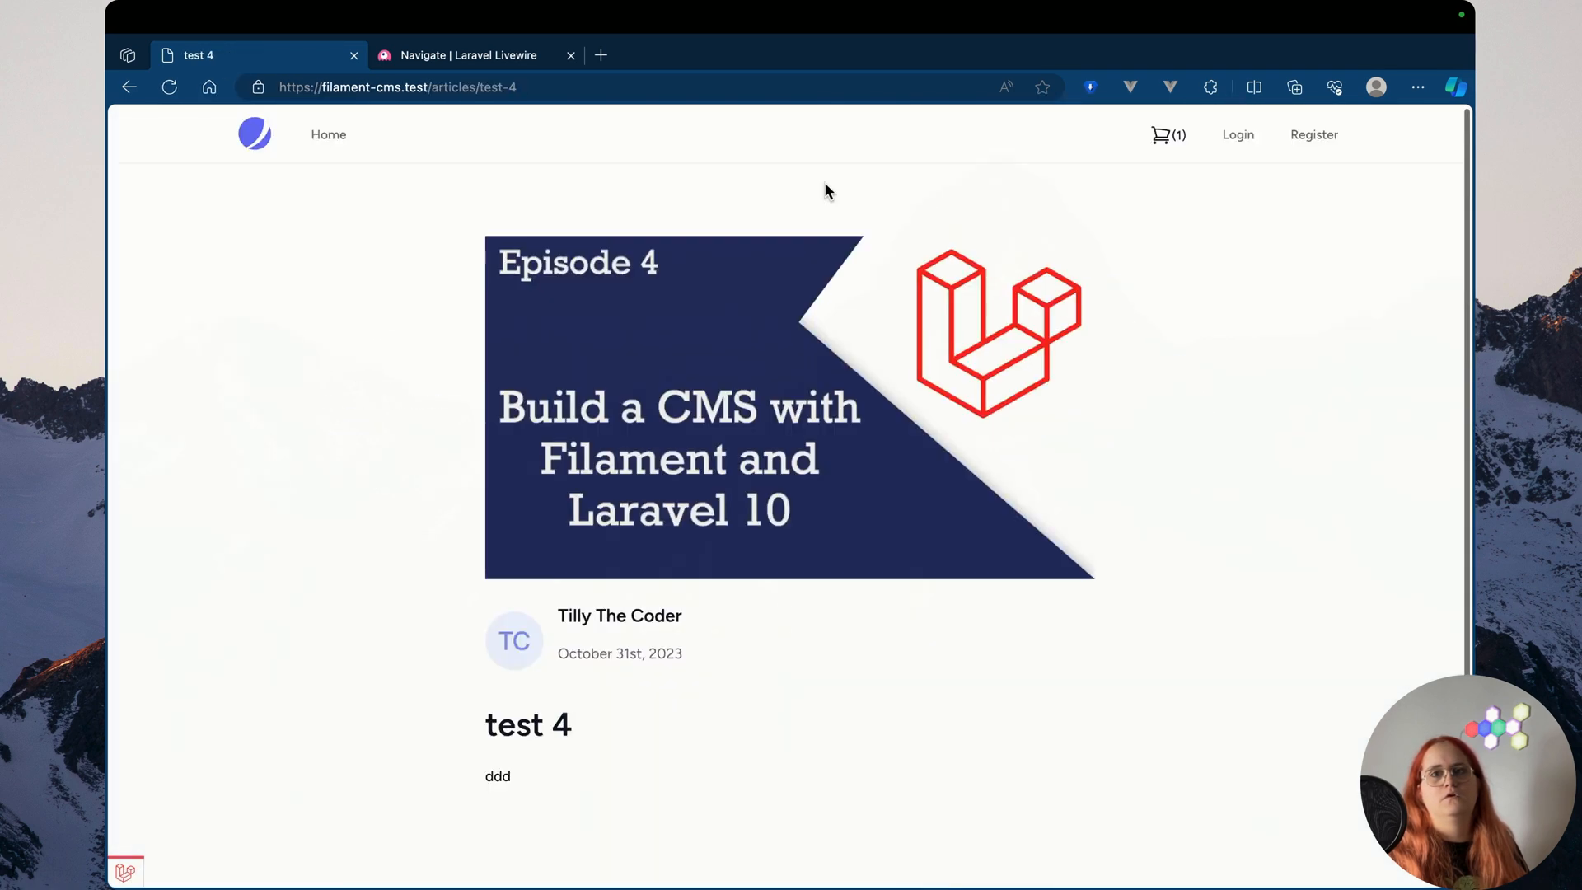
pyautogui.click(1162, 134)
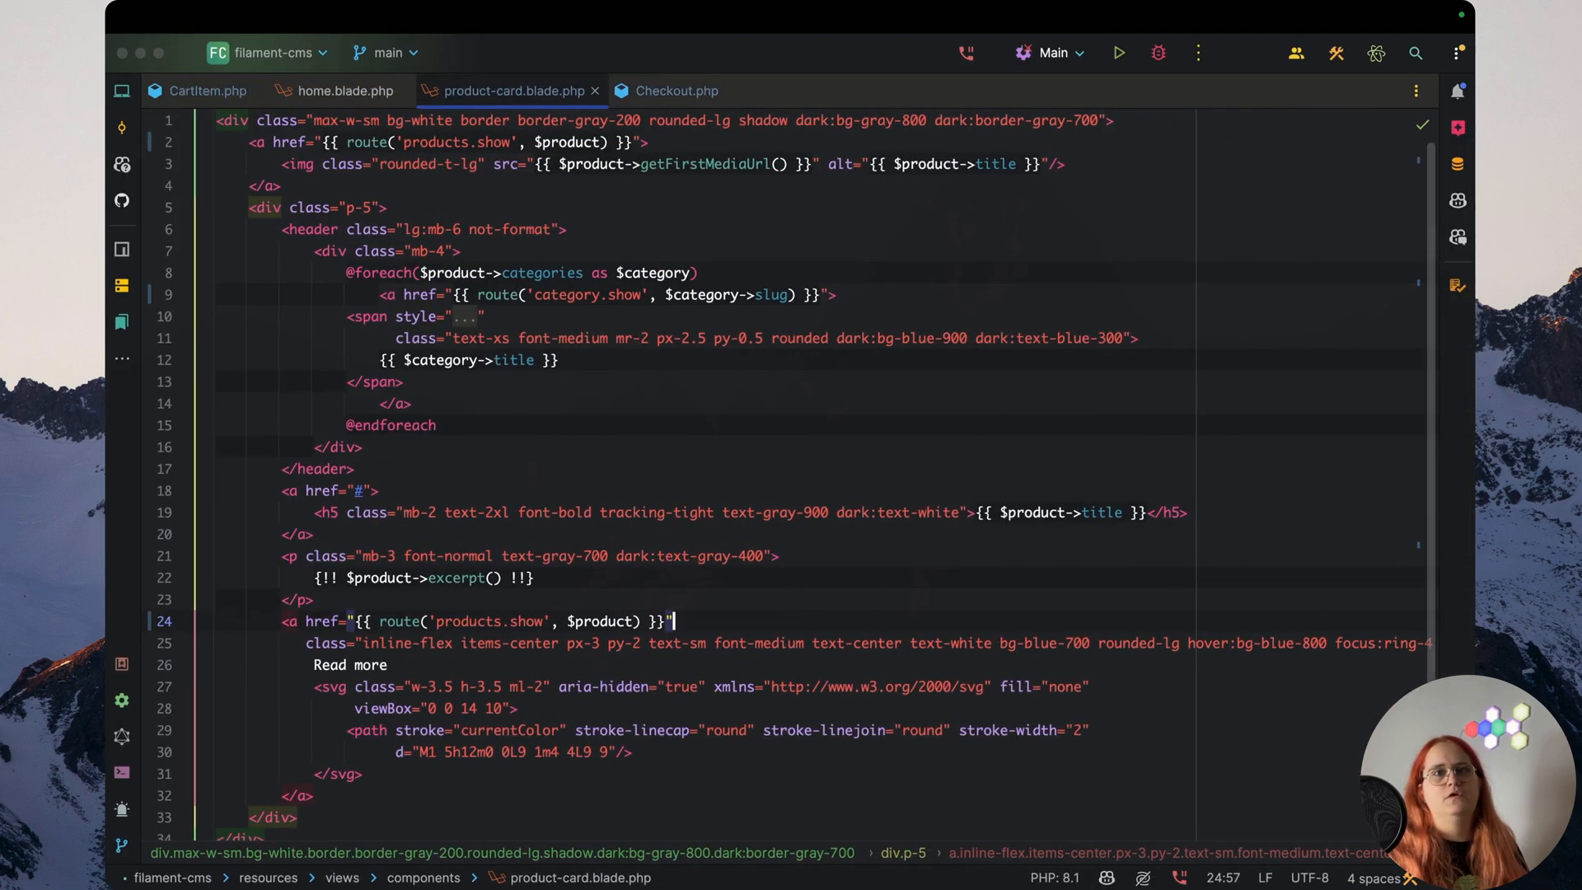
# Open the Livewire cart.blade view, scroll its item list, and return to home.blade.php
pyautogui.click(342, 91)
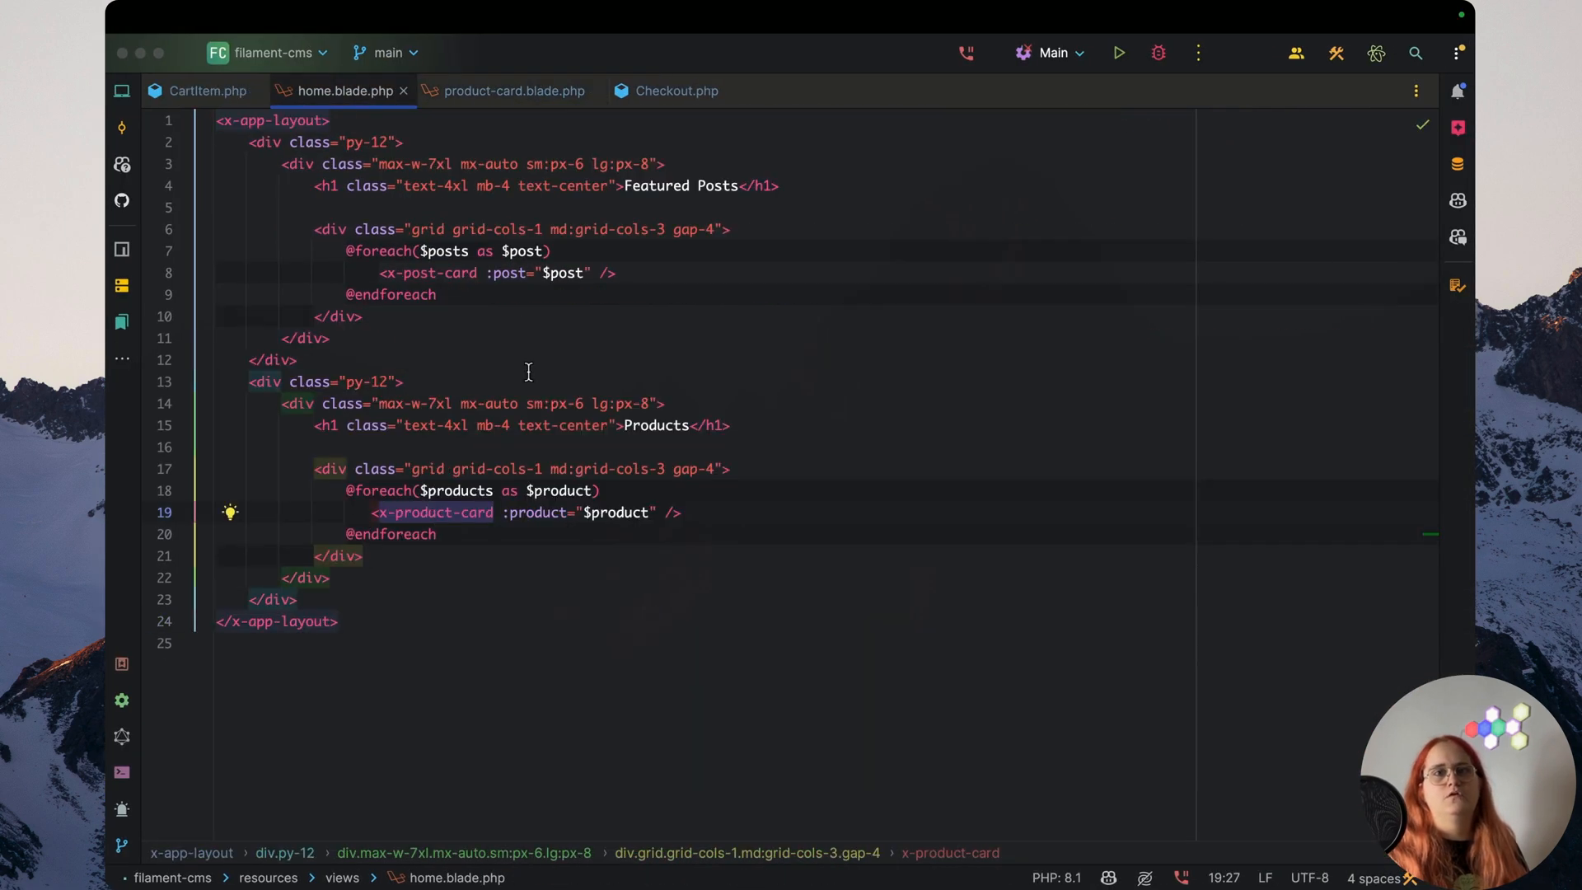
pyautogui.write('produc')
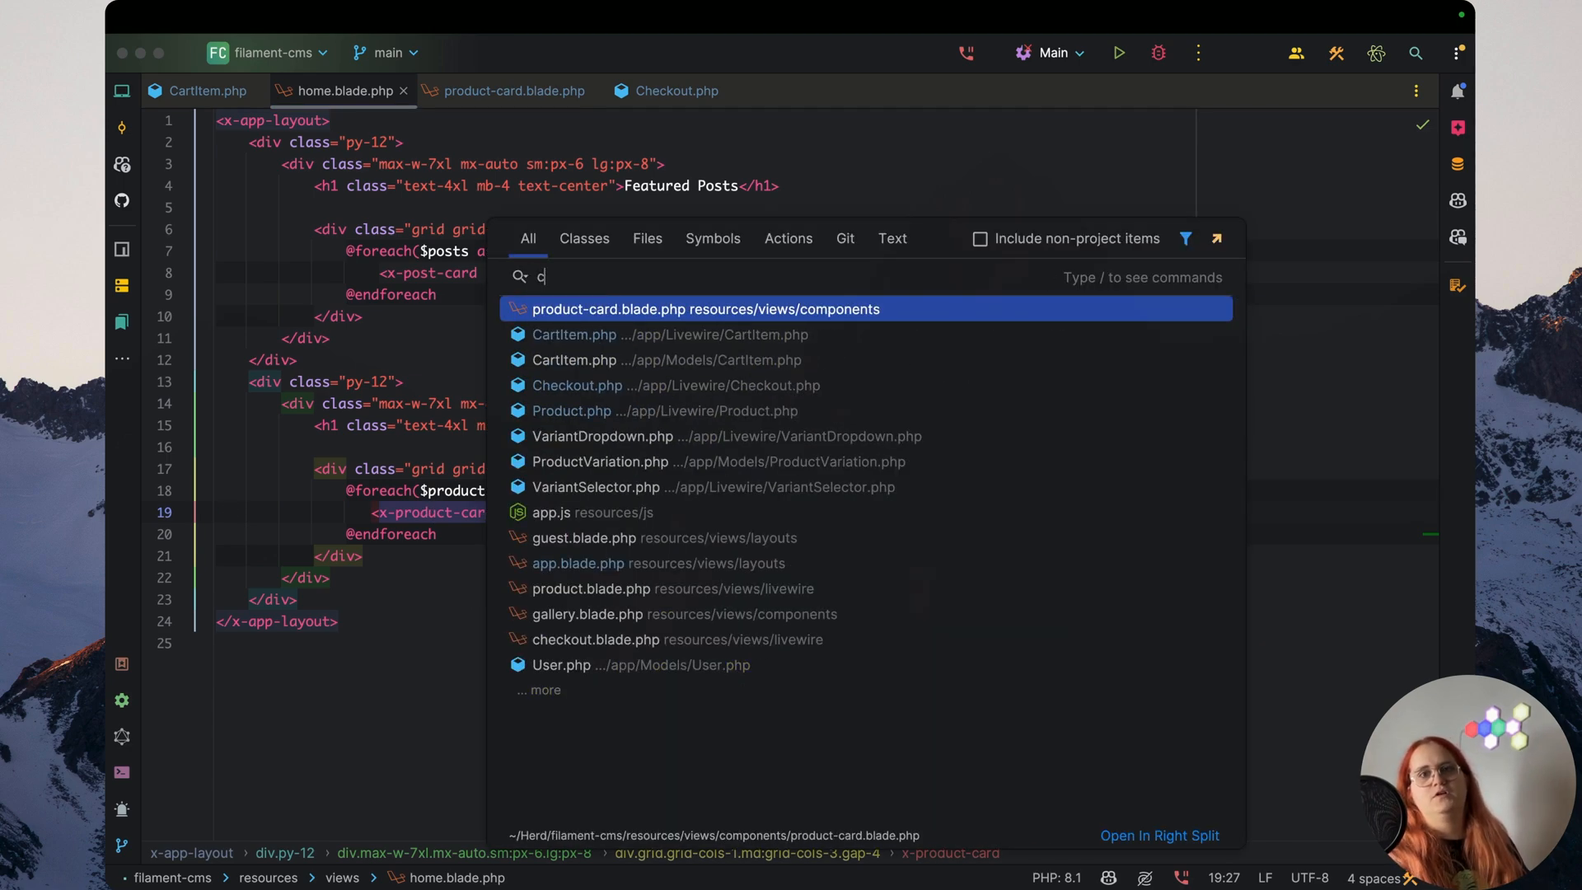
pyautogui.write('heckout')
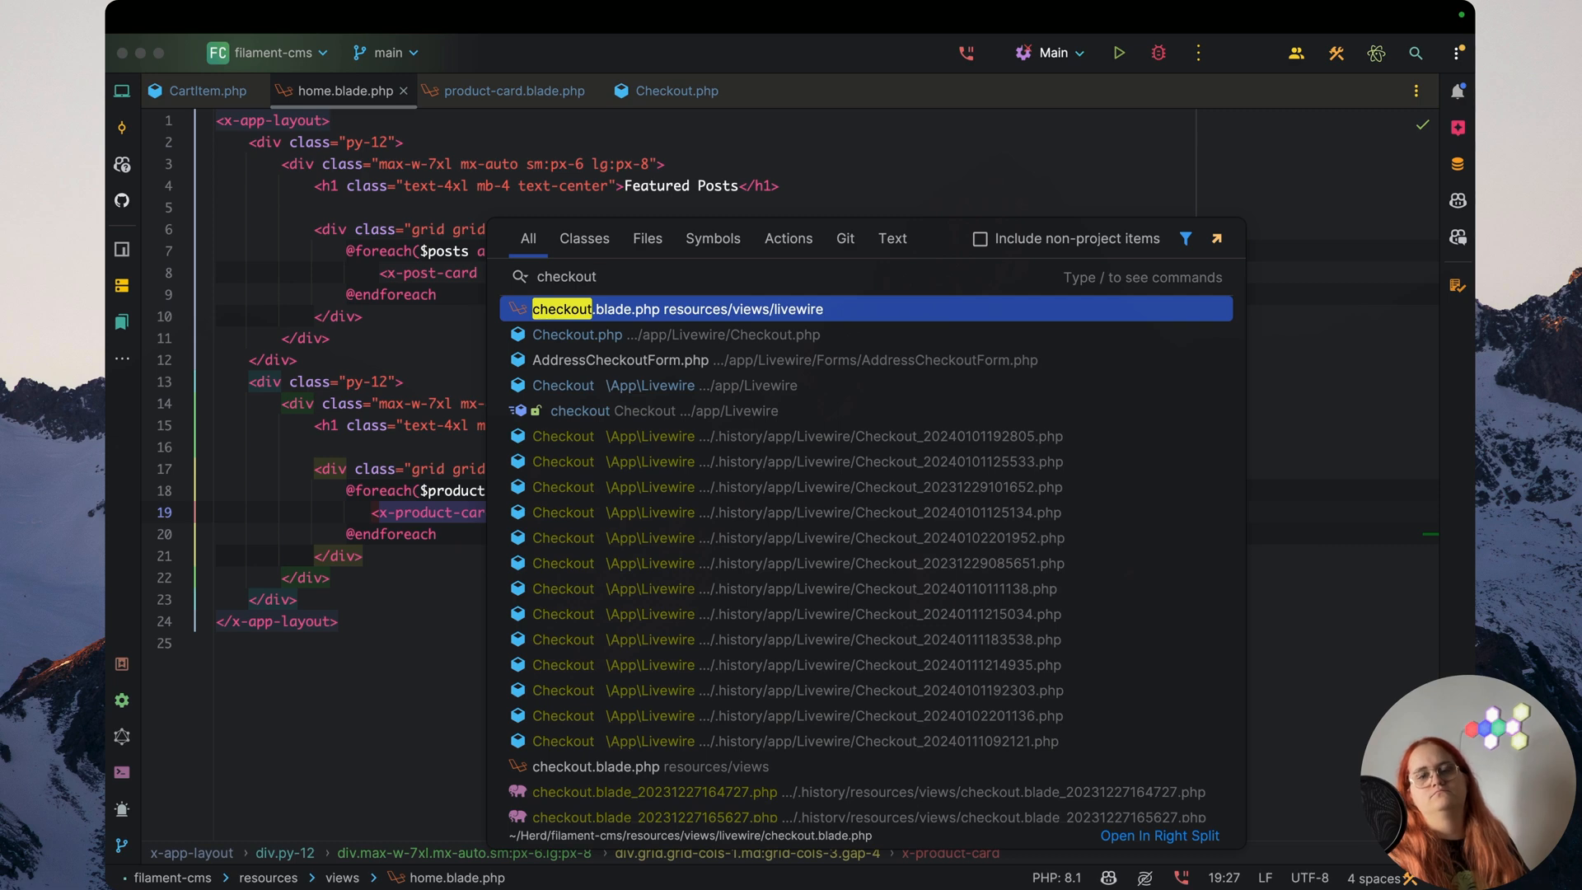
pyautogui.write('cart.blade')
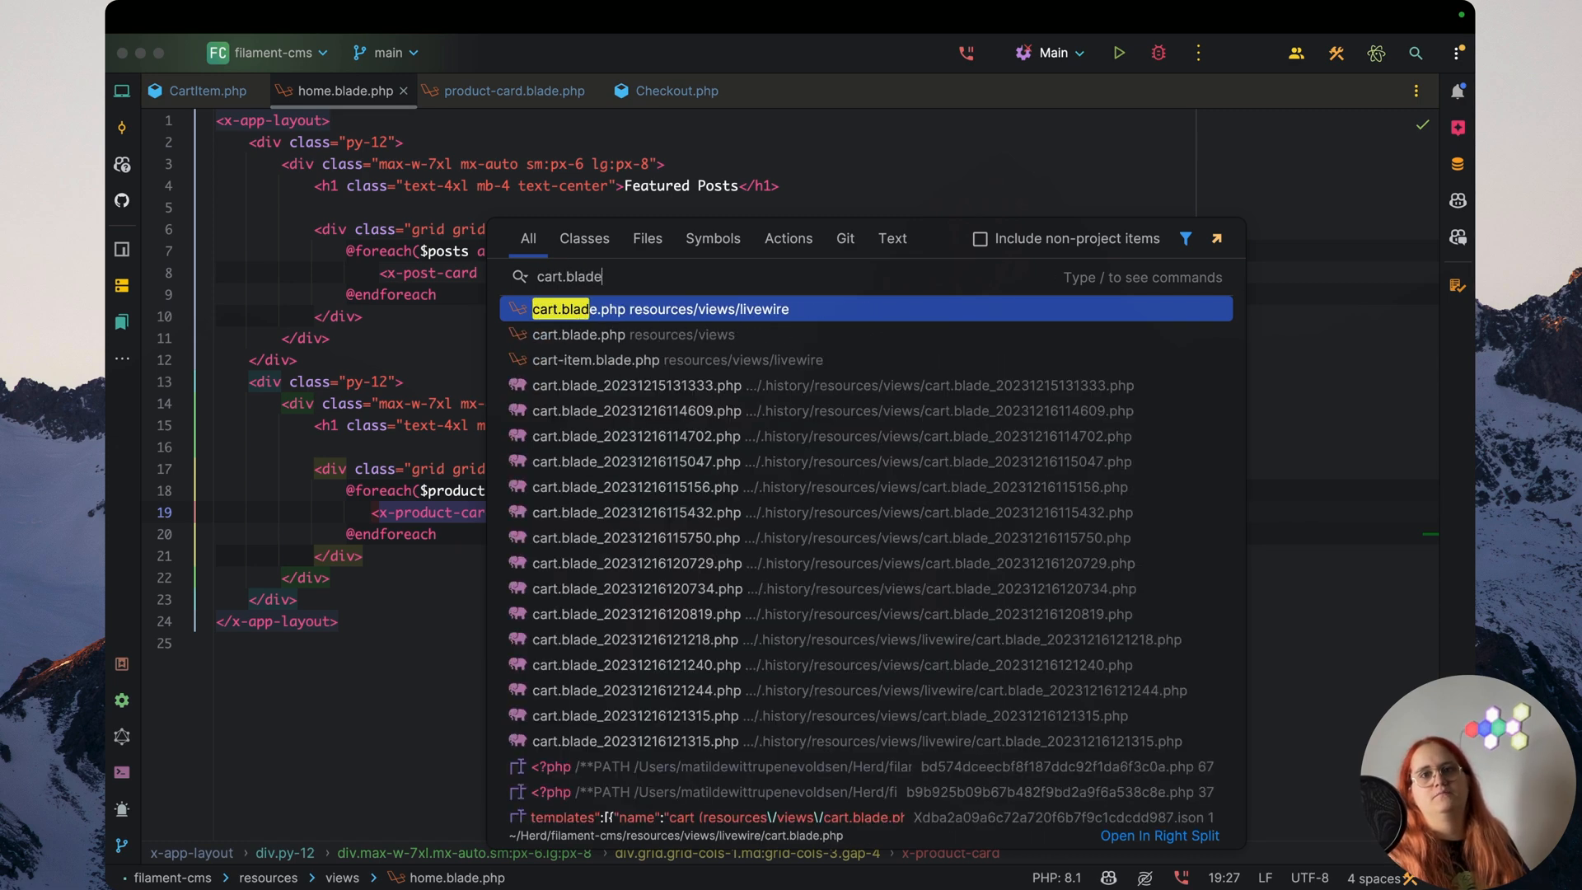
pyautogui.click(662, 309)
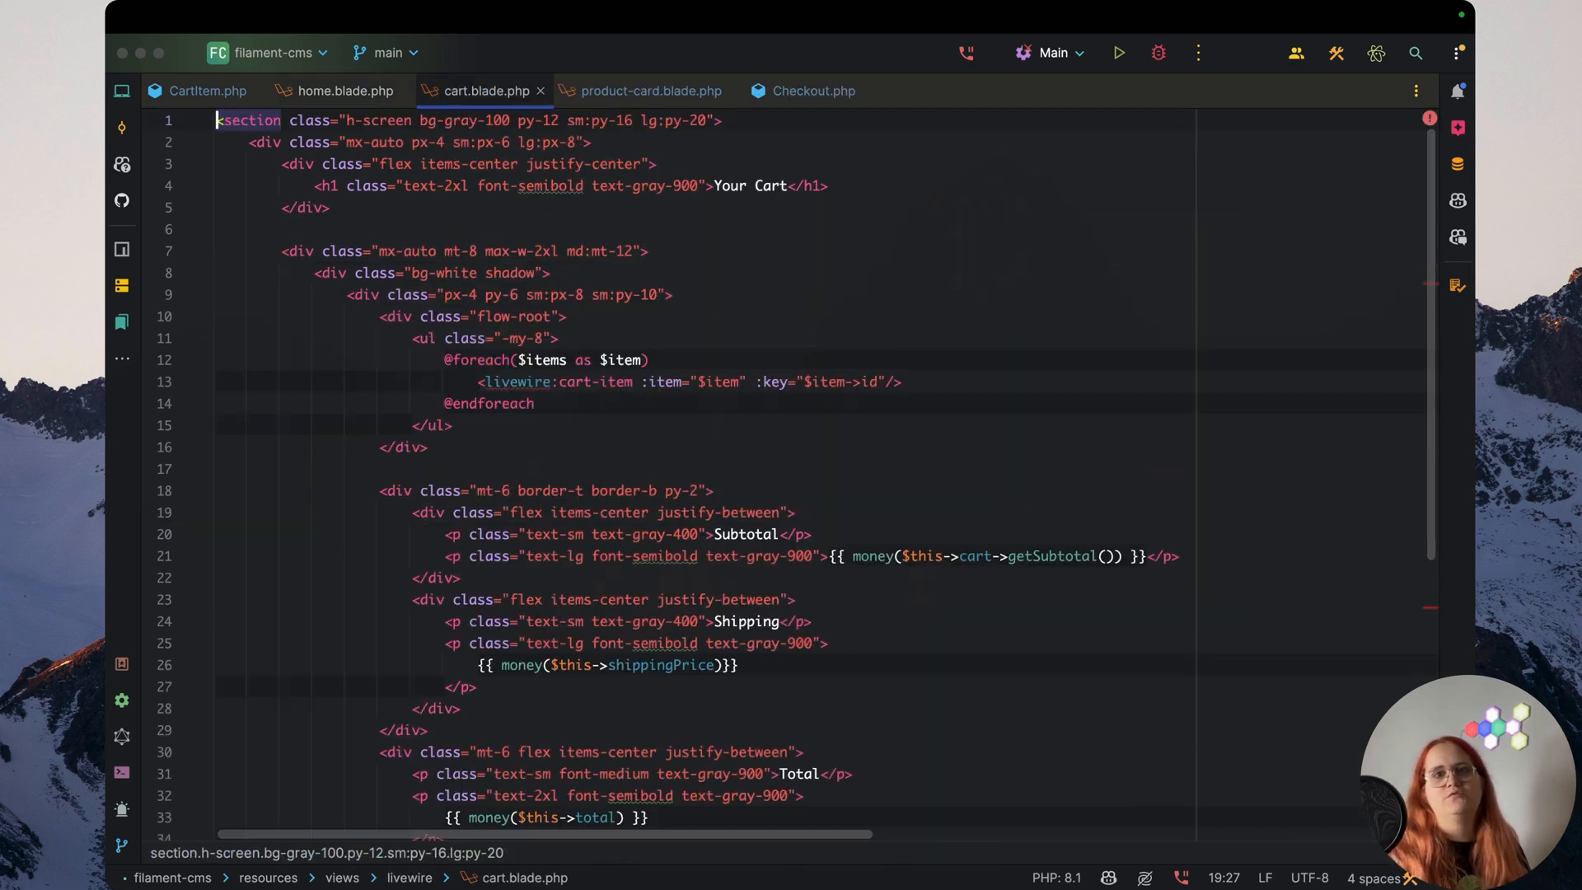
pyautogui.scroll(-3)
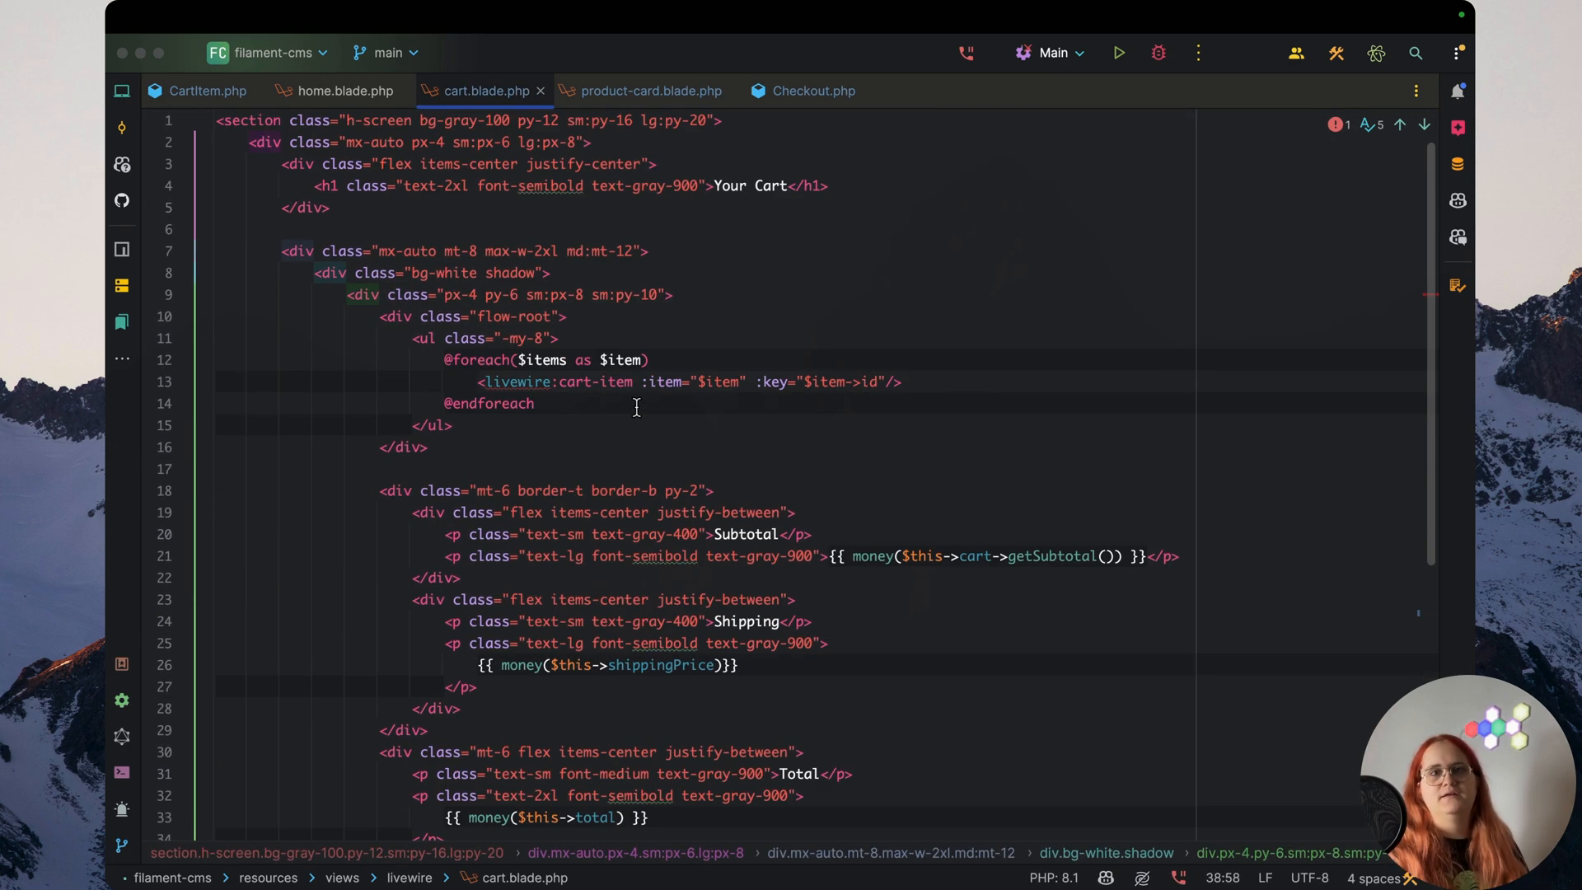
pyautogui.click(342, 91)
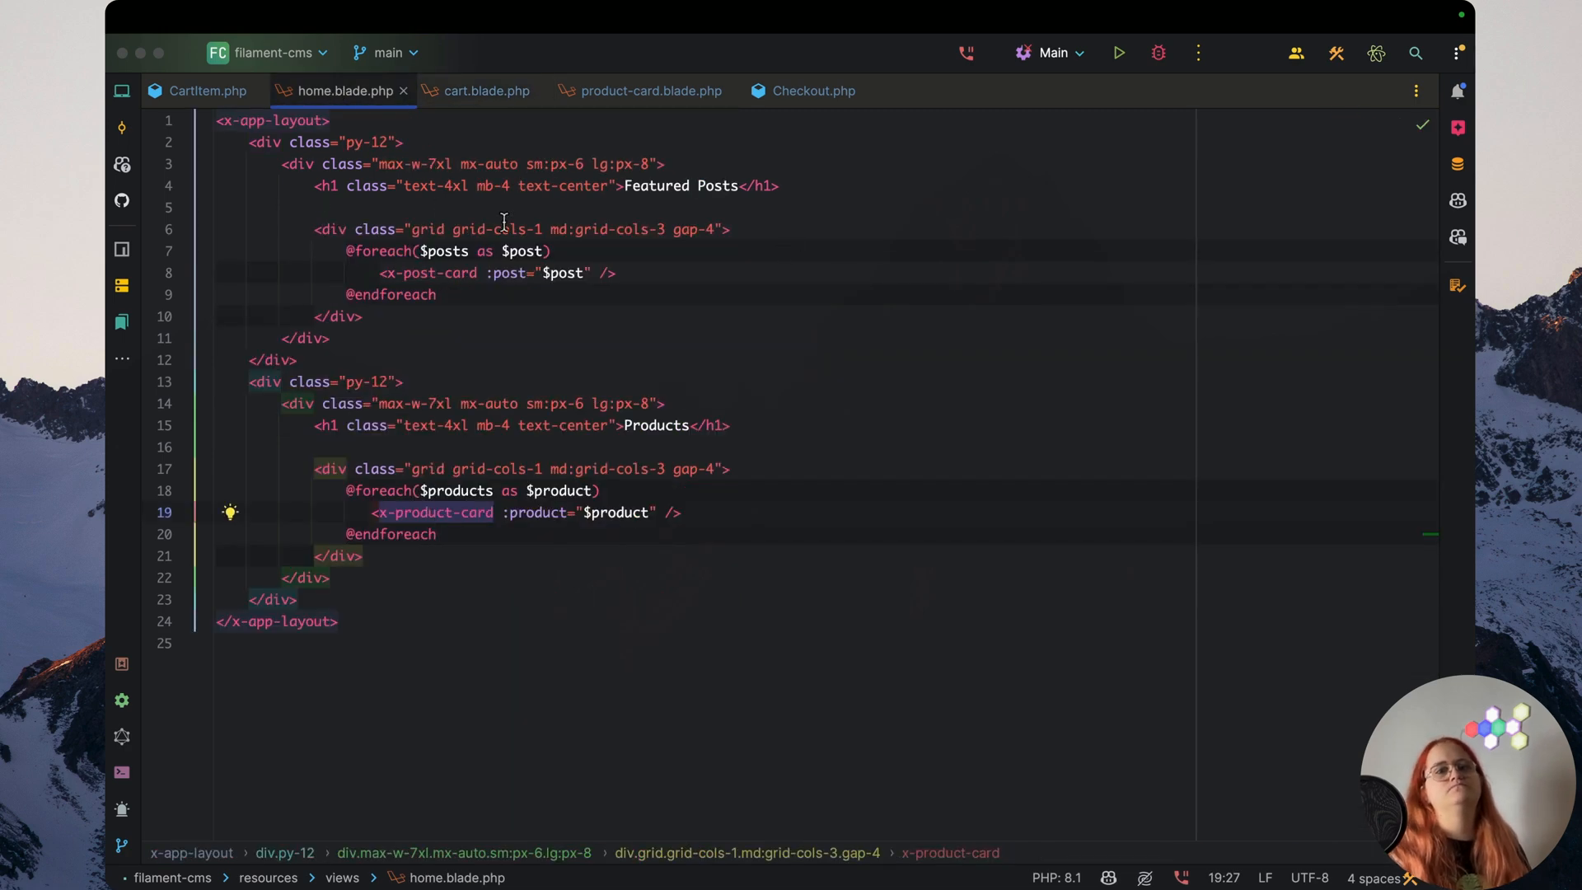
pyautogui.click(651, 90)
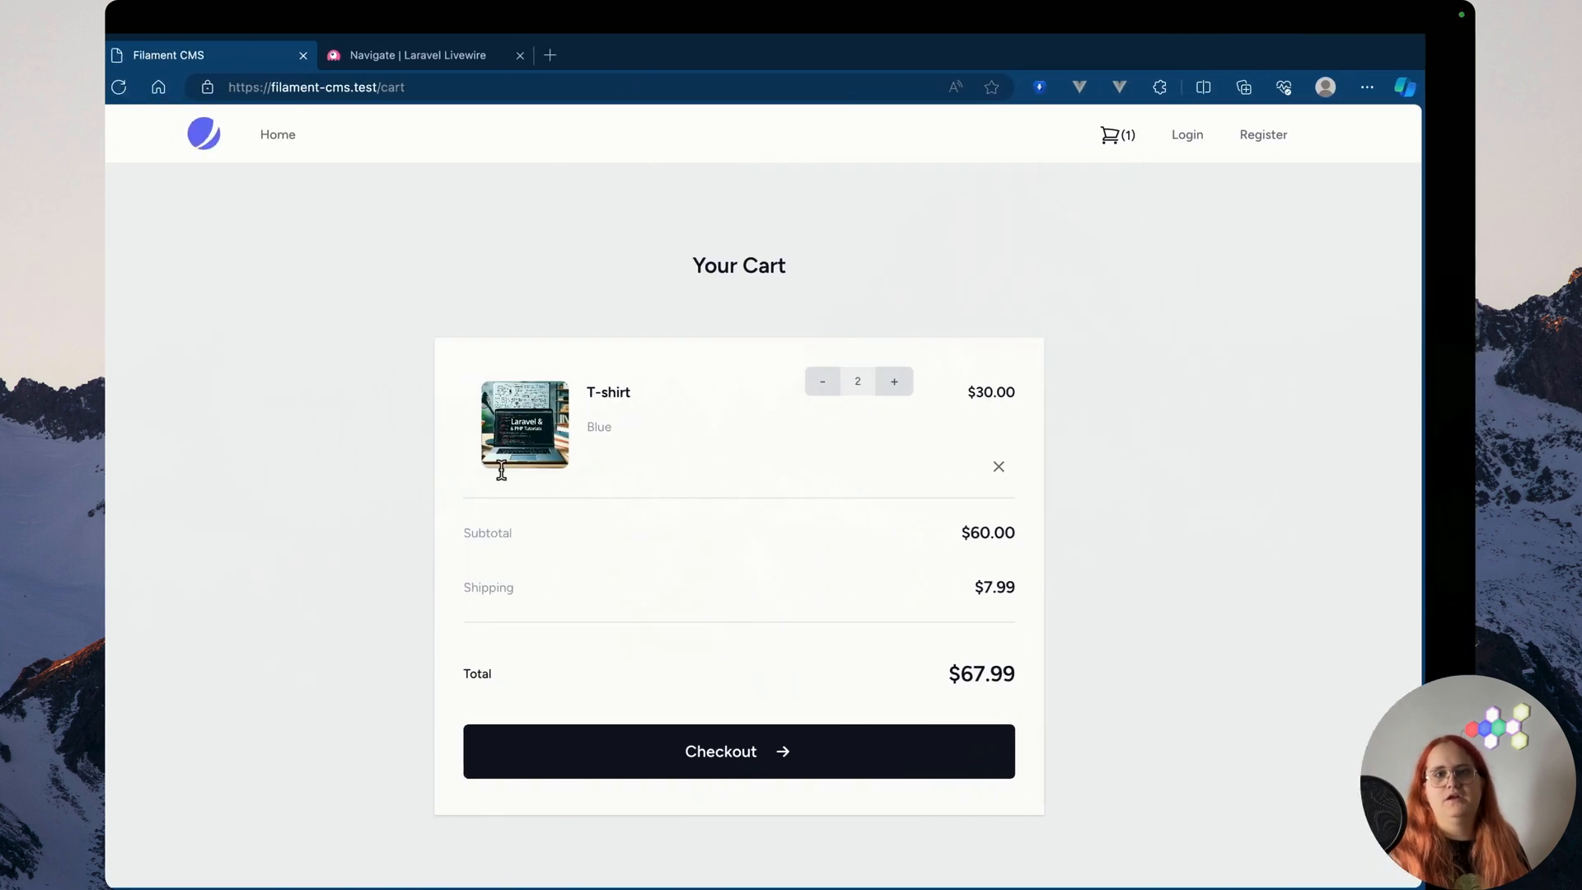
# Start checkout, typing 'Matild', then log into the shop with the login email
pyautogui.click(738, 751)
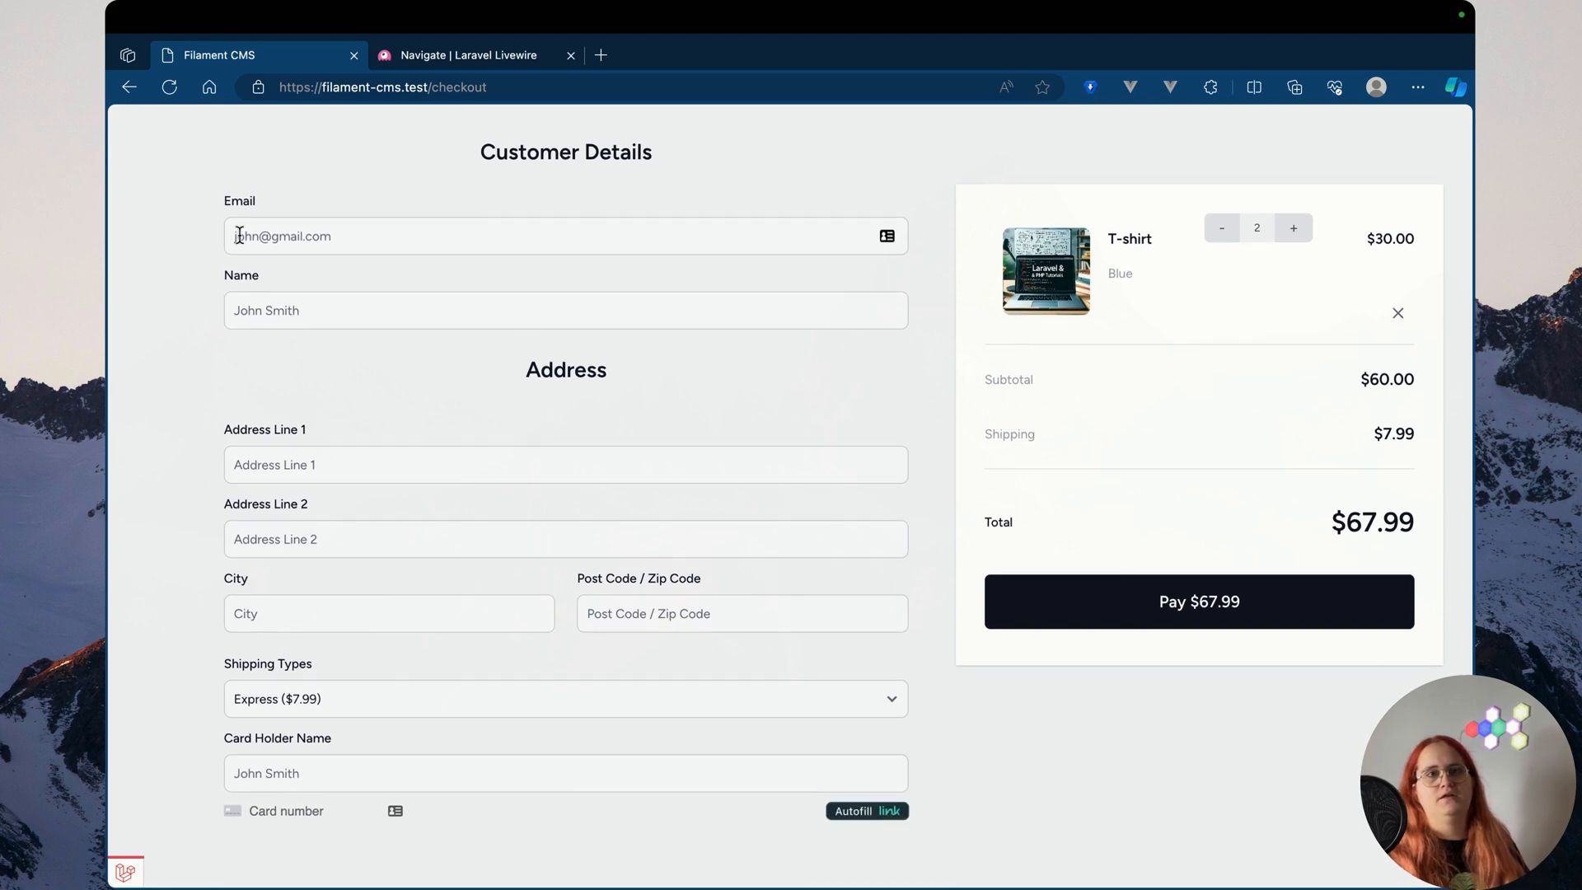
pyautogui.write('Matilde')
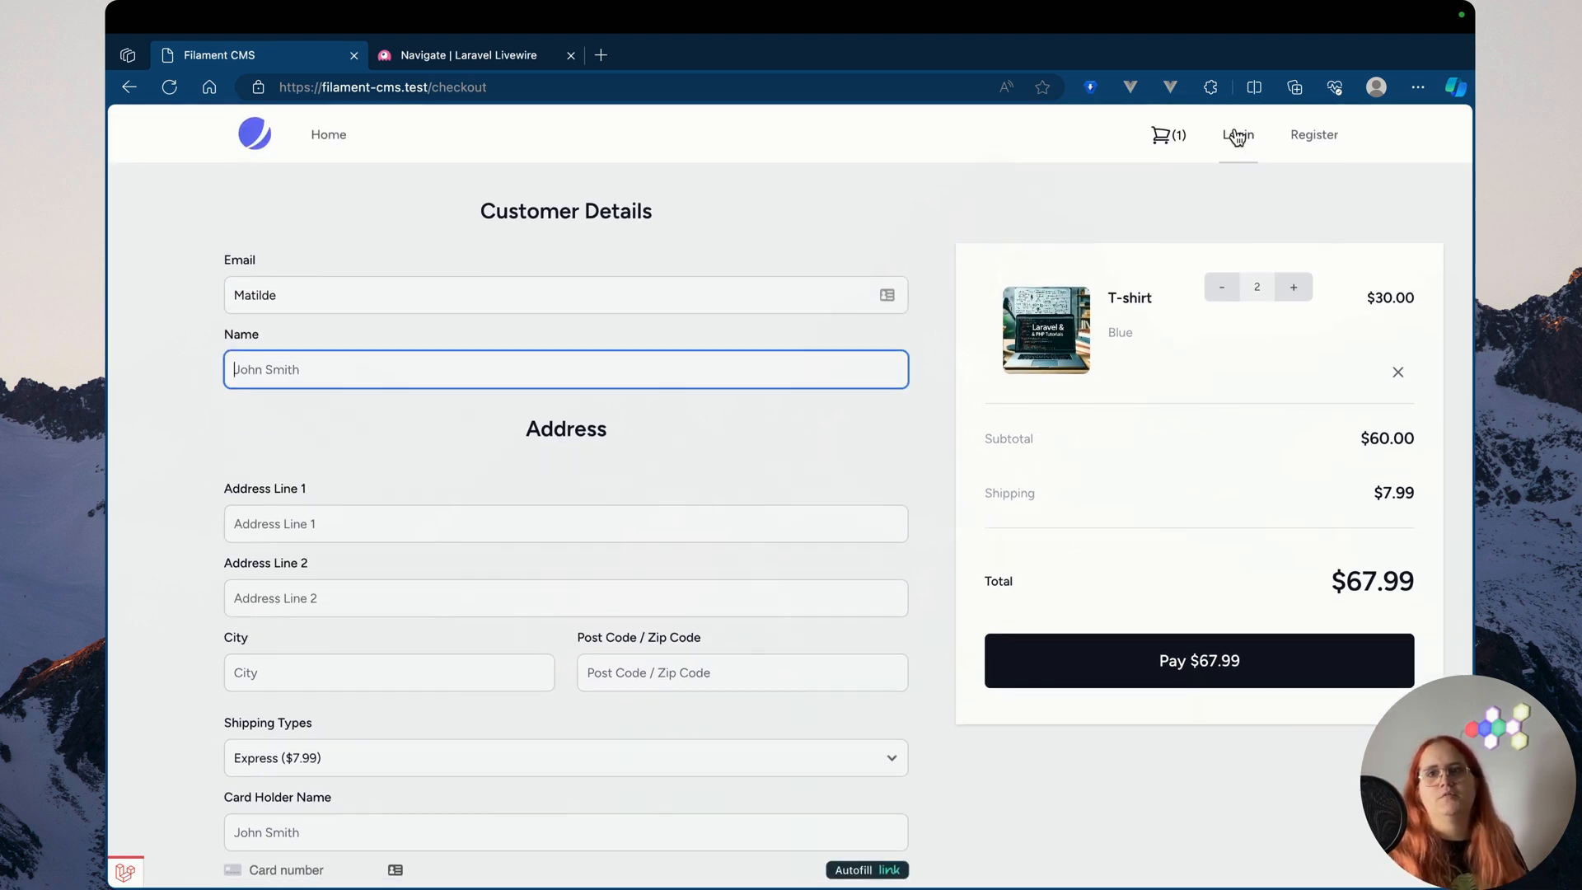
pyautogui.click(1237, 134)
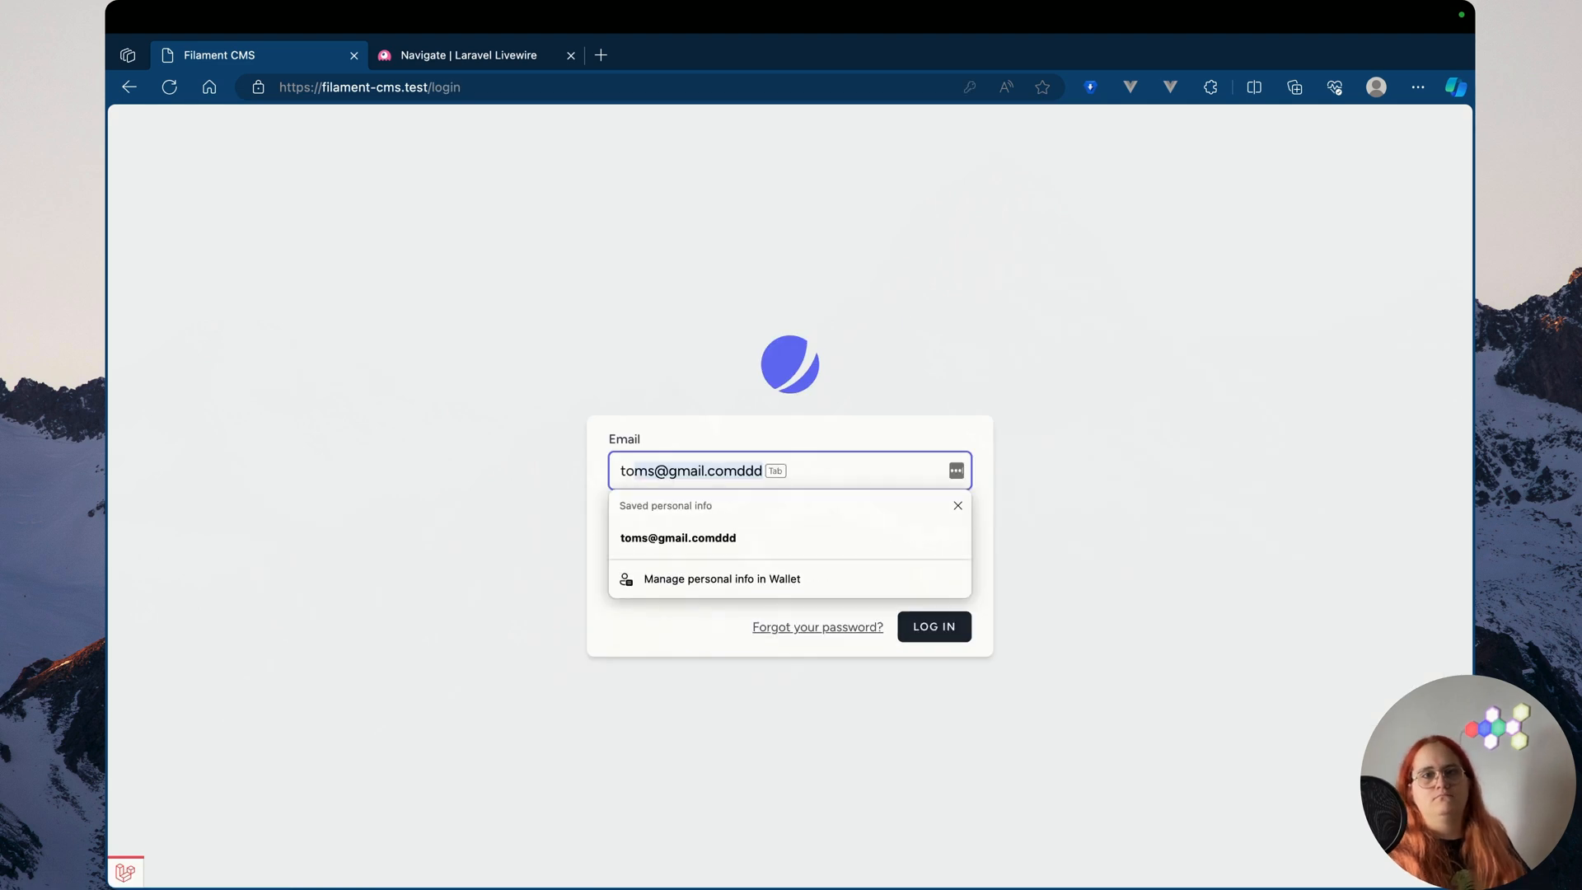
pyautogui.click(678, 536)
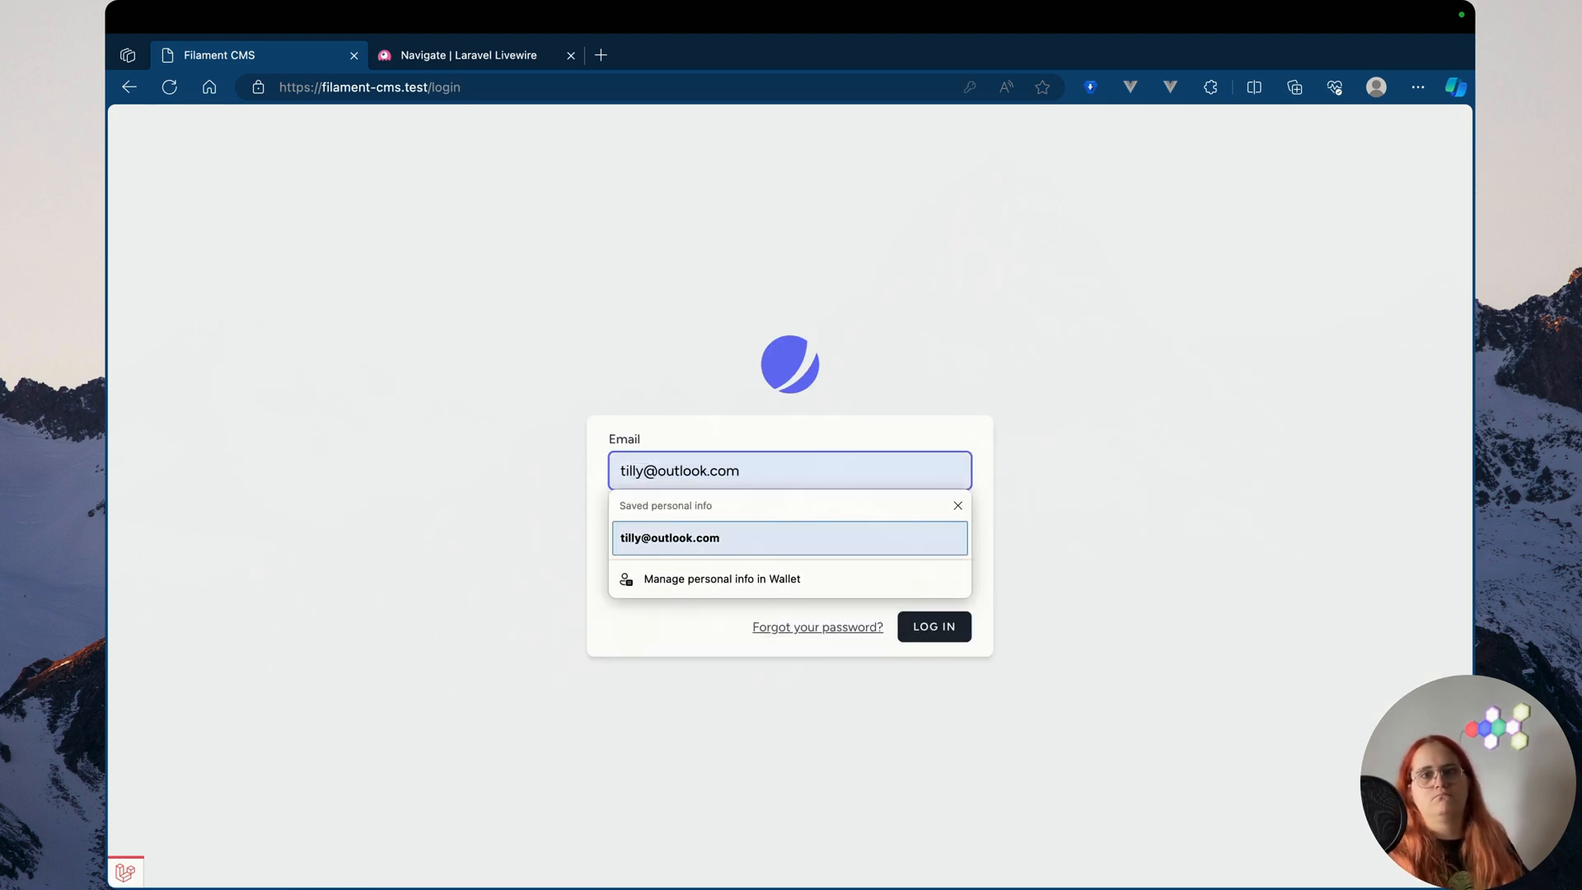
pyautogui.click(931, 626)
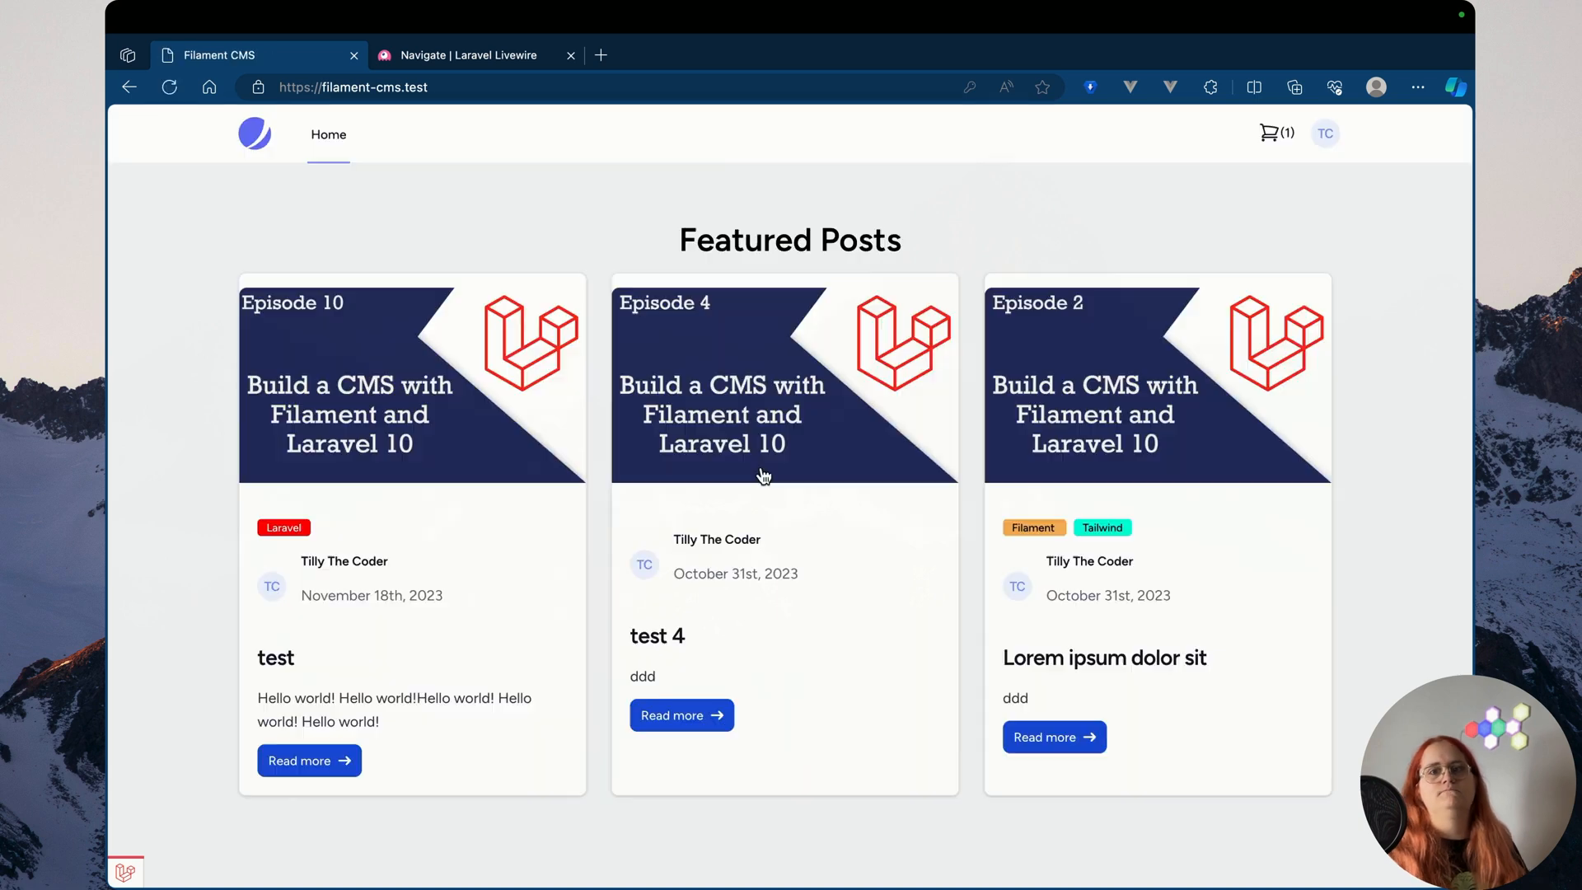
# From the cart, go to checkout, enter the name 'Matilde', and open the account menu
pyautogui.click(1273, 132)
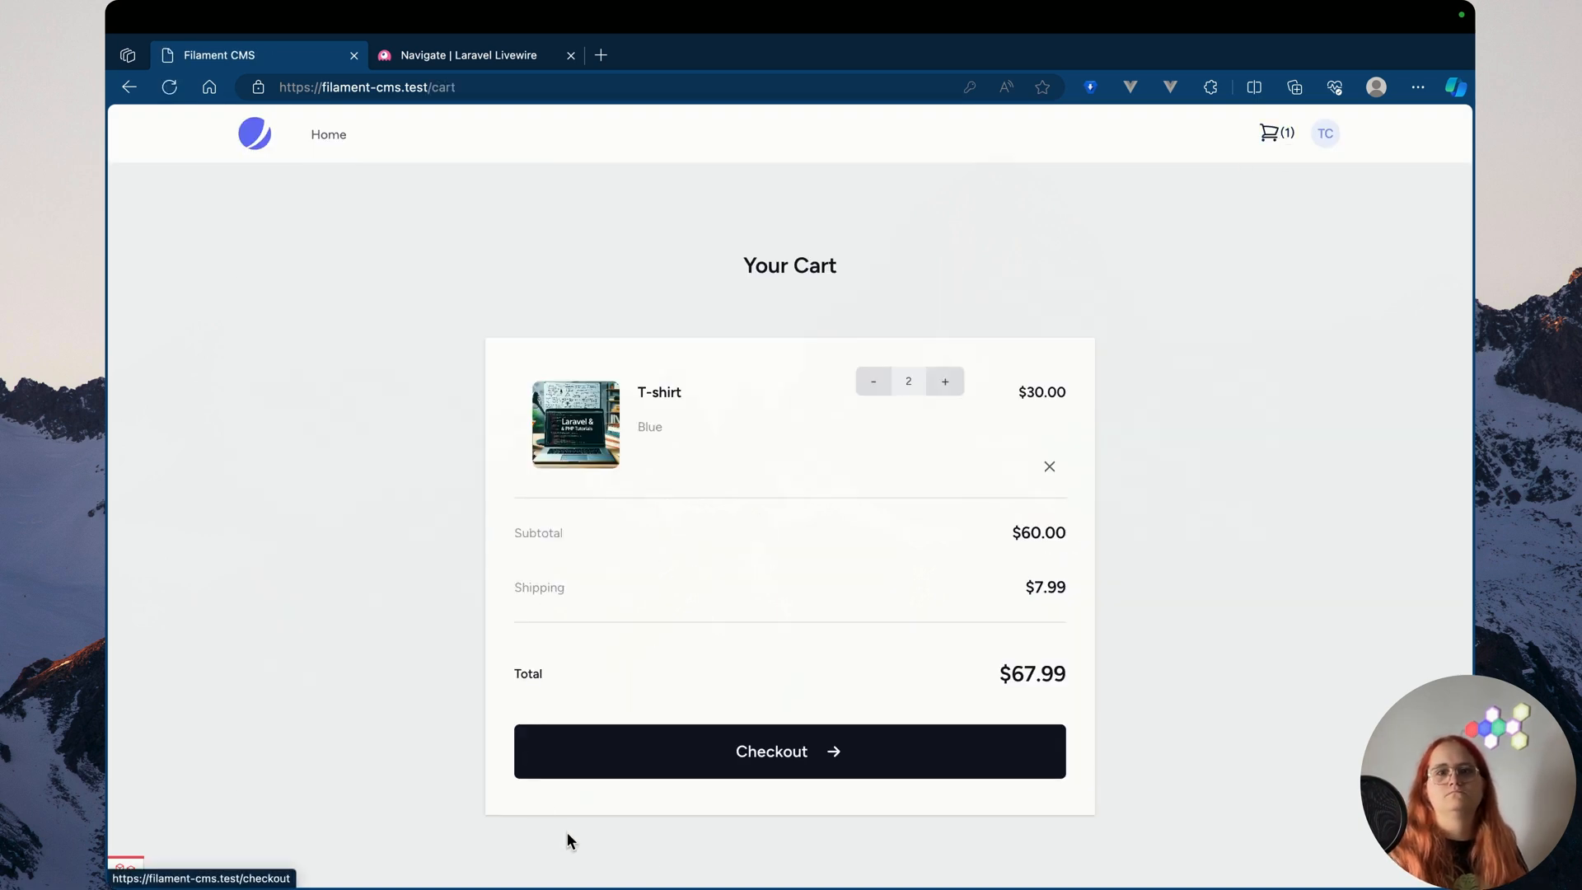
pyautogui.click(790, 751)
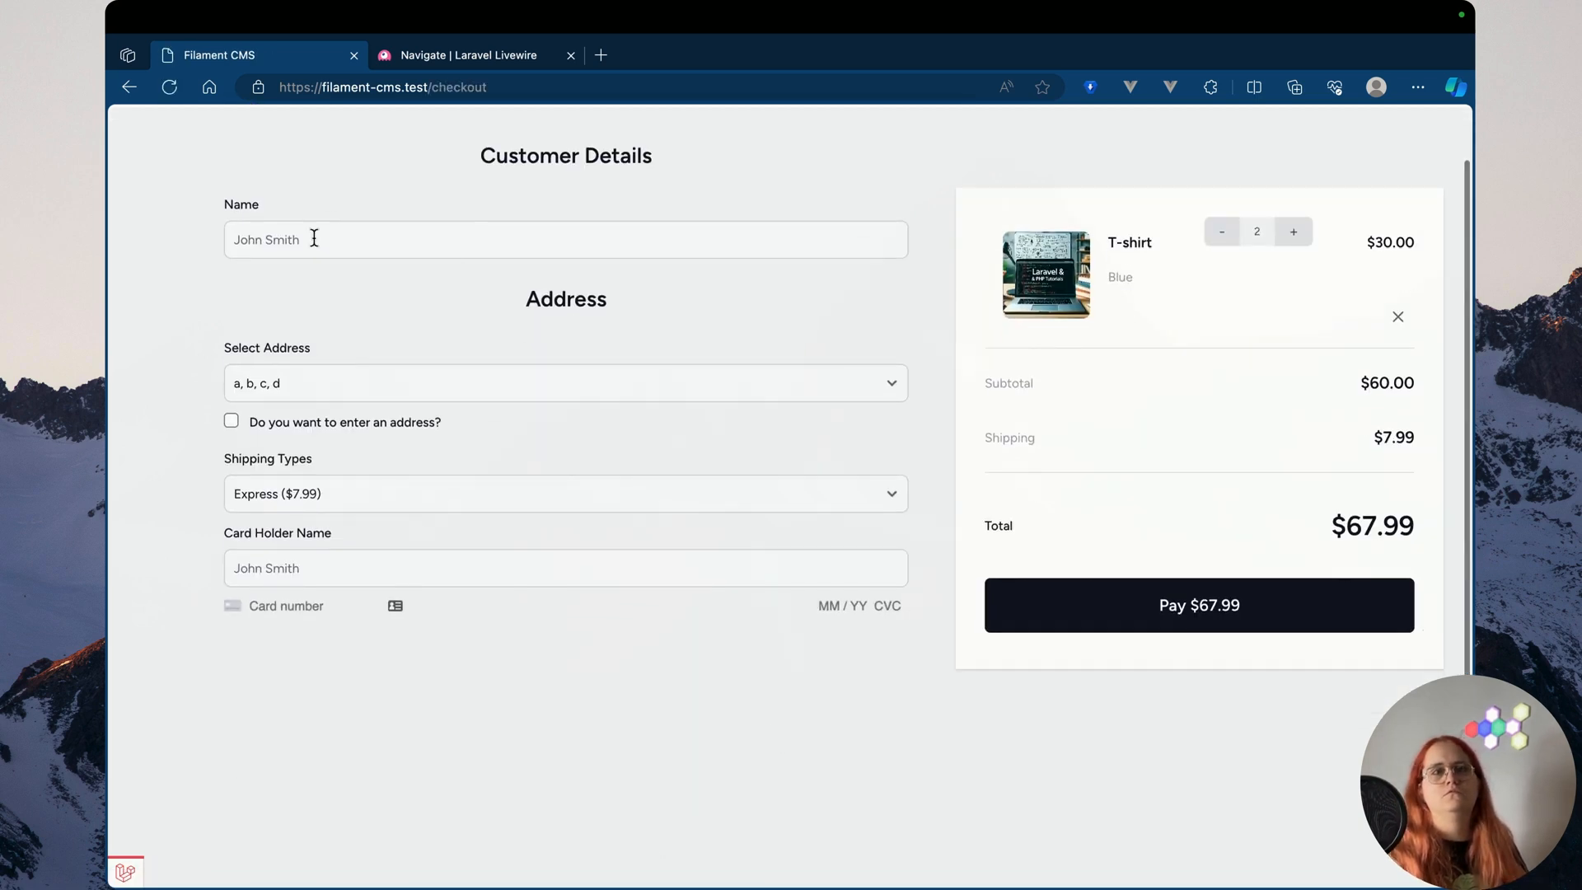
pyautogui.write('Matilde')
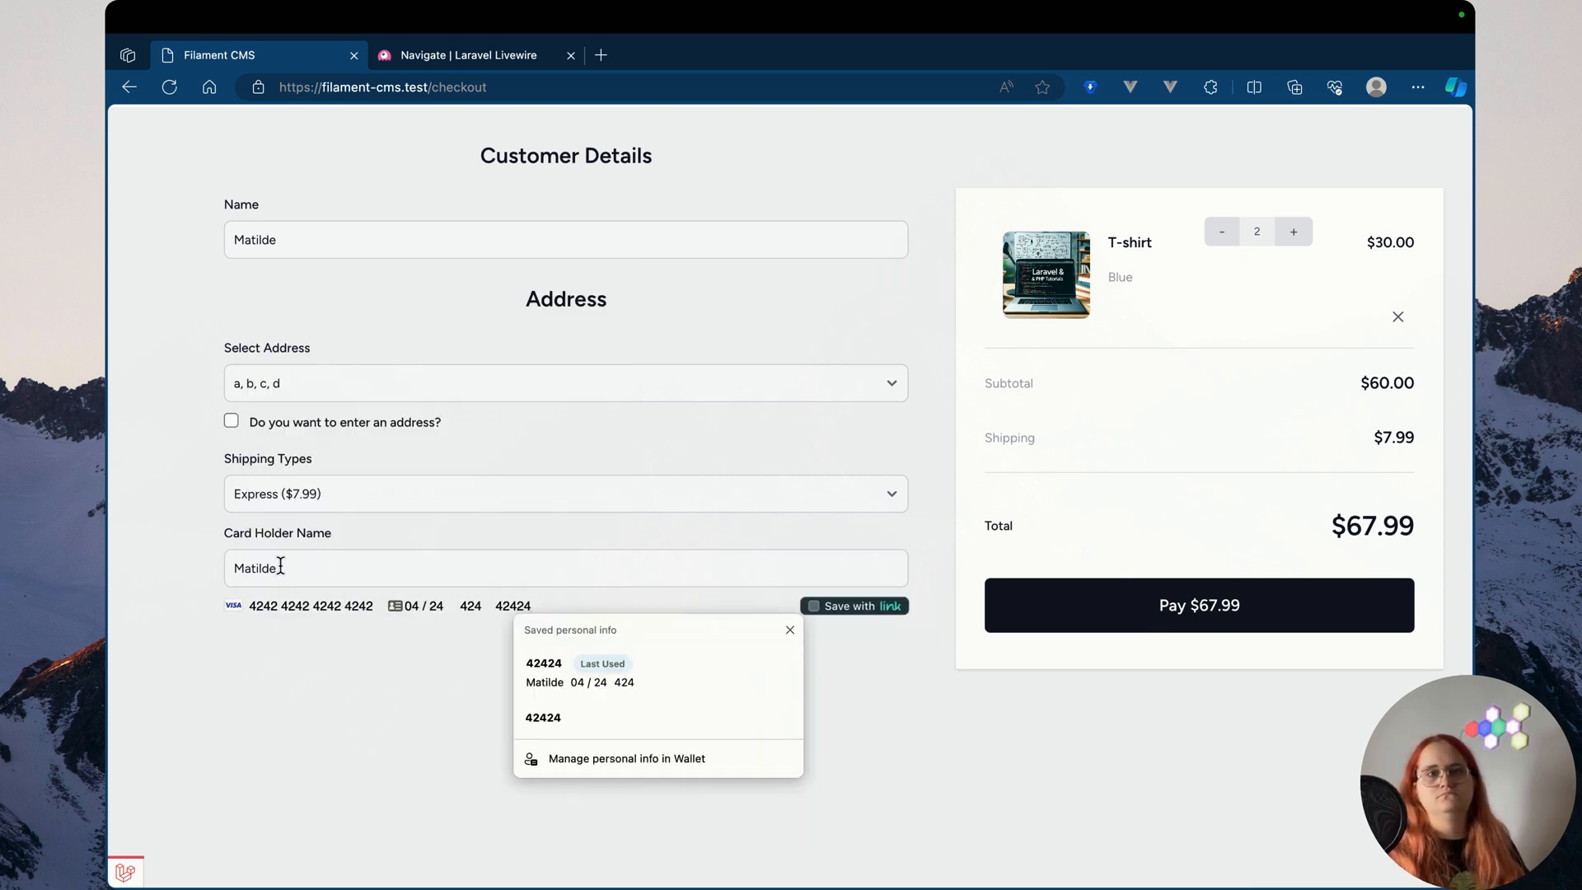
pyautogui.click(1198, 605)
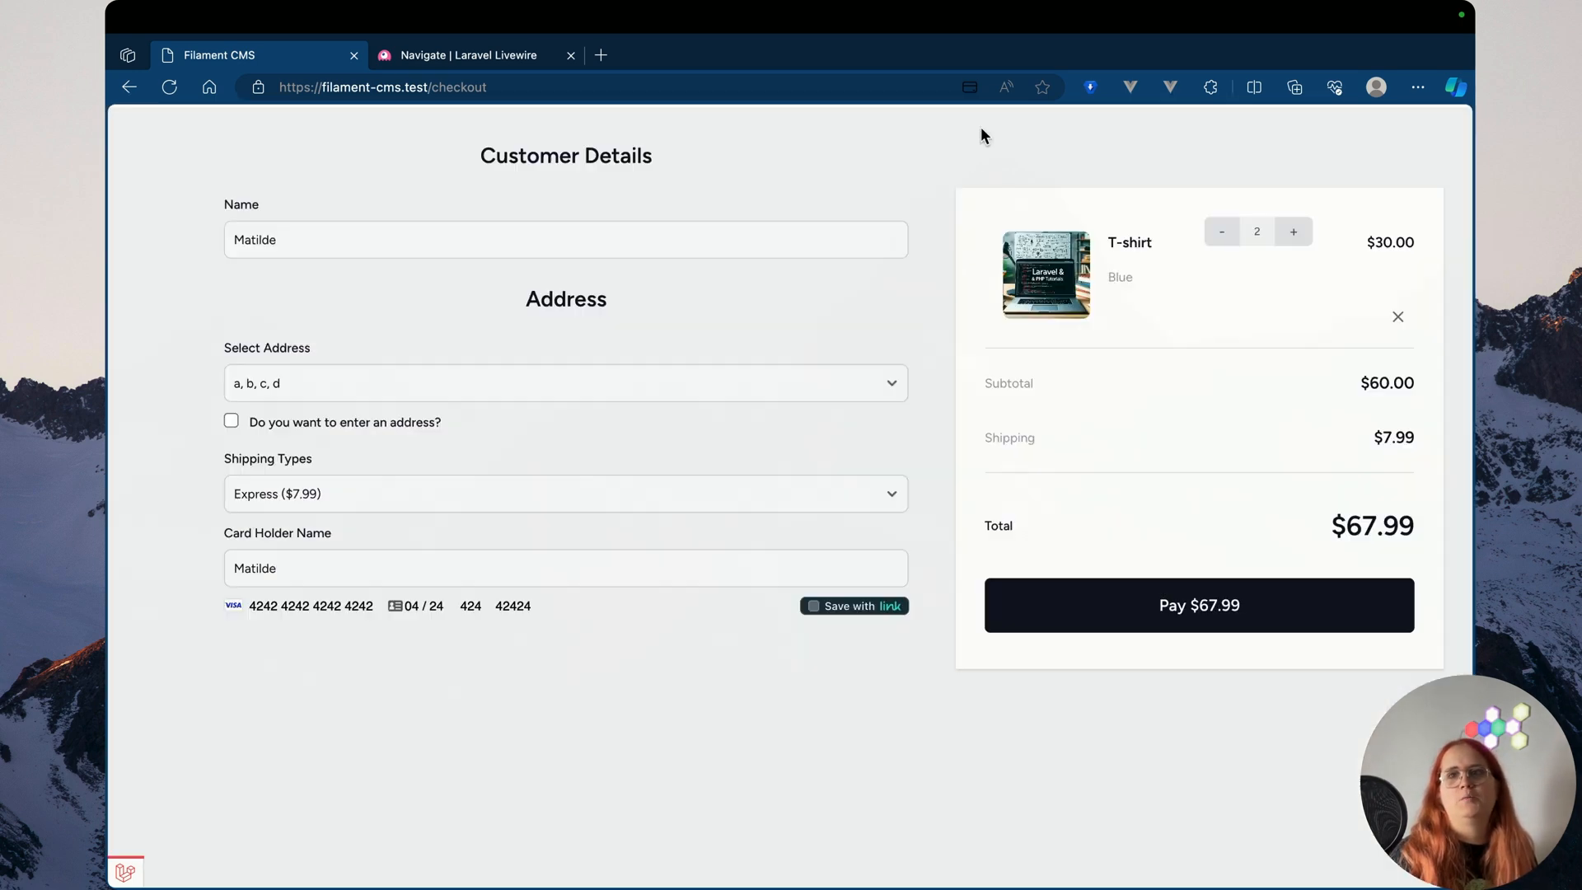
pyautogui.click(1326, 133)
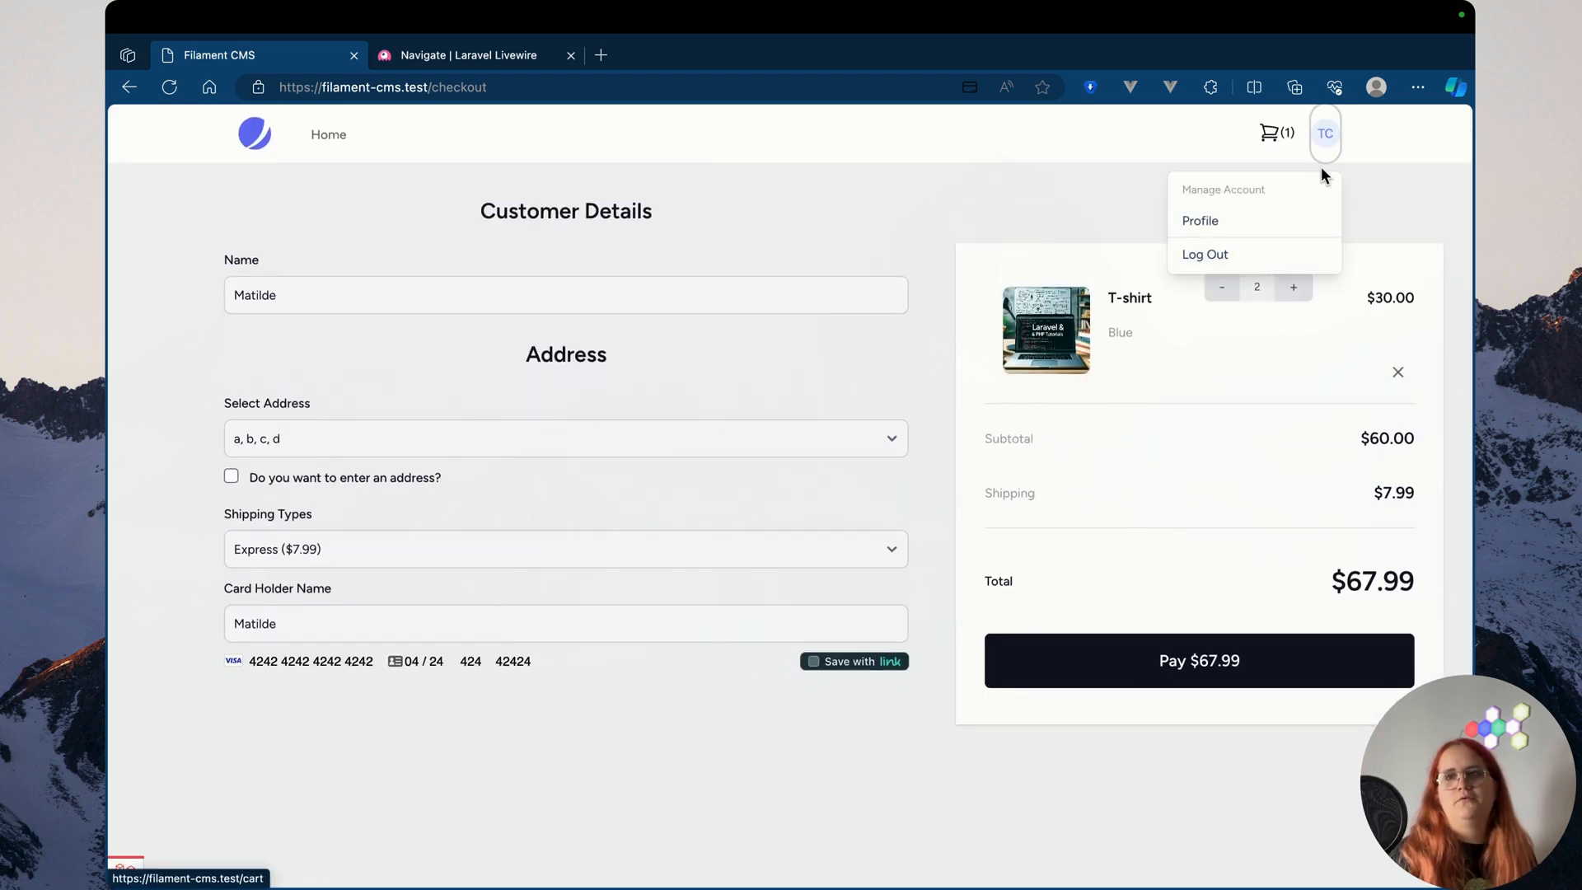
# Log out, then sign in with a different saved email and its password
pyautogui.click(1205, 253)
pyautogui.write('ma')
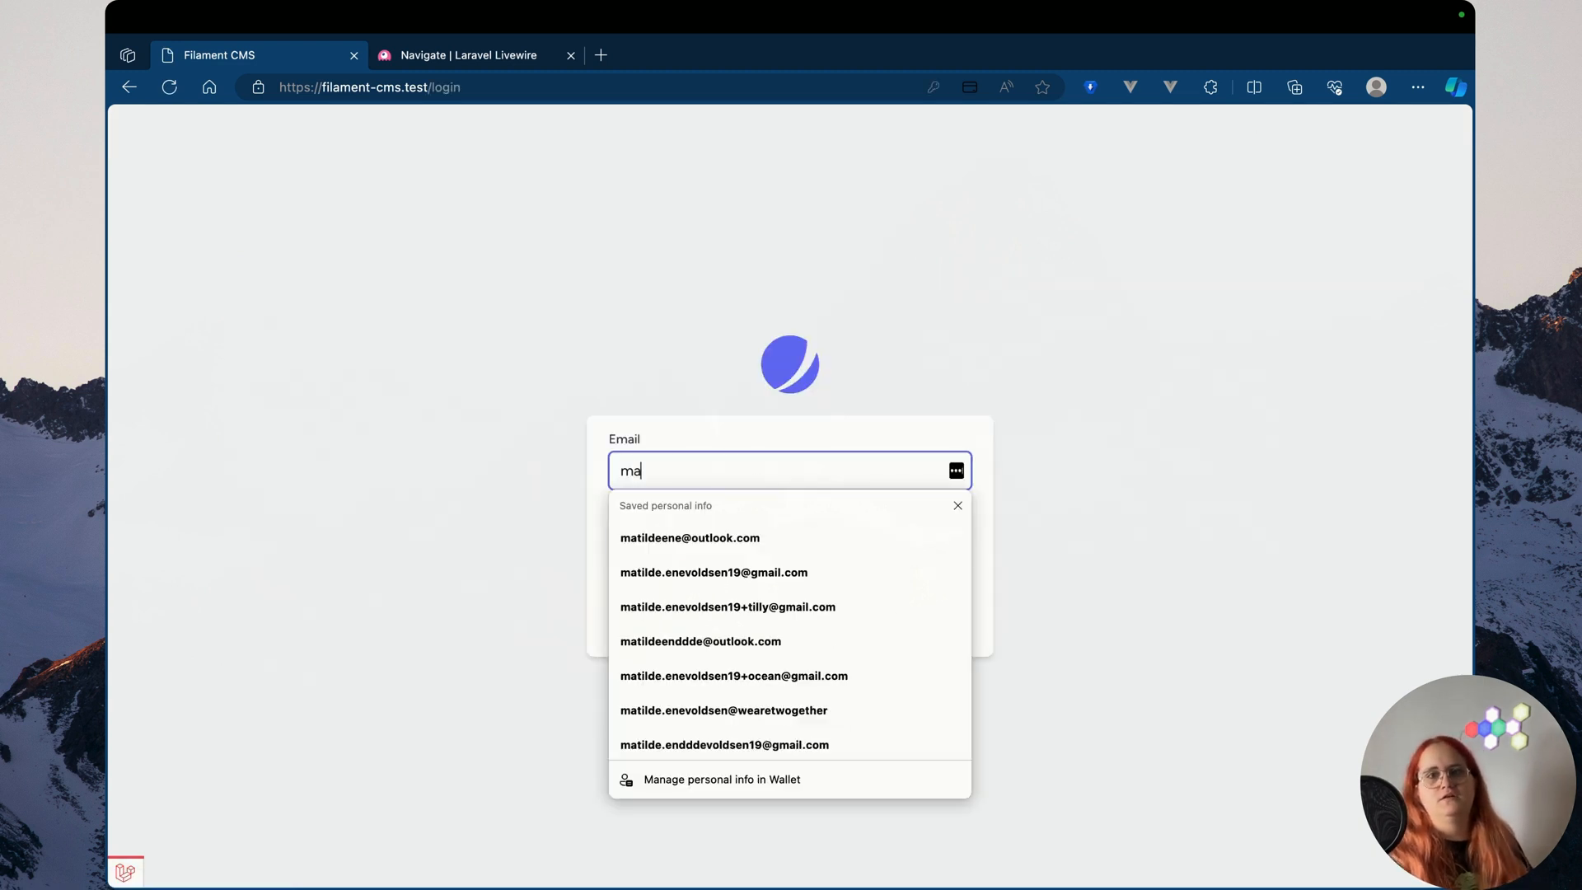
pyautogui.click(691, 537)
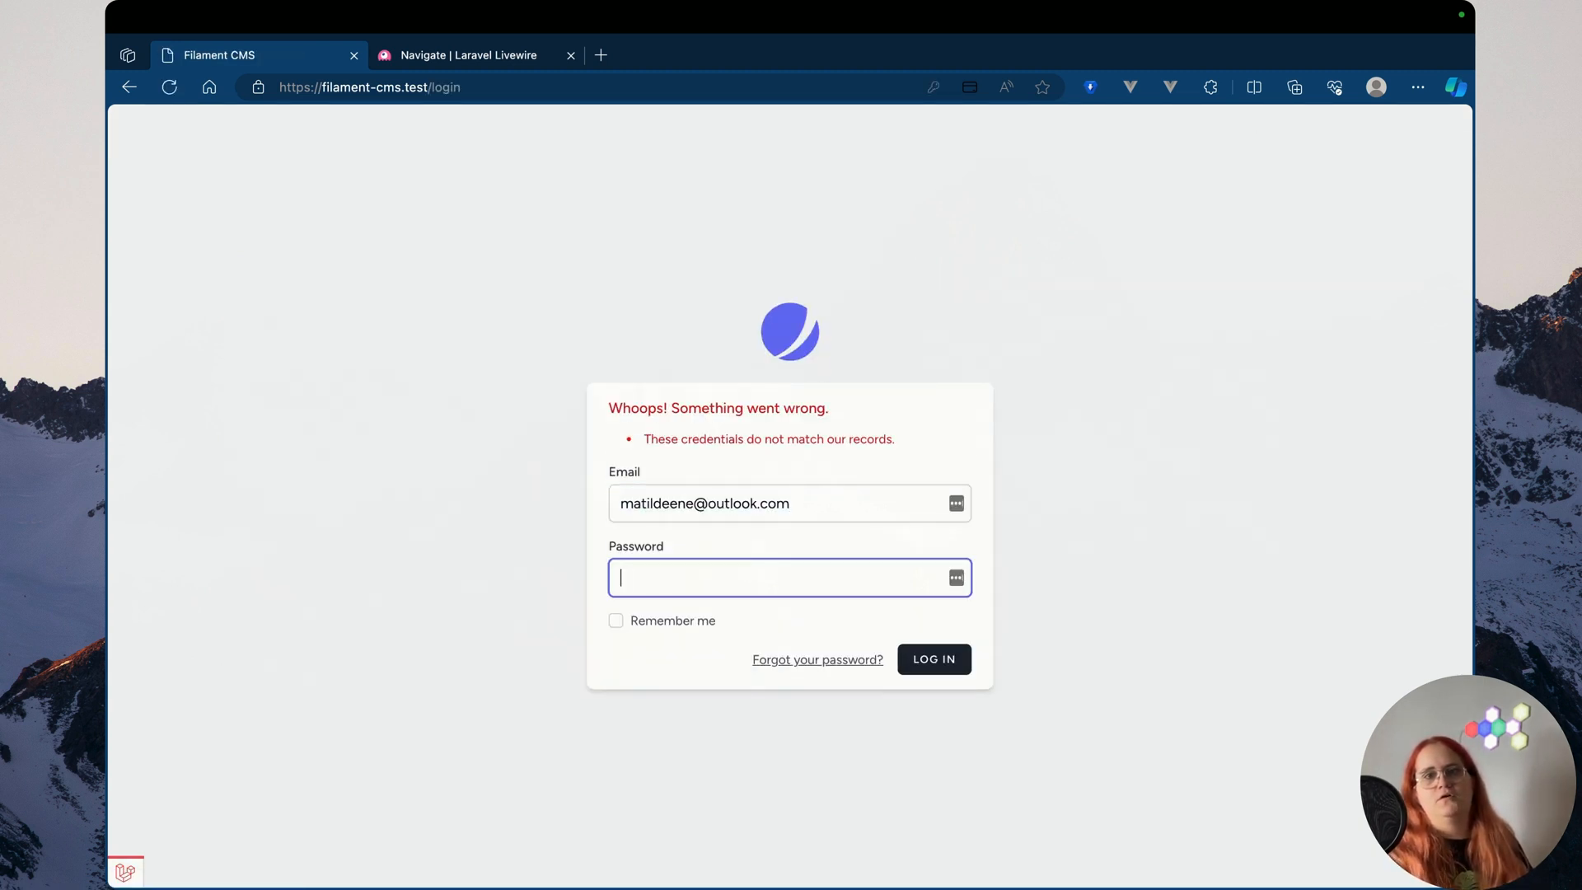
pyautogui.click(790, 503)
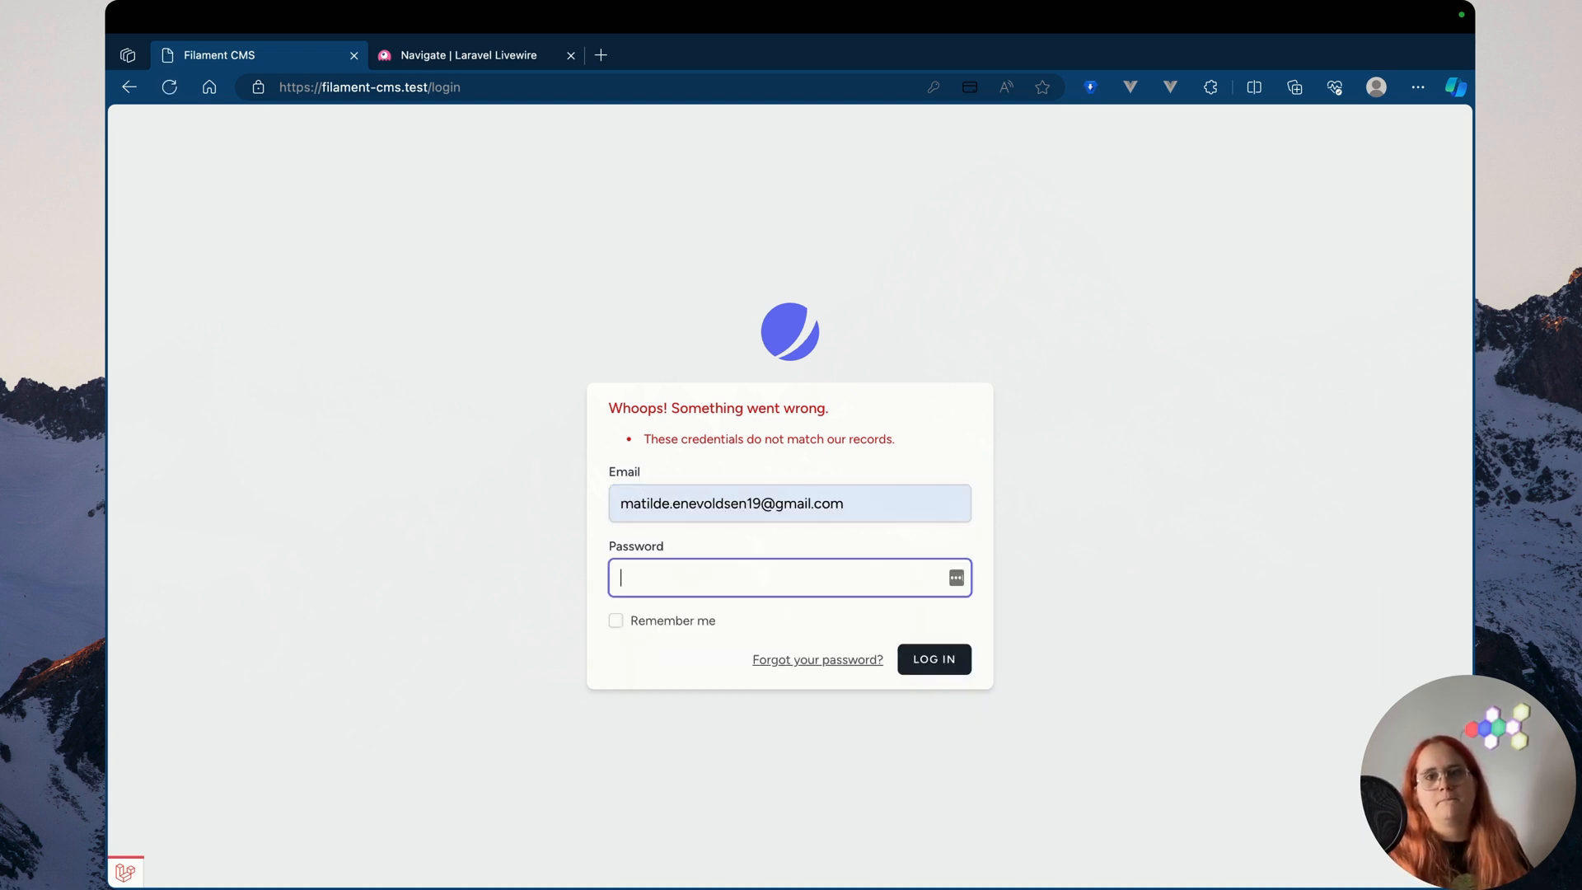
pyautogui.write('•••')
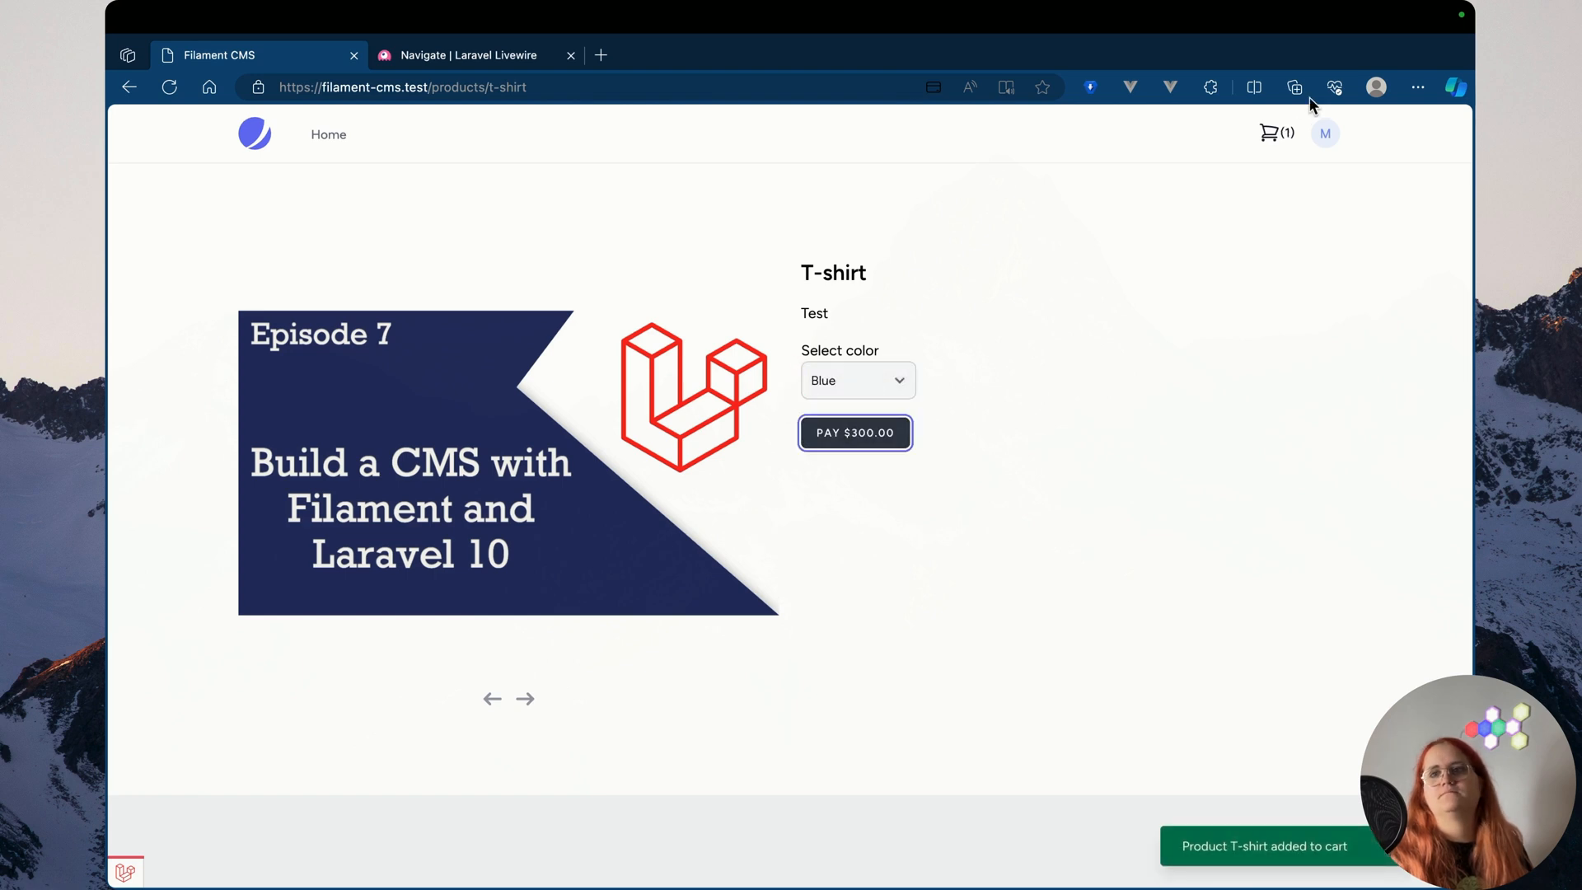
# Check out as 'Matilde' with the saved VISA card and ZIP 42424, then pay $37.99
pyautogui.click(855, 432)
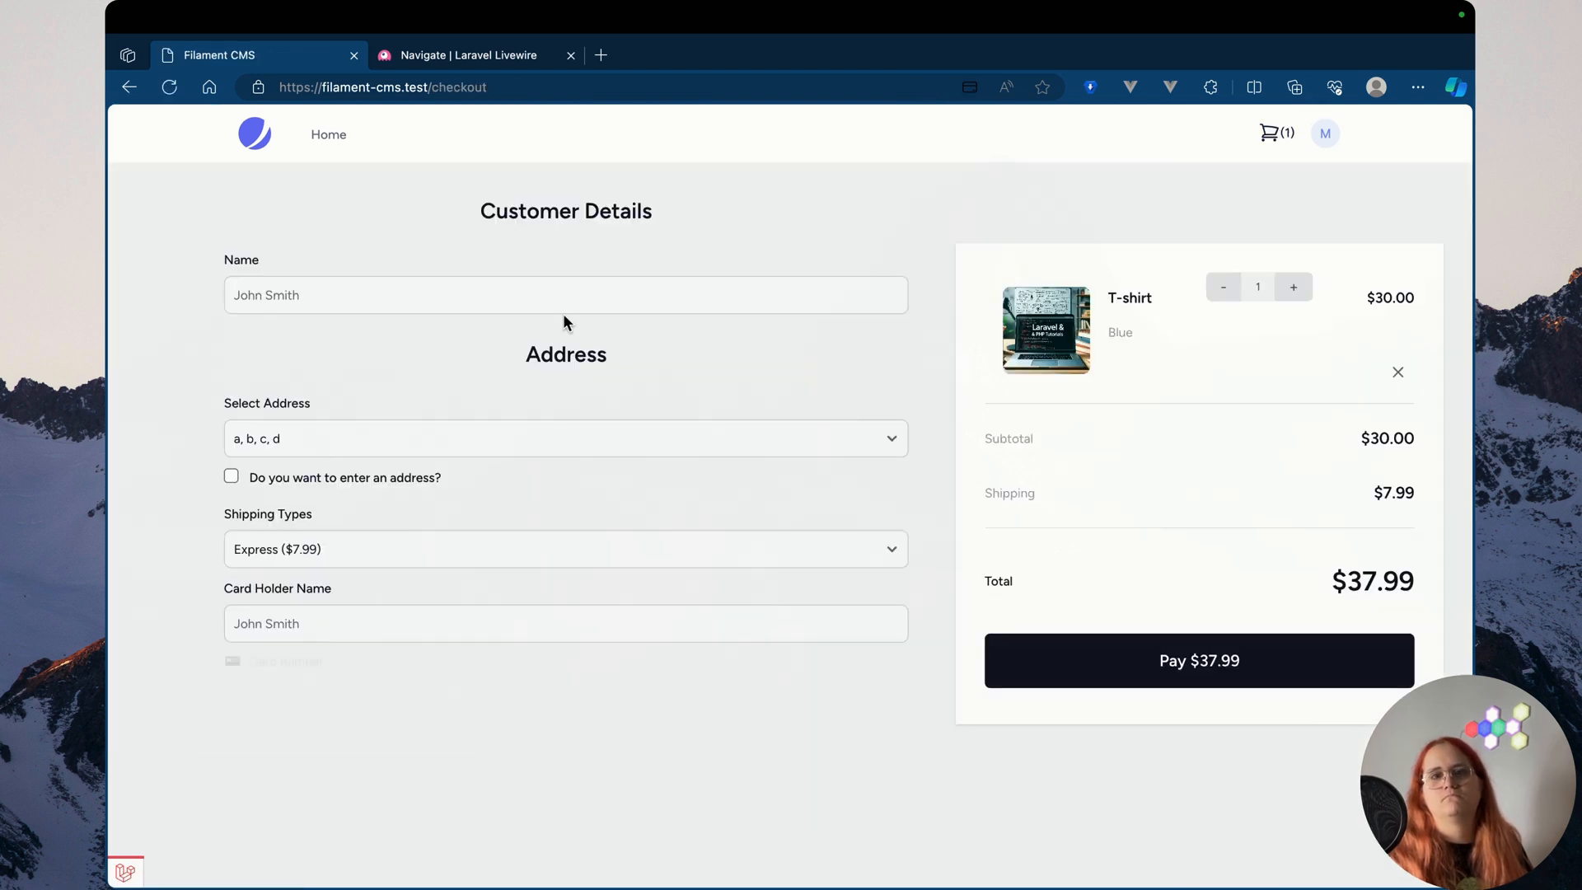
pyautogui.write('Matilde')
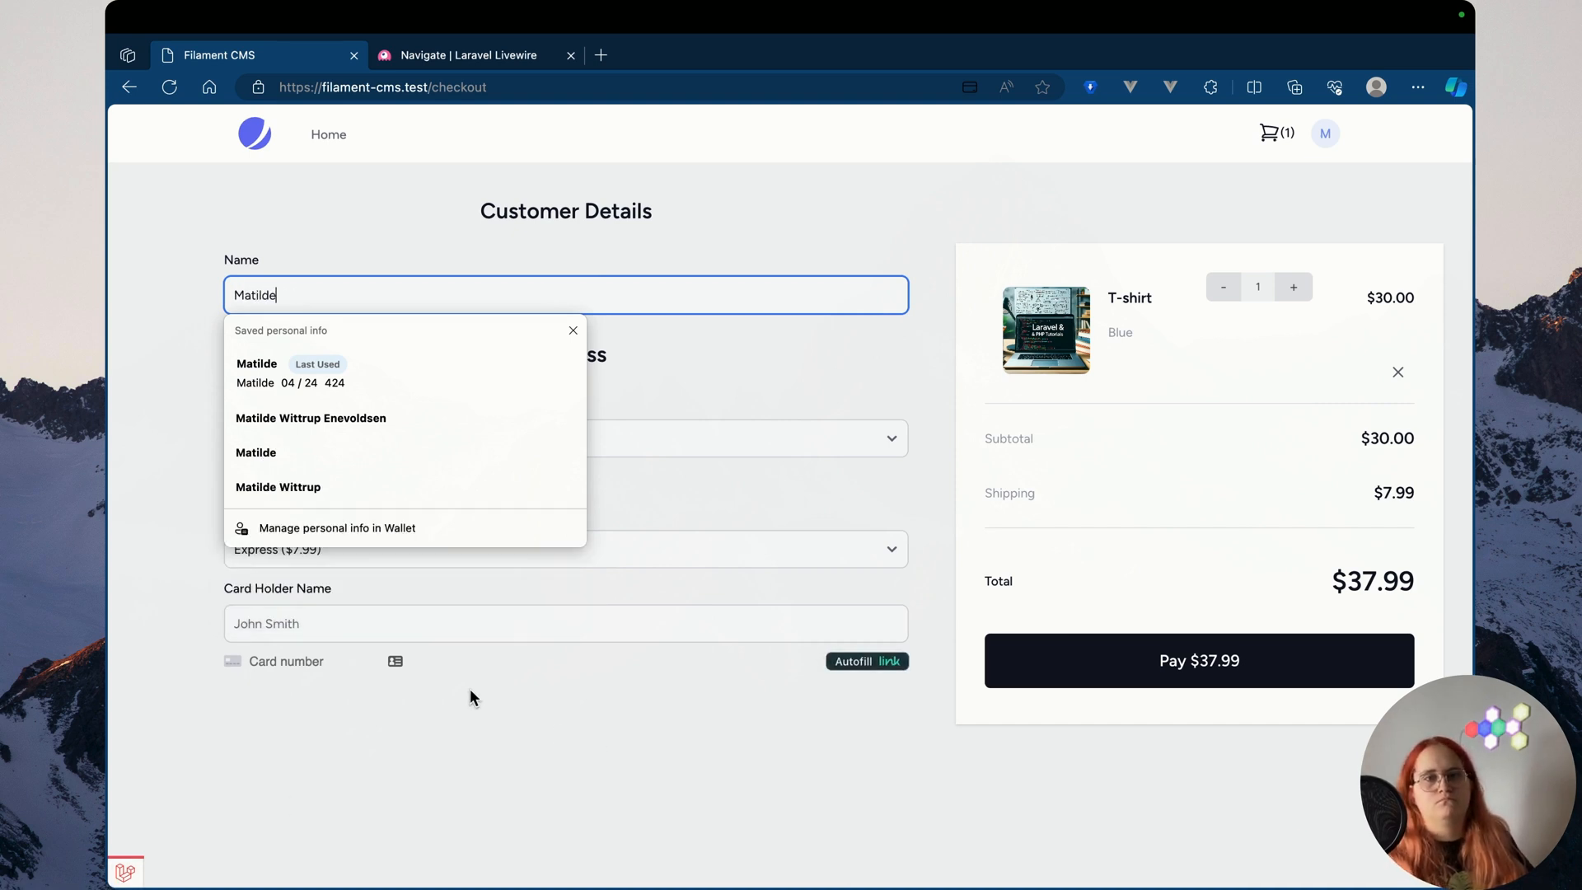
pyautogui.click(290, 661)
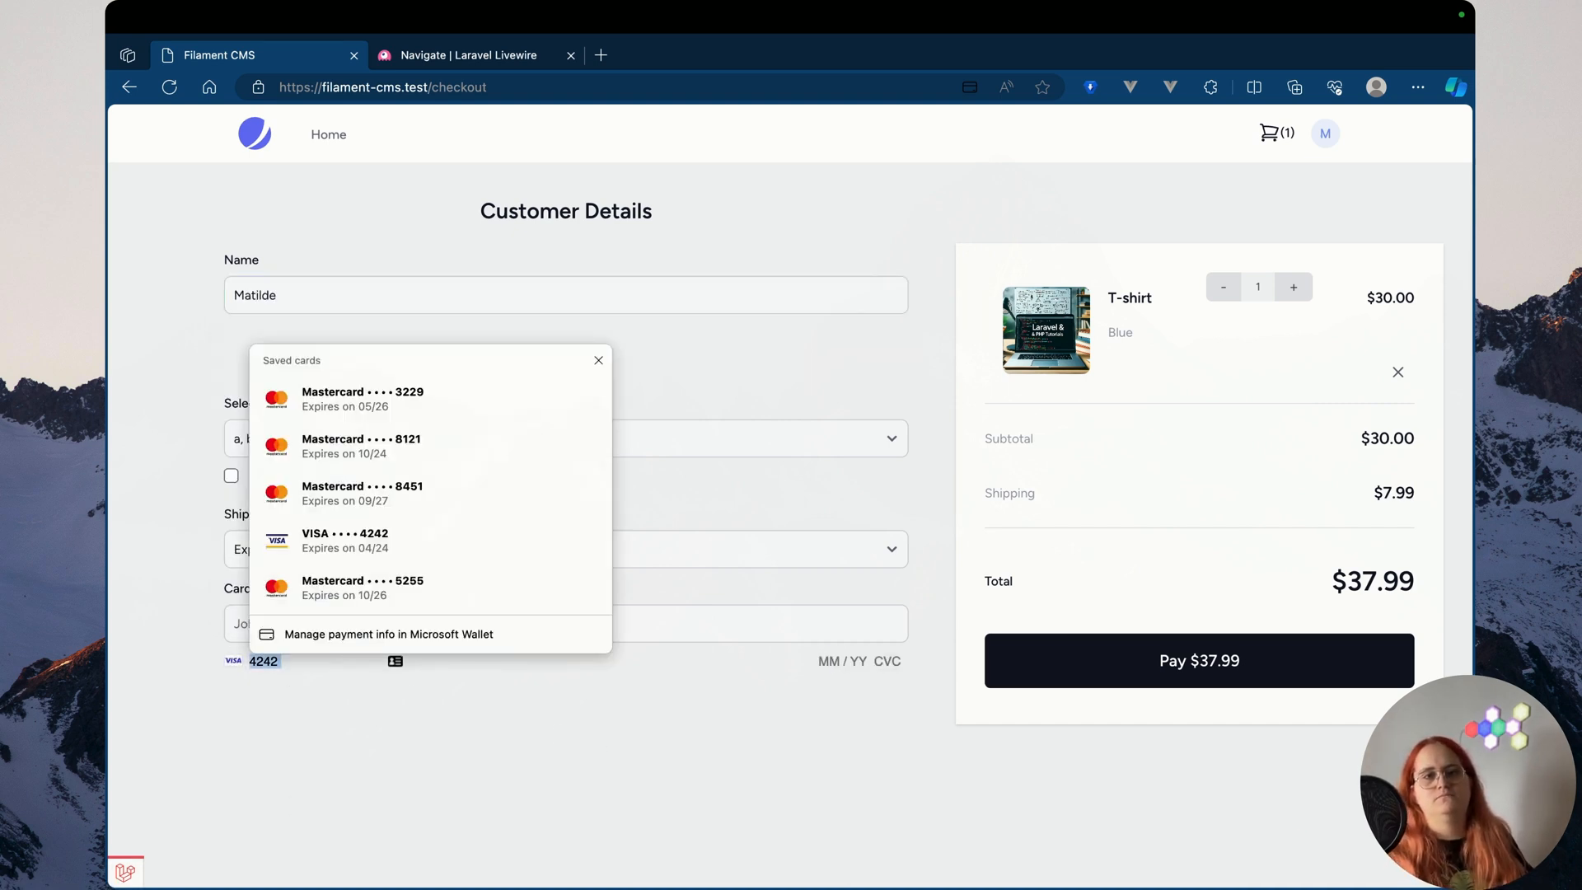
pyautogui.click(344, 540)
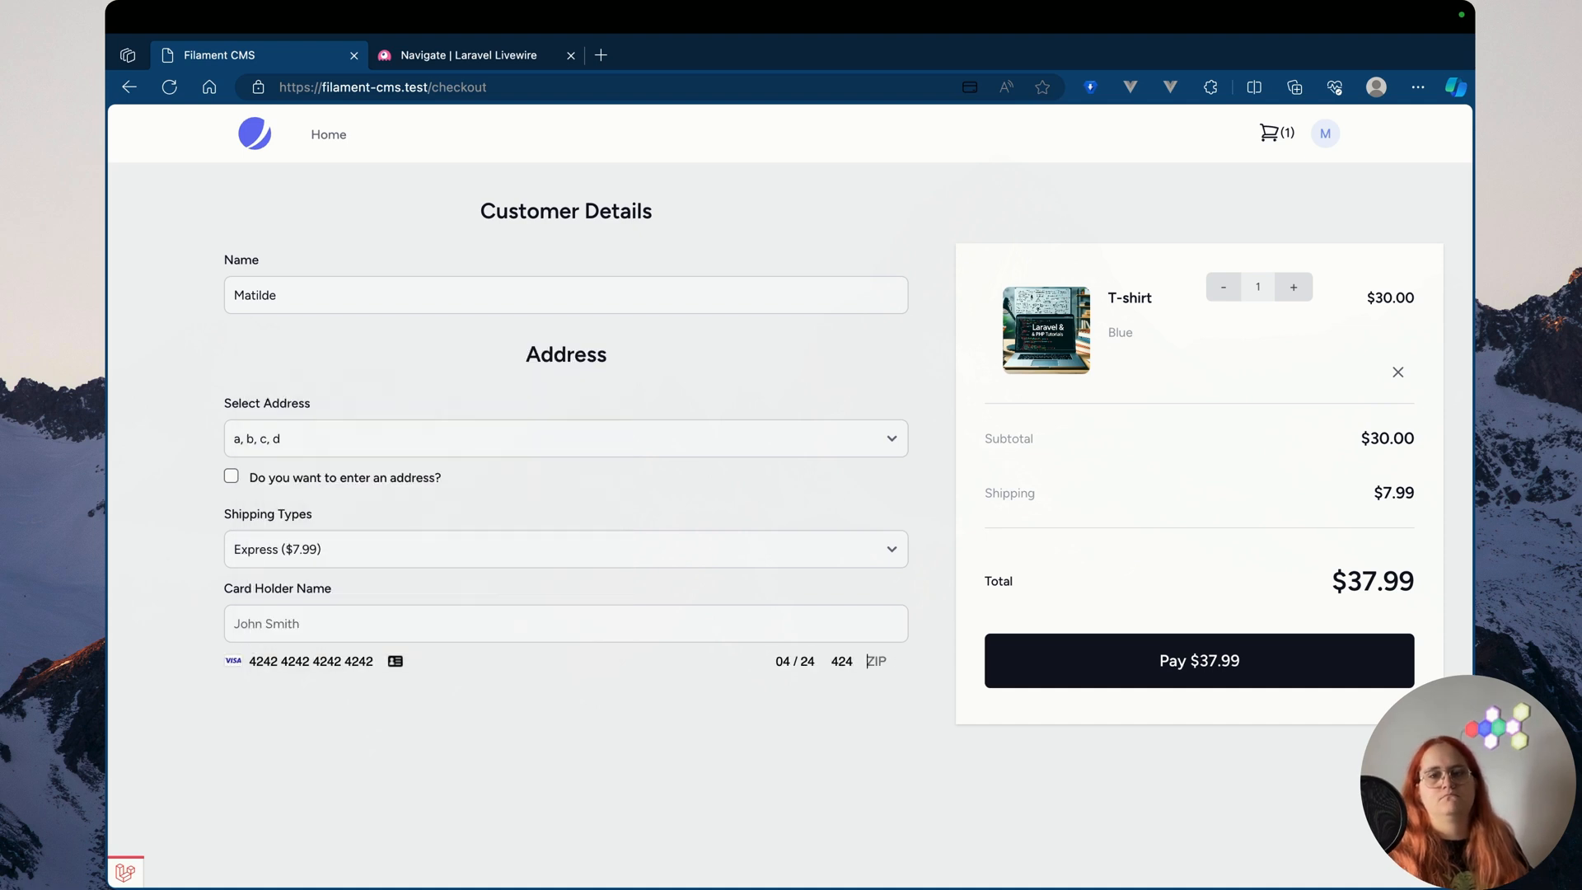
pyautogui.write('42424')
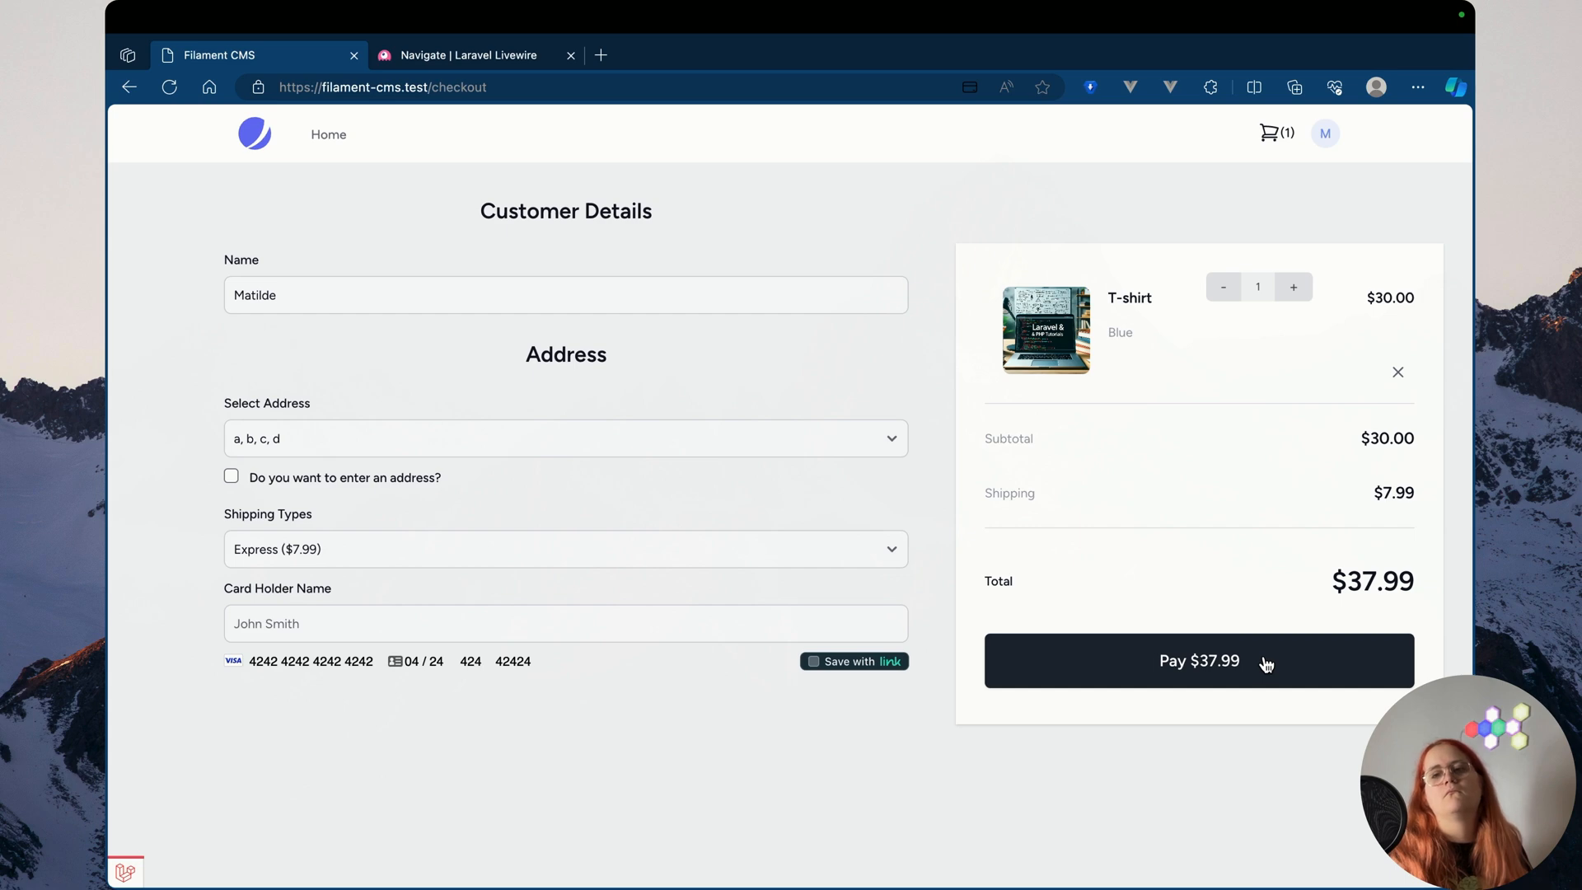
pyautogui.click(1199, 661)
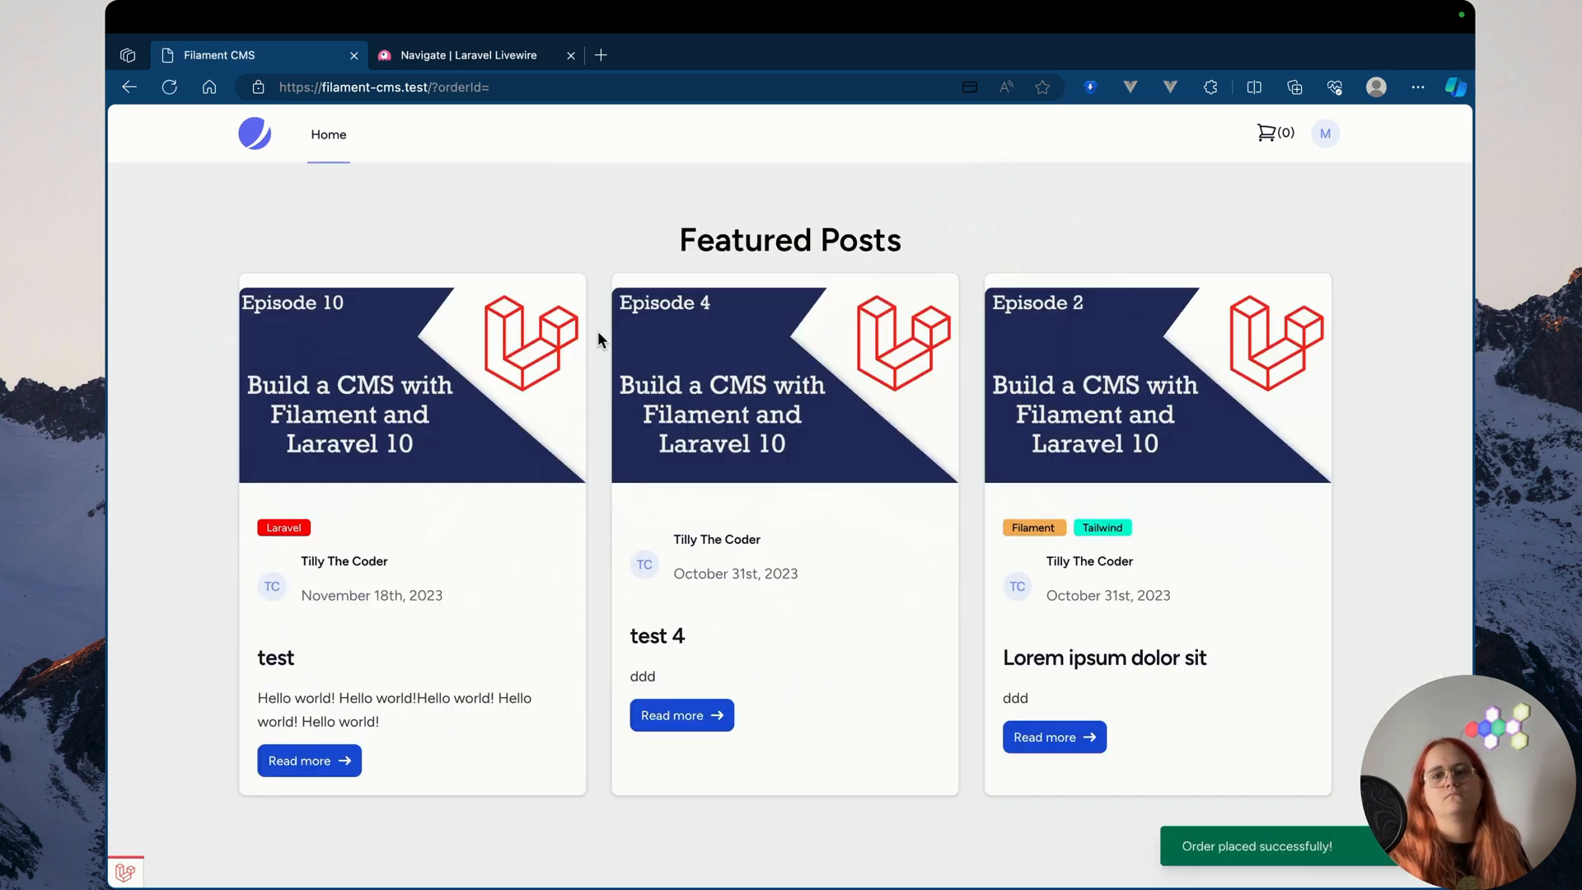
pyautogui.click(1325, 132)
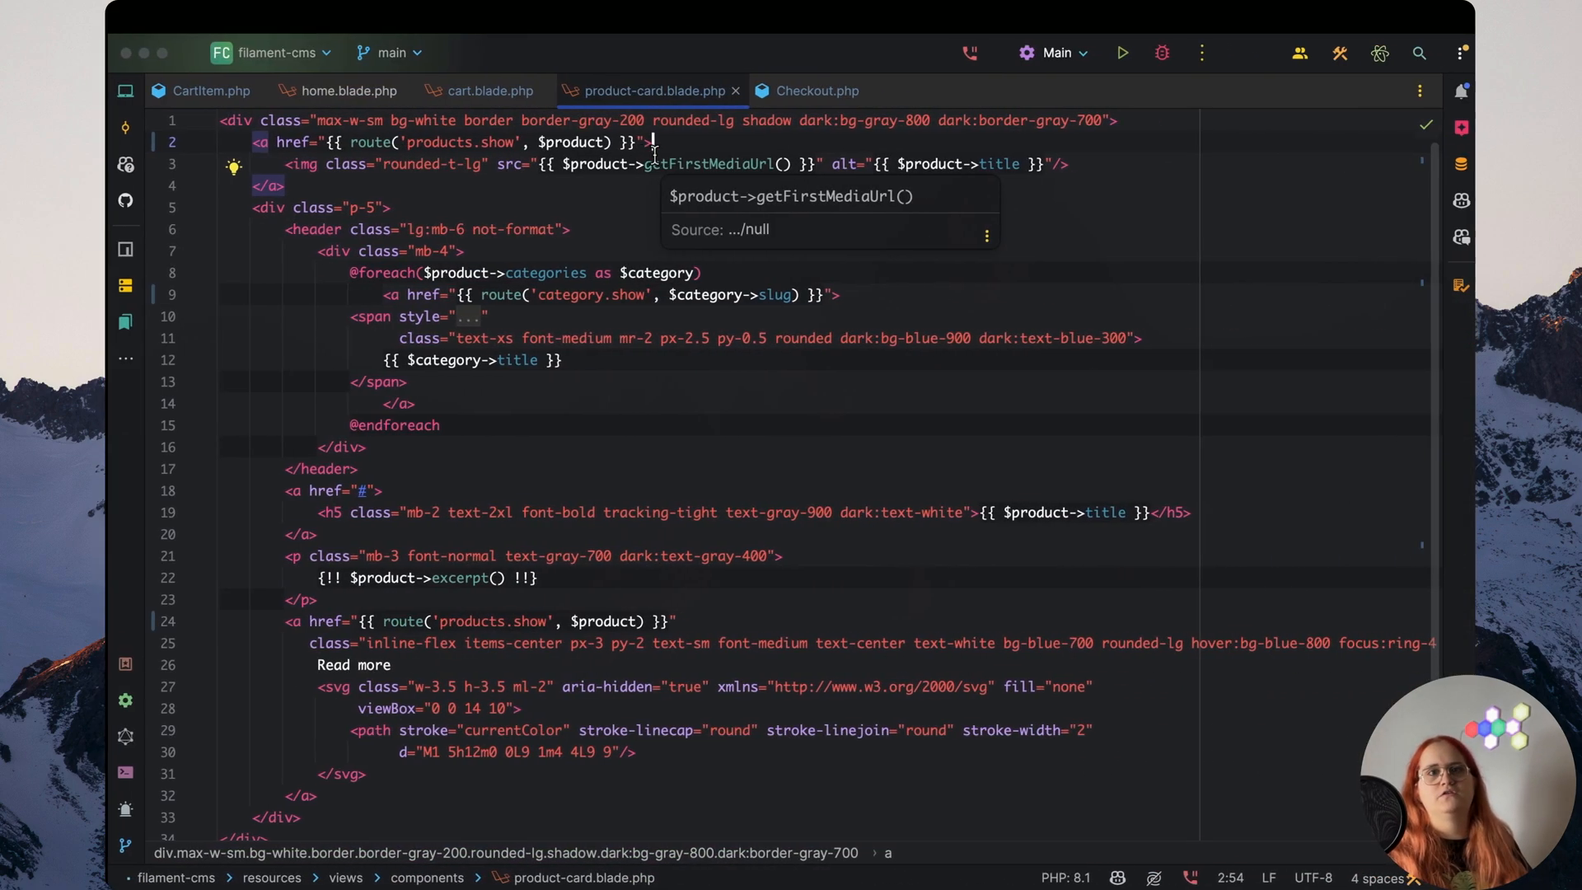
# Open navigation.blade.php and search it for 'x-drop'
pyautogui.write('navig')
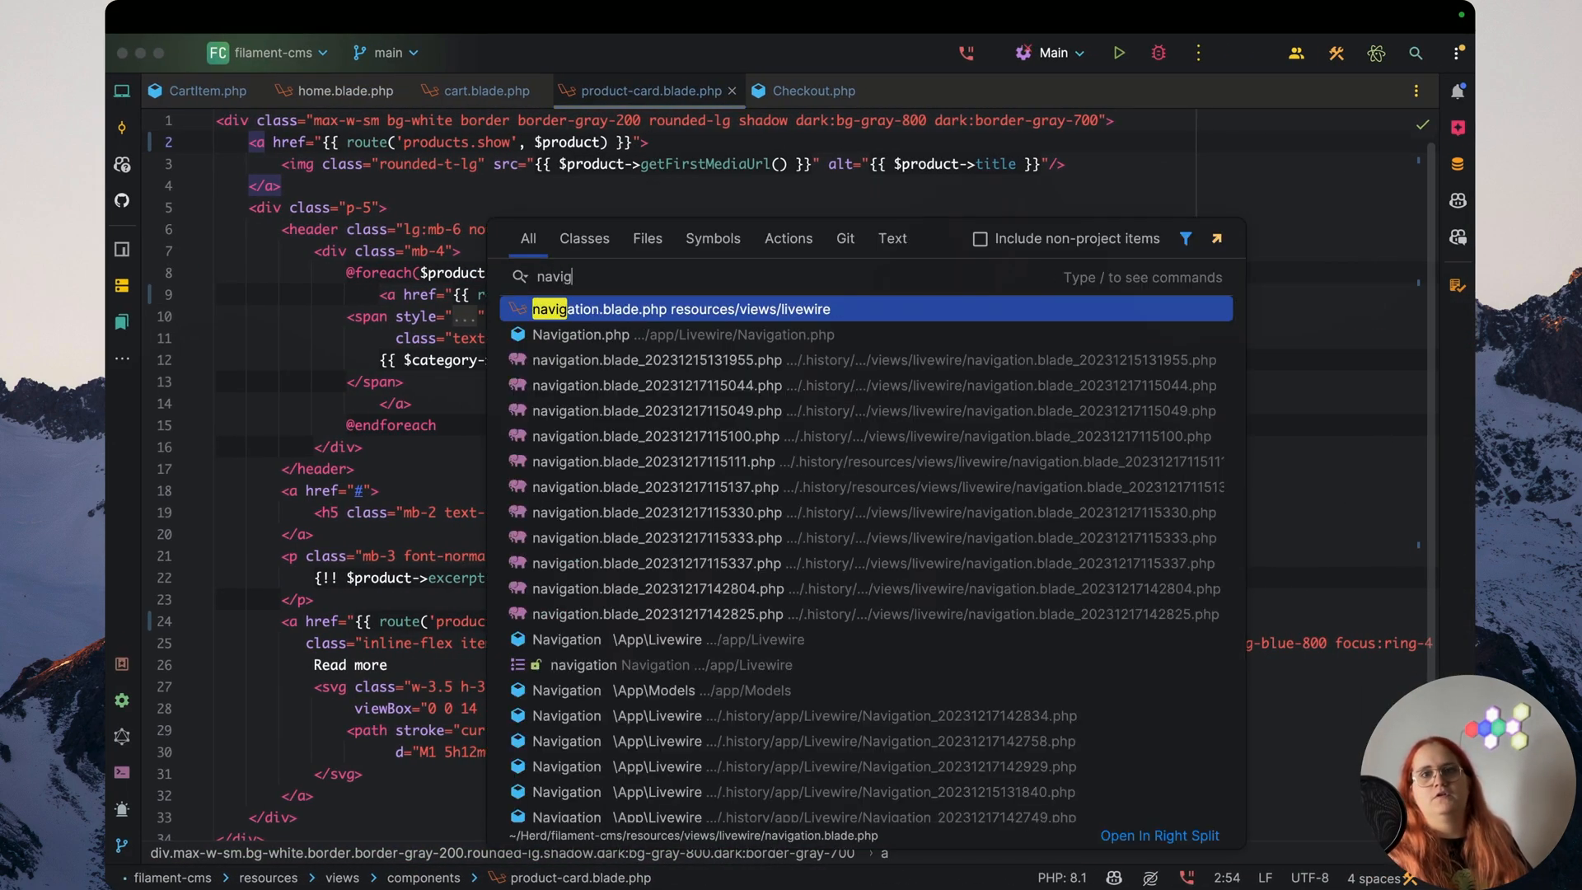
pyautogui.click(683, 310)
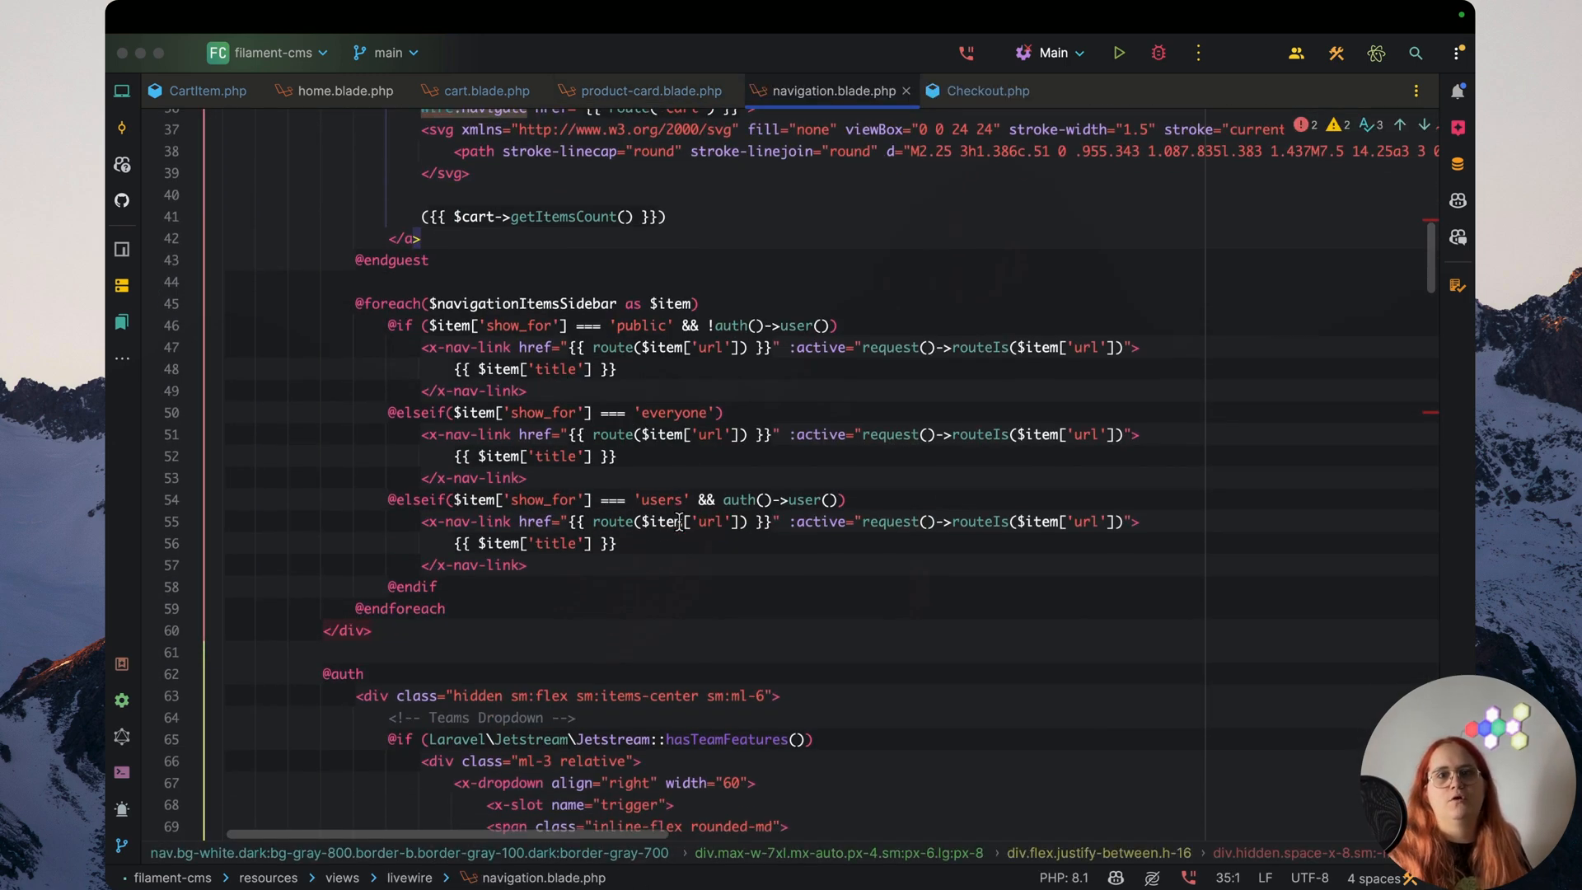
pyautogui.scroll(-3)
pyautogui.write('<')
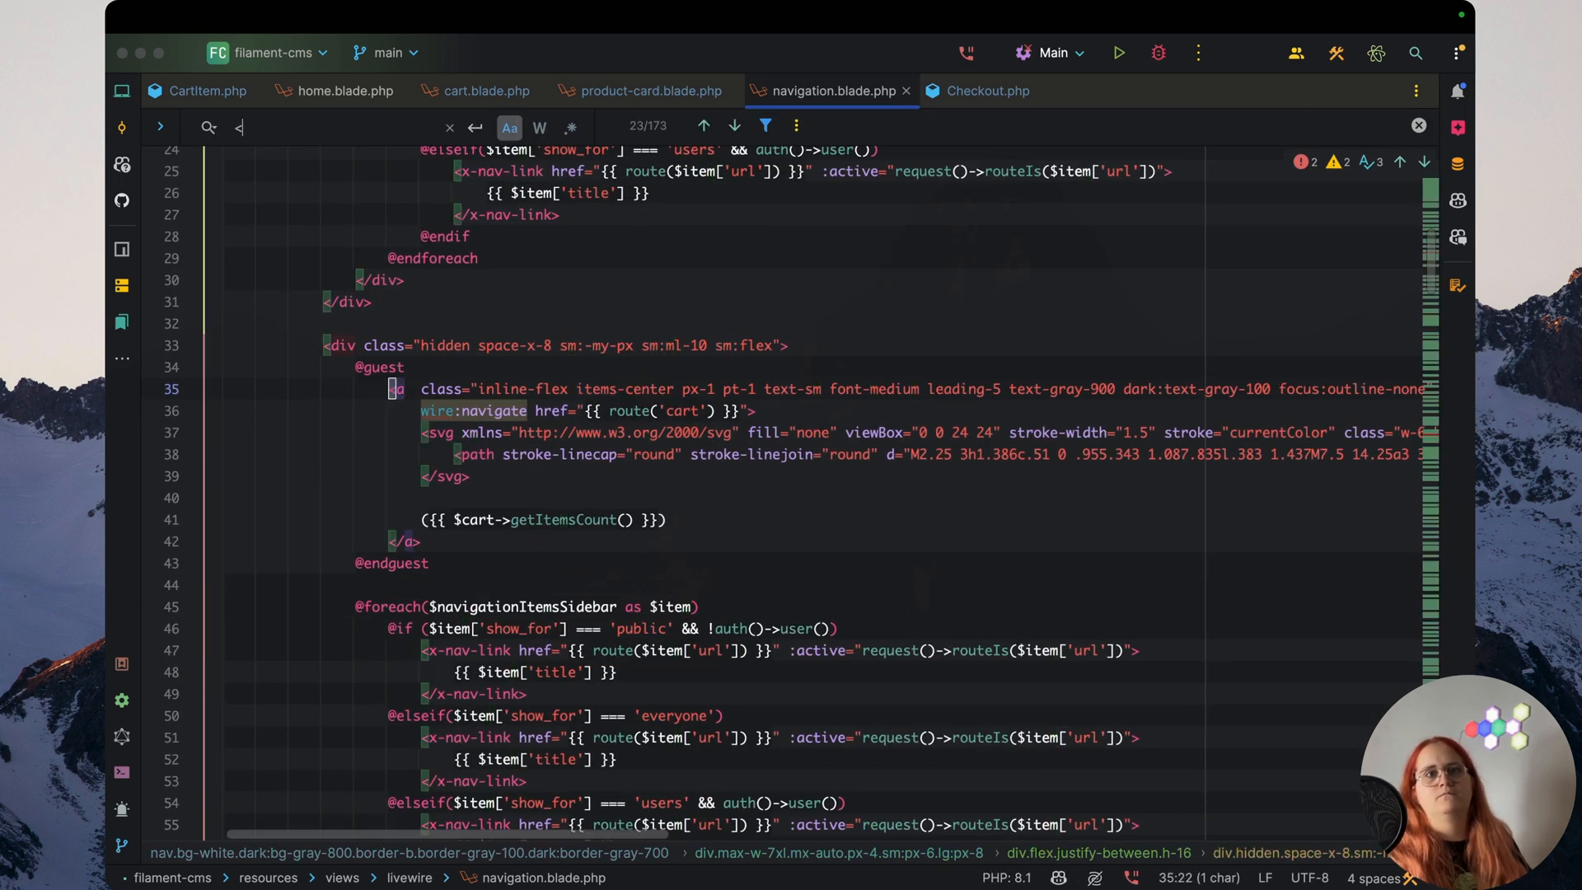
pyautogui.write('x-drop')
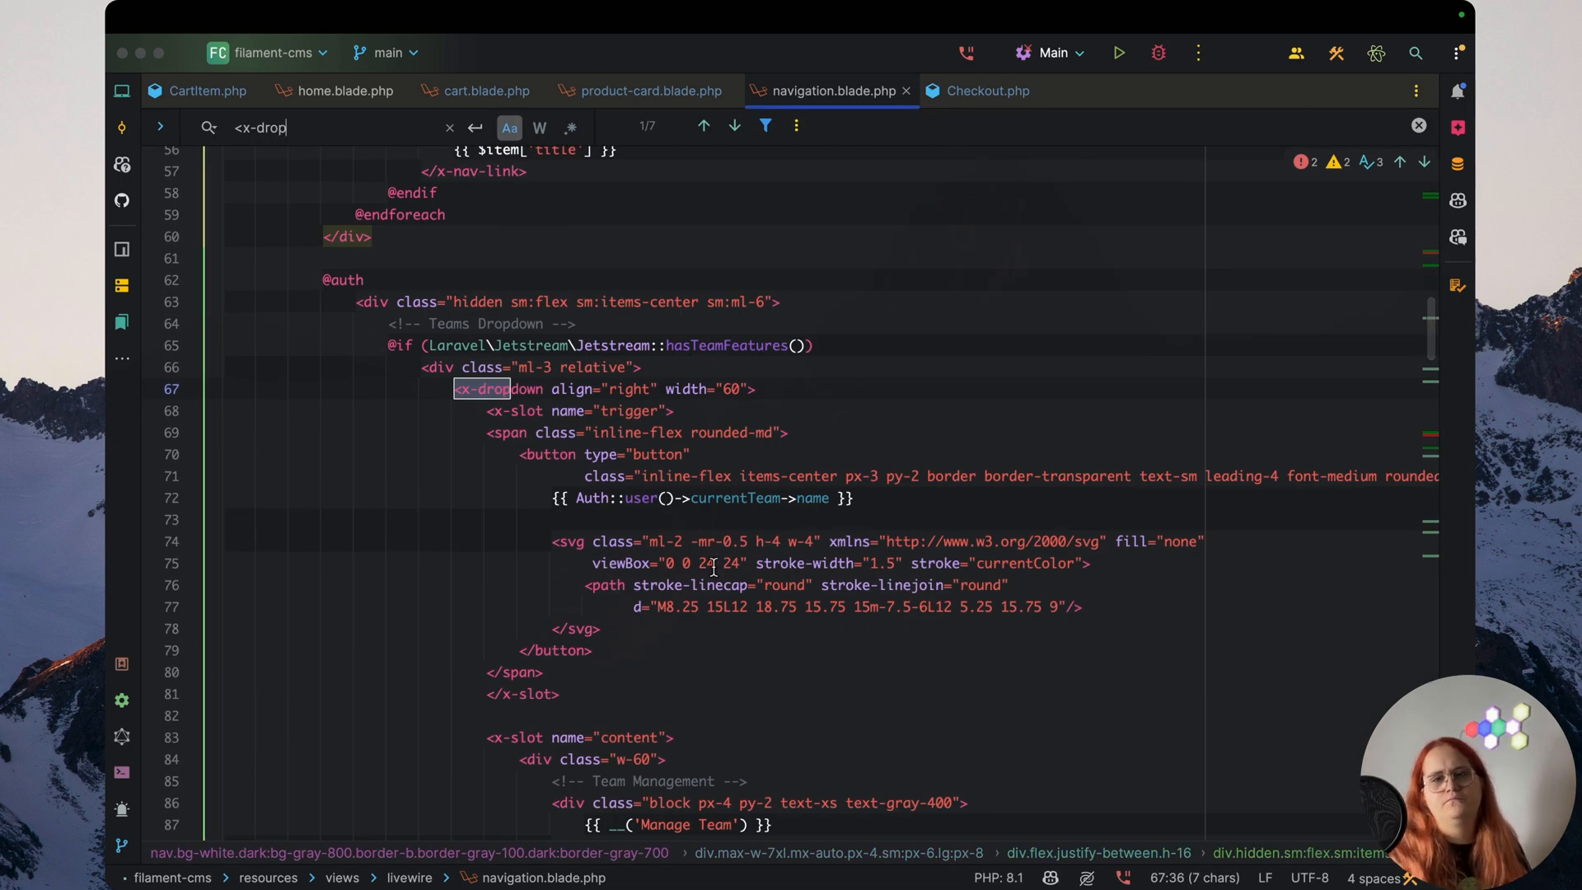
pyautogui.scroll(-3)
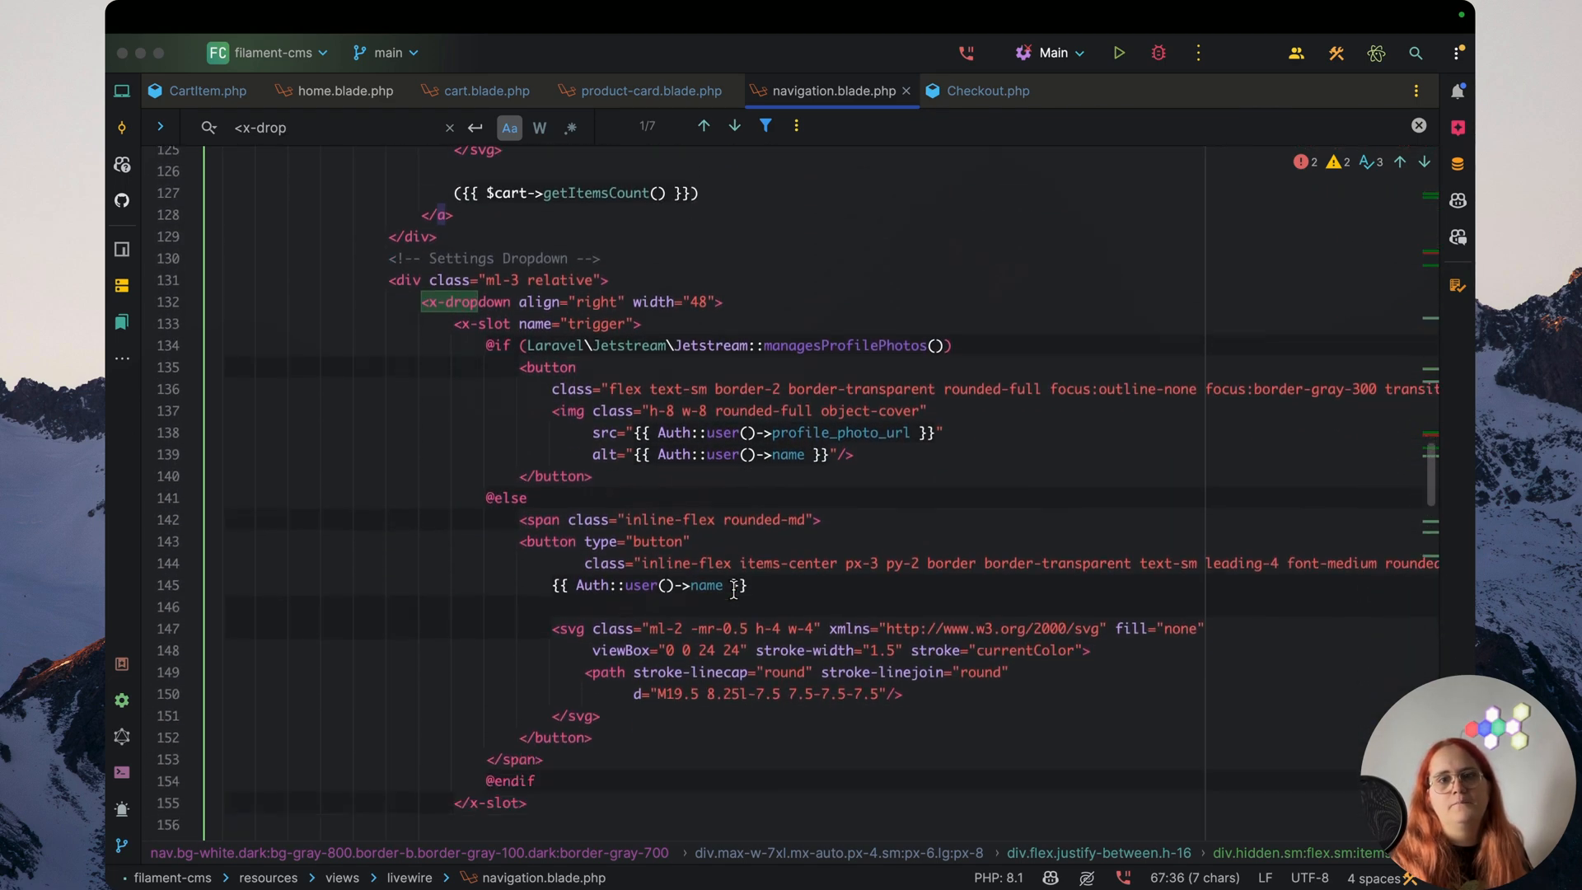
# Duplicate the Profile dropdown link as 'Orders' pointing to the orders.show route
pyautogui.click(734, 126)
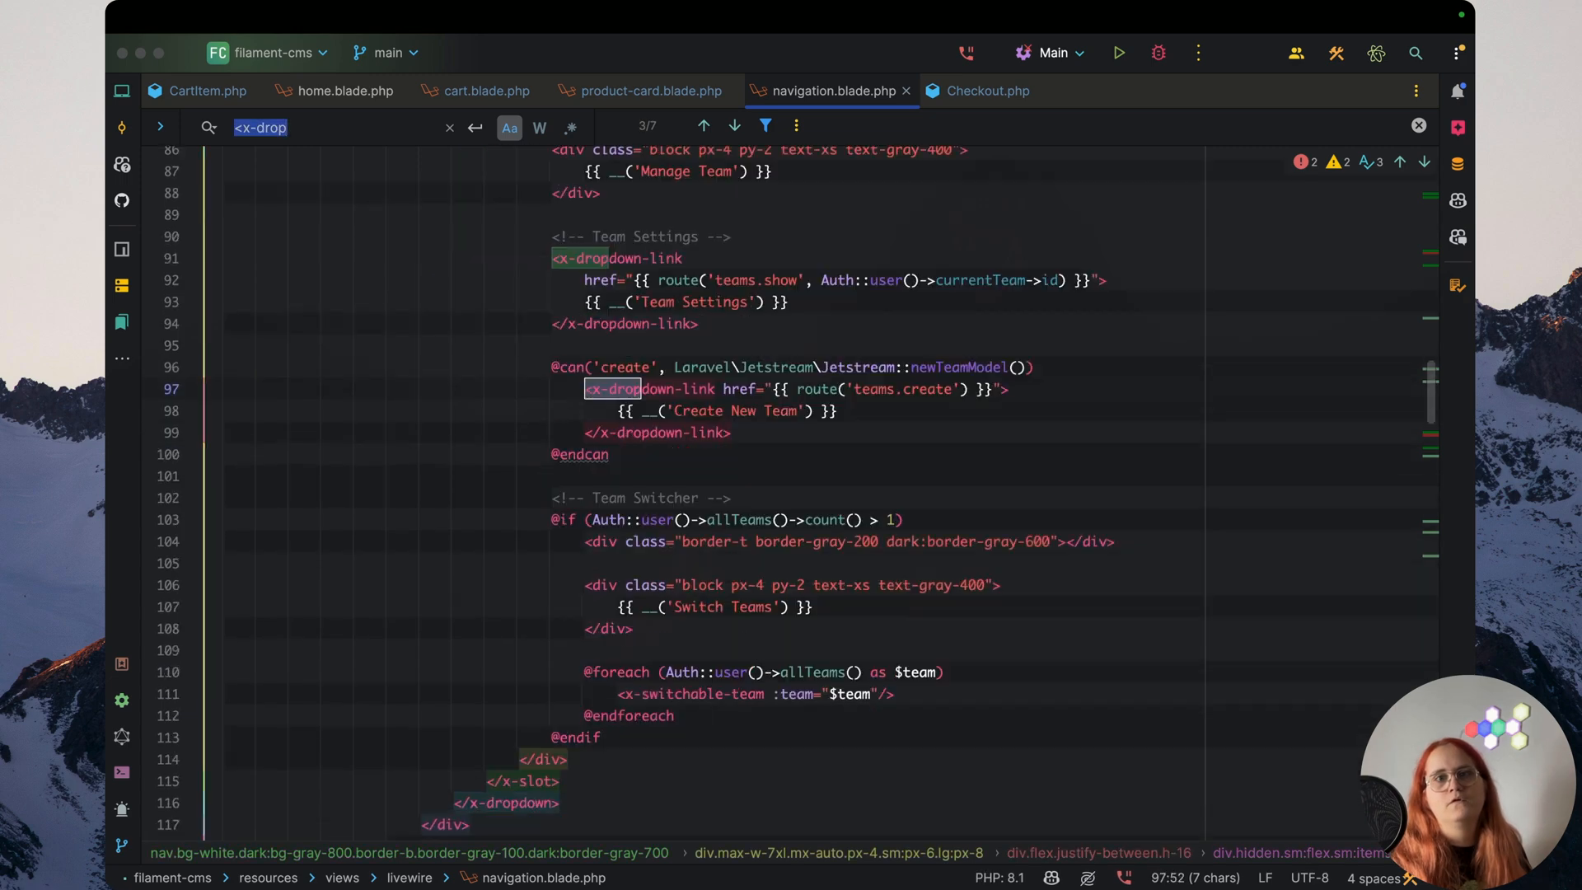
pyautogui.click(734, 126)
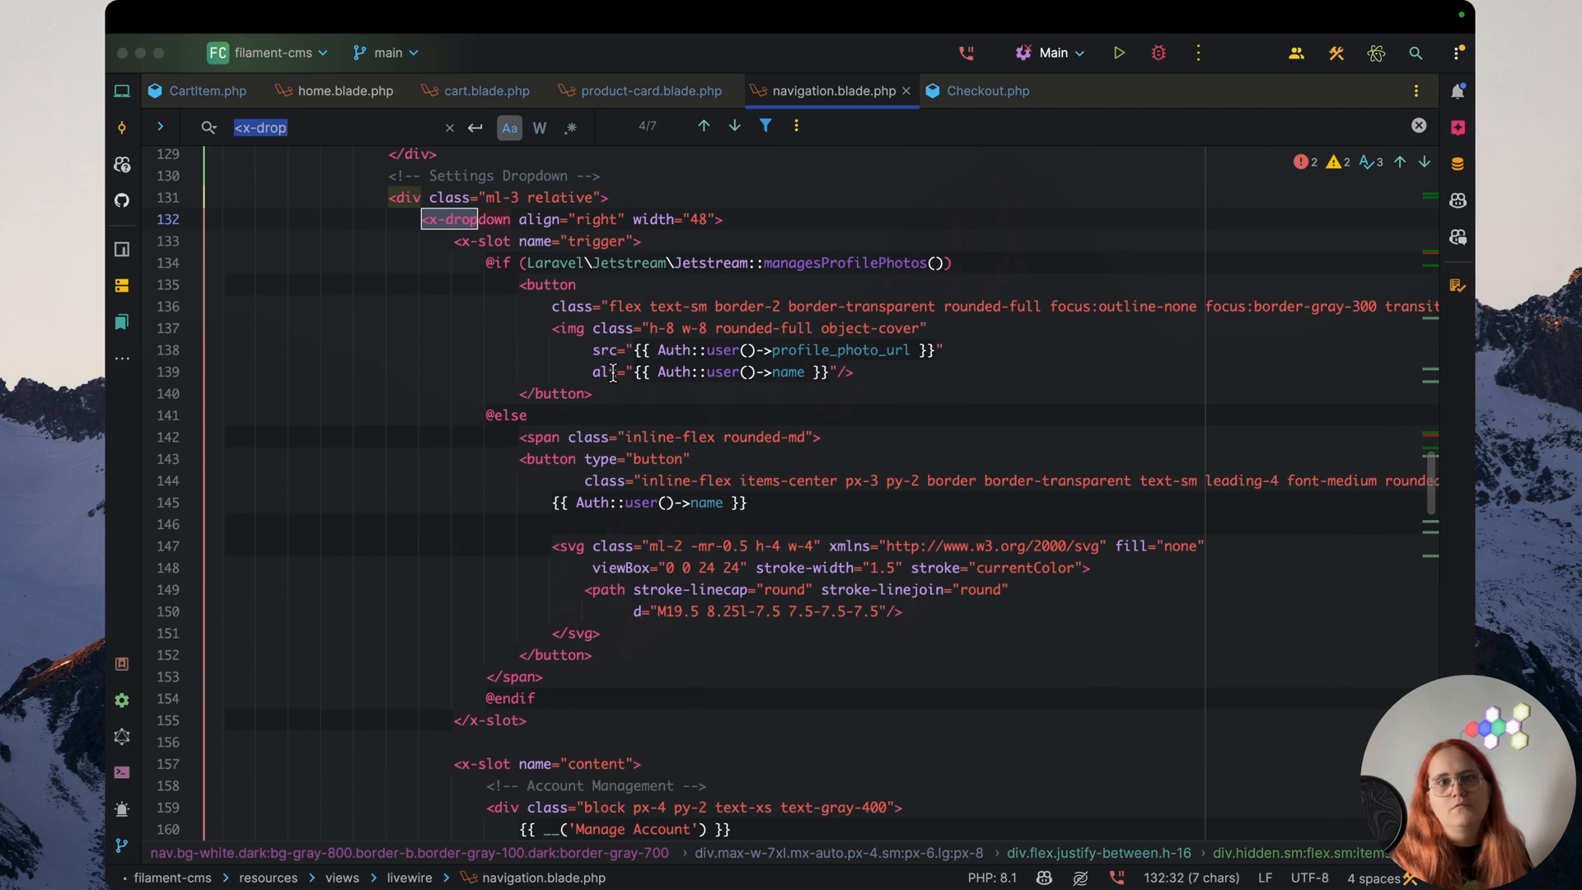
pyautogui.scroll(-3)
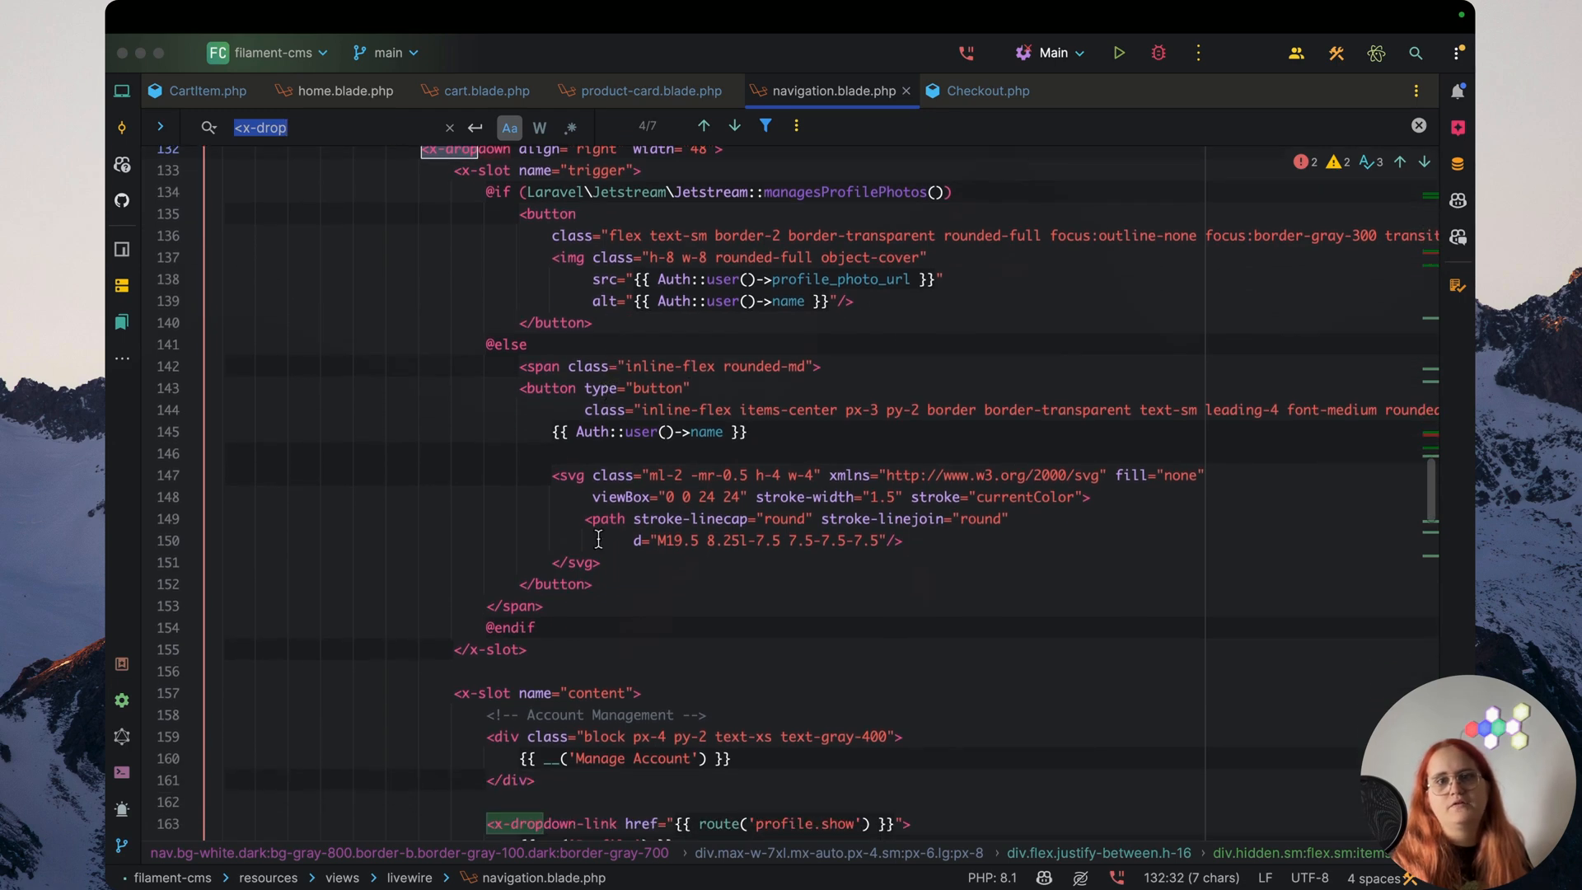
pyautogui.scroll(-3)
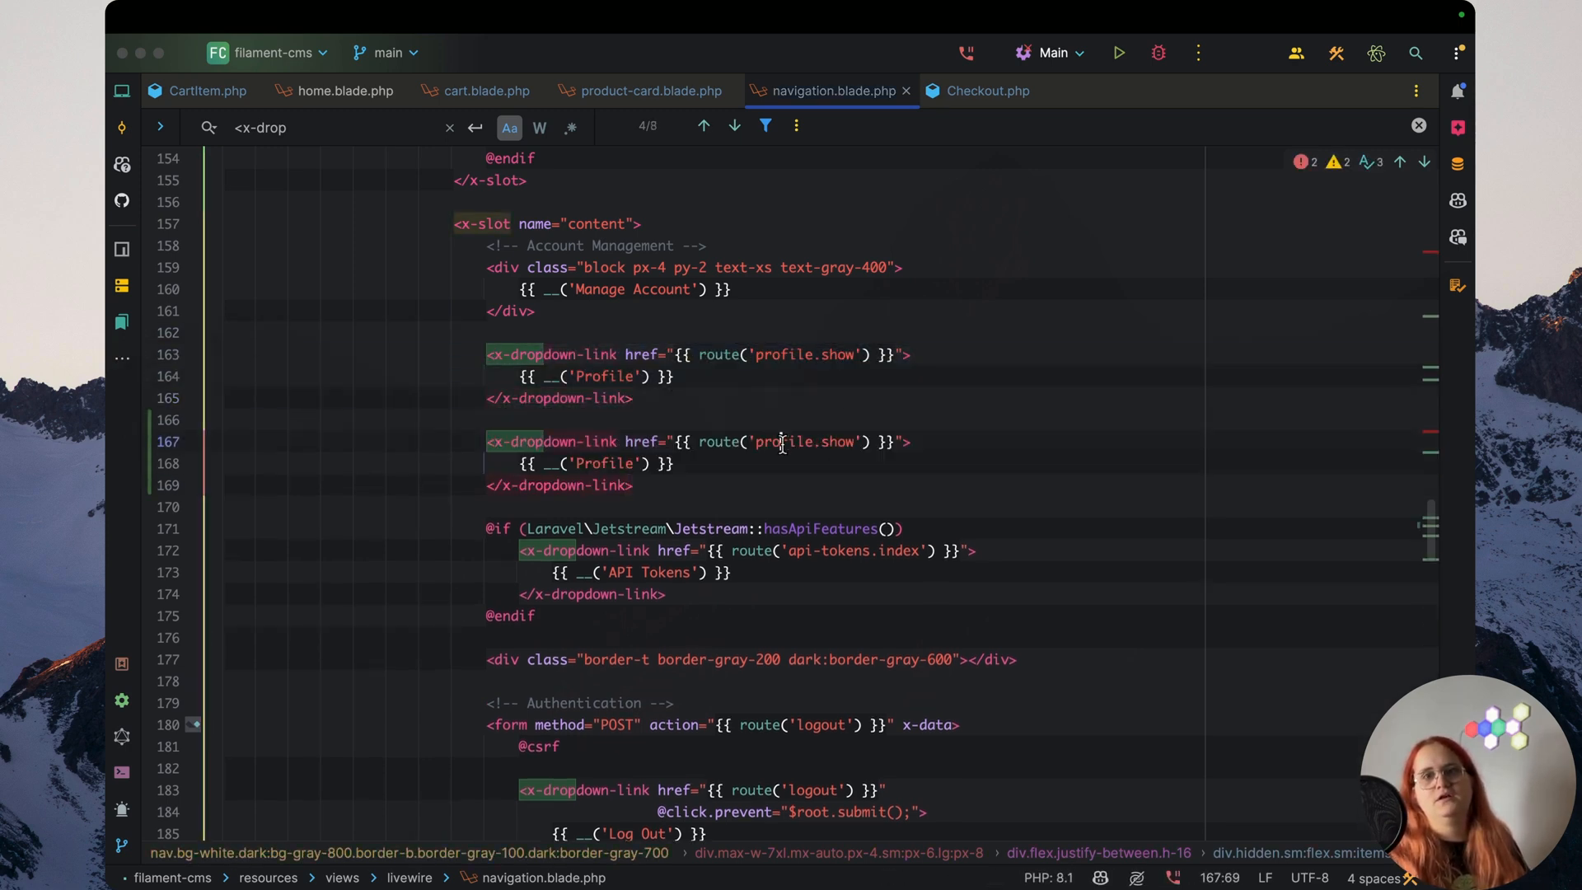
pyautogui.write('orders')
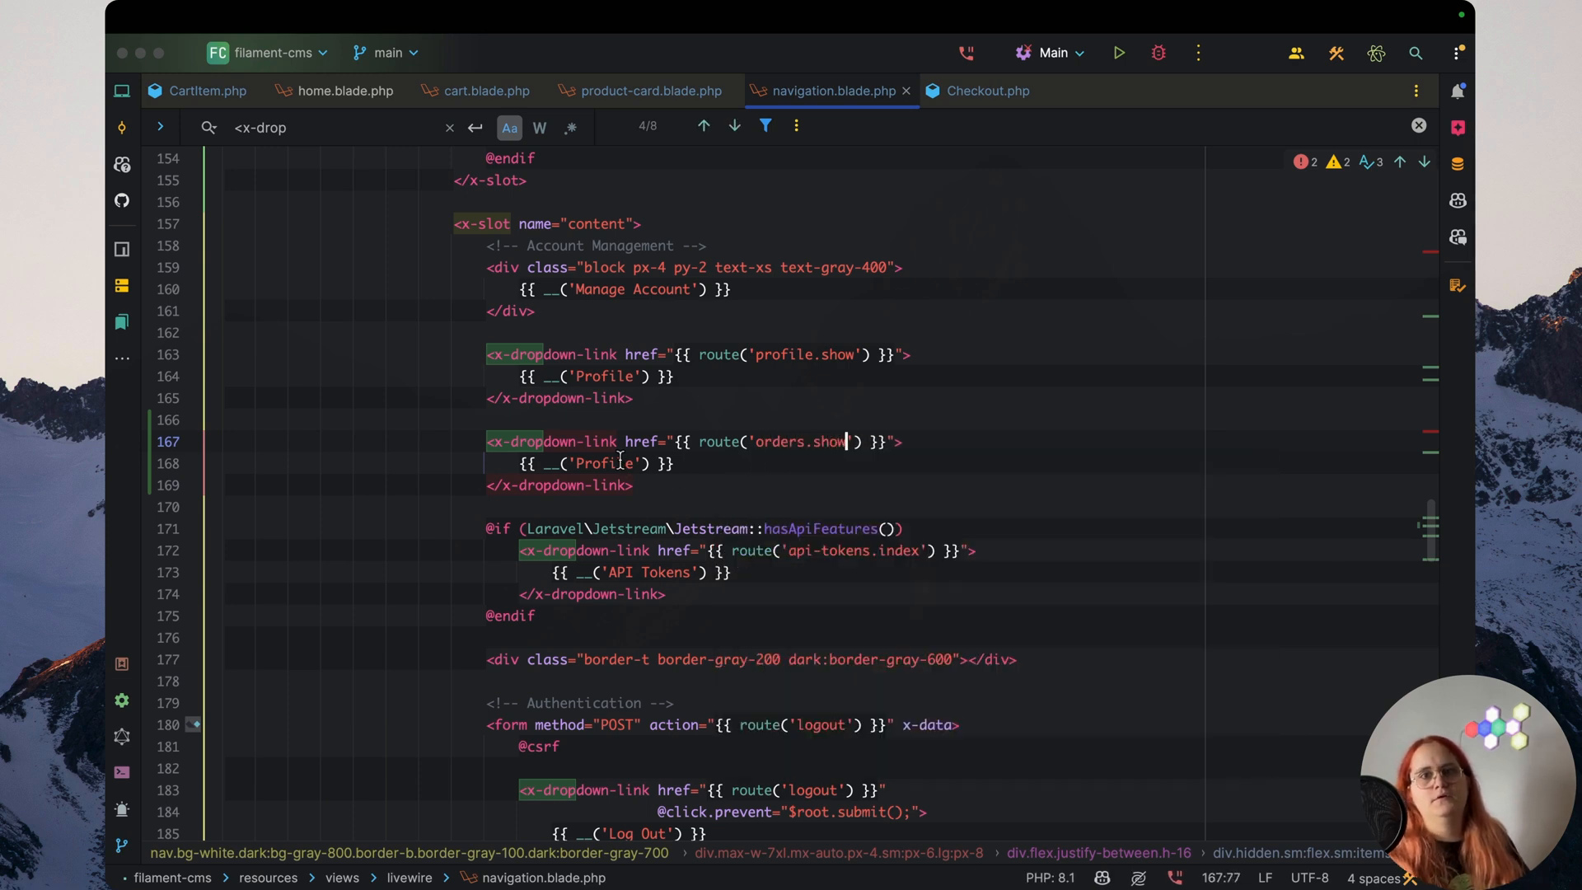
pyautogui.write('Orders')
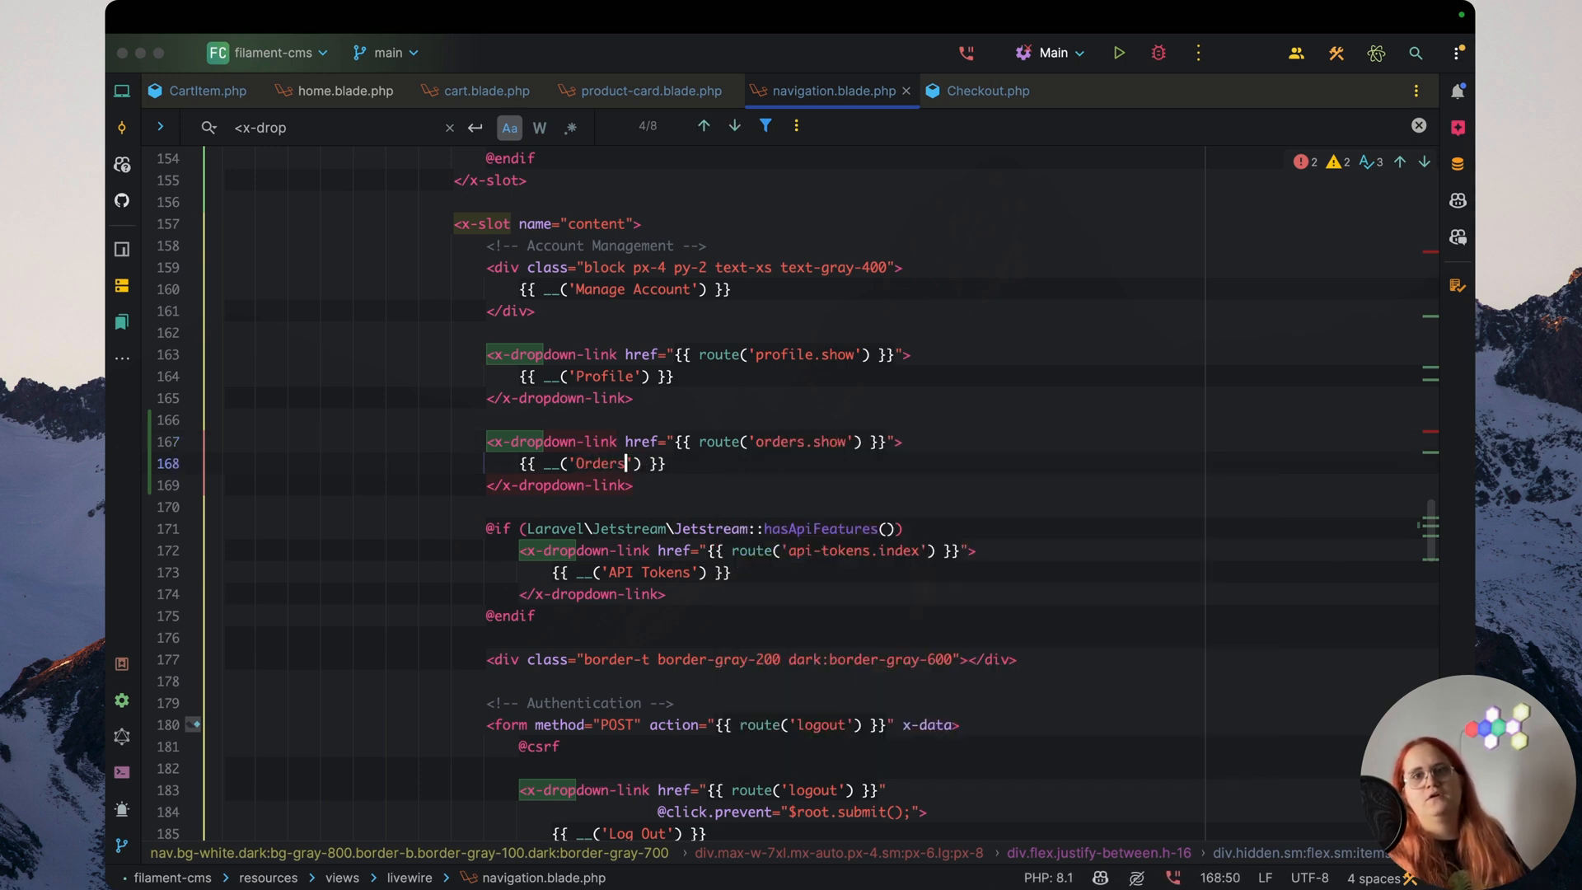
pyautogui.click(970, 91)
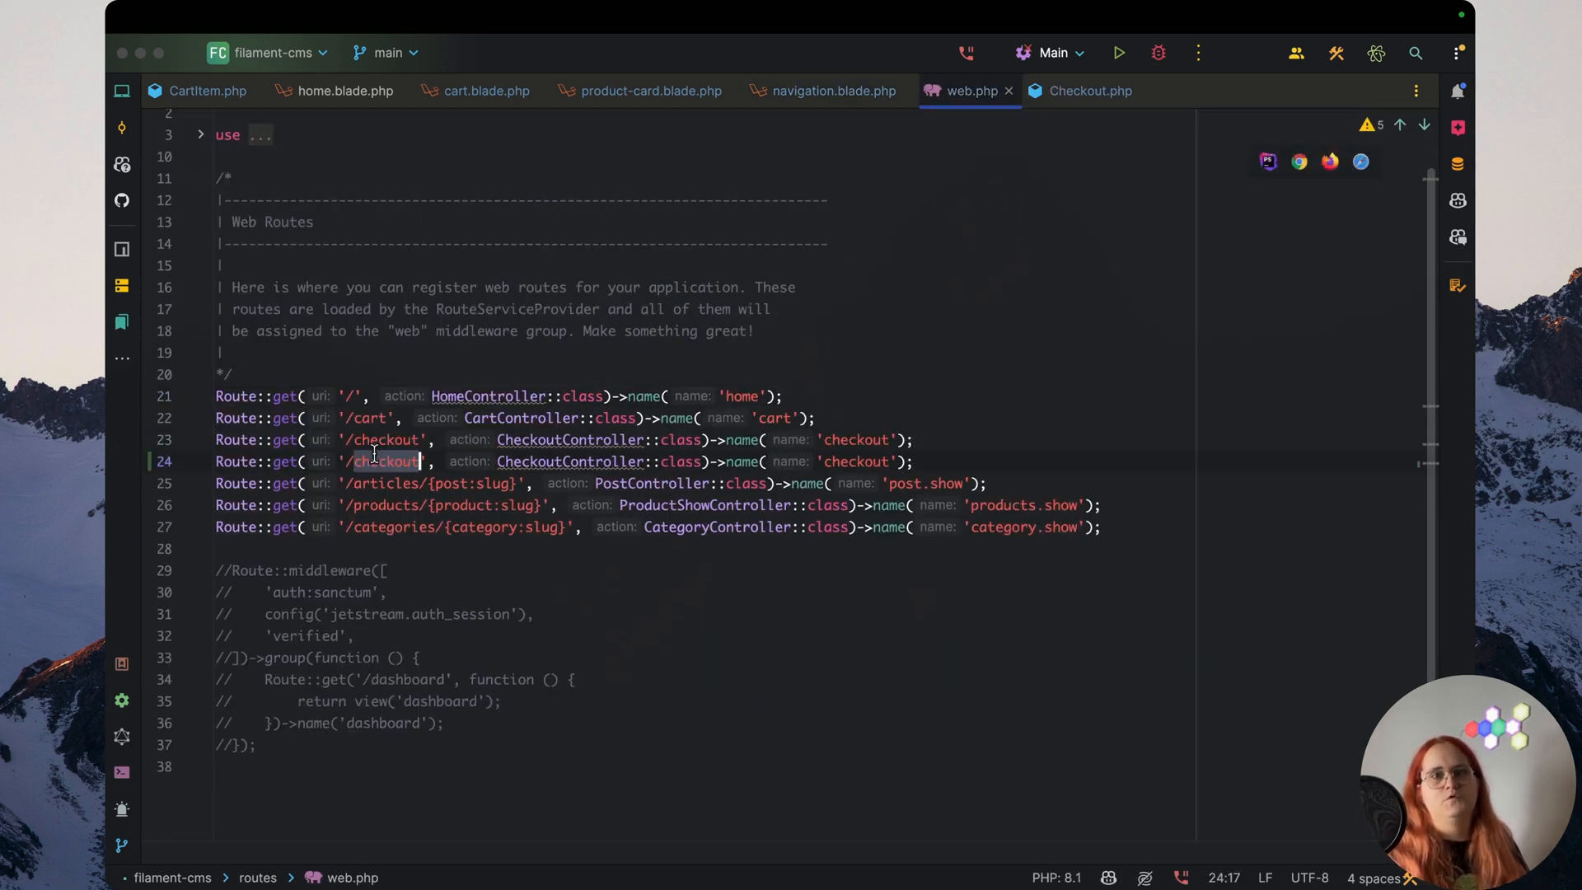
# Add the /orders route and generate an invokable OrderShowController with php artisan make:controller
pyautogui.write('orders')
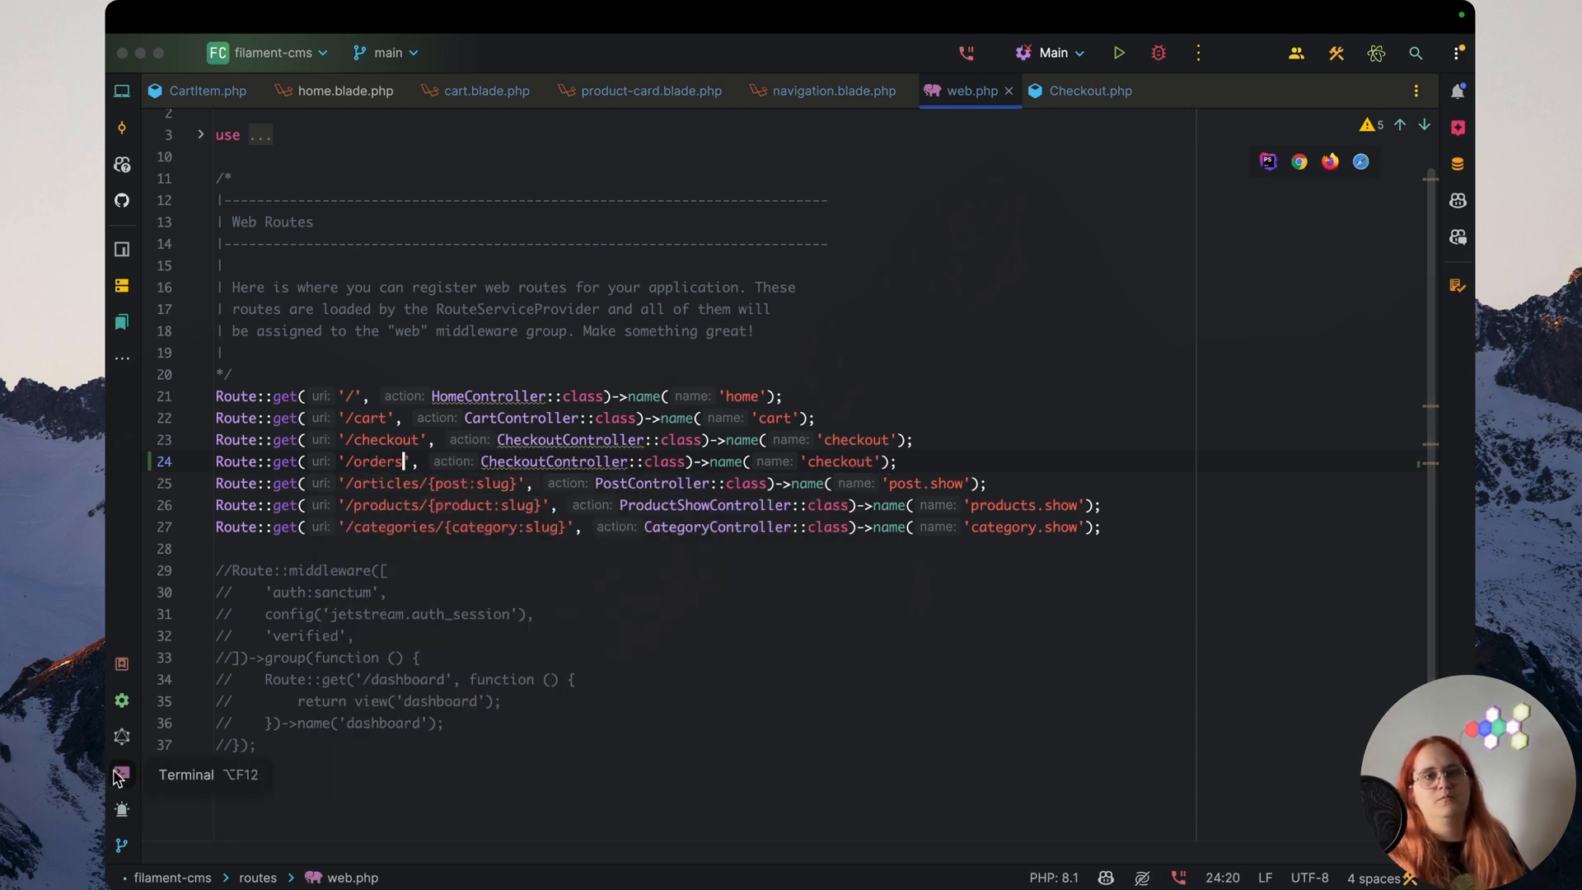
pyautogui.click(122, 774)
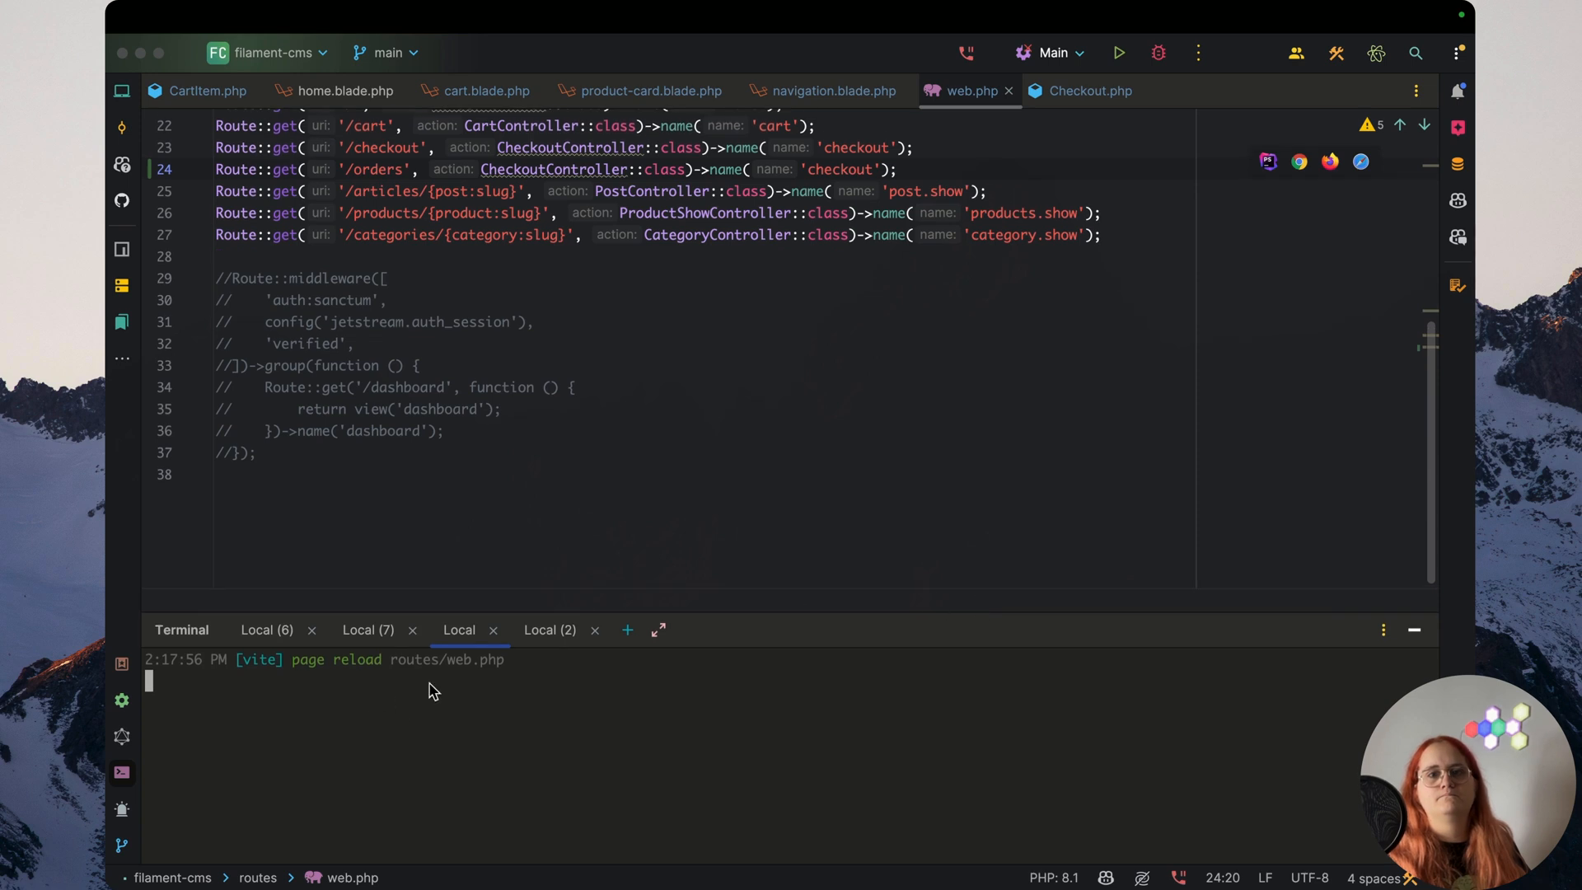
pyautogui.click(550, 629)
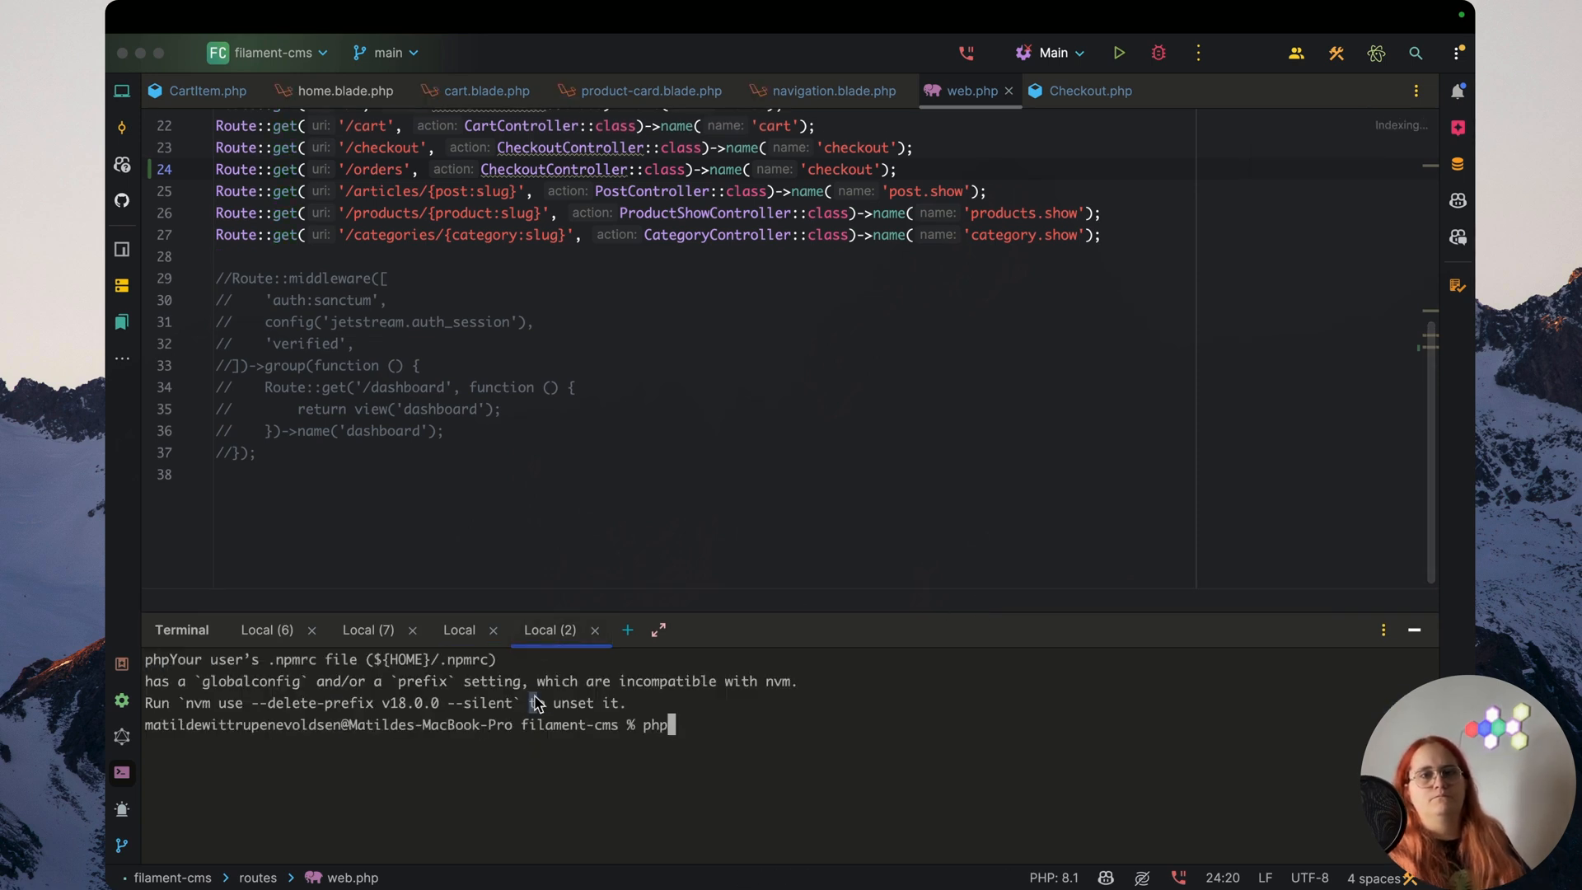
pyautogui.write('artisan make:c')
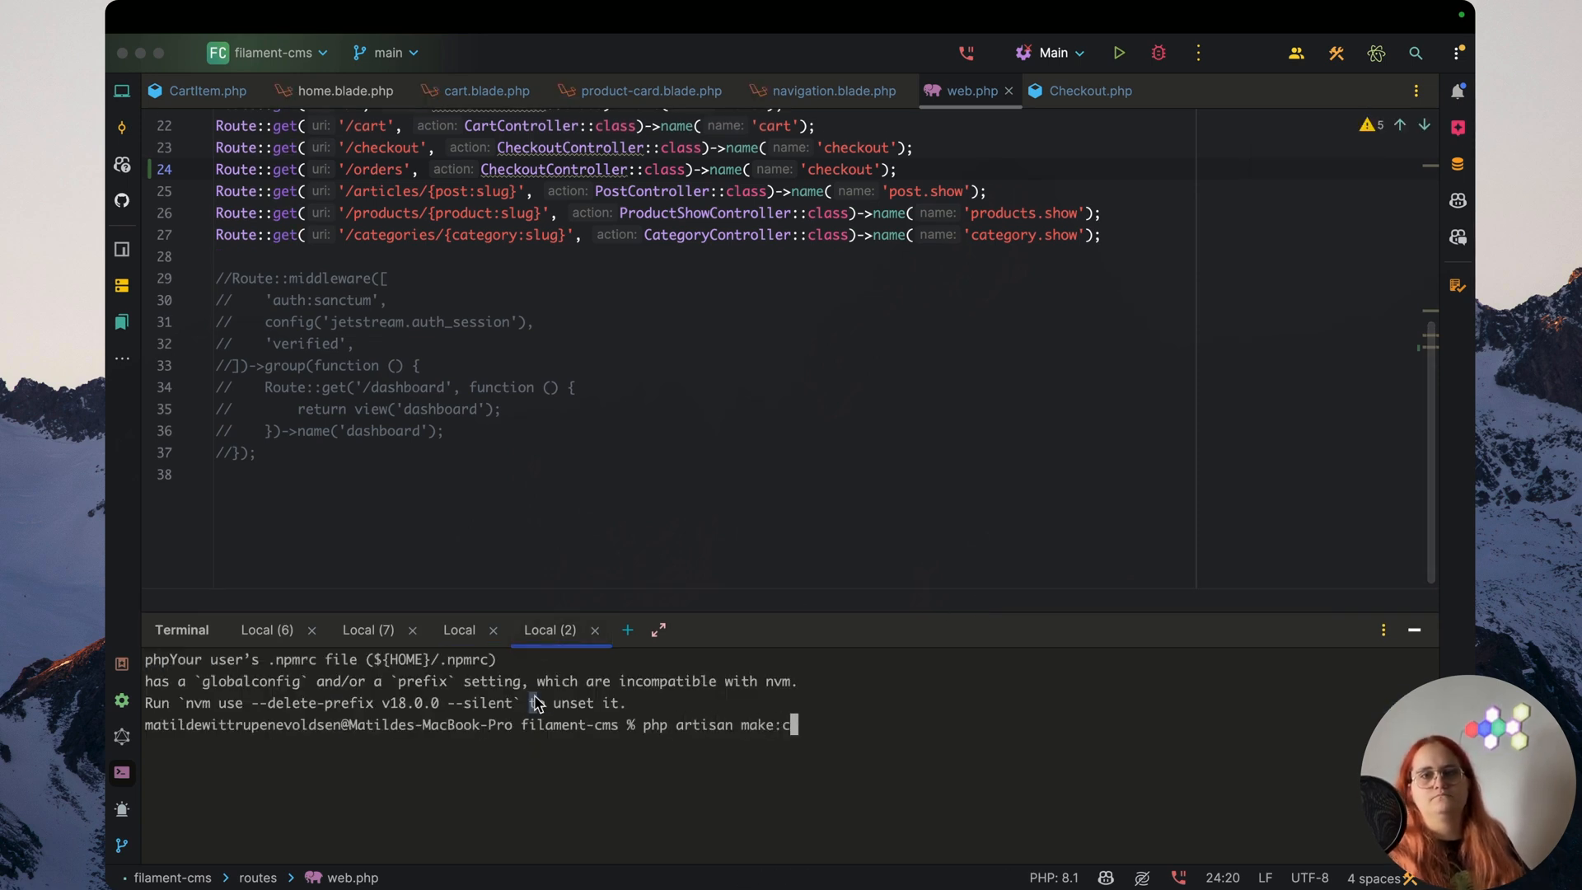
pyautogui.write('ontroller O')
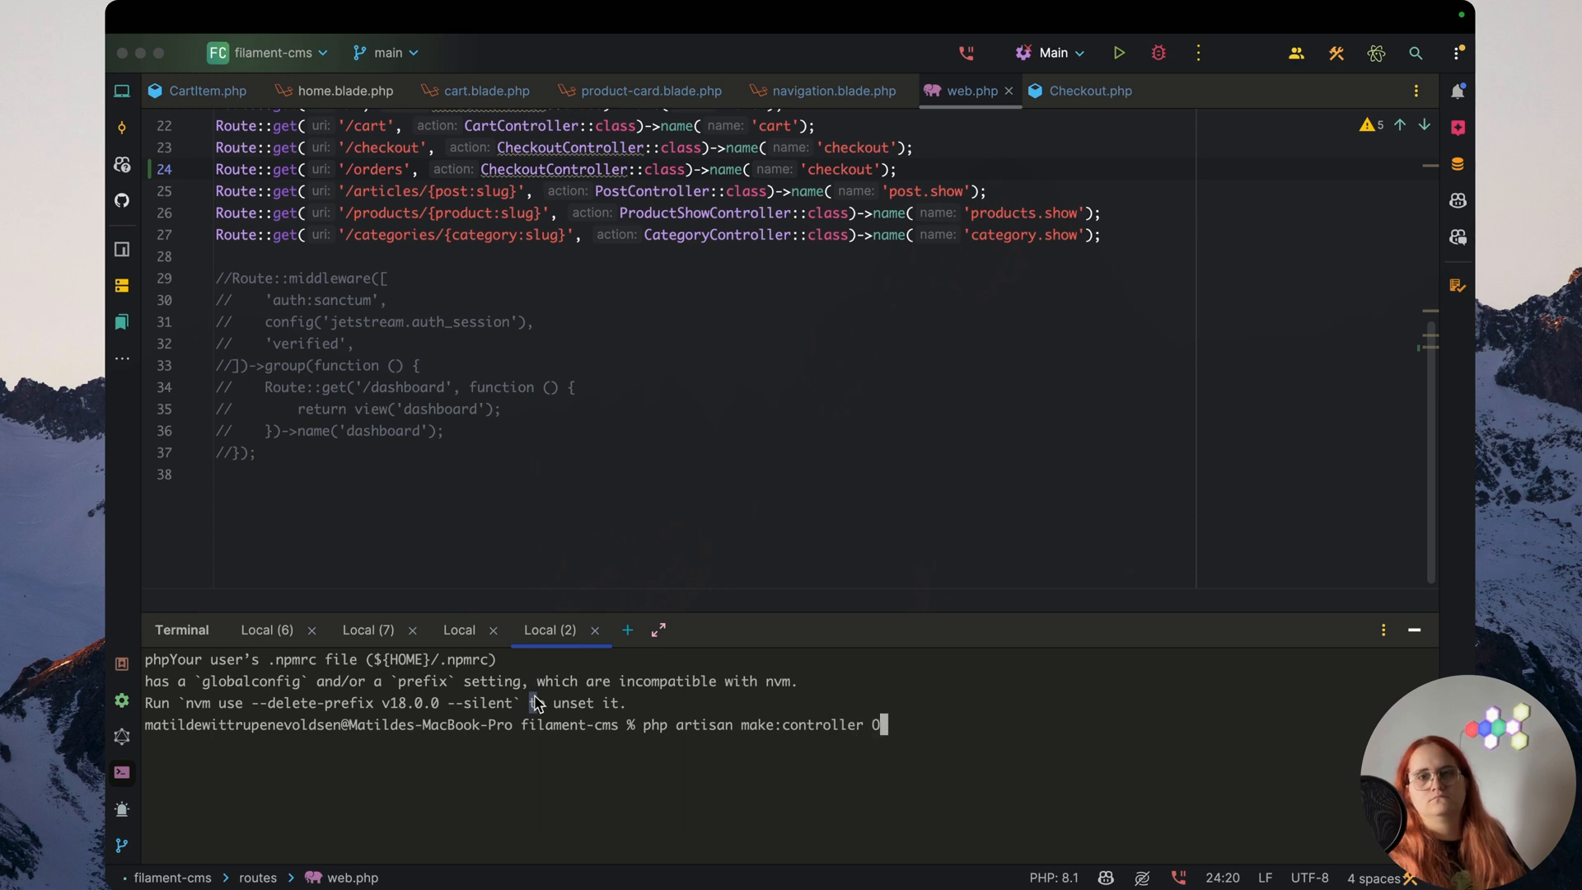
pyautogui.write('o')
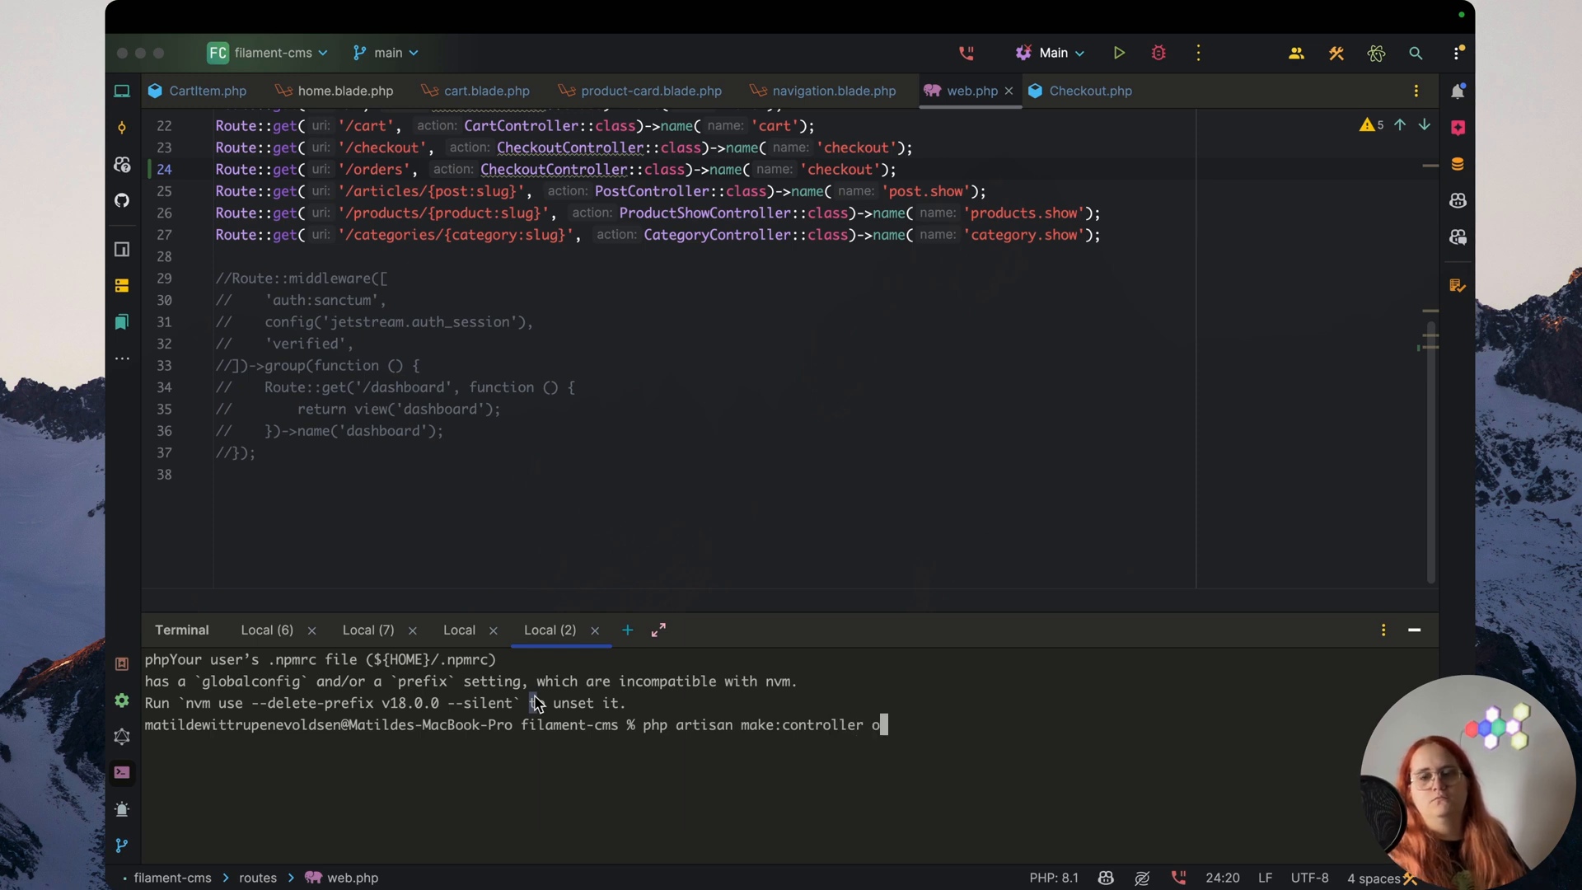
pyautogui.write('rderShow')
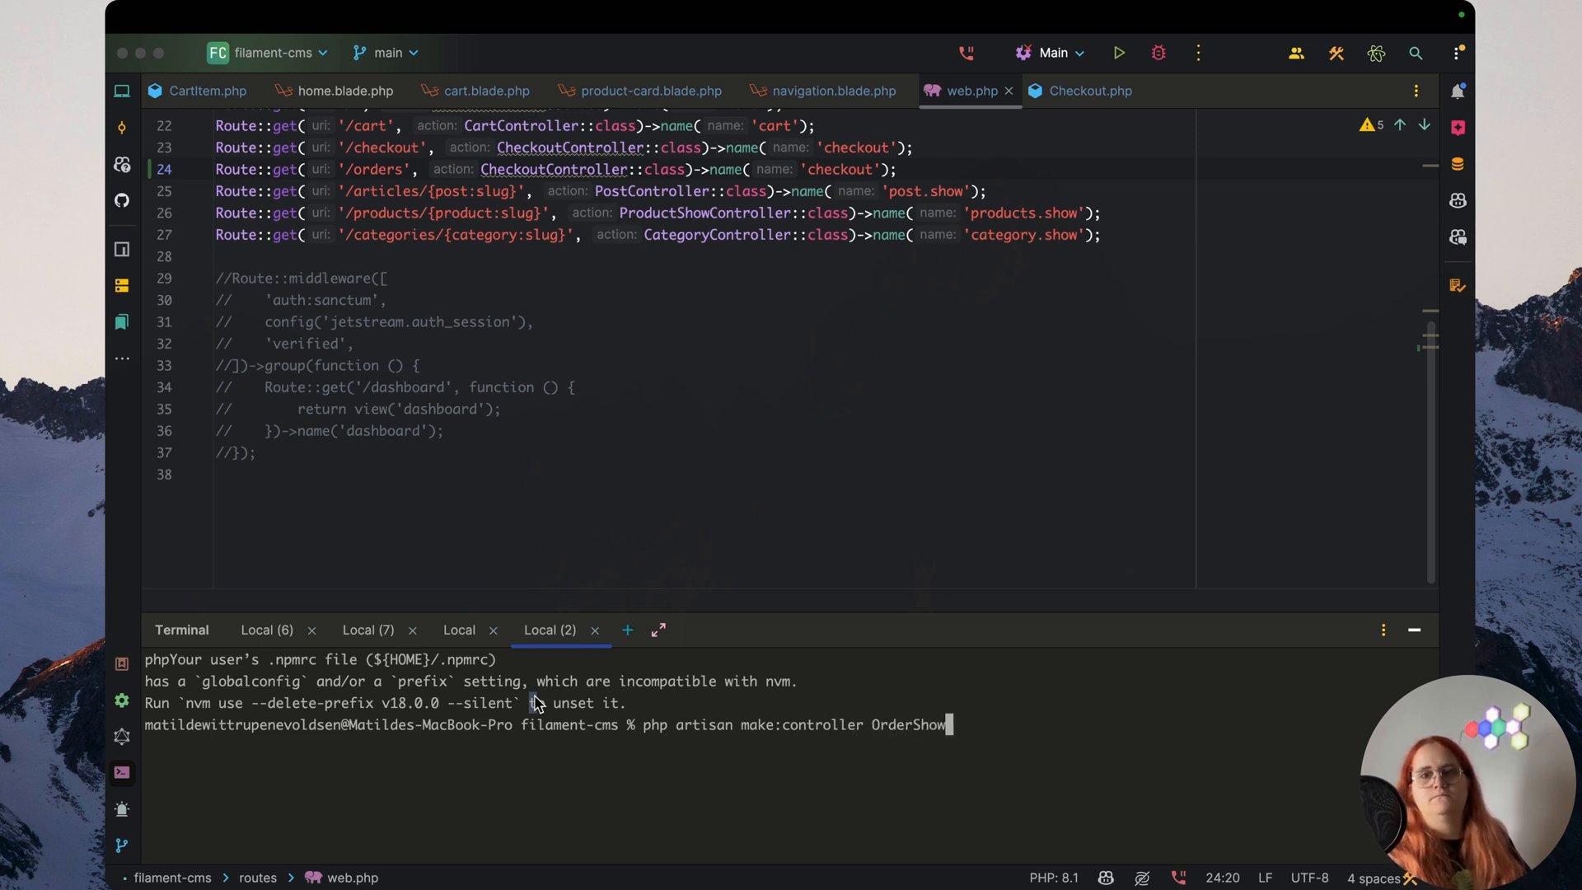
pyautogui.write('Controller --invokable')
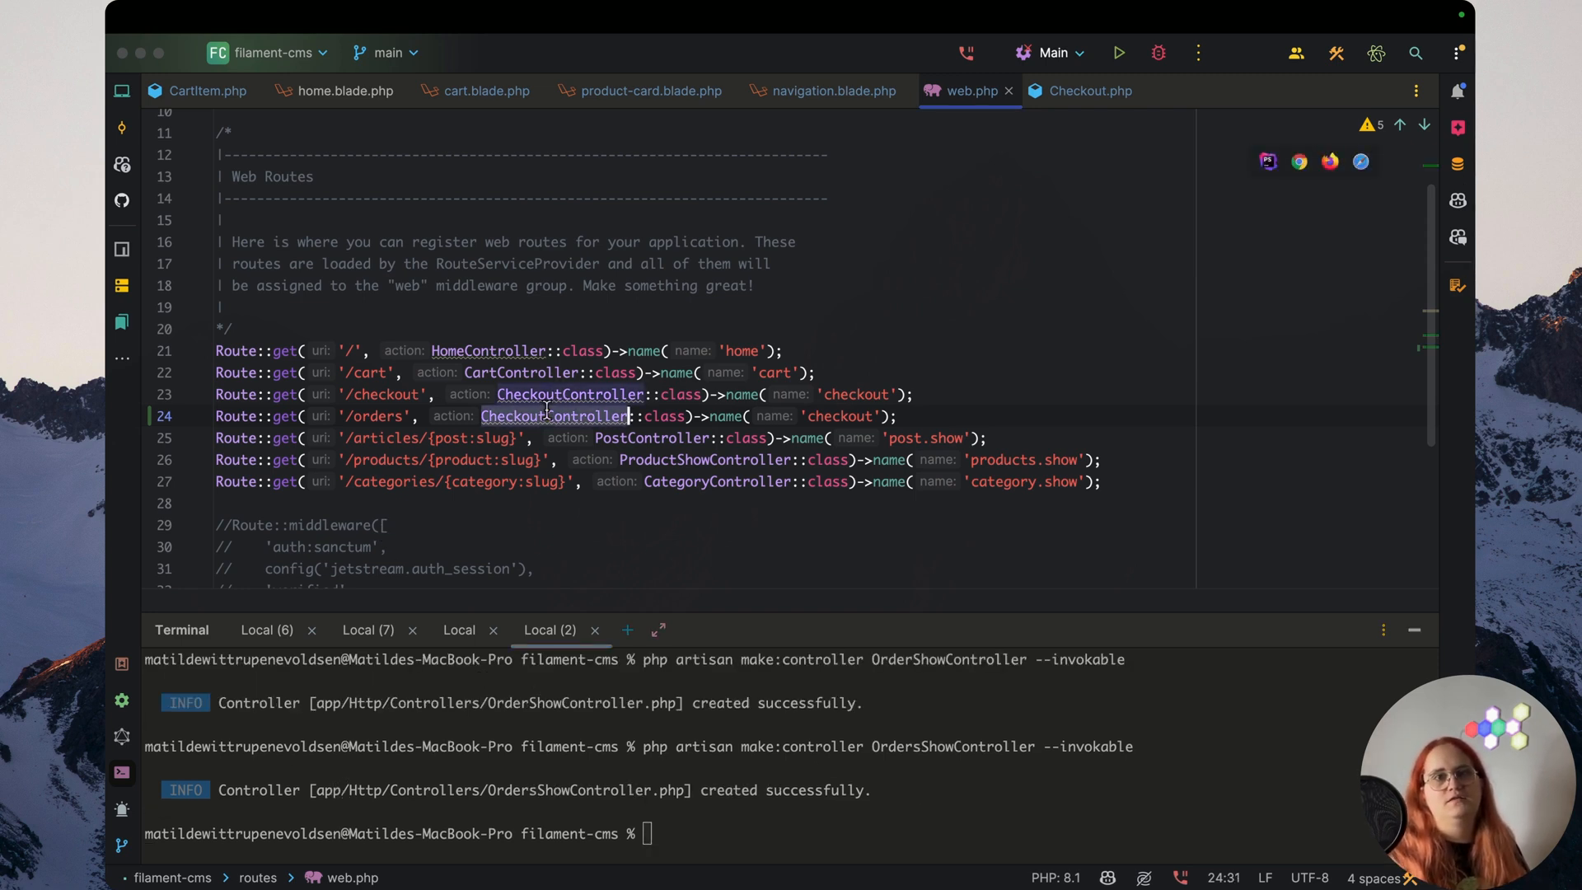
# Switch the routes to OrdersShowController and start a second '/orders/{order' route
pyautogui.write('OrdersShow')
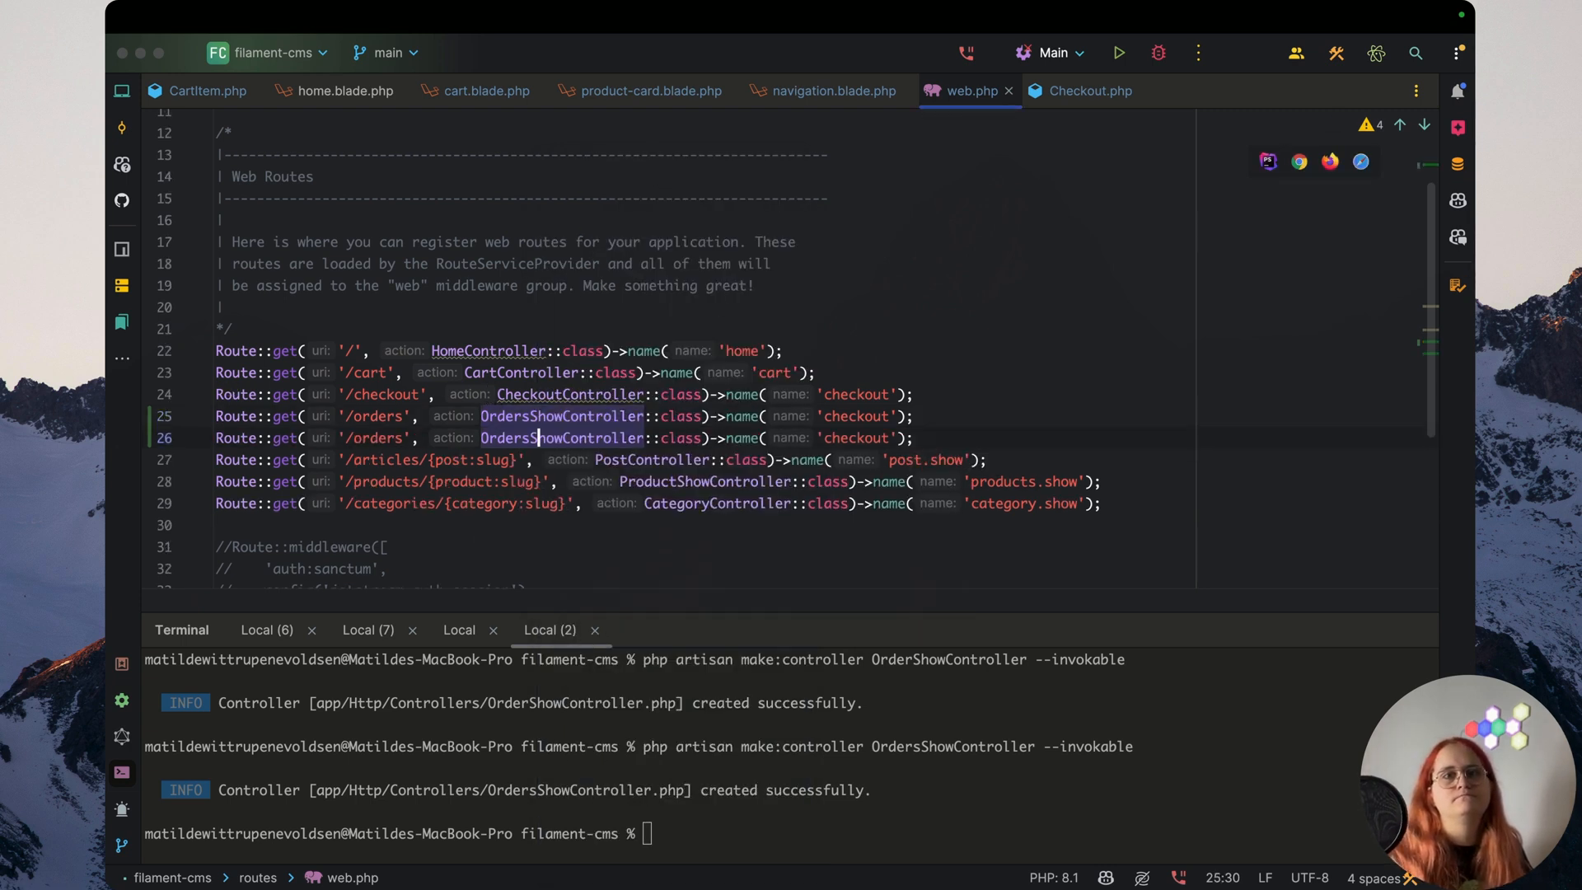
pyautogui.write('/')
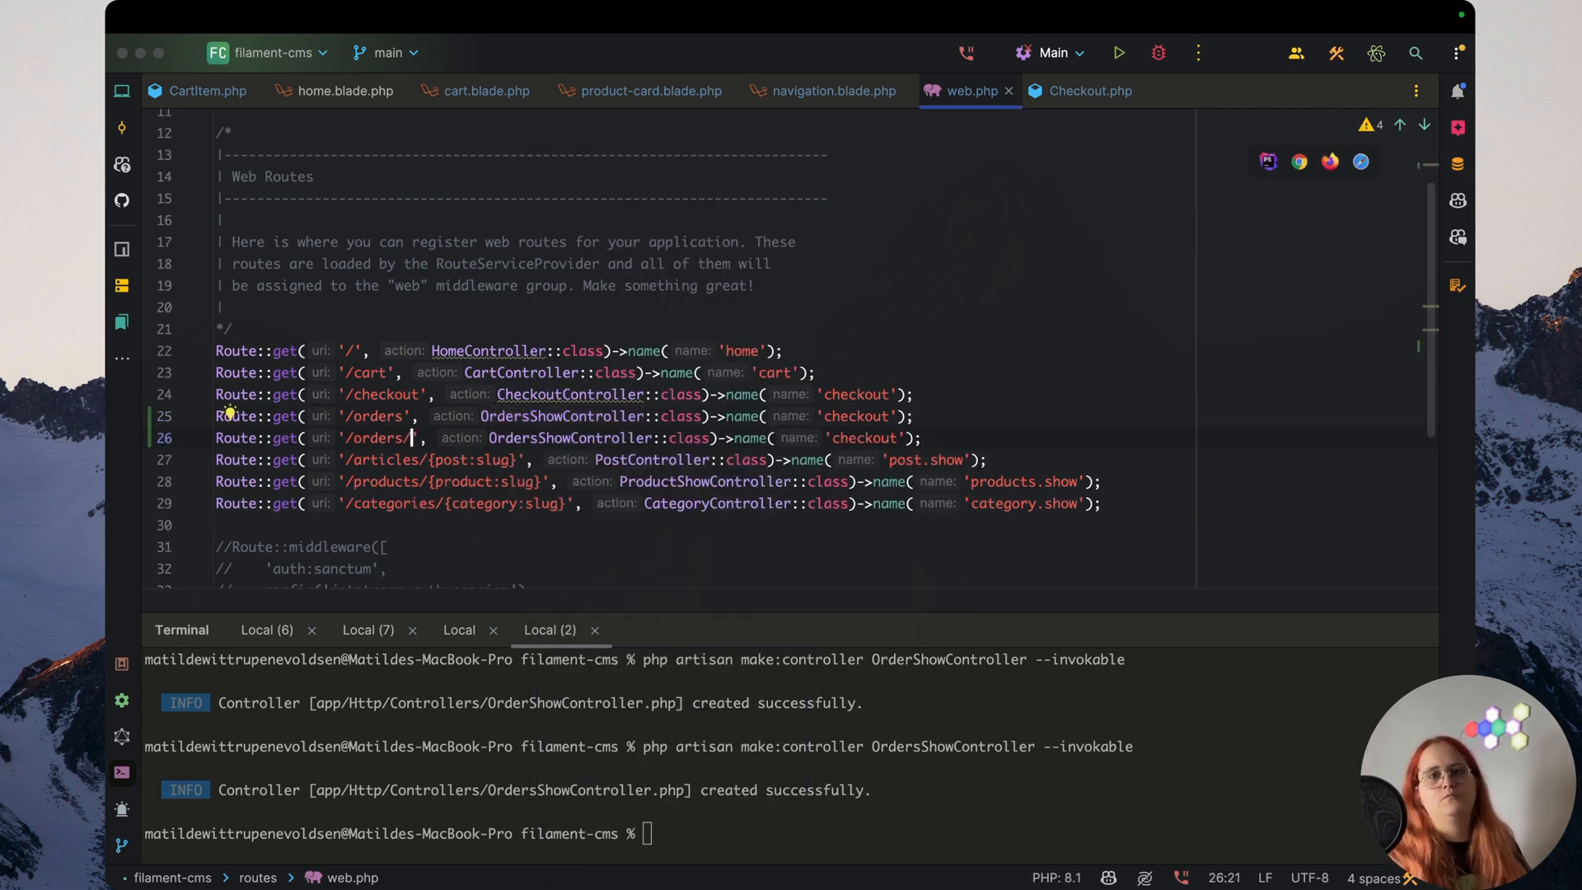
pyautogui.write('{ord')
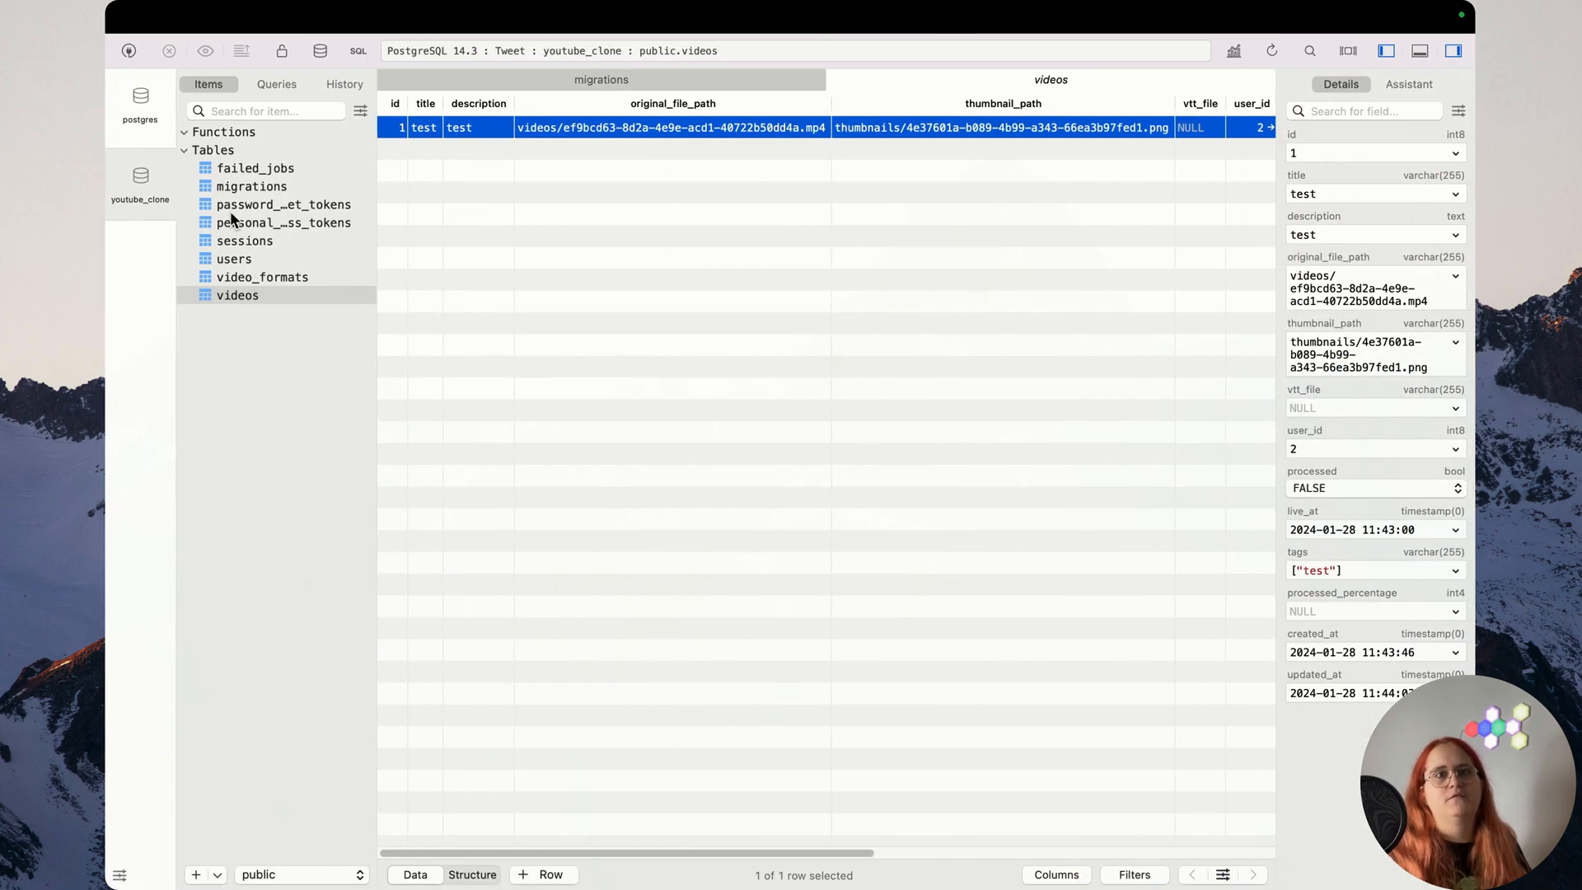
# Search for 'fila' and open the FilaCMS database in TablePlus
pyautogui.write('fila')
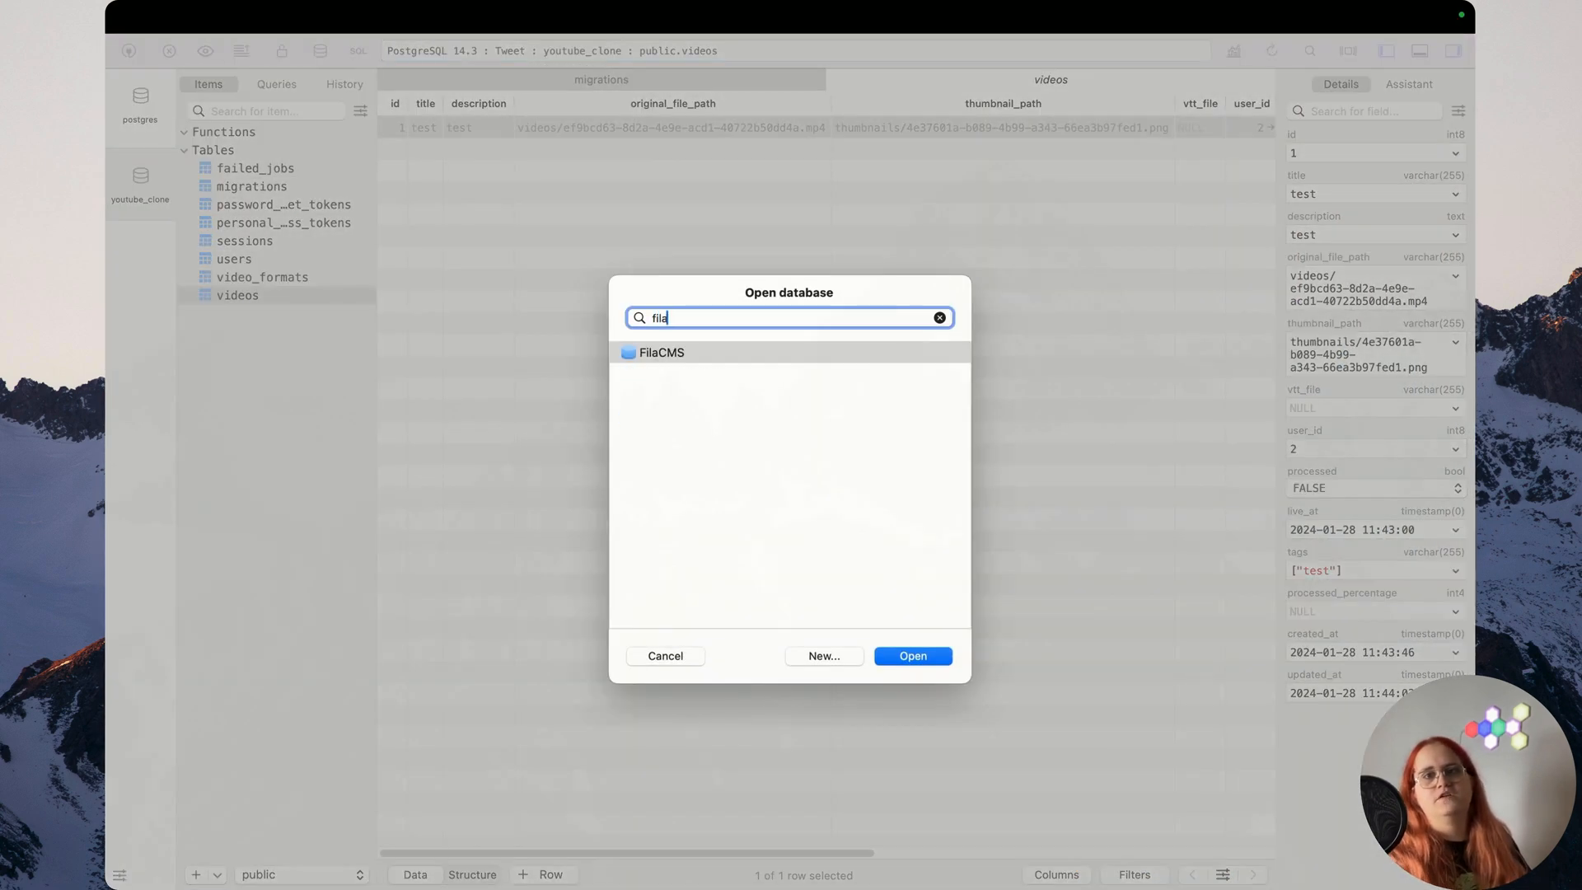
pyautogui.click(910, 655)
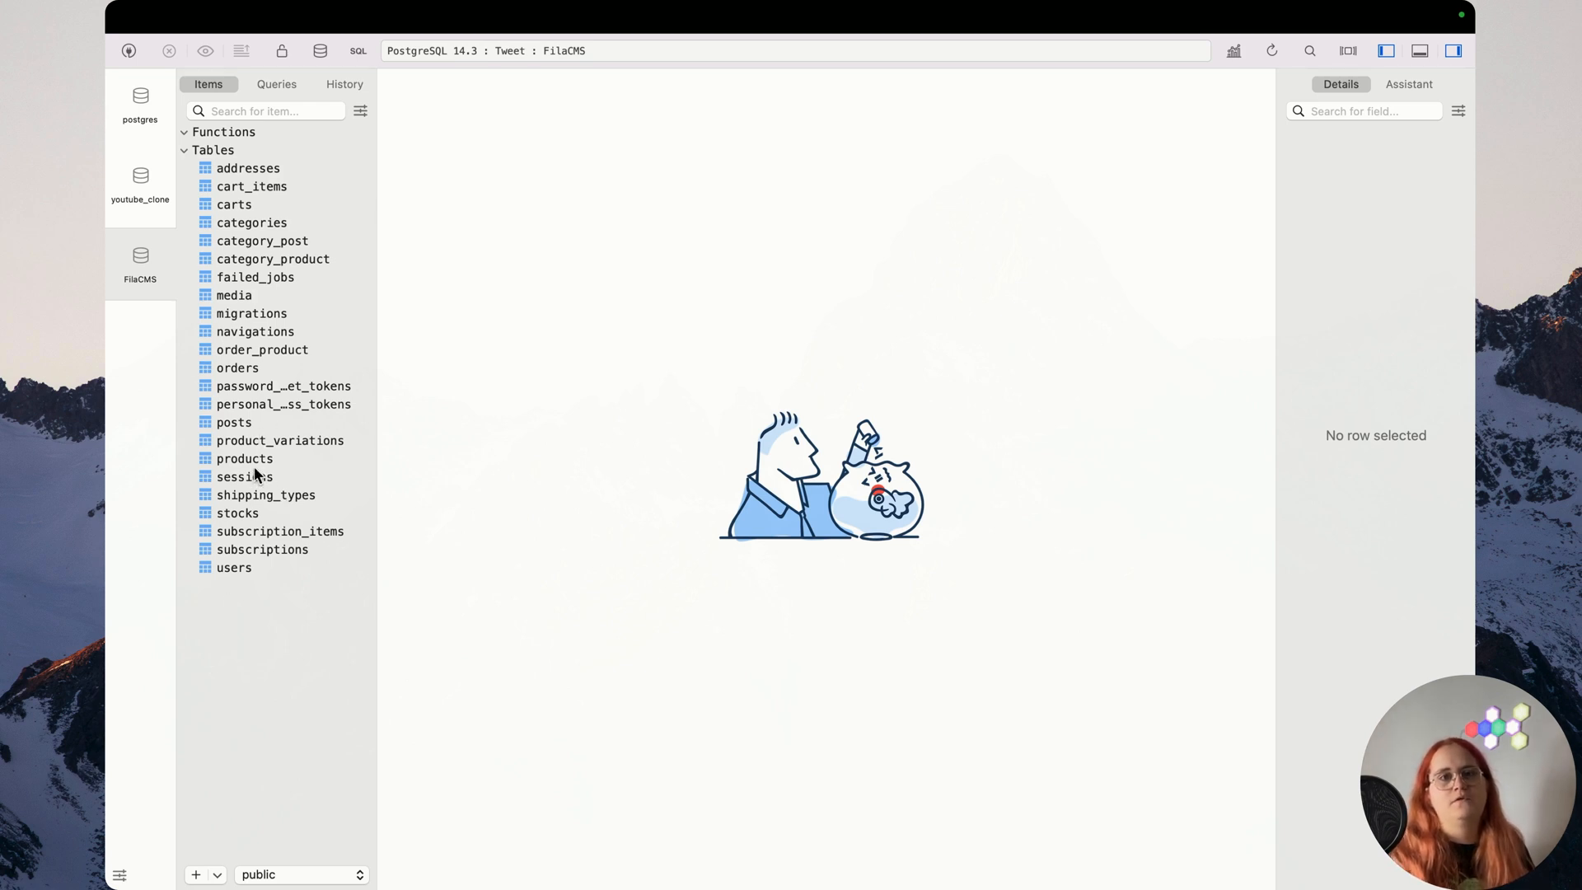
pyautogui.click(237, 367)
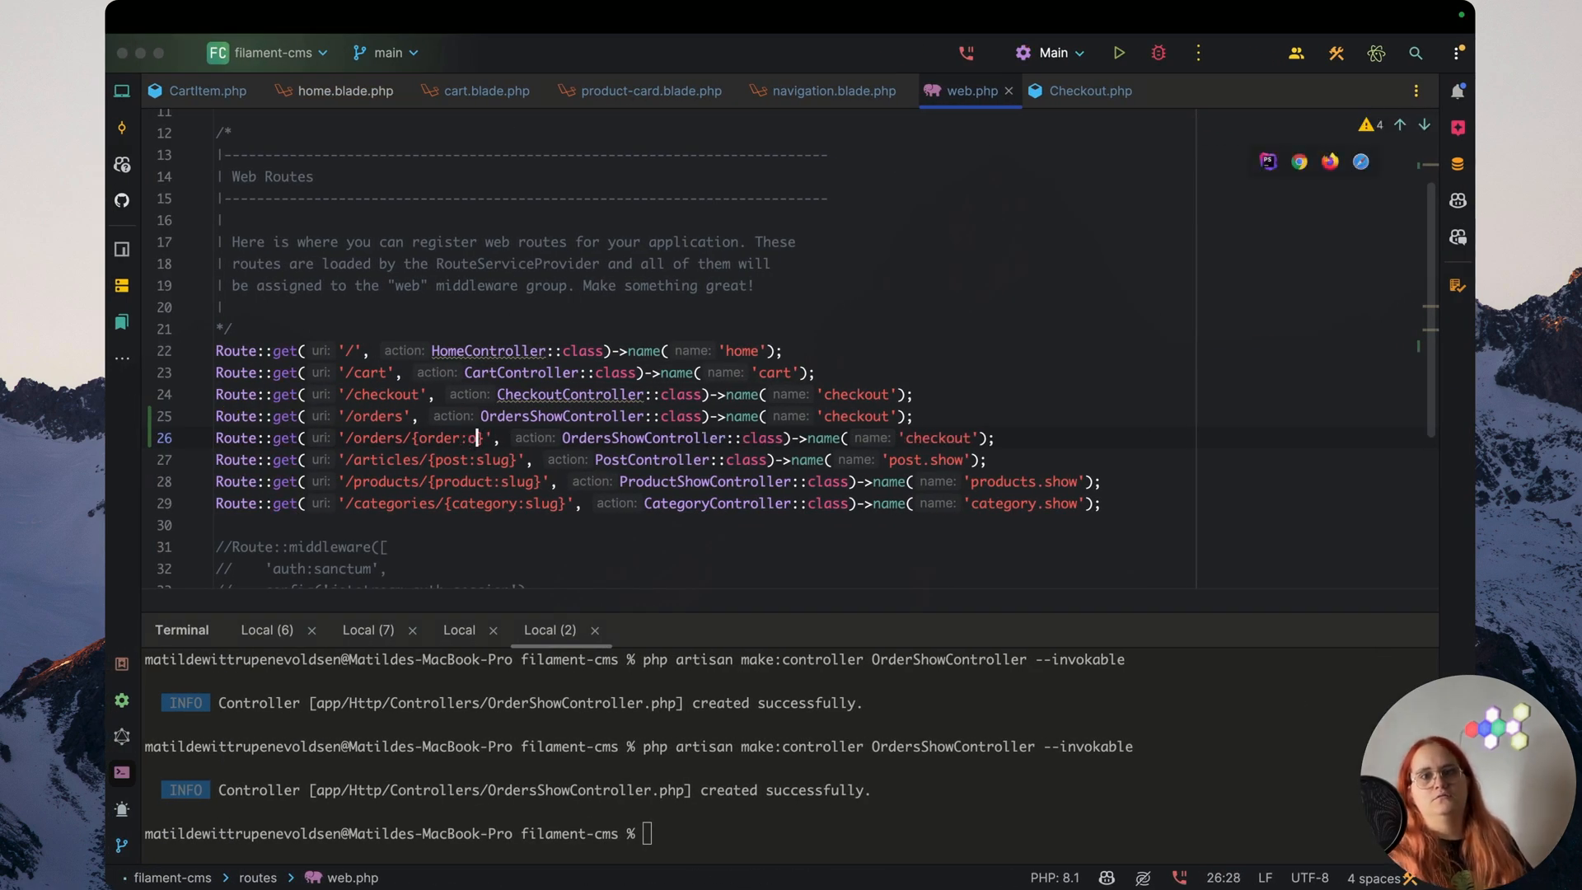
# Set the route URI to /orders/{order:order_id} and name the routes orders.show and order.show
pyautogui.write('rder_id')
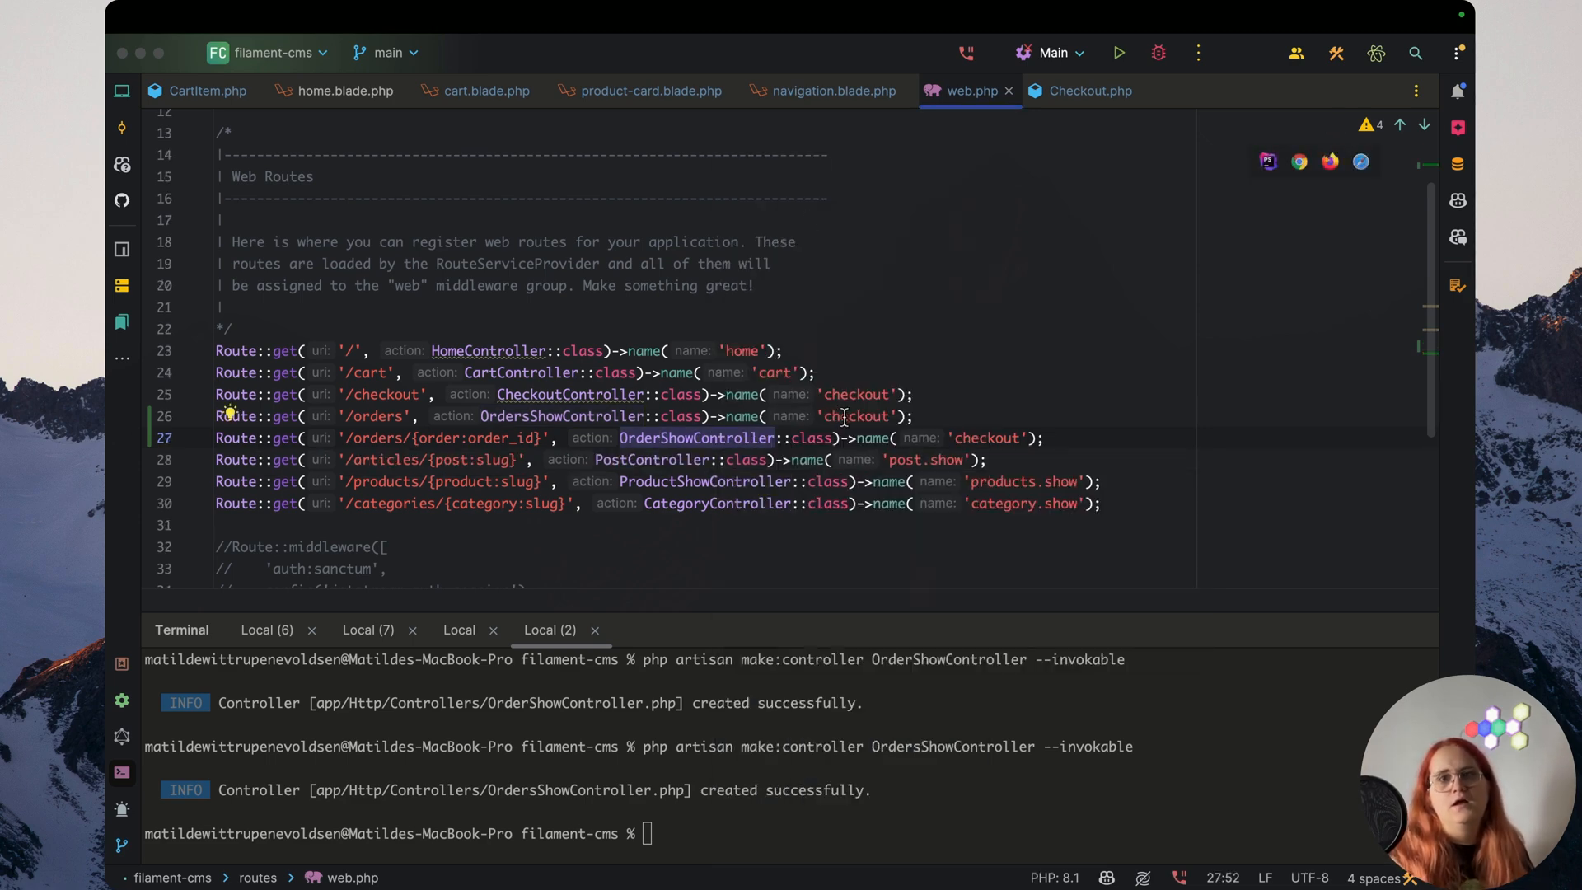
pyautogui.write('orders.show')
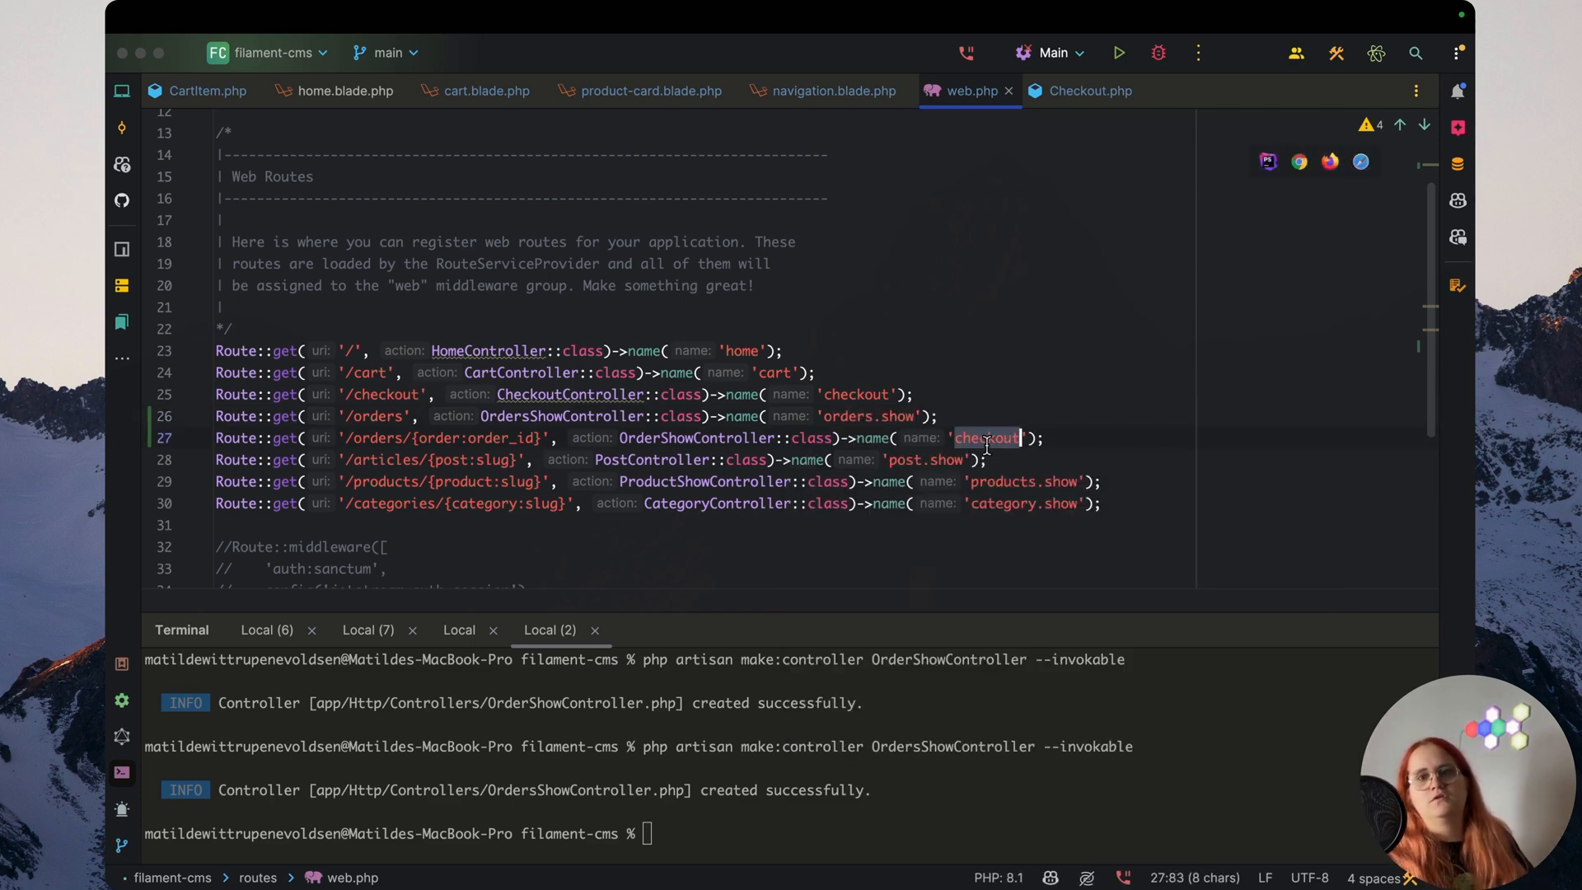
pyautogui.write('order.ship')
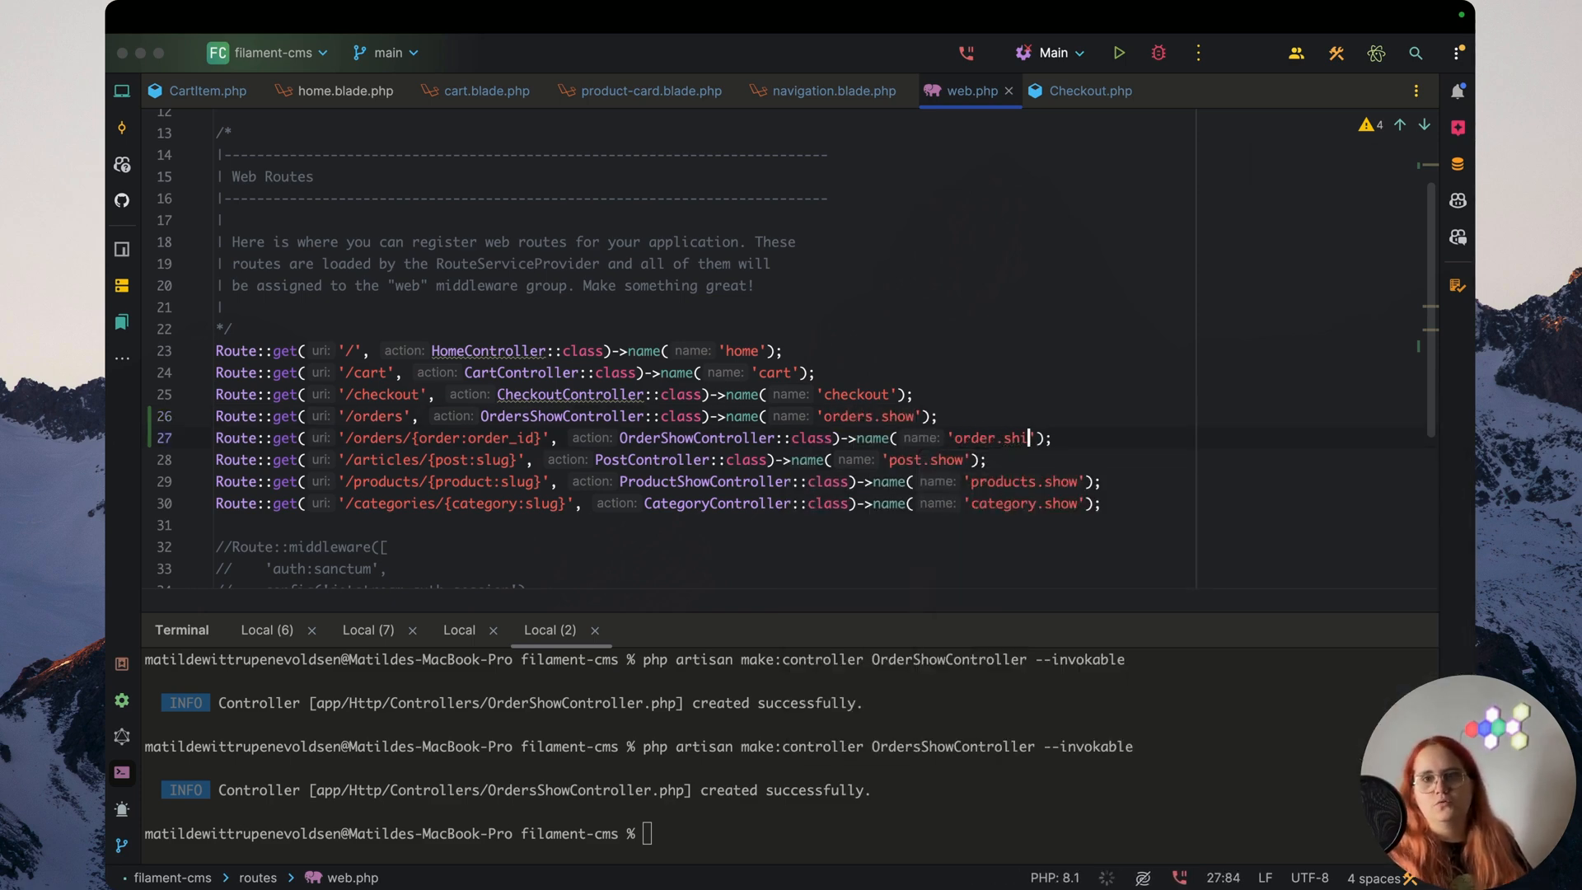
pyautogui.write('ow')
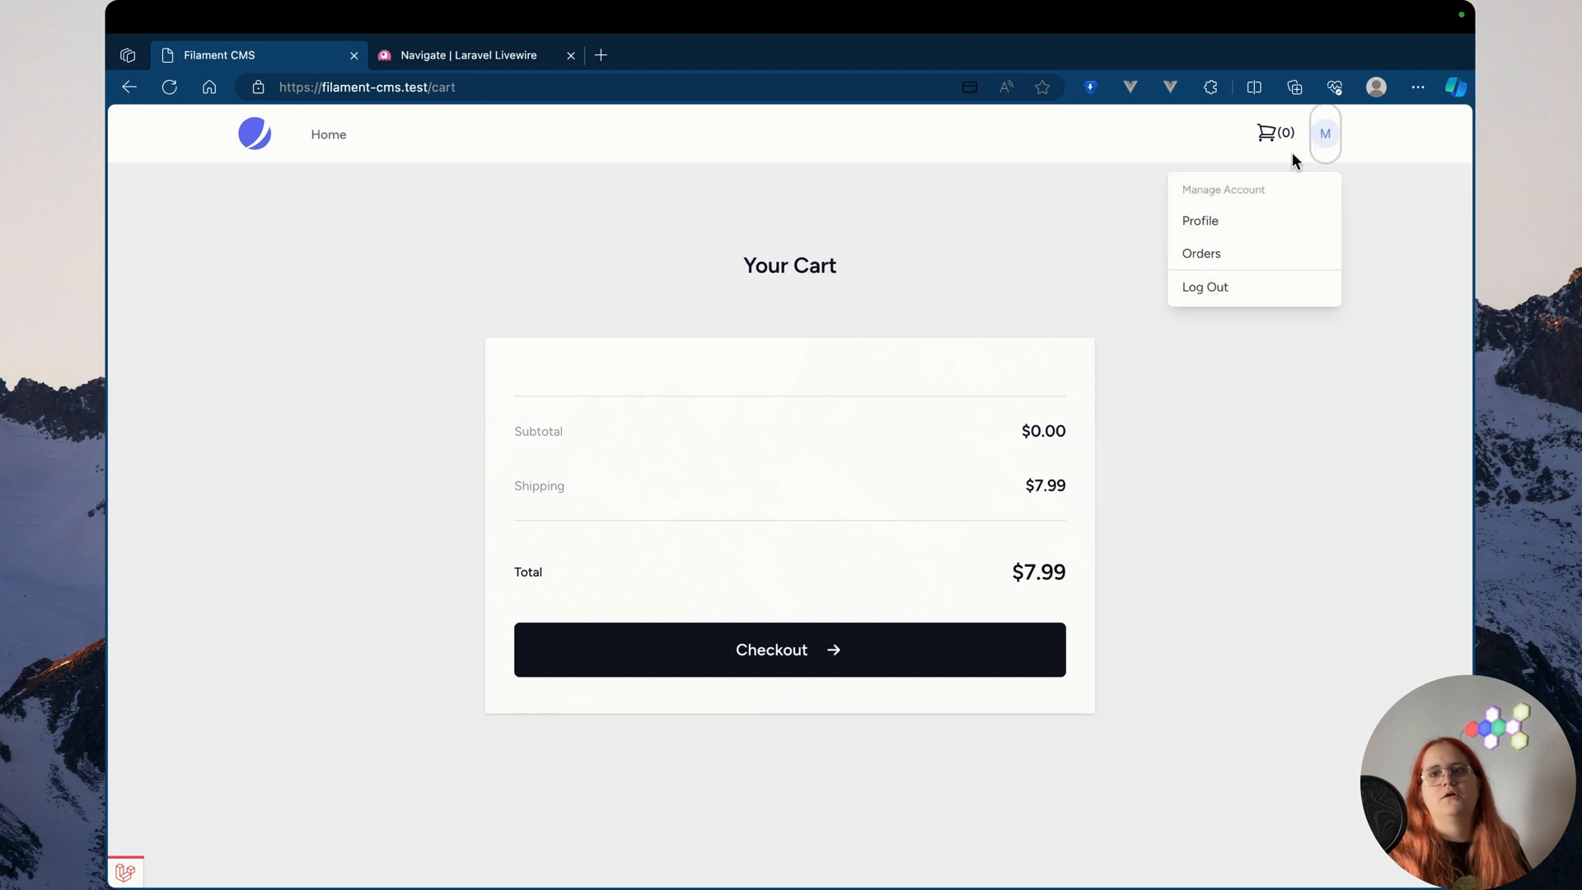
# Open the account dropdown from the user avatar on the cart page
pyautogui.click(1200, 253)
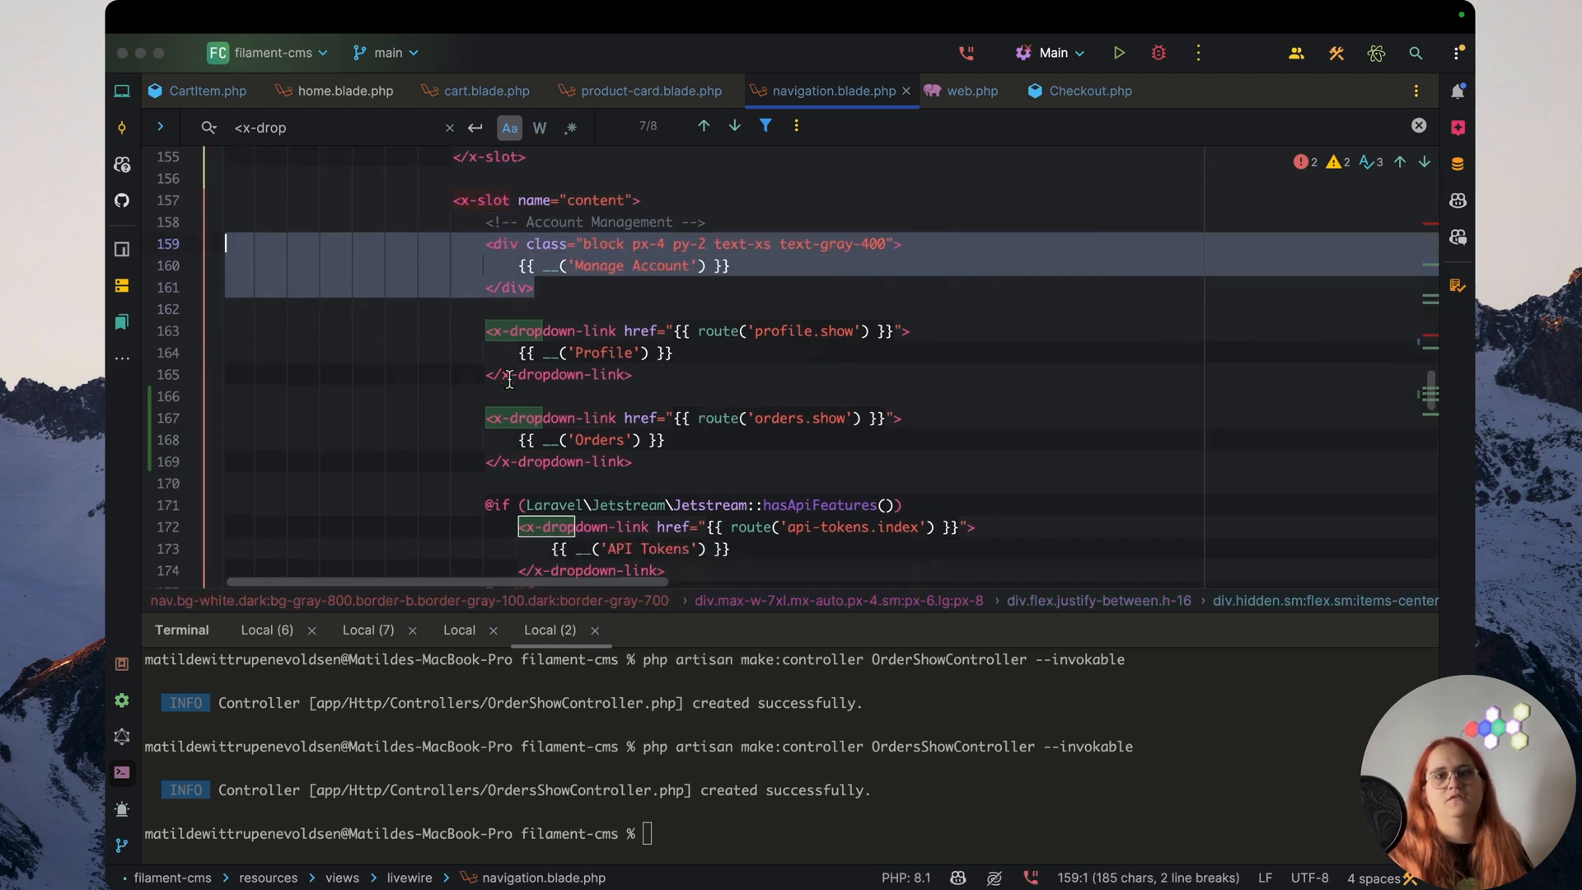
# Replace the dropdown's top heading text with {{ auth()->user()->email }}
pyautogui.scroll(-3)
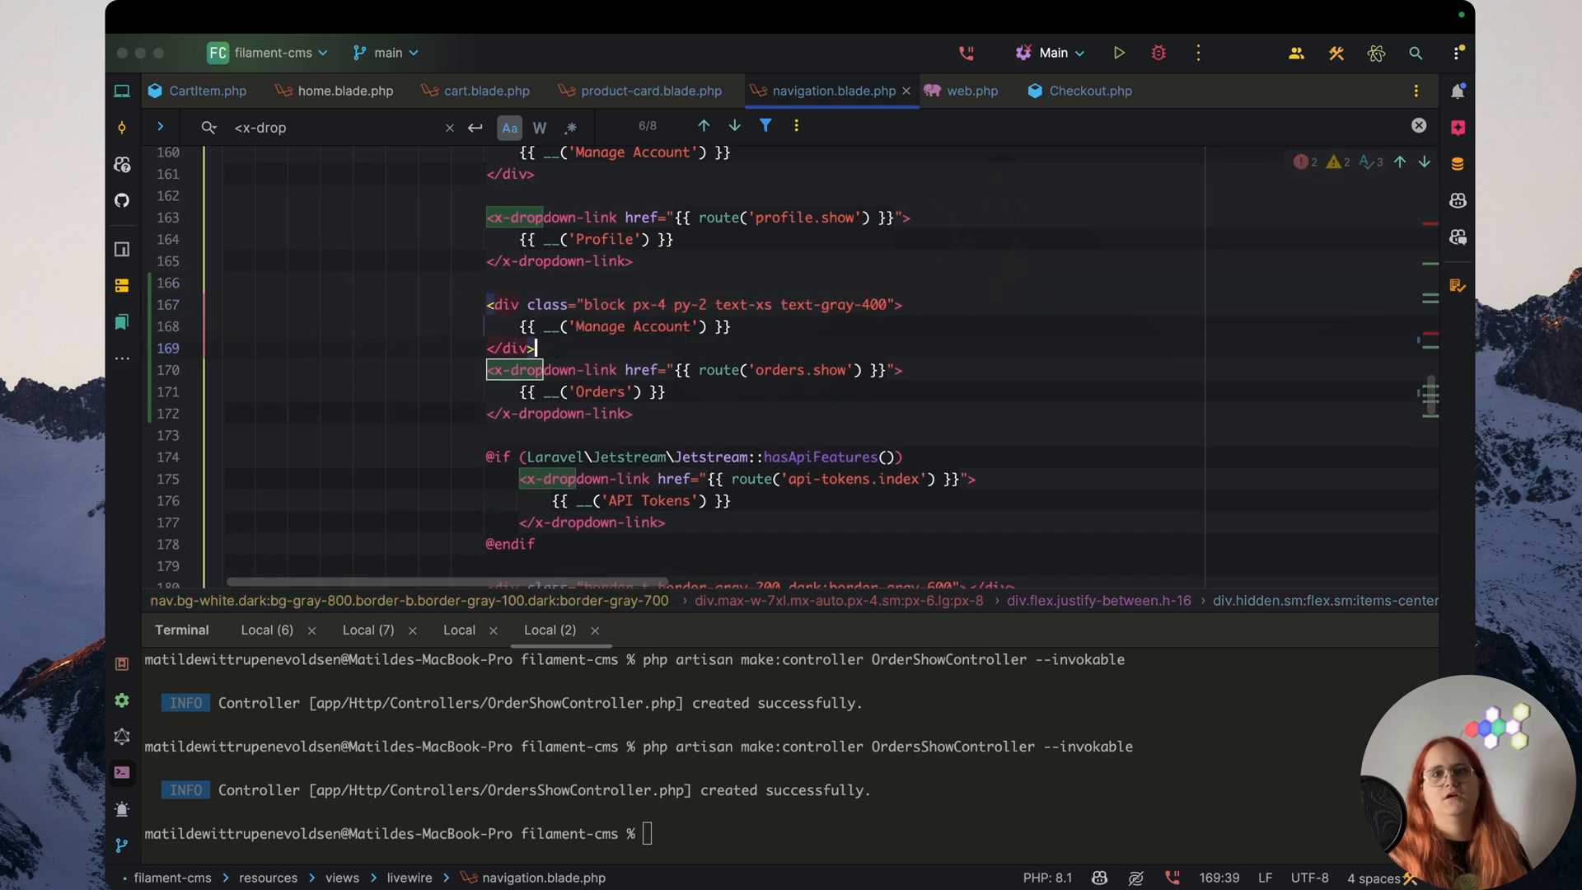
pyautogui.doubleClick(630, 326)
pyautogui.write('{{ {{ d')
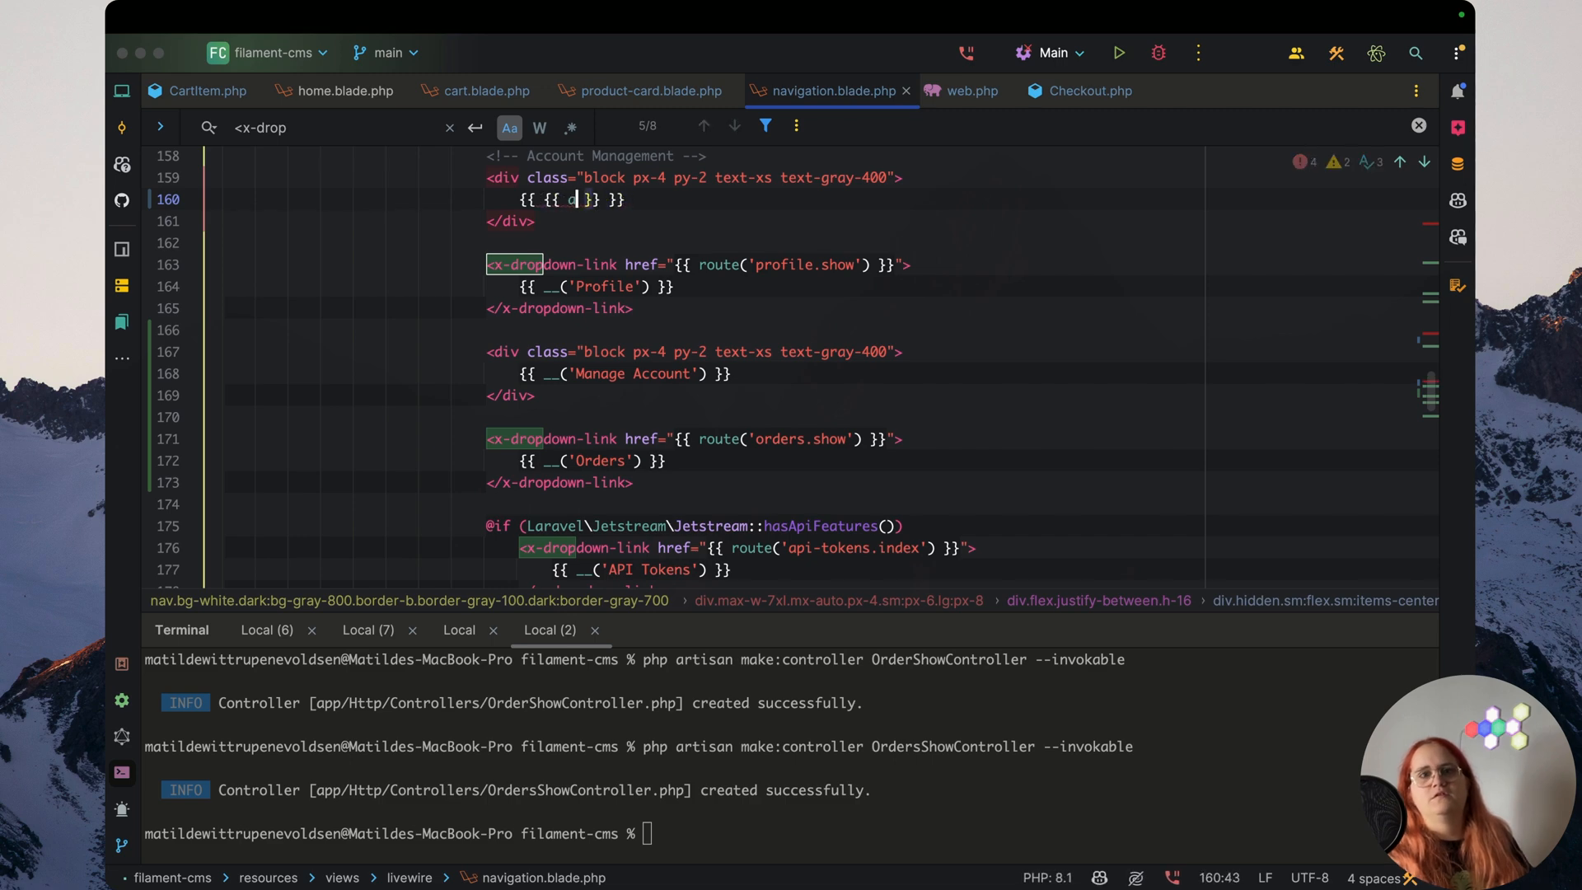
pyautogui.write('auth()->')
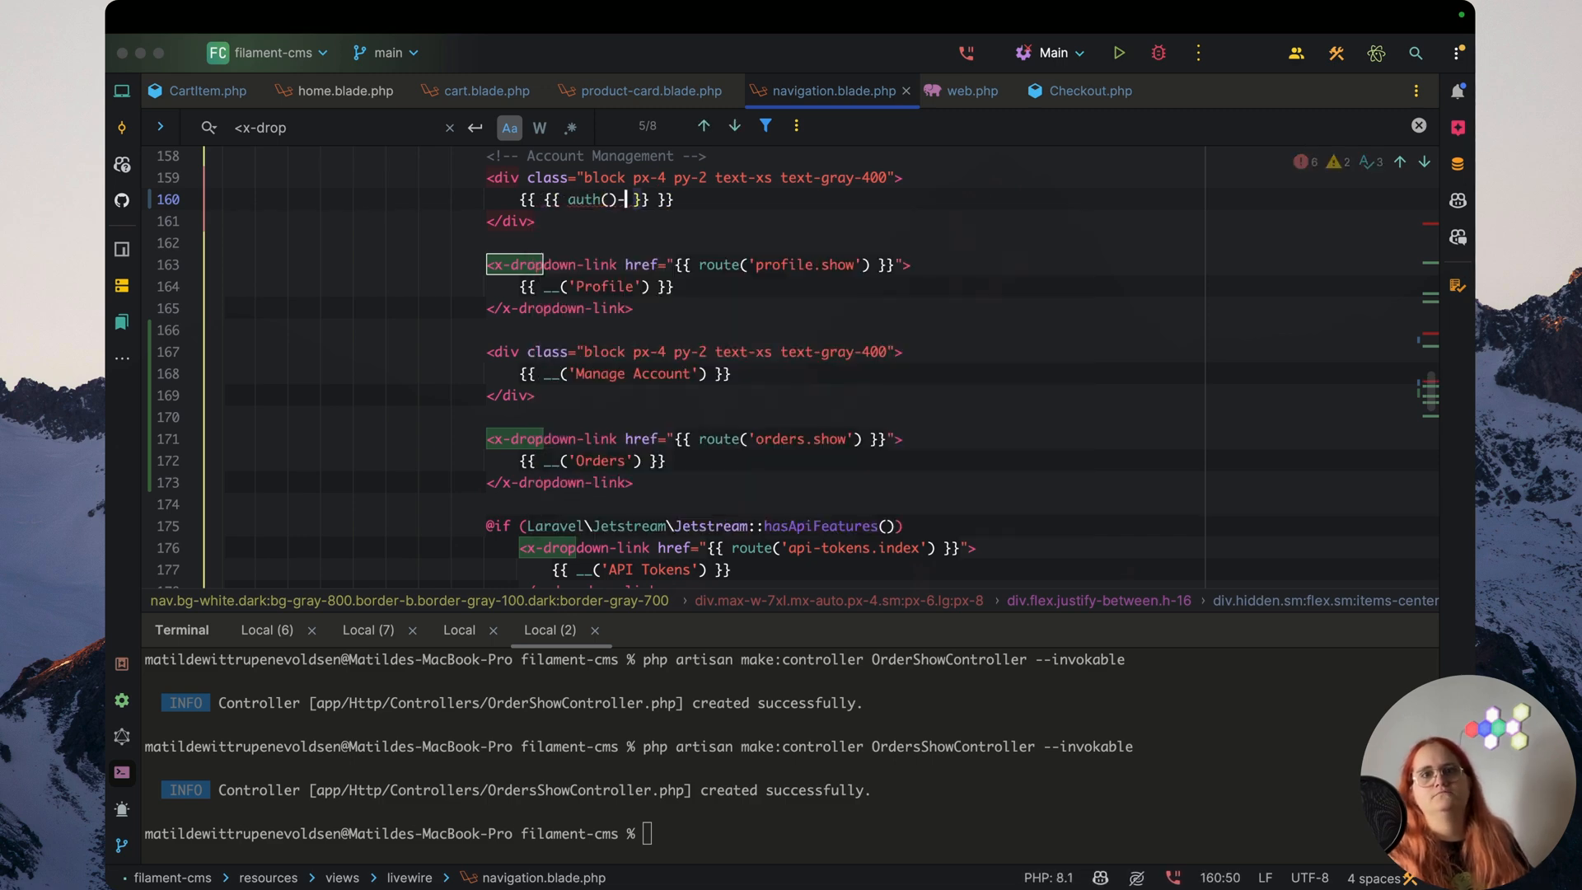
pyautogui.write('->user()')
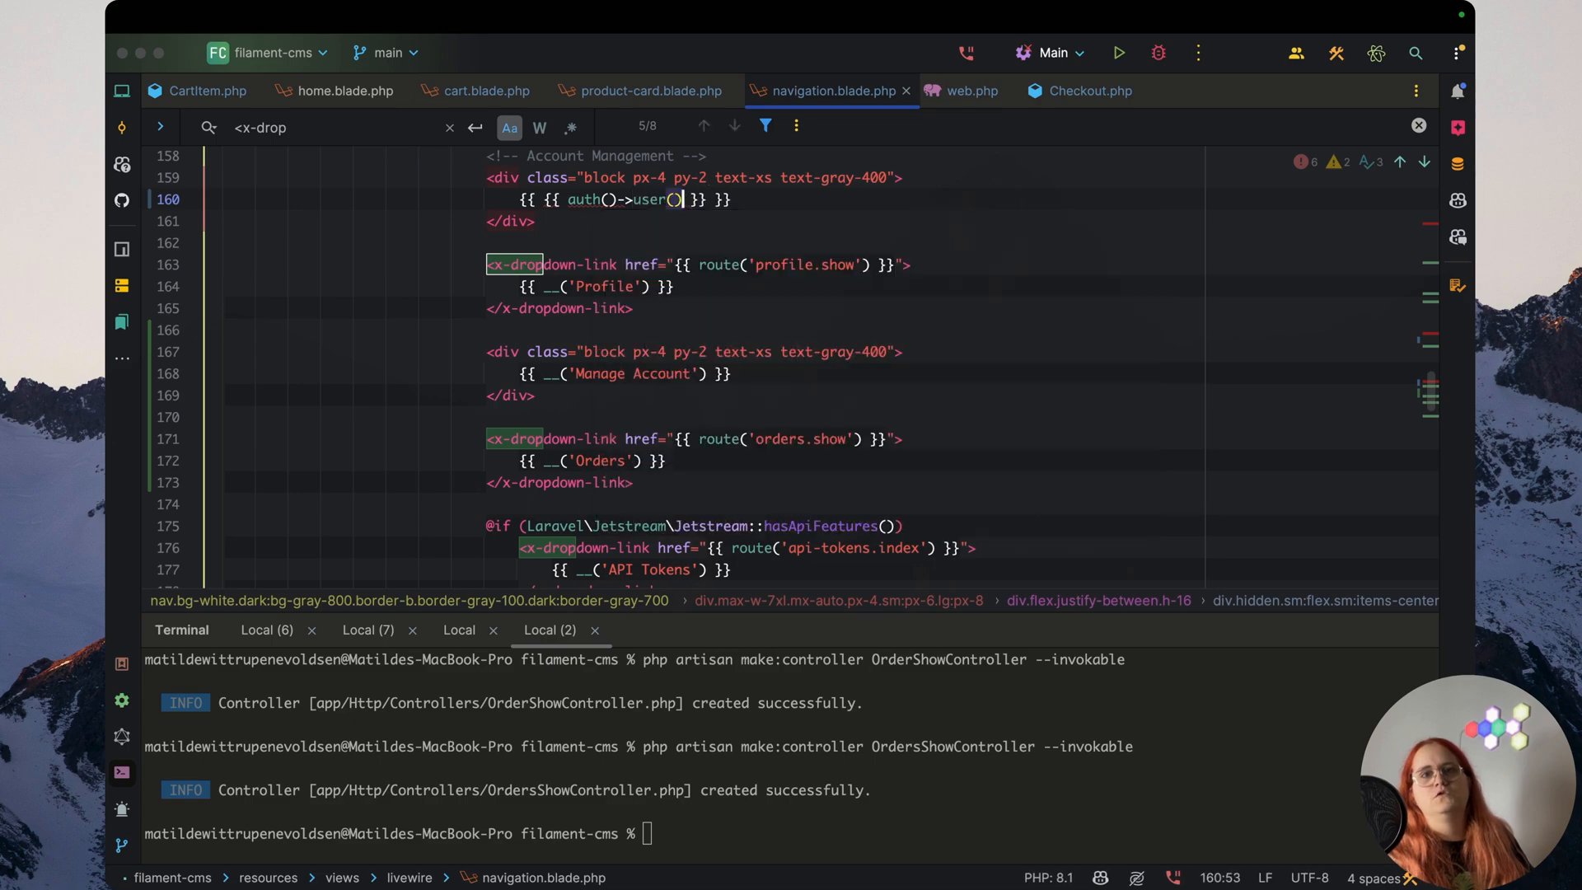
pyautogui.write('->e')
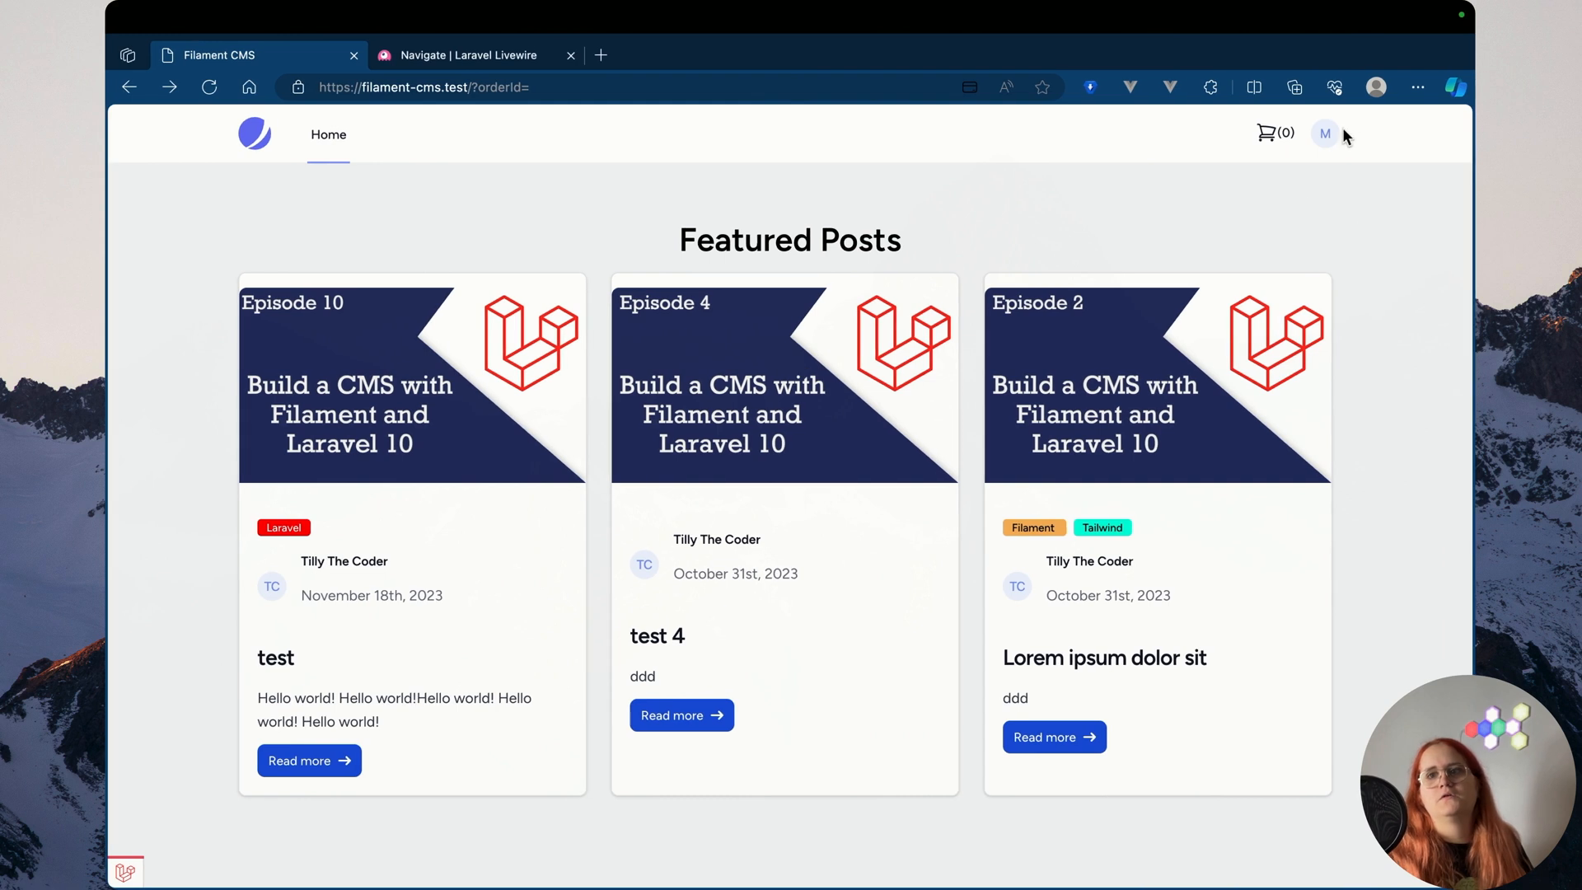
# Toggle the account menu to check the email, Profile, Manage Account, Orders and Log Out entries
pyautogui.click(1325, 134)
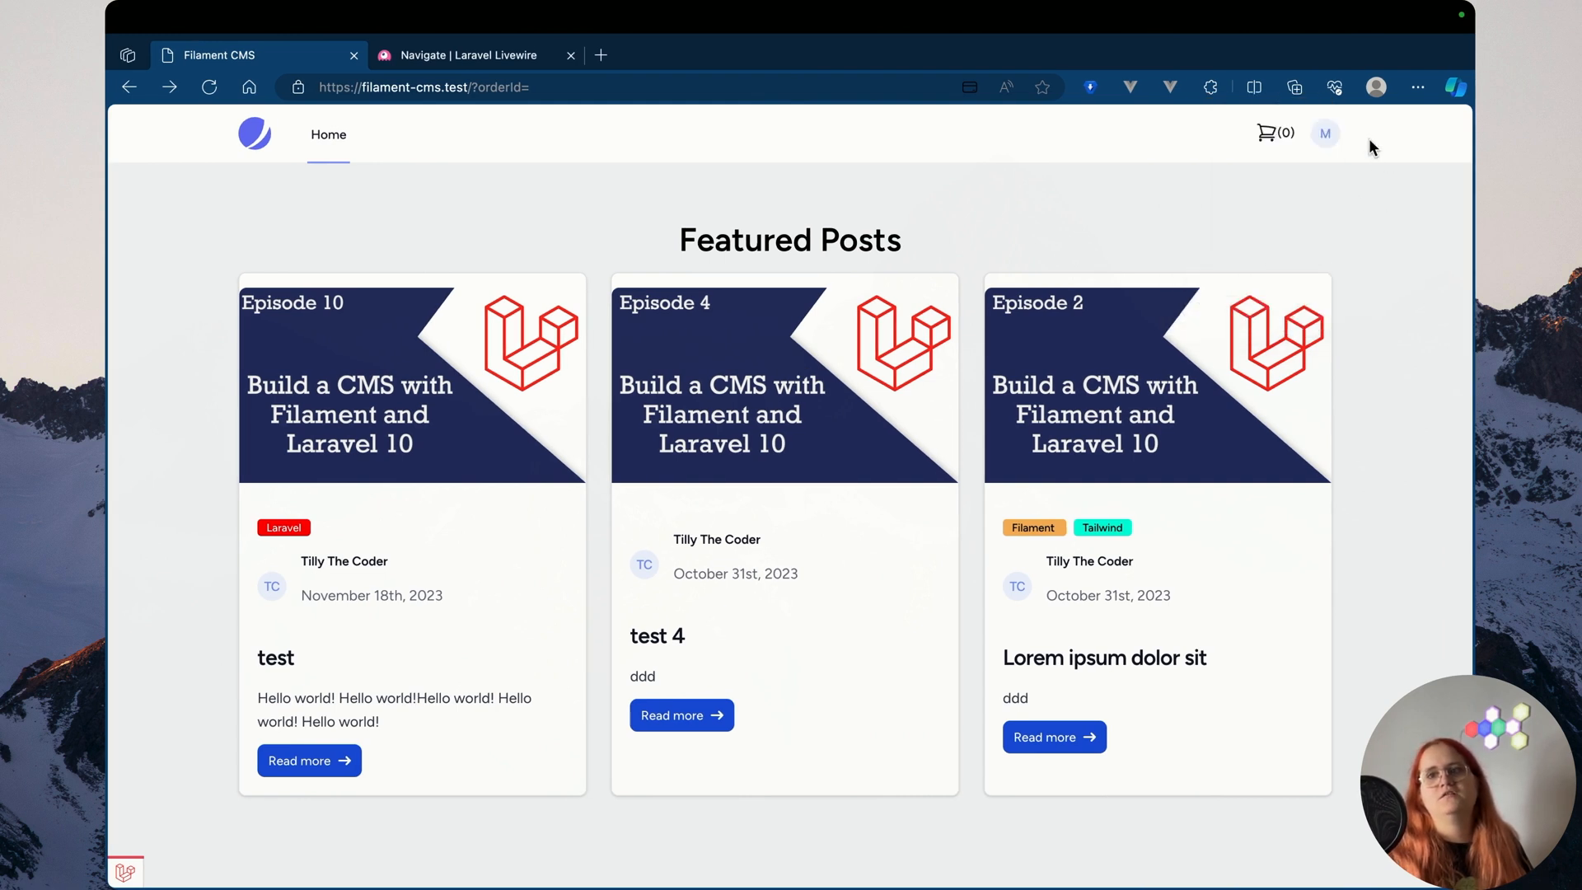
pyautogui.click(1324, 132)
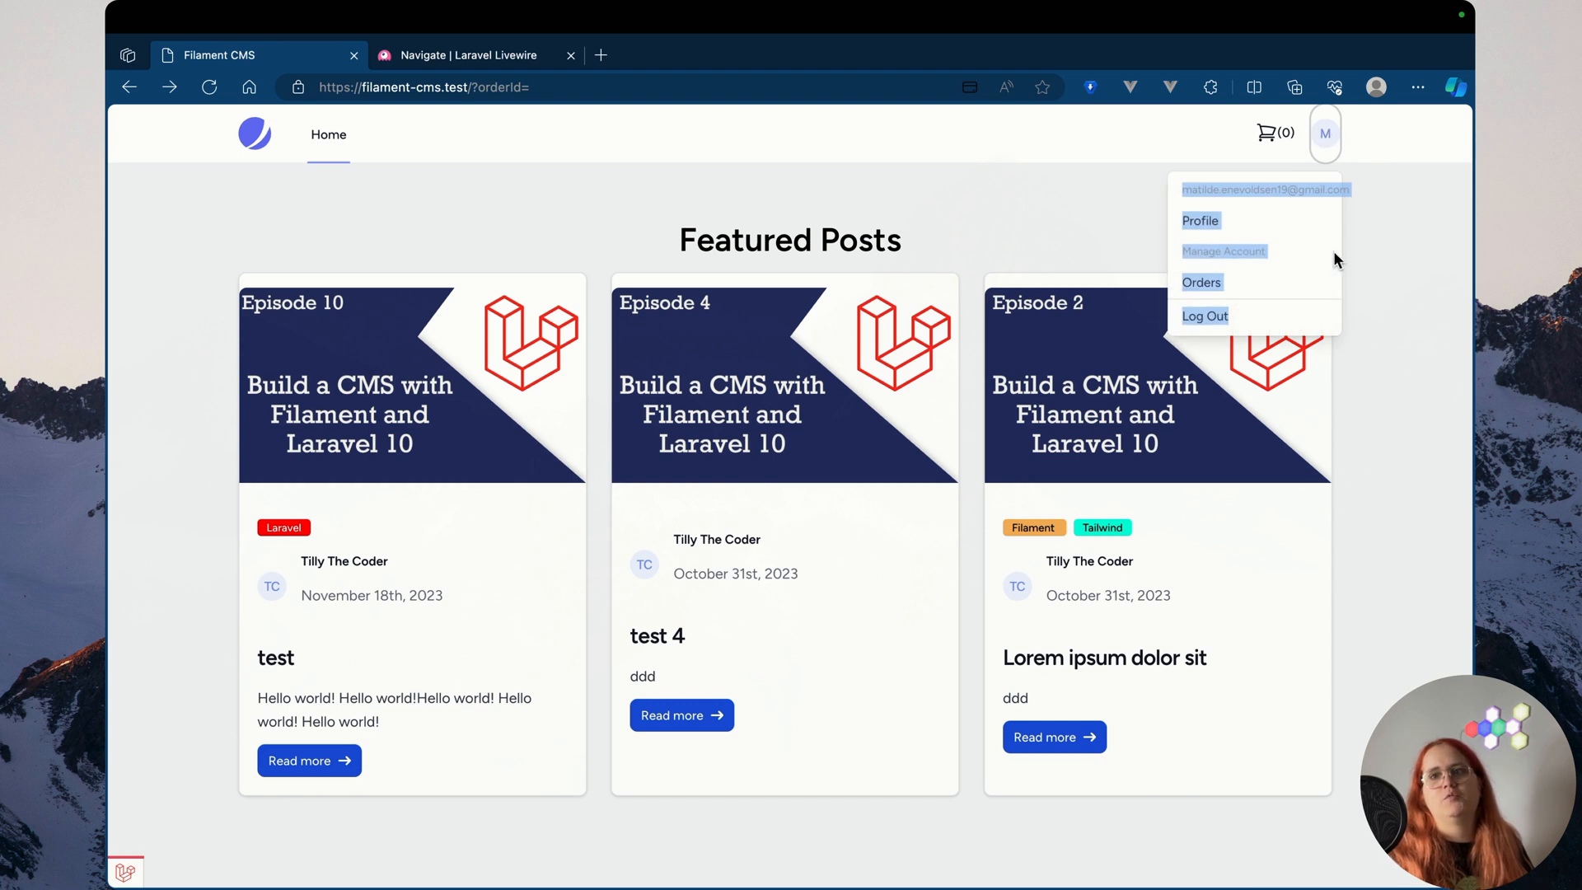
pyautogui.click(1326, 132)
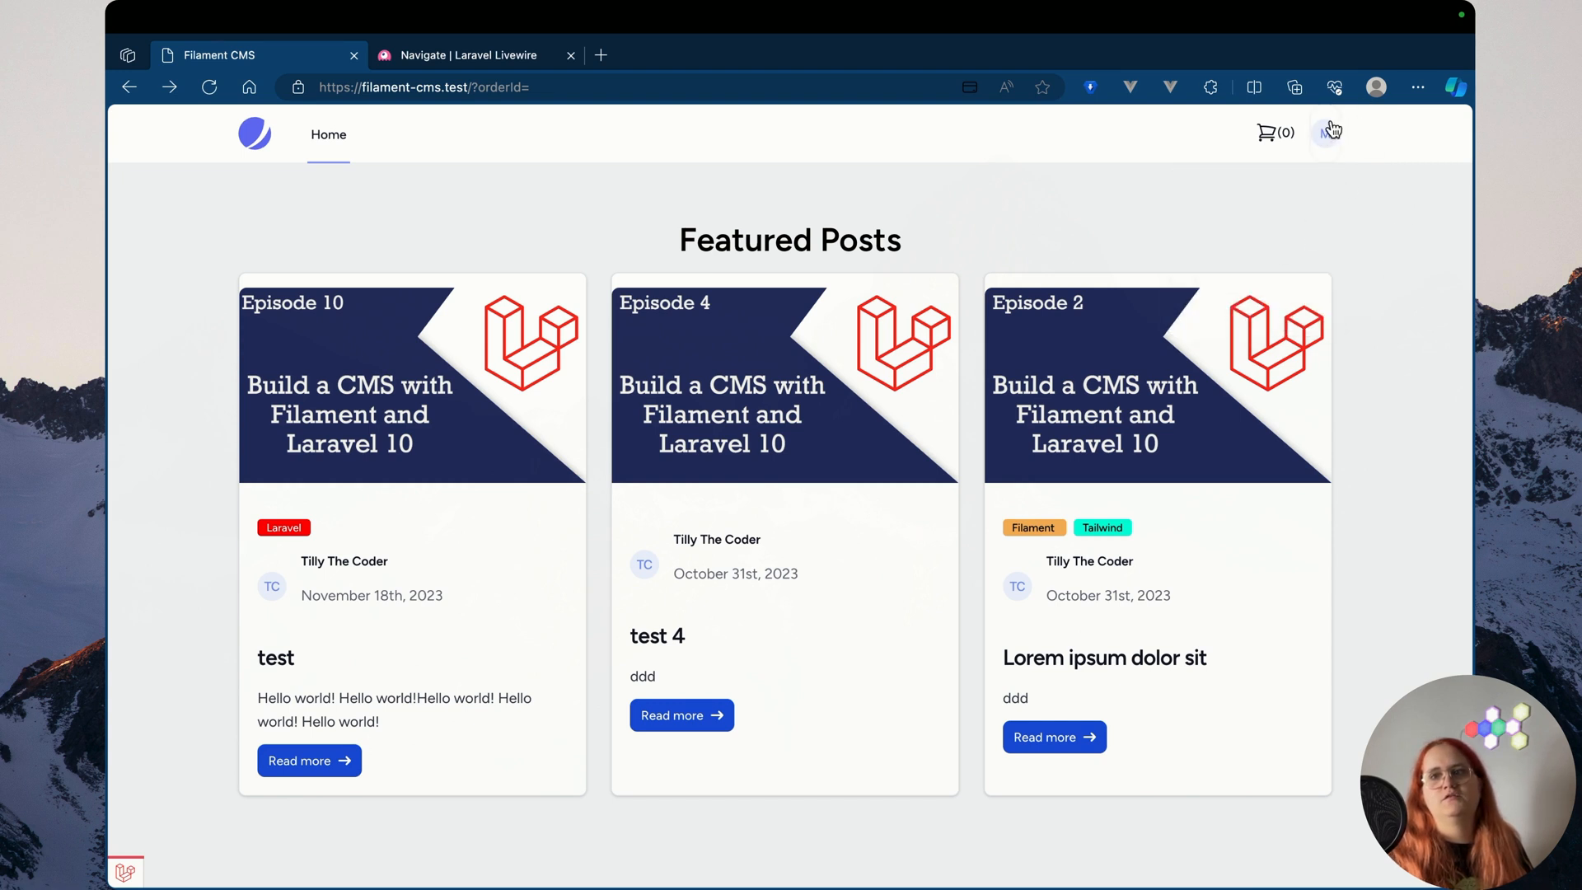
pyautogui.click(1326, 132)
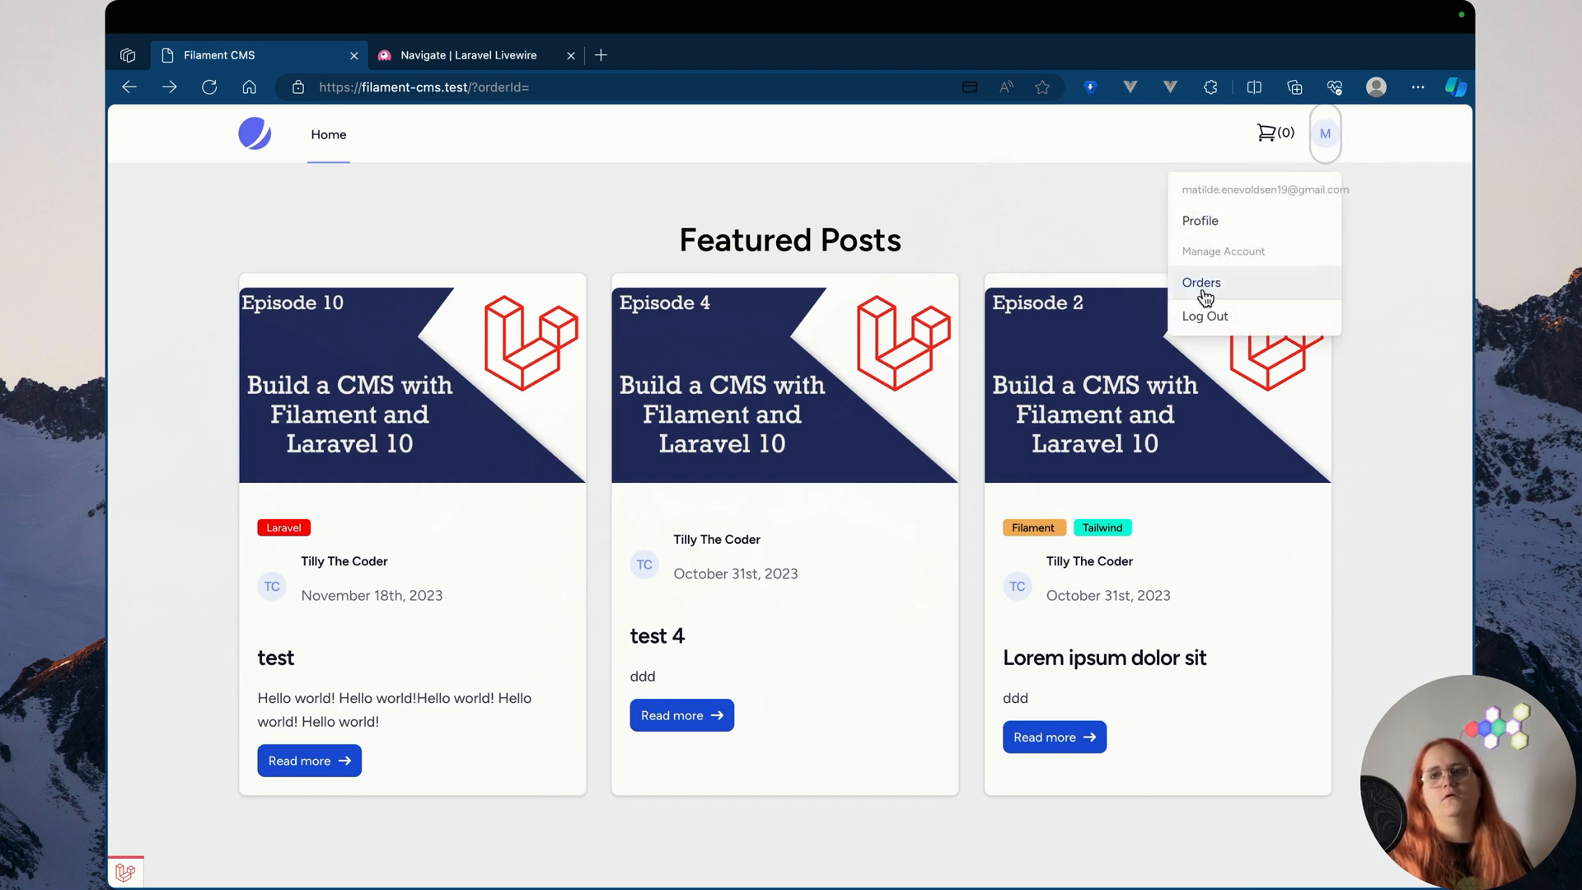
pyautogui.moveTo(1215, 291)
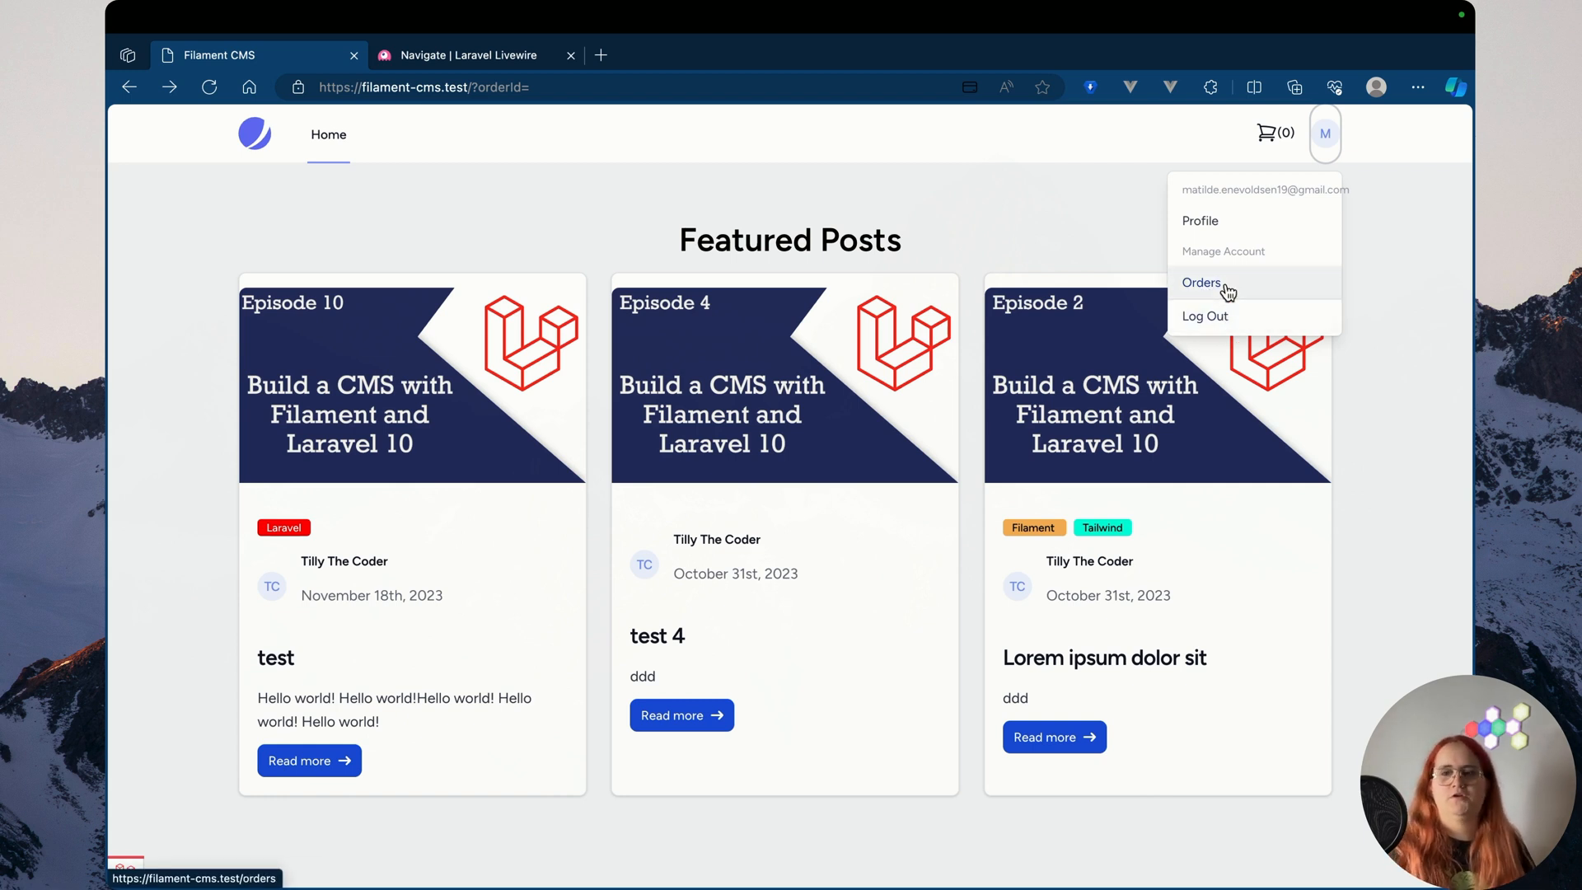
pyautogui.moveTo(1205, 311)
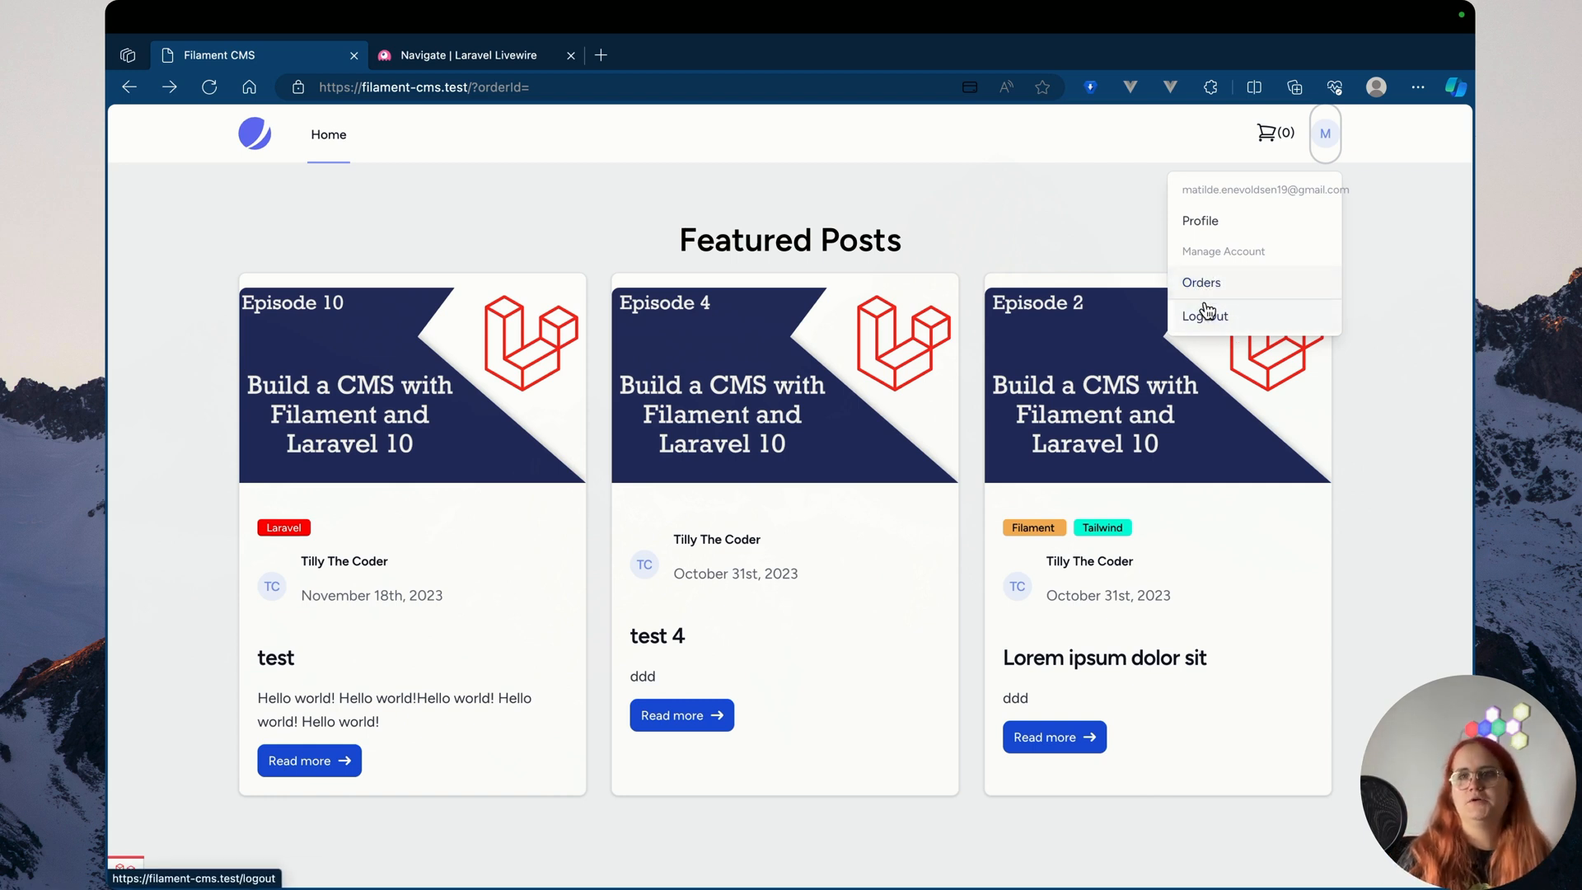